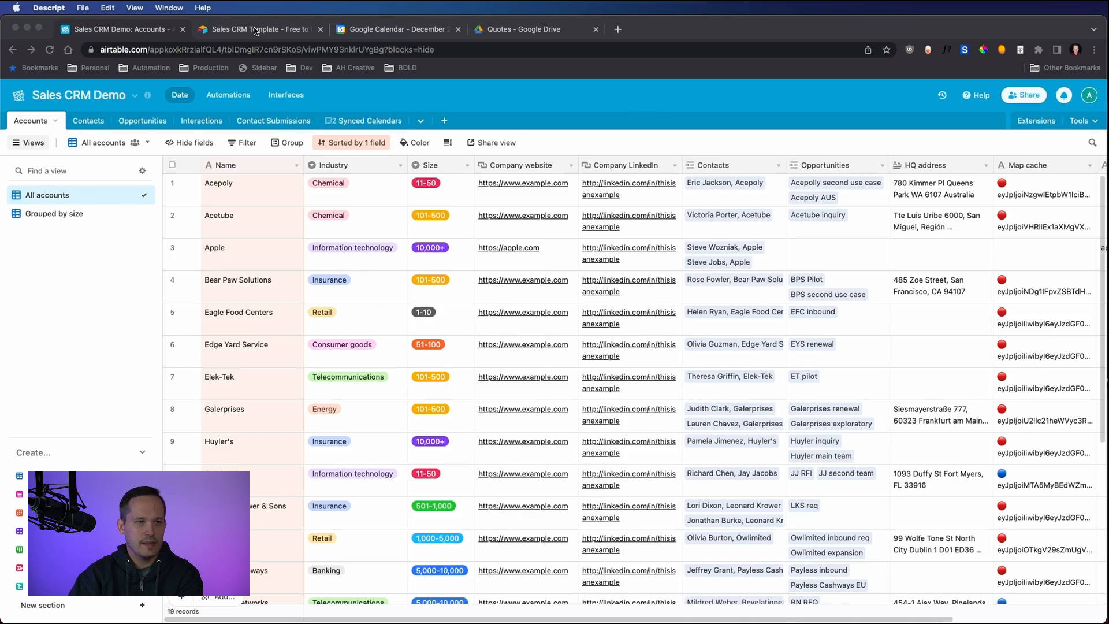
Step: Switch the browser to the Sales CRM Template page on the Airtable website
{"action": "left_click", "coordinate": [260, 29]}
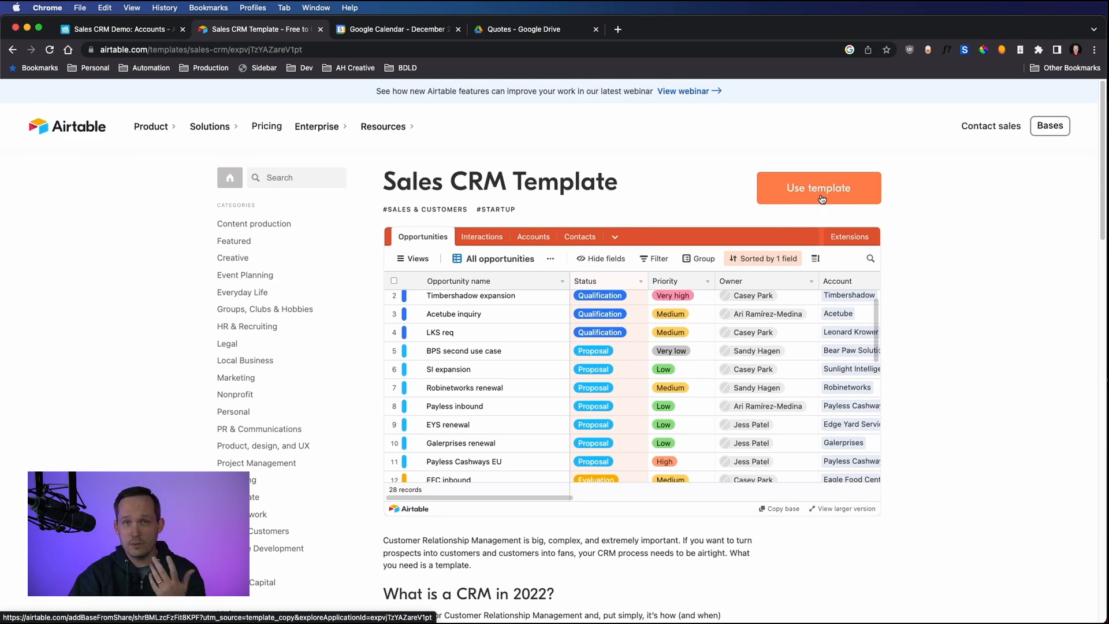
{"action": "mouse_move", "coordinate": [738, 188]}
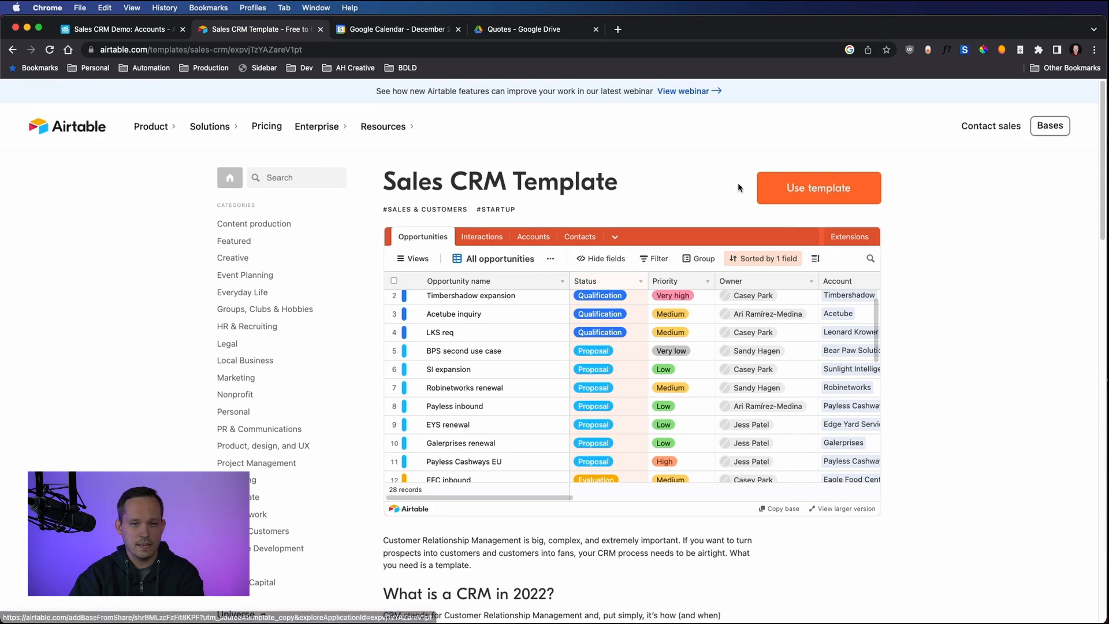
{"action": "mouse_move", "coordinate": [660, 178]}
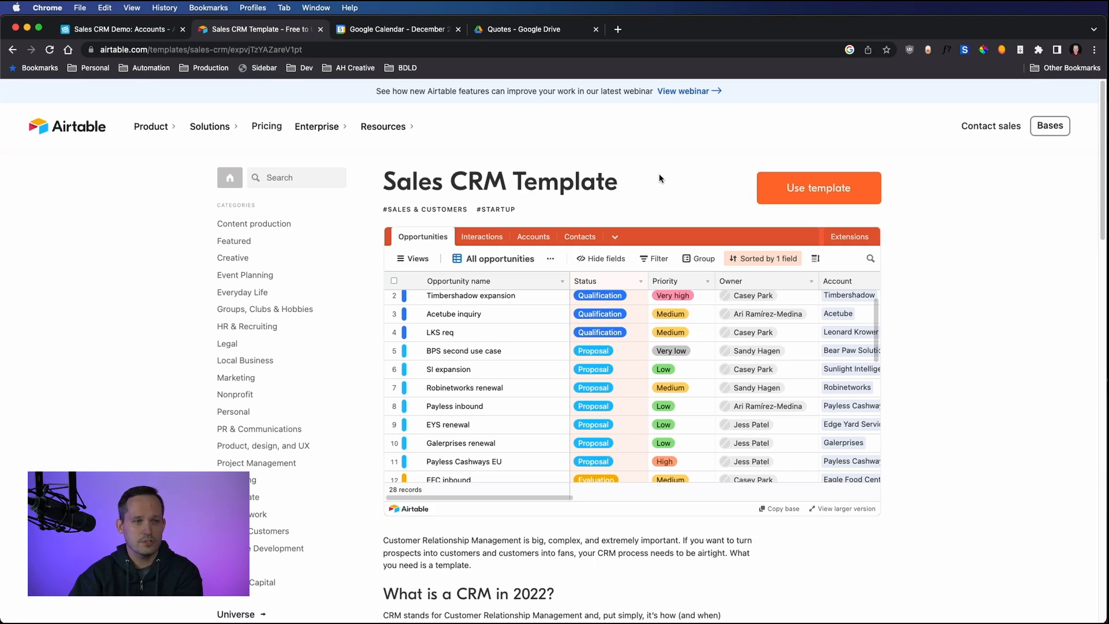
{"action": "mouse_move", "coordinate": [273, 84]}
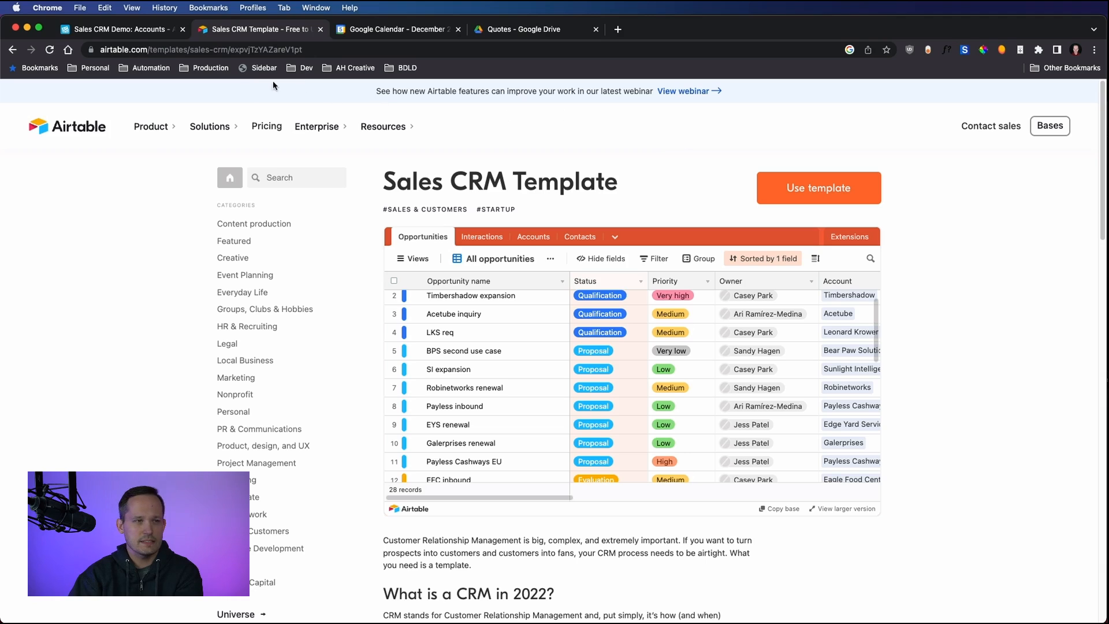
Step: Switch the browser back to the Sales CRM Demo base with its Accounts table
{"action": "left_click", "coordinate": [119, 29]}
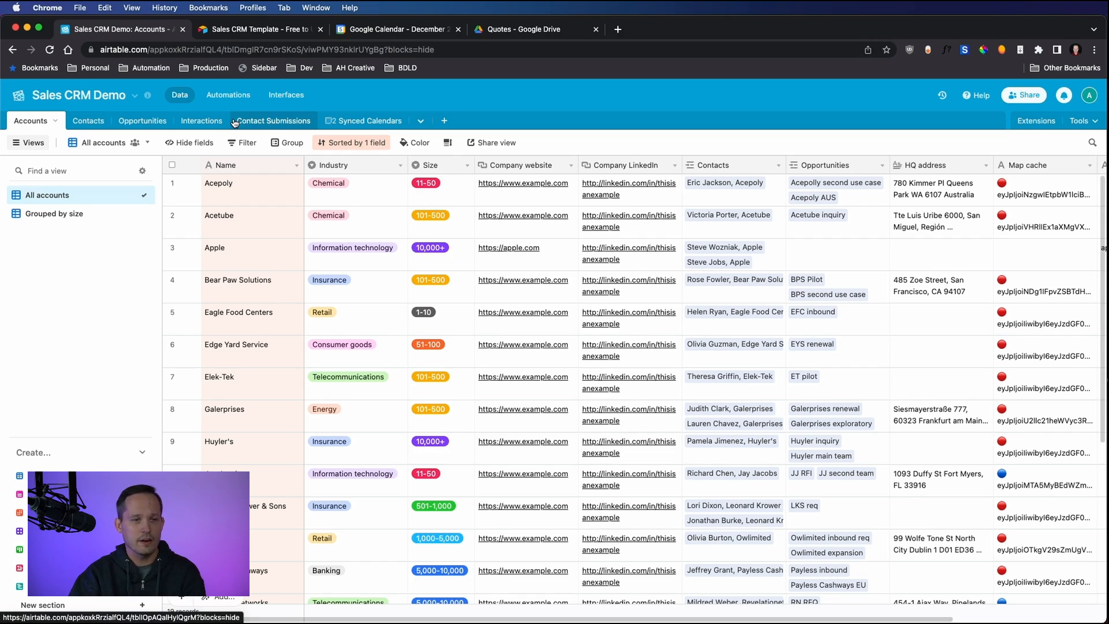
{"action": "mouse_move", "coordinate": [328, 223]}
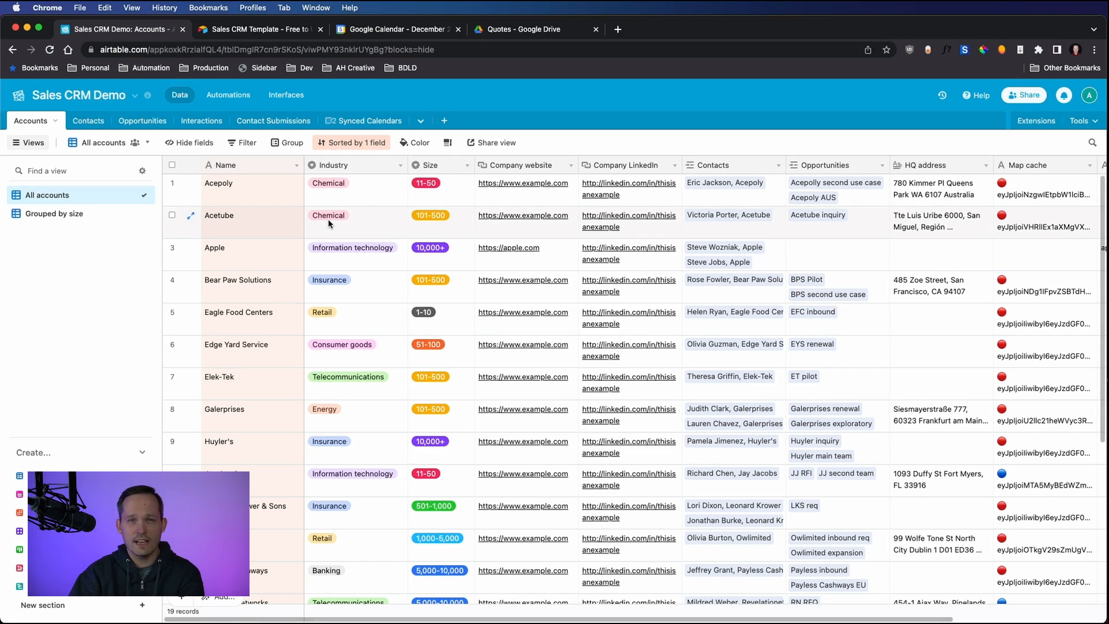
{"action": "mouse_move", "coordinate": [380, 245]}
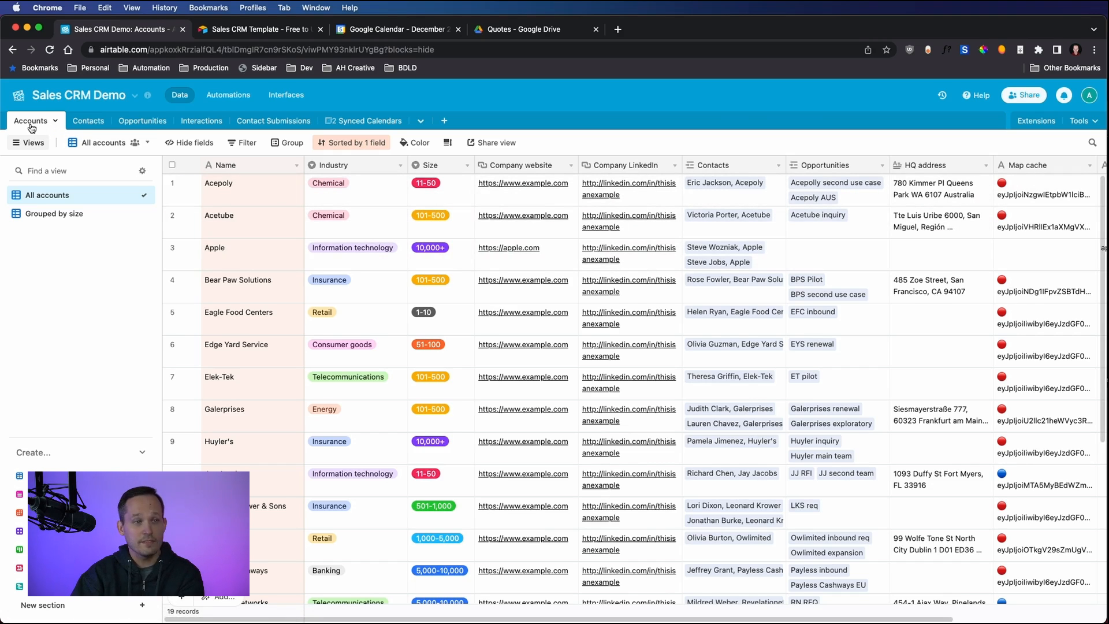
{"action": "mouse_move", "coordinate": [88, 121]}
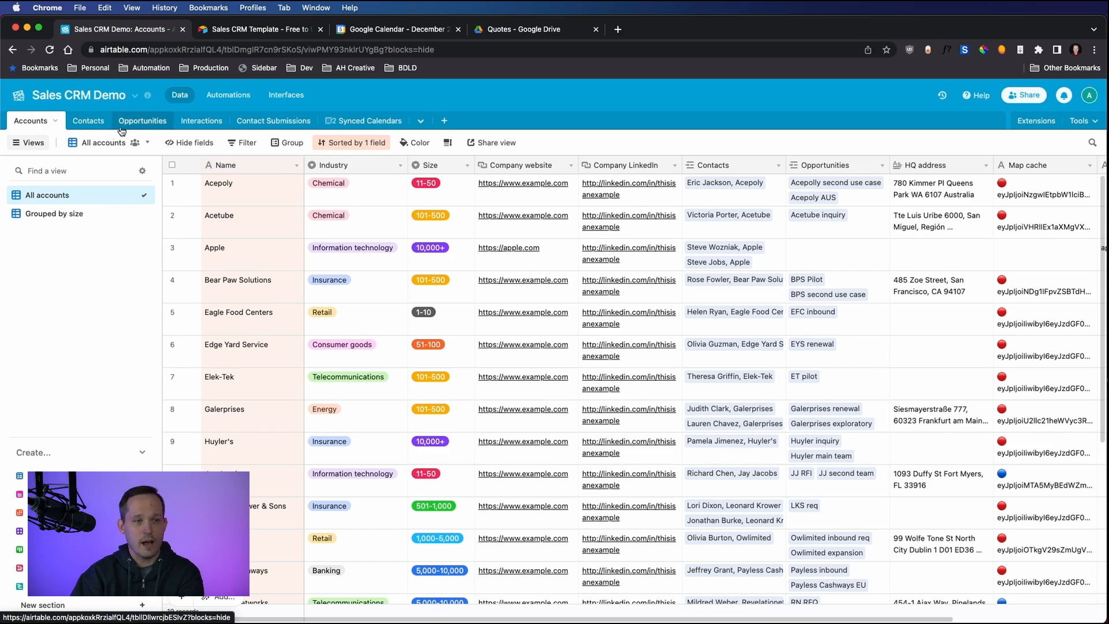
{"action": "mouse_move", "coordinate": [201, 122]}
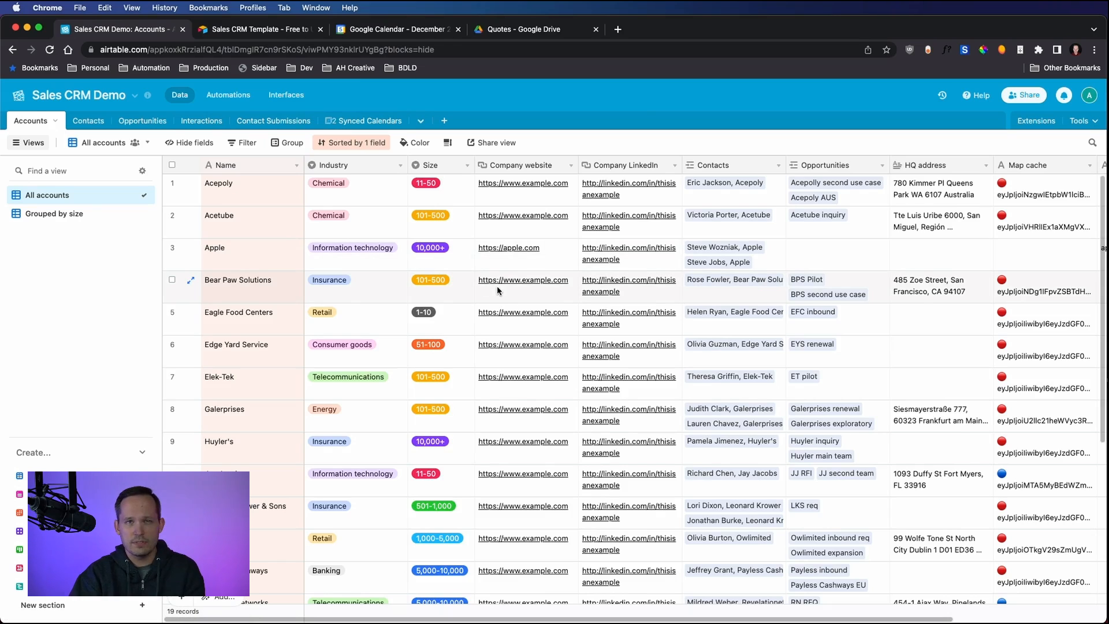
{"action": "mouse_move", "coordinate": [498, 237]}
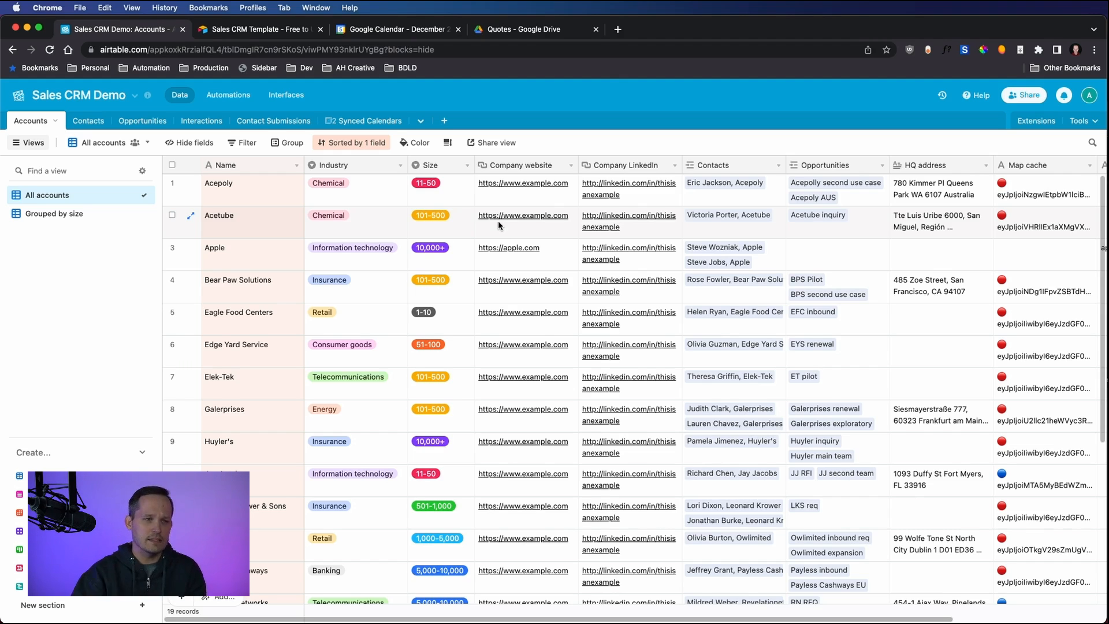
{"action": "mouse_move", "coordinate": [453, 217]}
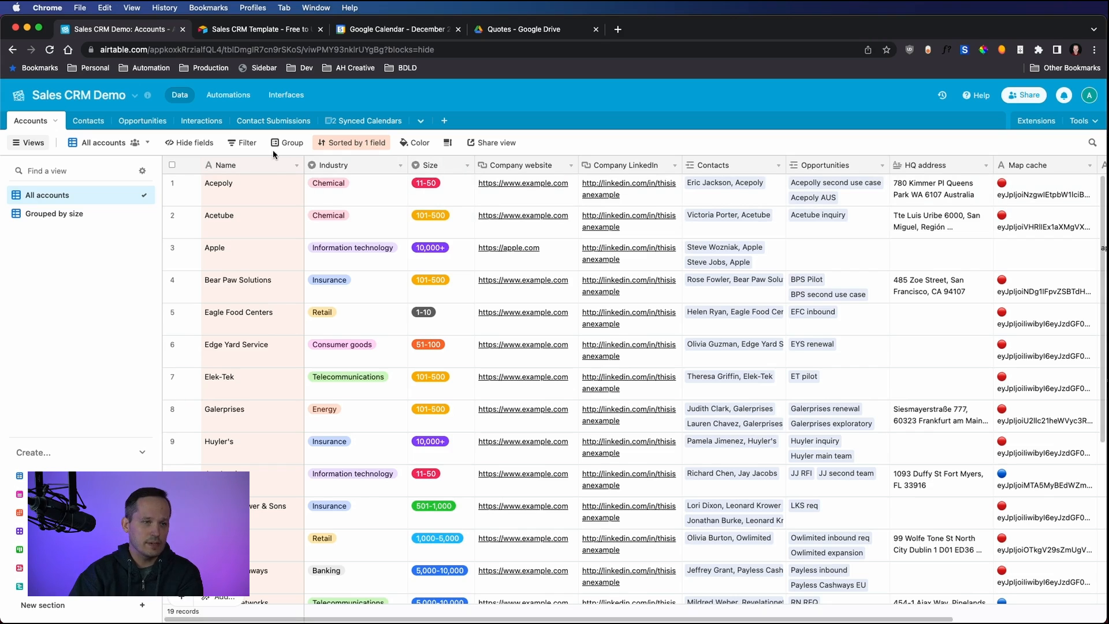
Step: Show the Contact Submissions table listing the seven submitted contacts
{"action": "left_click", "coordinate": [265, 120]}
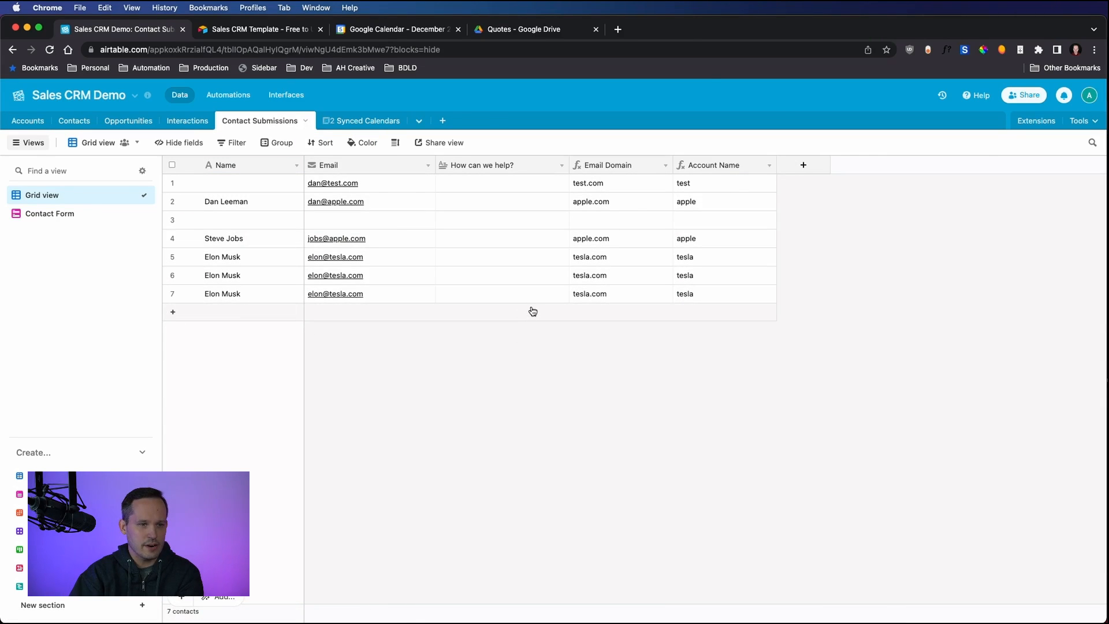
{"action": "mouse_move", "coordinate": [452, 206]}
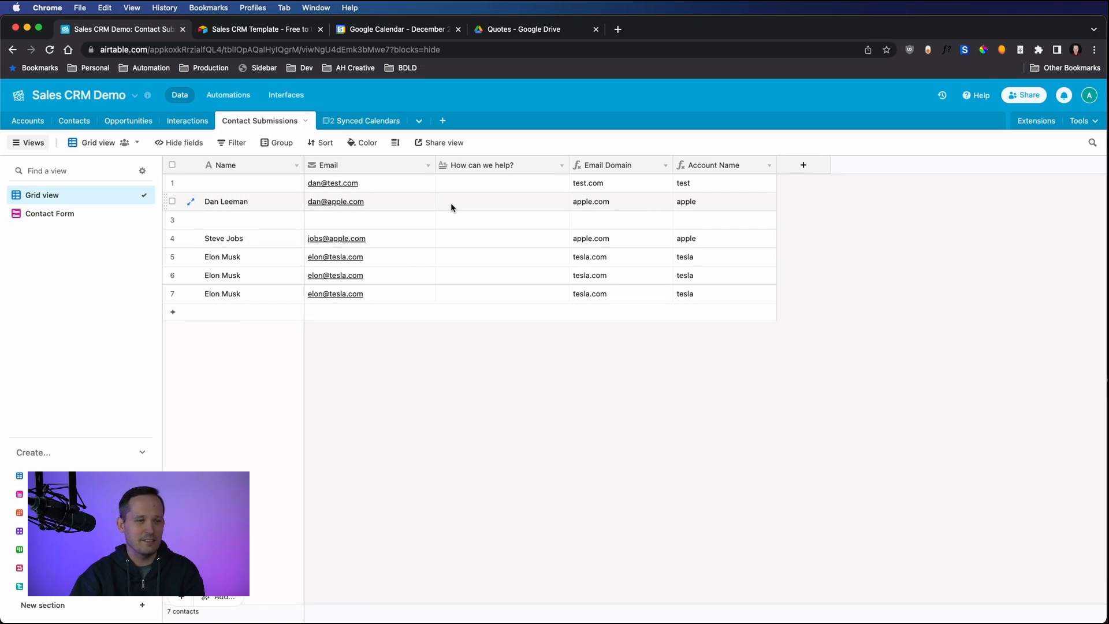
Step: Show the Contact Form view with its Name, Email and How can we help? fields
{"action": "left_click", "coordinate": [50, 214]}
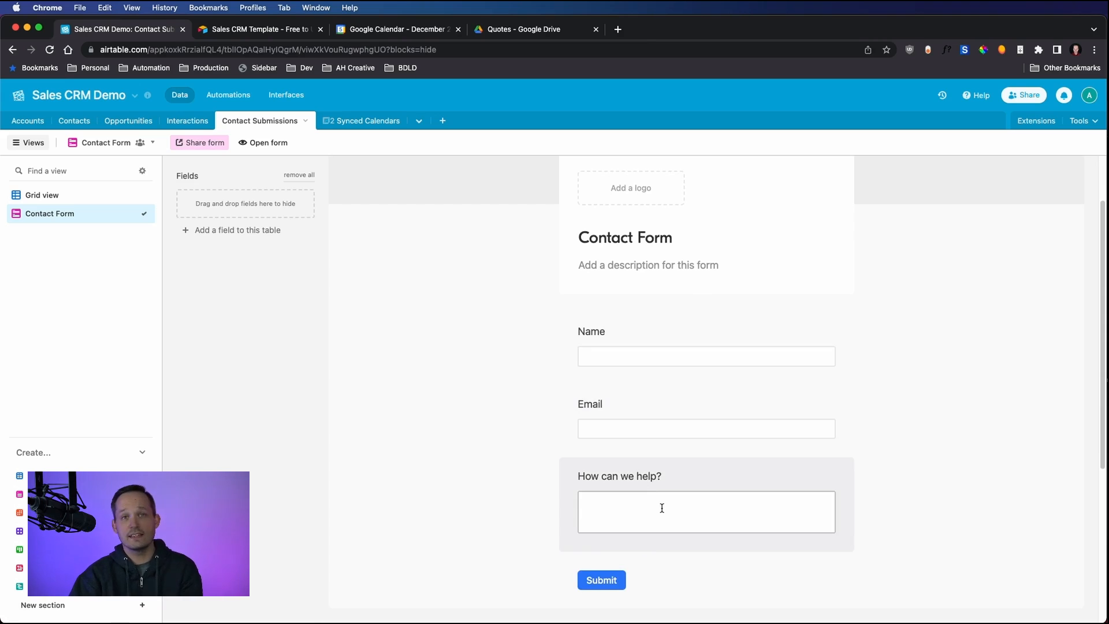
{"action": "mouse_move", "coordinate": [639, 402]}
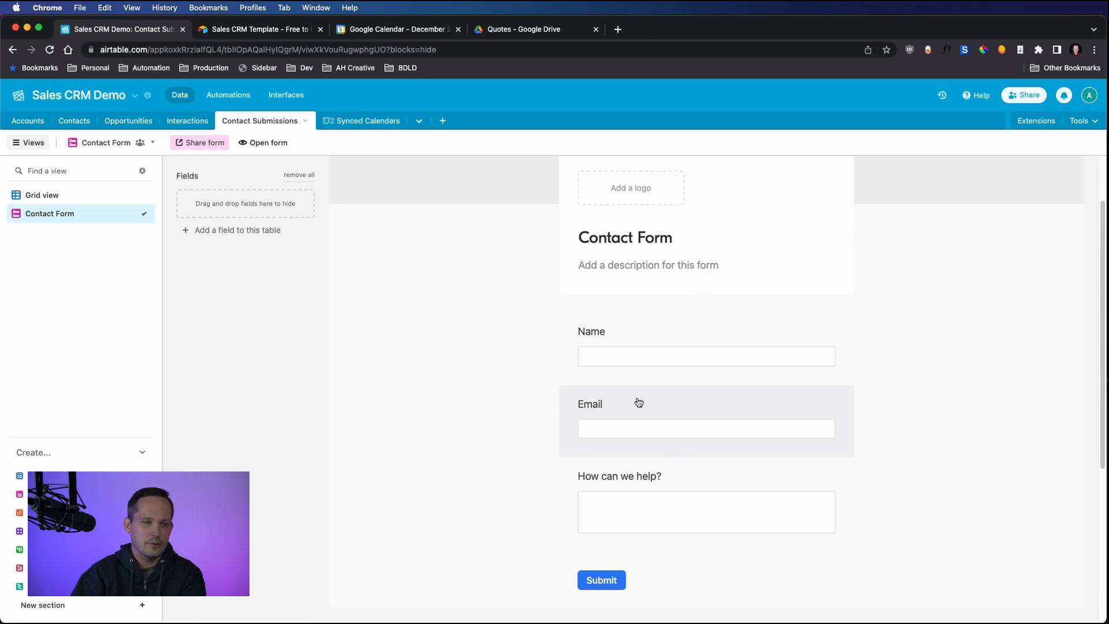
{"action": "mouse_move", "coordinate": [632, 398]}
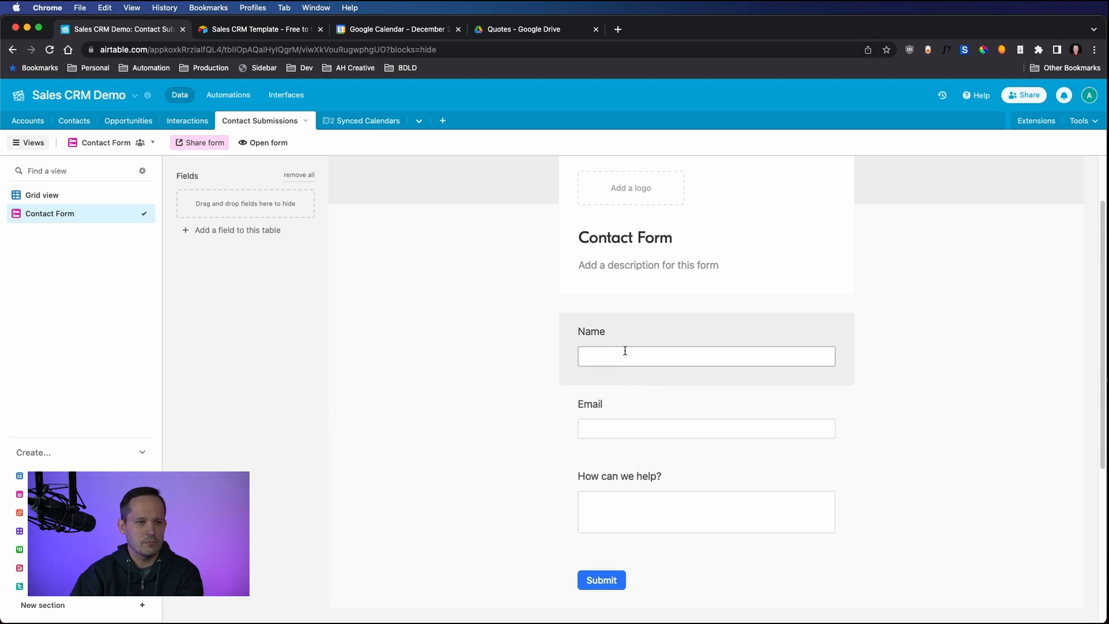
{"action": "mouse_move", "coordinate": [555, 332]}
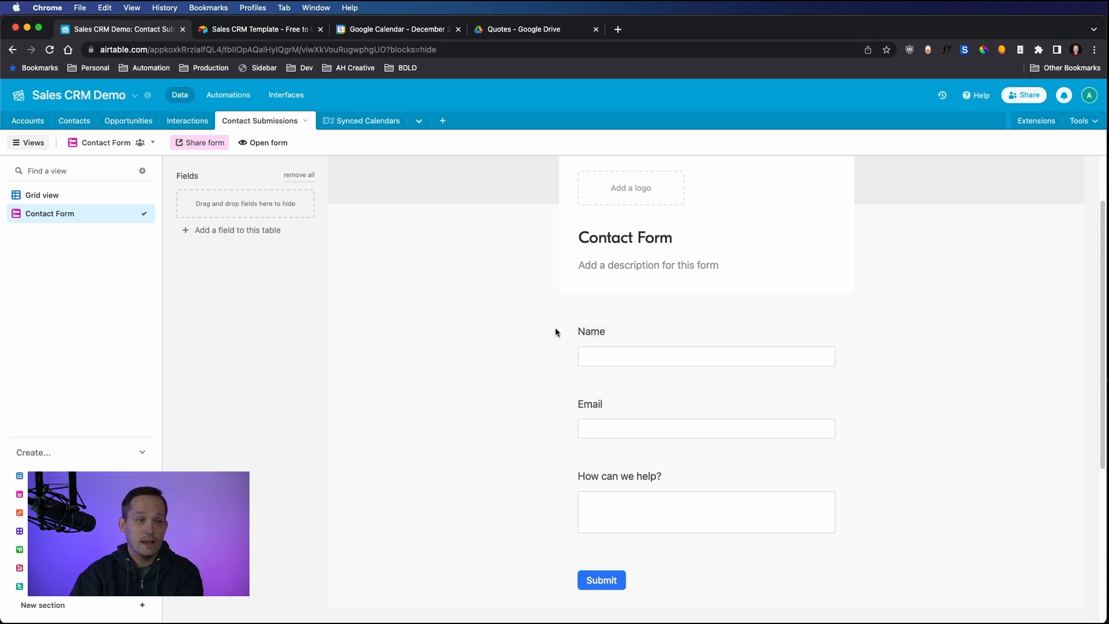
{"action": "scroll", "scroll_direction": "up", "scroll_amount": 3}
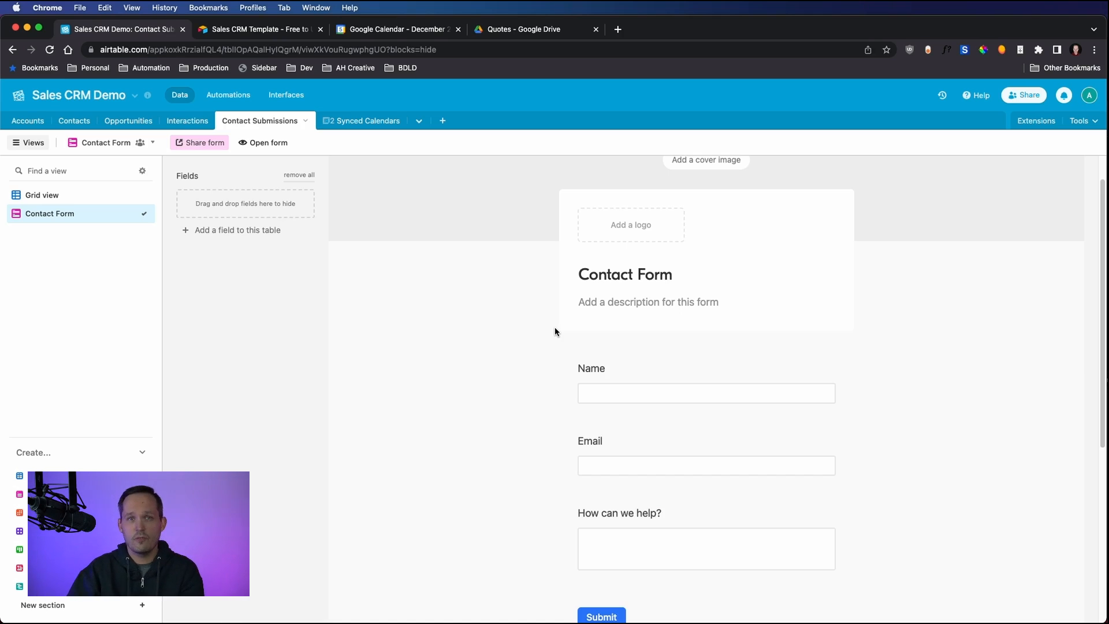
{"action": "mouse_move", "coordinate": [547, 335]}
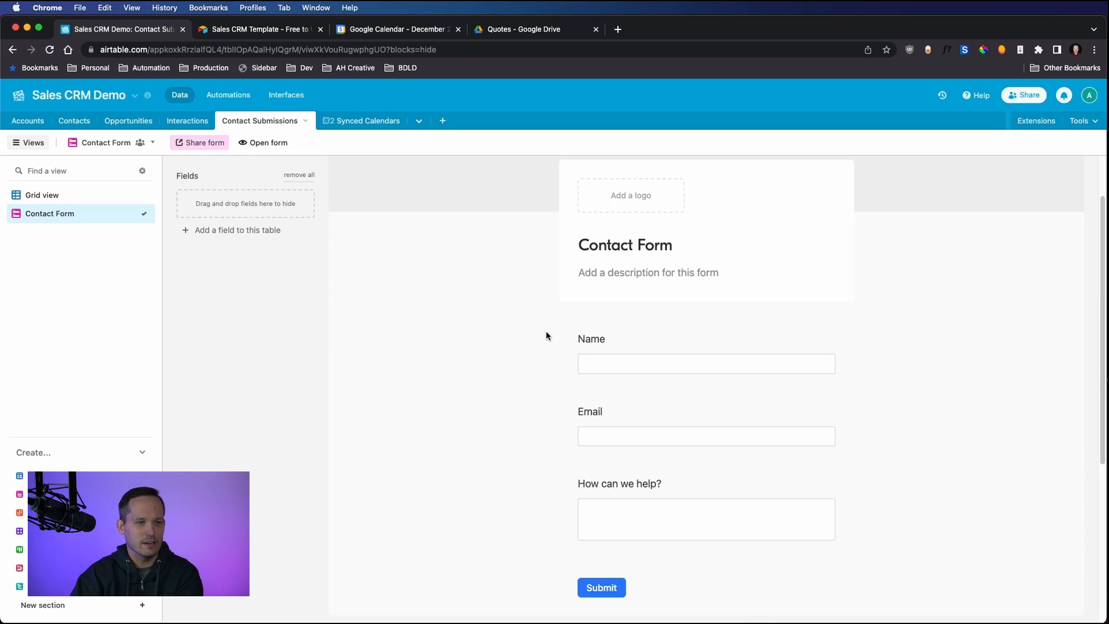
{"action": "mouse_move", "coordinate": [556, 311]}
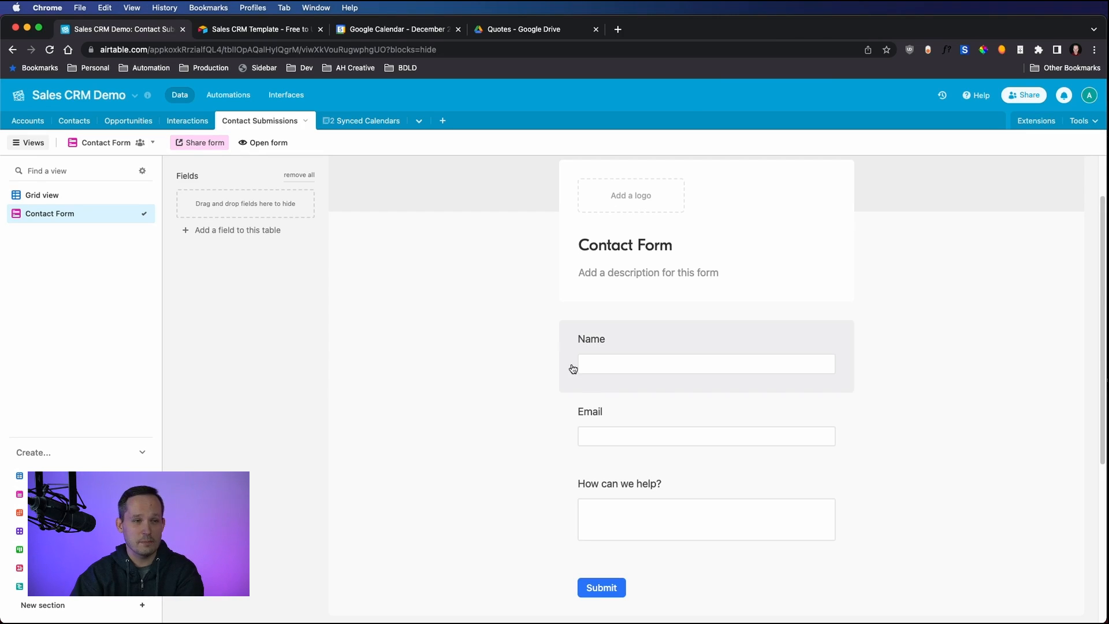
{"action": "mouse_move", "coordinate": [492, 262]}
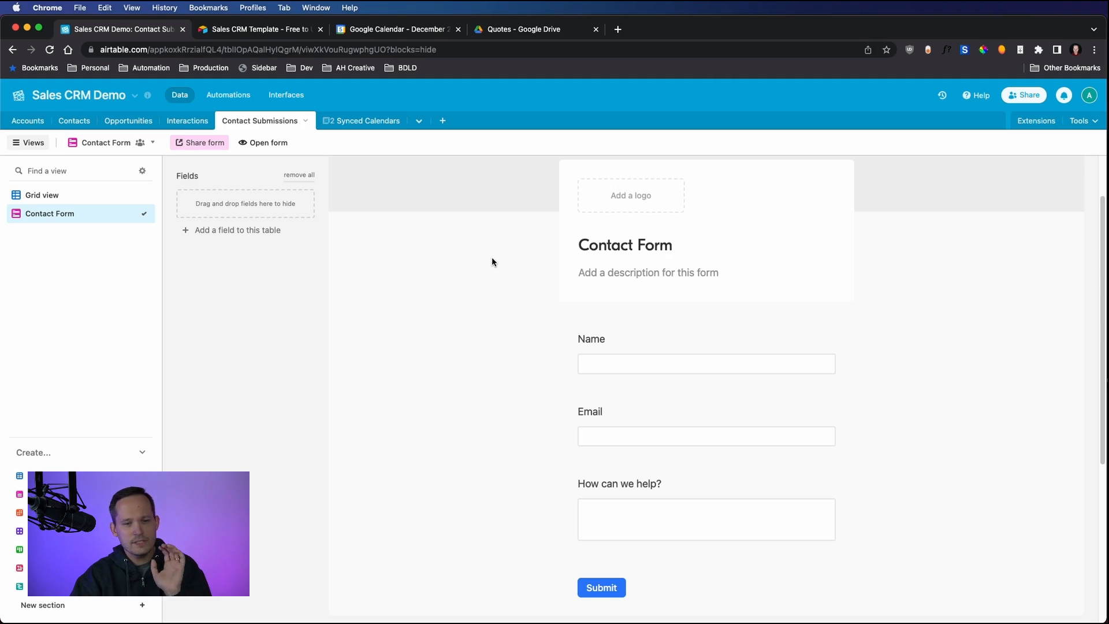
{"action": "mouse_move", "coordinate": [493, 289]}
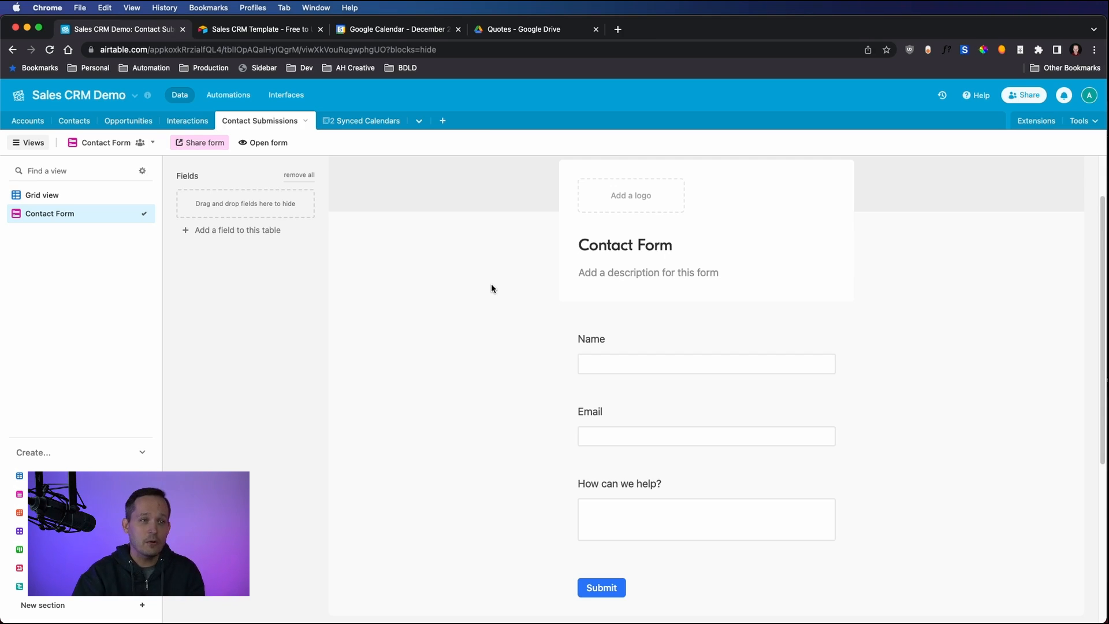
{"action": "mouse_move", "coordinate": [556, 302]}
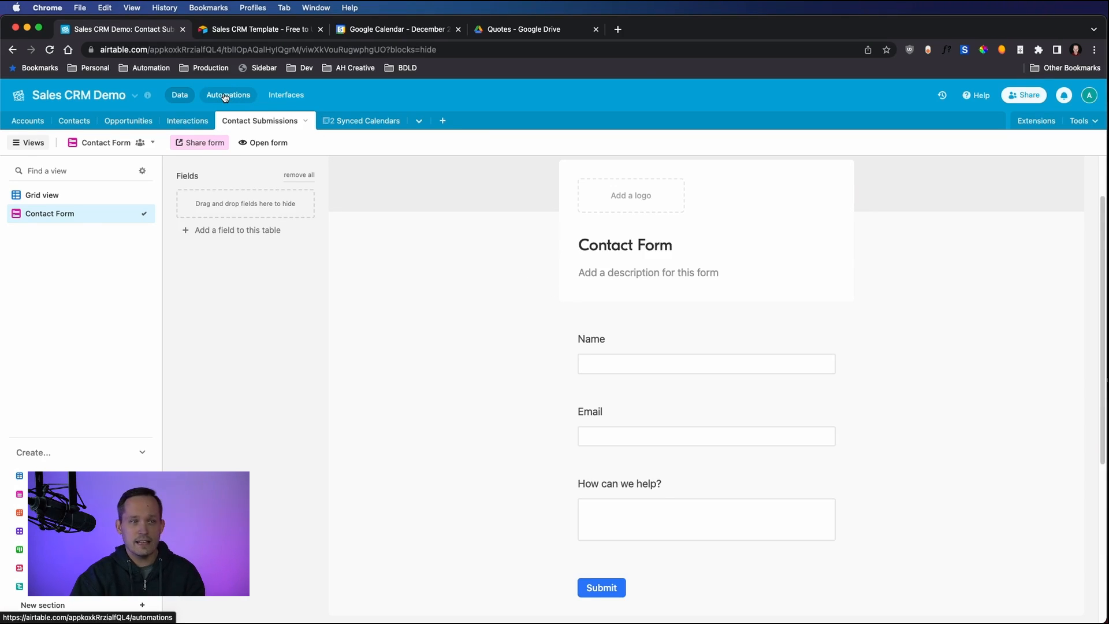
Step: Show the Automations section with the Synced Calendar to Contacts workflow
{"action": "left_click", "coordinate": [228, 94]}
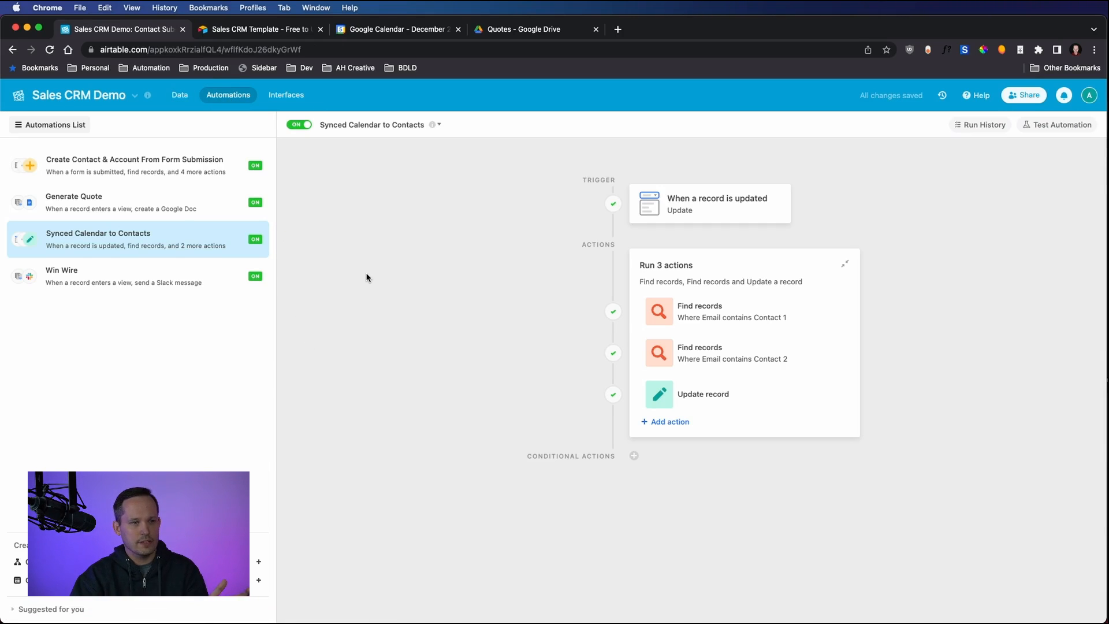
{"action": "mouse_move", "coordinate": [375, 272]}
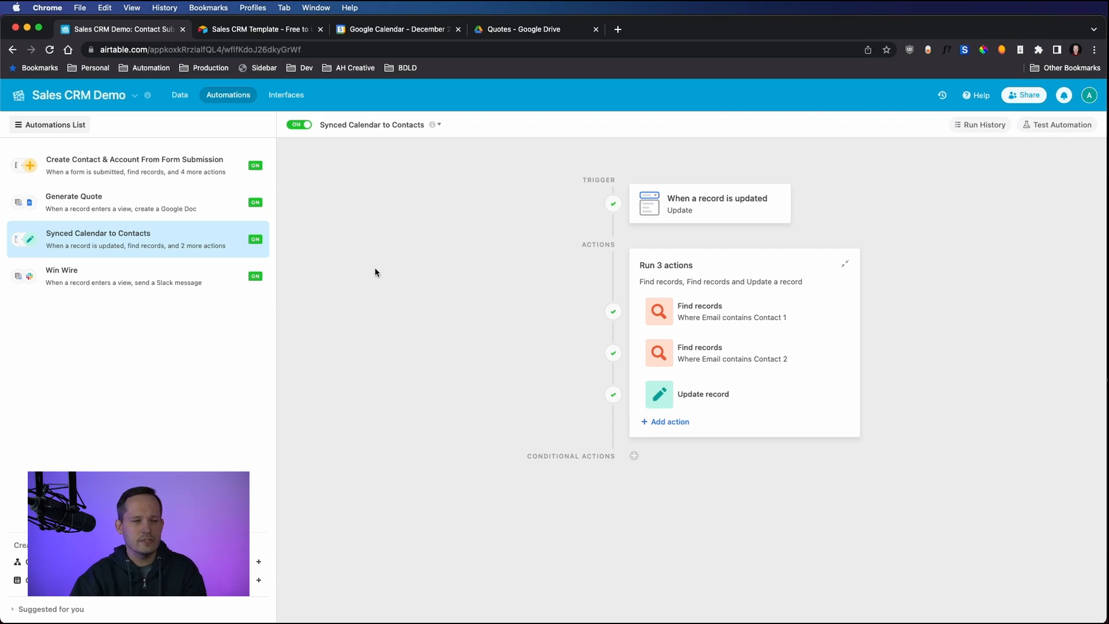
{"action": "mouse_move", "coordinate": [402, 293]}
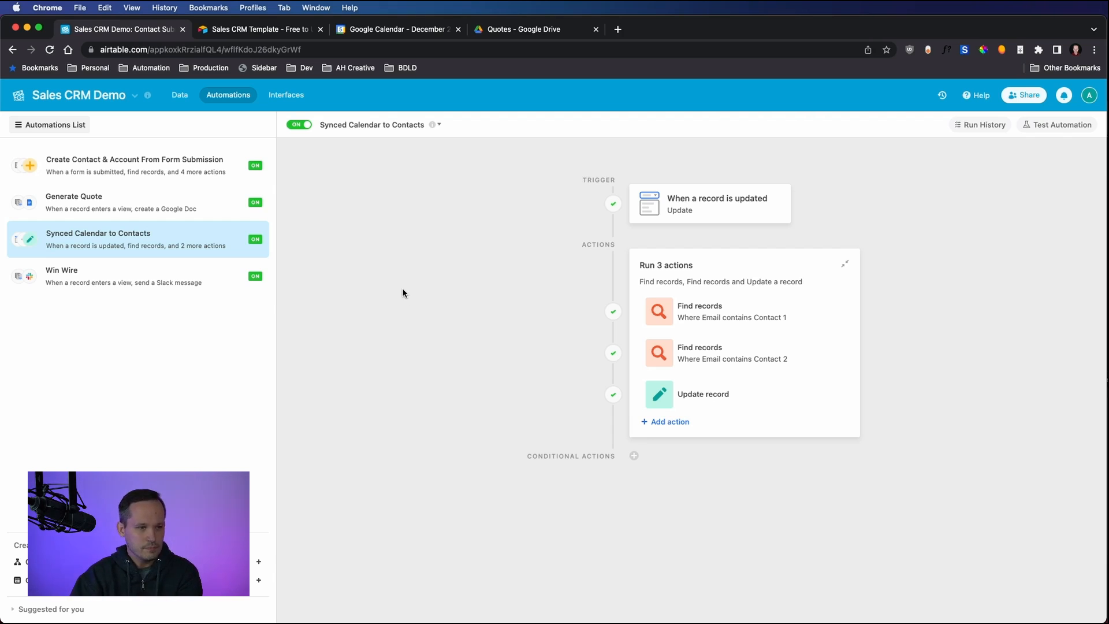
{"action": "mouse_move", "coordinate": [170, 179]}
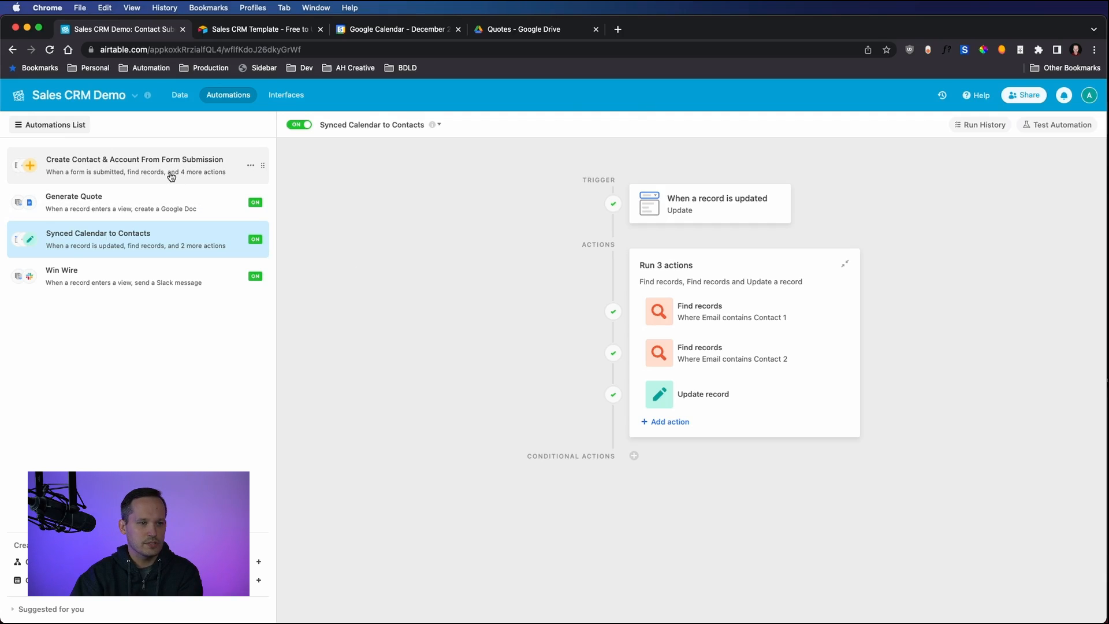
{"action": "left_click", "coordinate": [134, 165]}
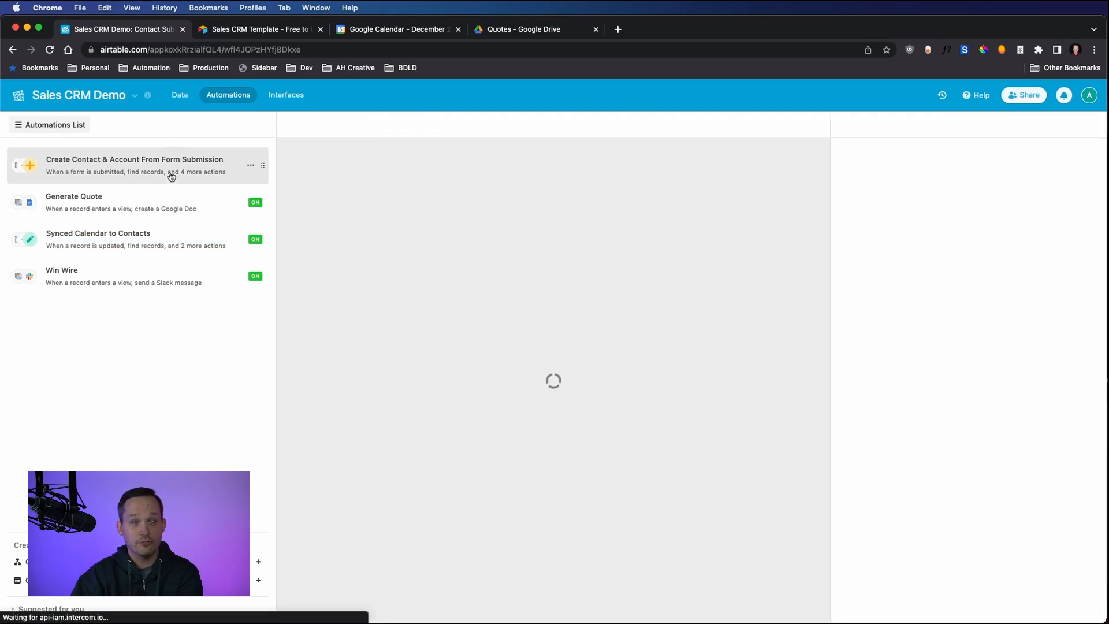
{"action": "left_click", "coordinate": [134, 165]}
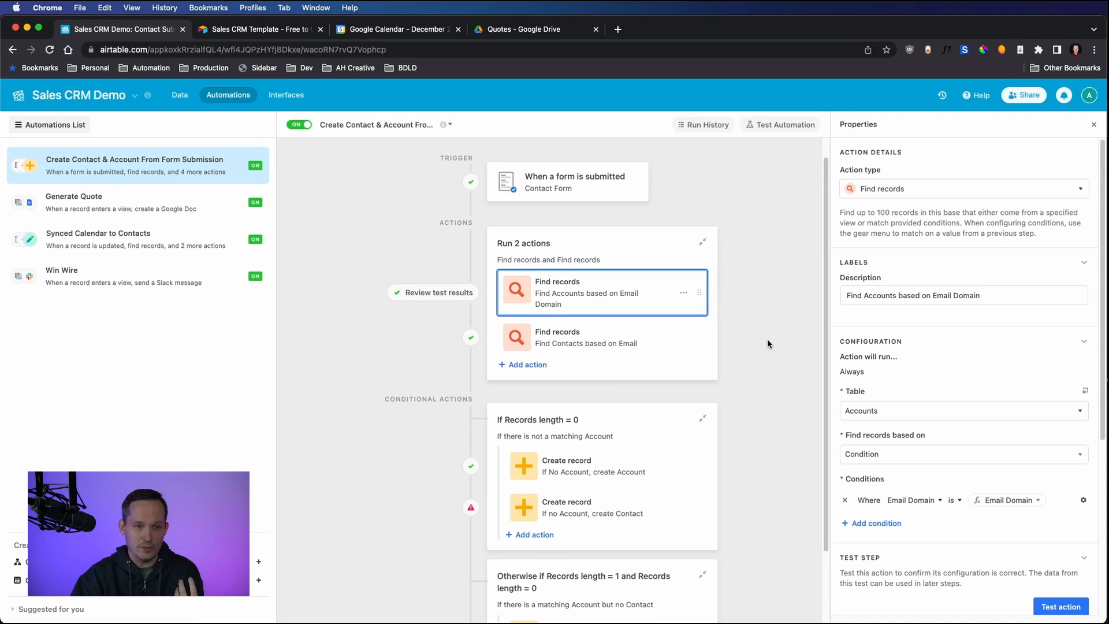
{"action": "mouse_move", "coordinate": [660, 304]}
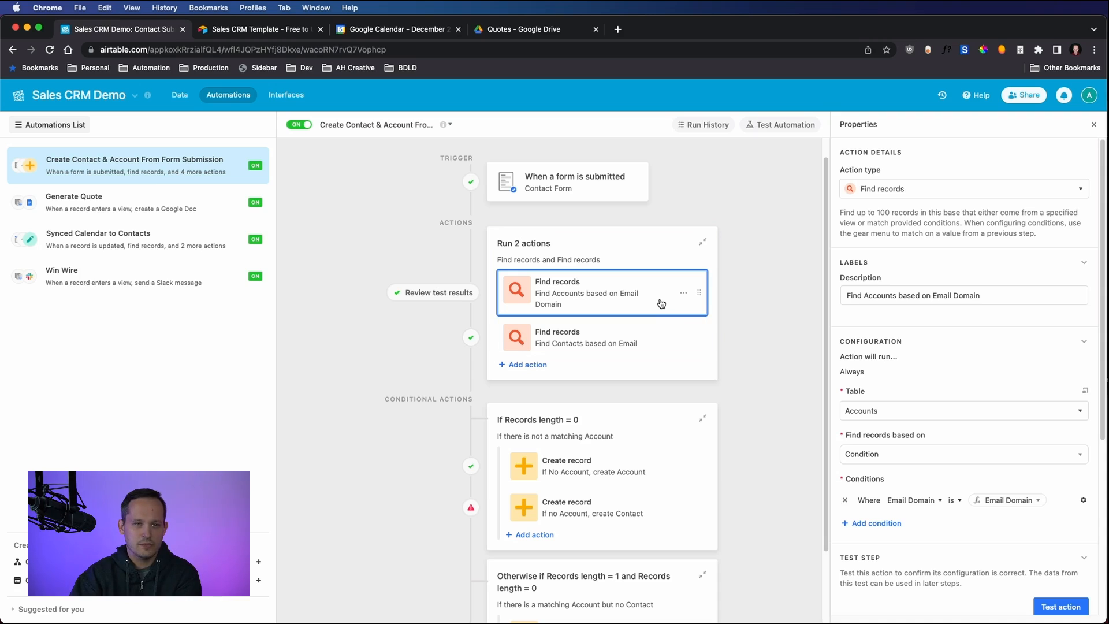
{"action": "mouse_move", "coordinate": [580, 194]}
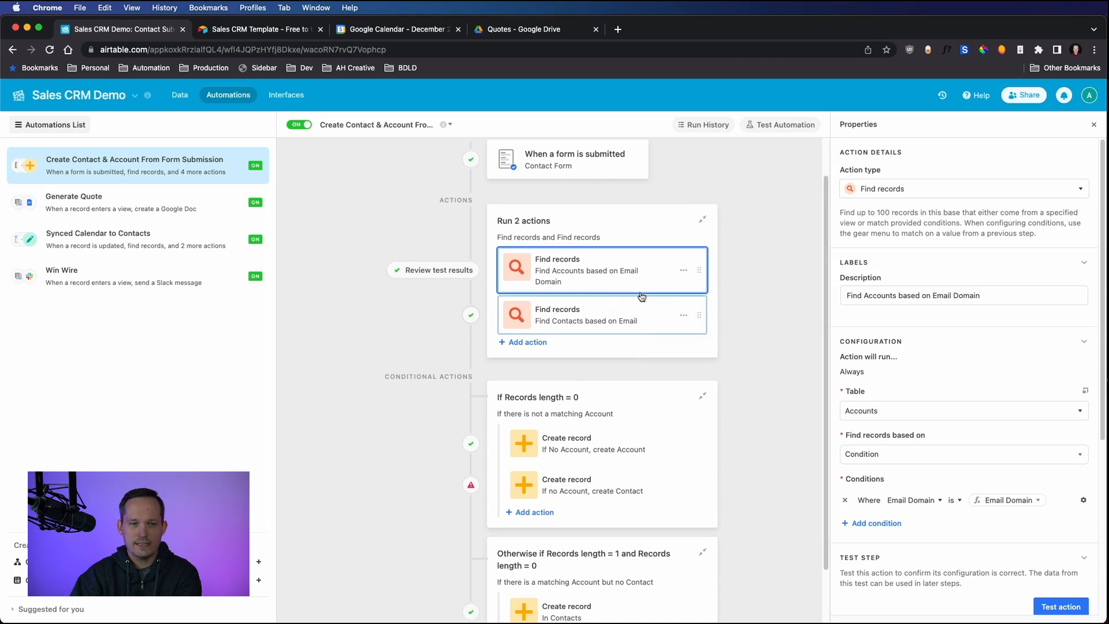
{"action": "mouse_move", "coordinate": [567, 280]}
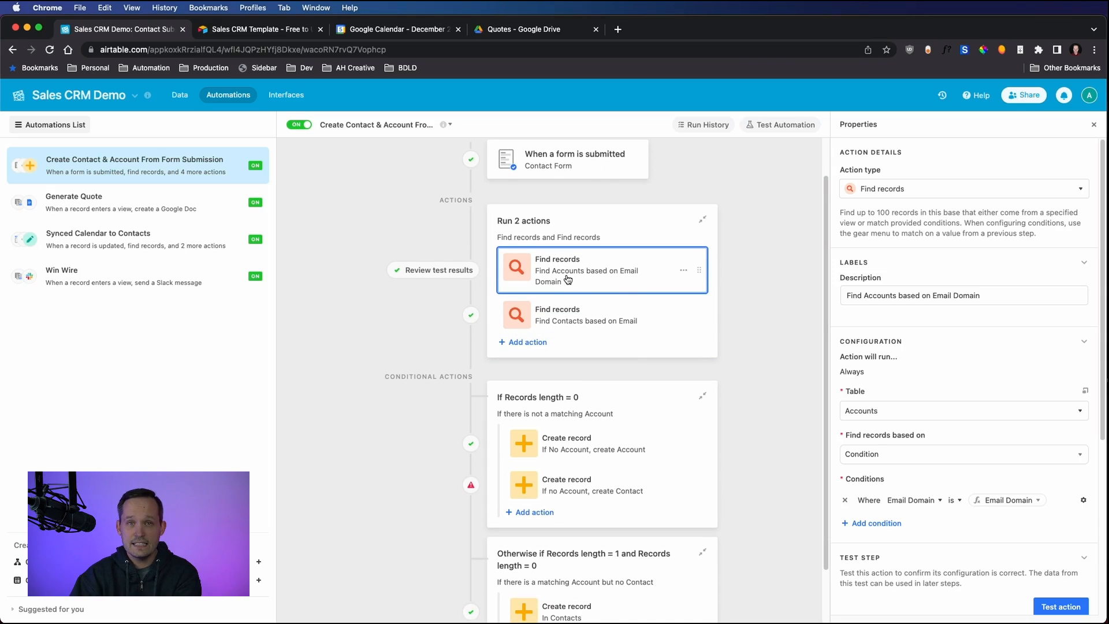
{"action": "mouse_move", "coordinate": [964, 358]}
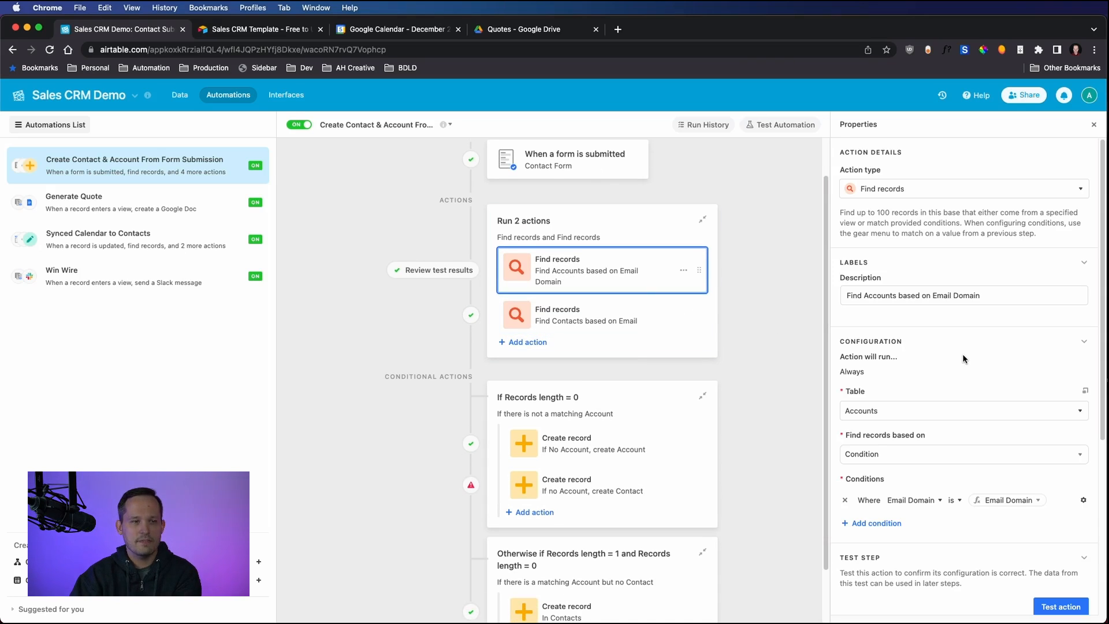
Step: Return to Data and show the Contact Submissions grid of seven submissions
{"action": "left_click", "coordinate": [180, 95]}
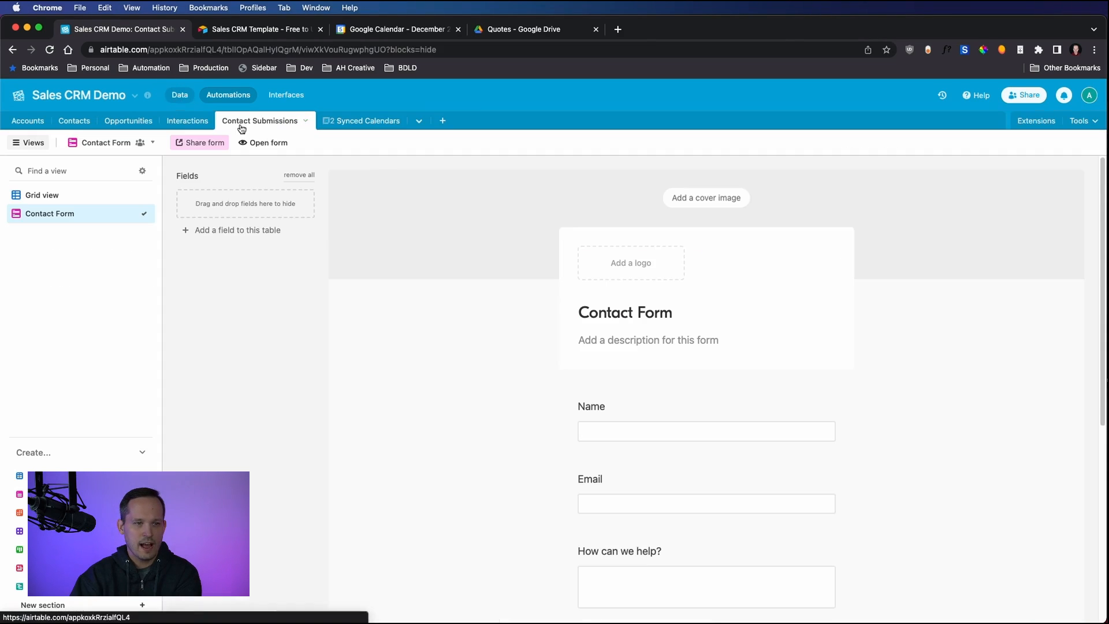
{"action": "left_click", "coordinate": [42, 194]}
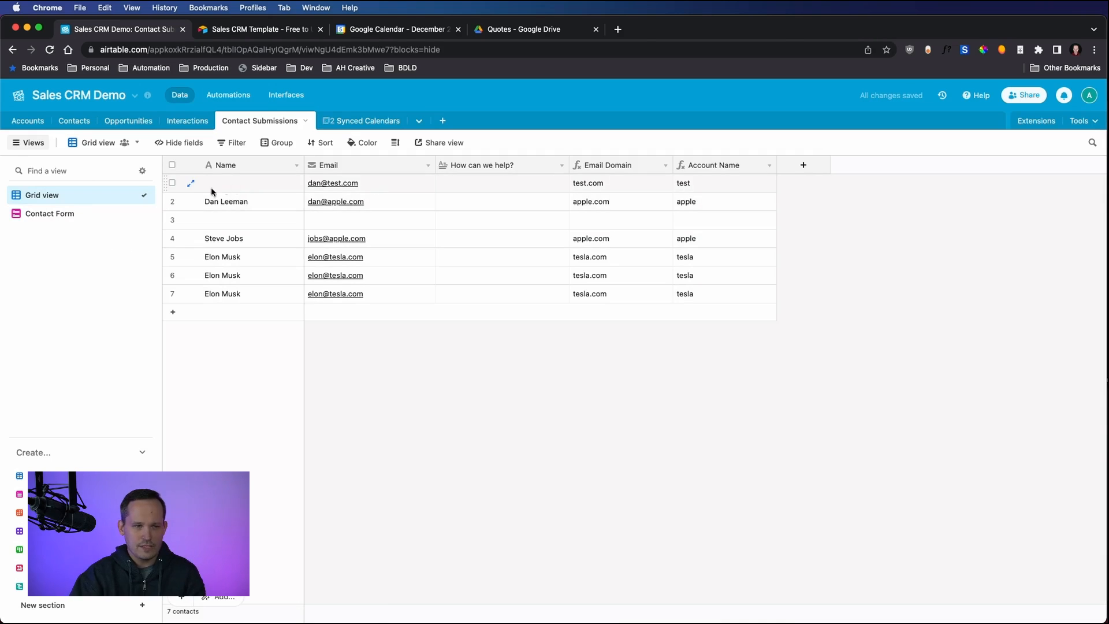
{"action": "mouse_move", "coordinate": [493, 185]}
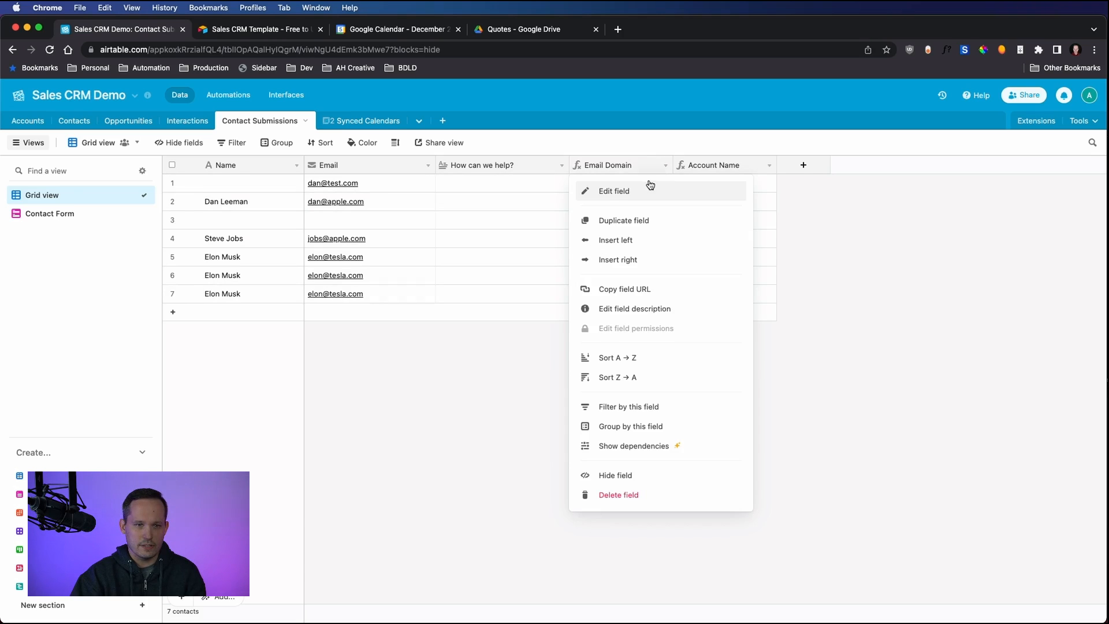
Step: Bring up the Email Domain field's formula extracting the text after the @
{"action": "left_click", "coordinate": [614, 191]}
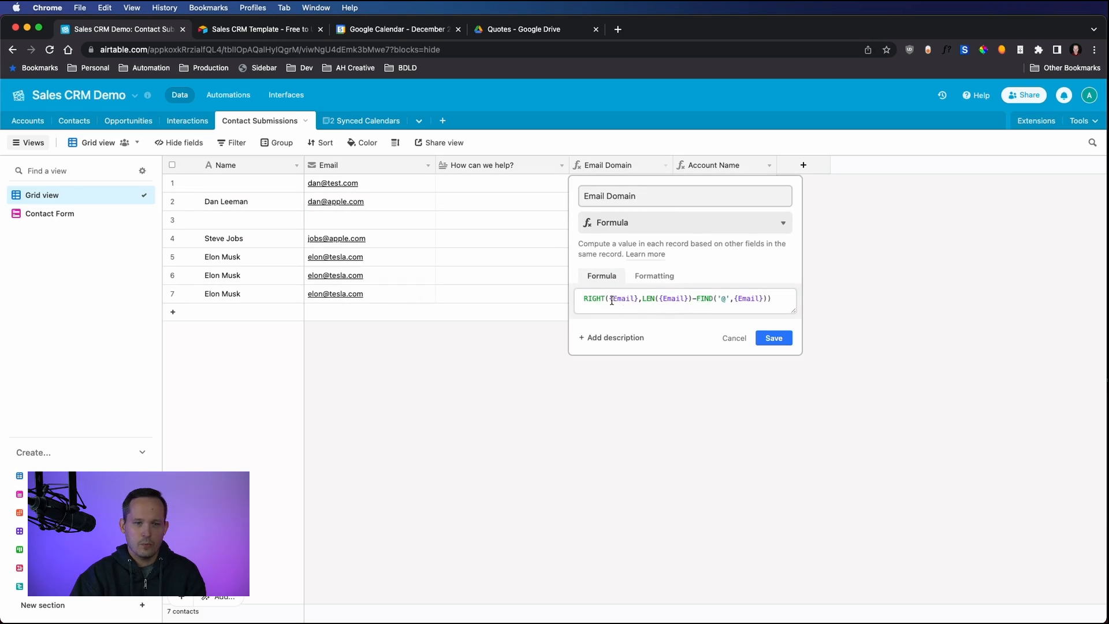
{"action": "mouse_move", "coordinate": [480, 323]}
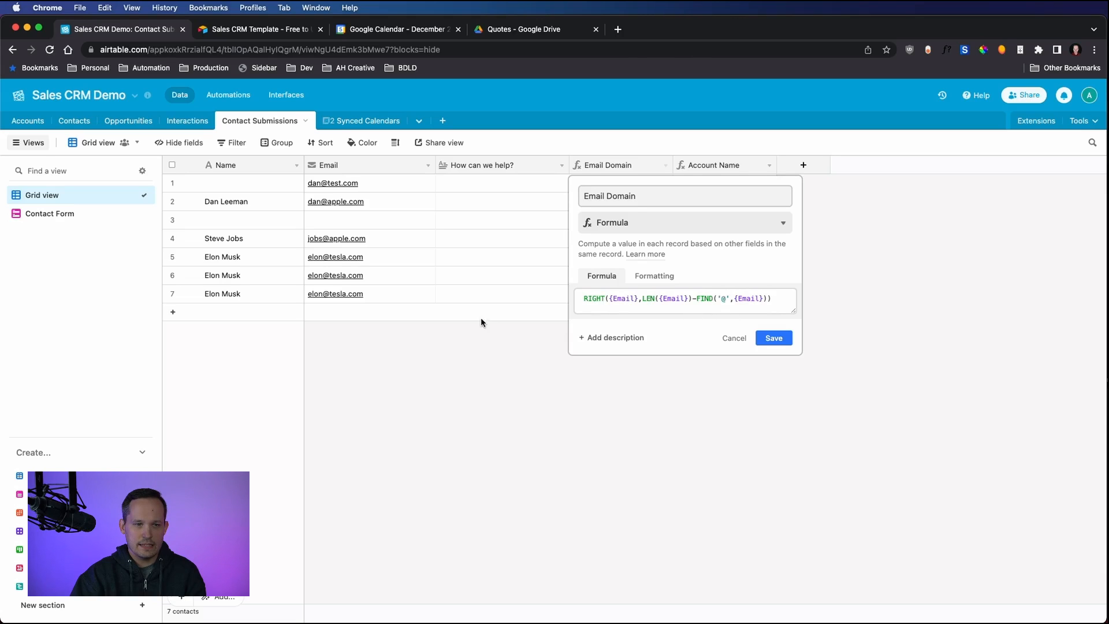
{"action": "mouse_move", "coordinate": [330, 300]}
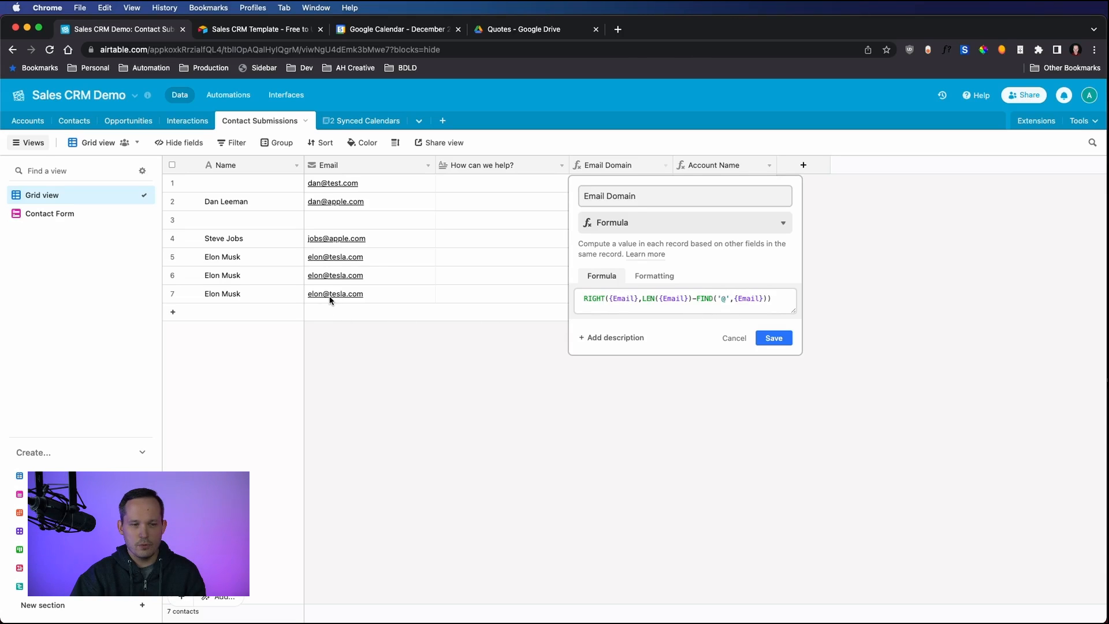
{"action": "mouse_move", "coordinate": [375, 366]}
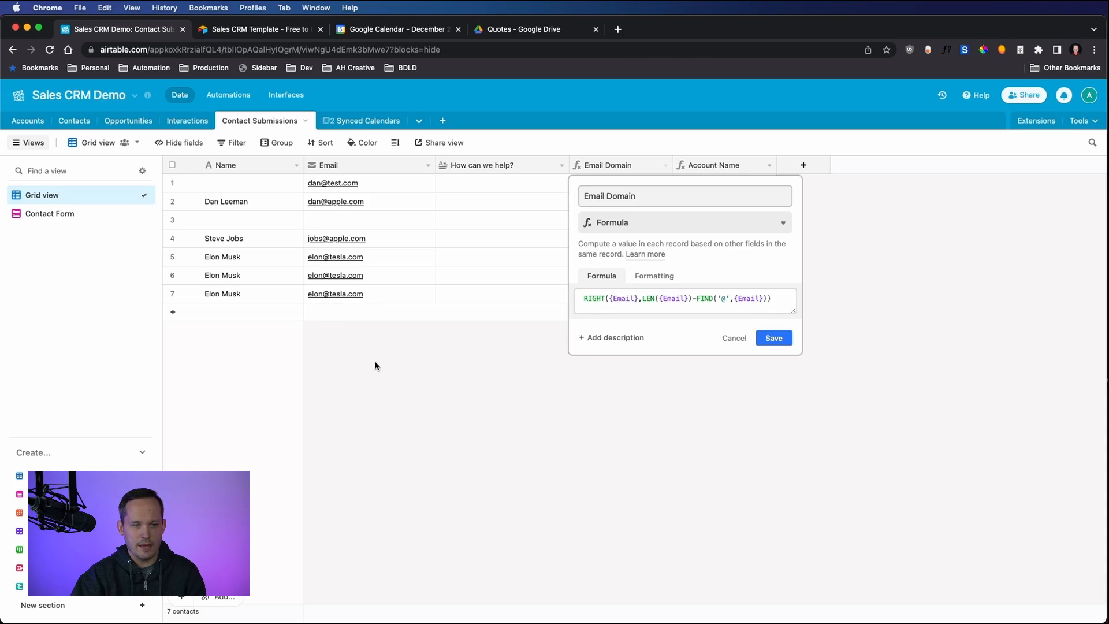
Step: Cancel the formula editor and browse the Accounts table down to the Tesla account
{"action": "left_click", "coordinate": [773, 338]}
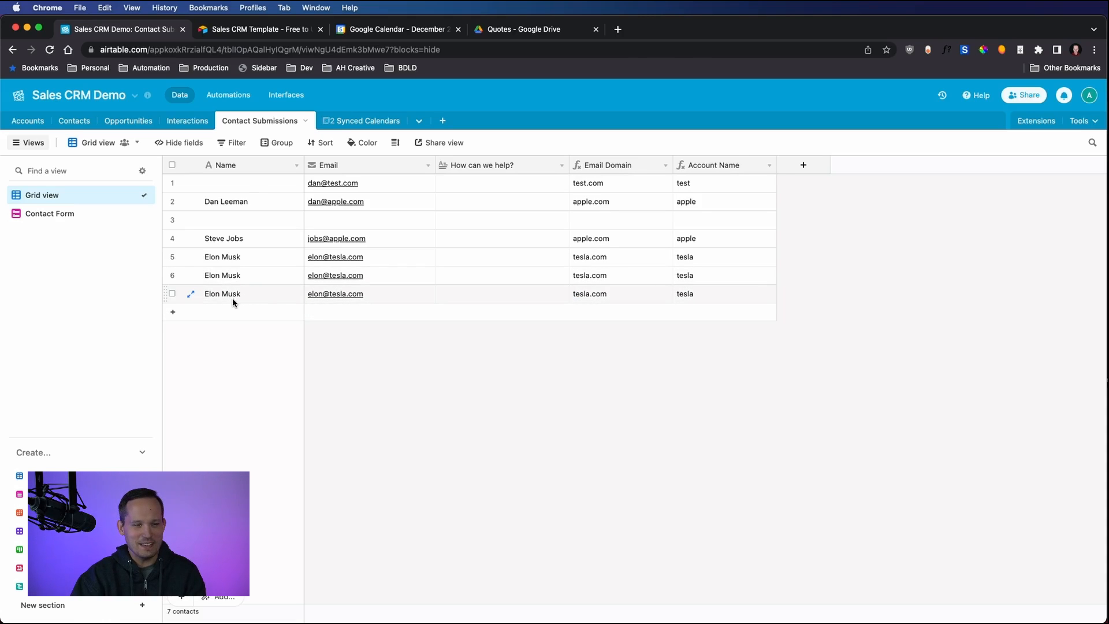
{"action": "mouse_move", "coordinate": [322, 299]}
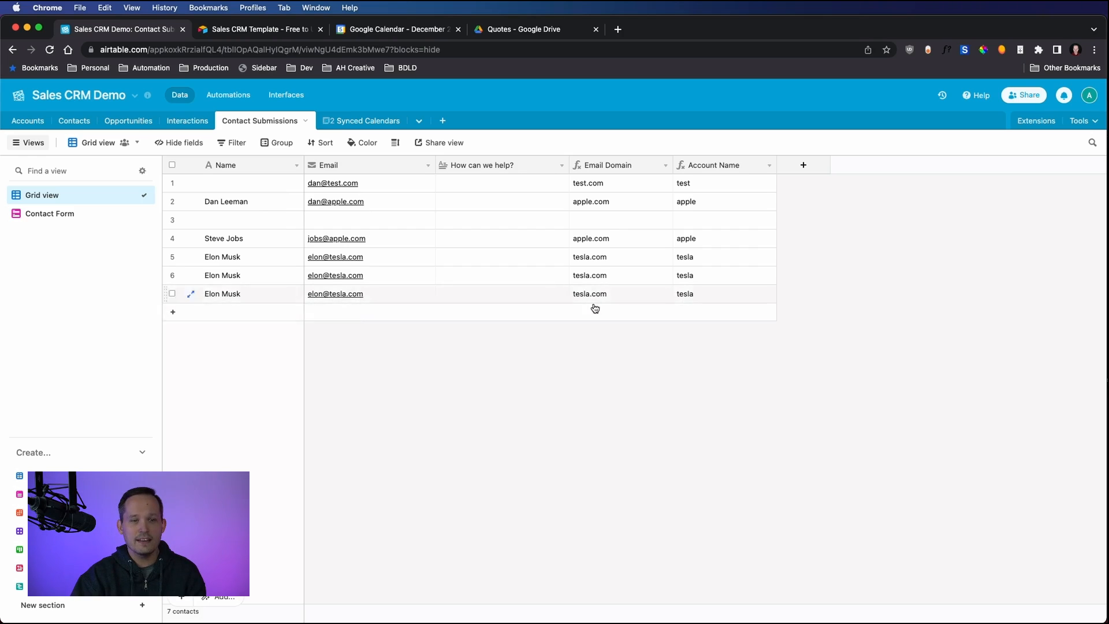
{"action": "mouse_move", "coordinate": [595, 304]}
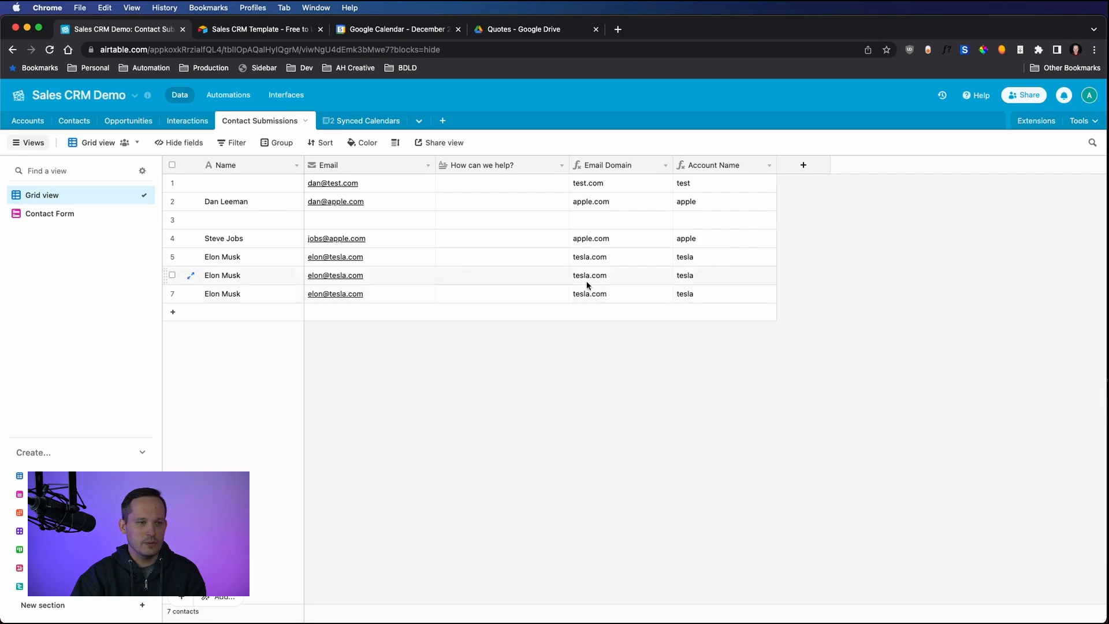
{"action": "left_click", "coordinate": [28, 120]}
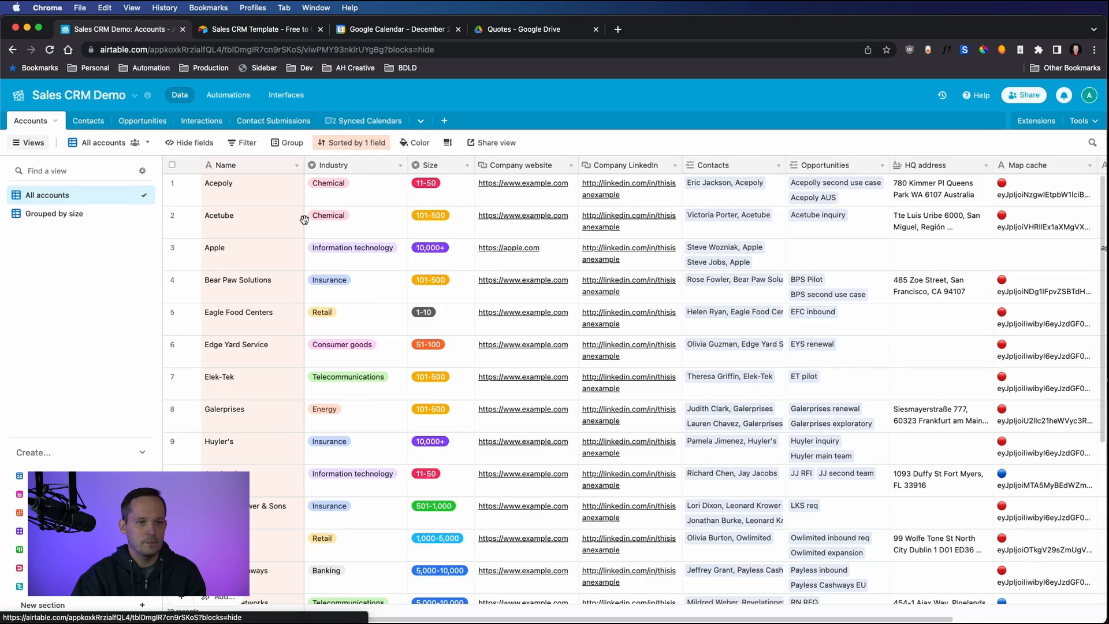
{"action": "scroll", "scroll_direction": "down", "scroll_amount": 3}
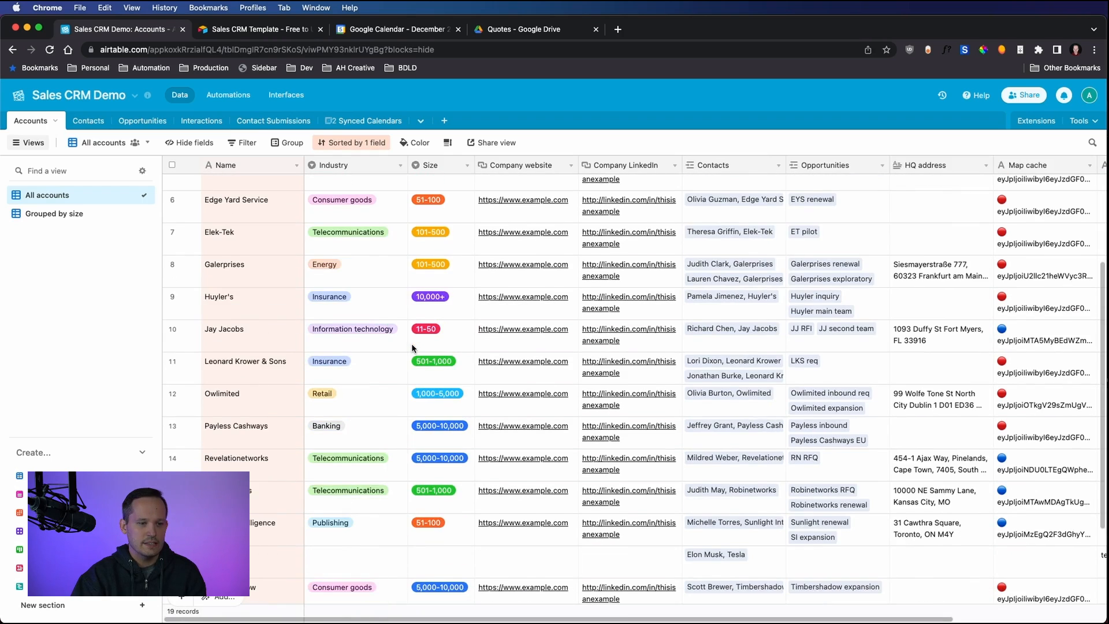
{"action": "scroll", "scroll_direction": "down", "scroll_amount": 3}
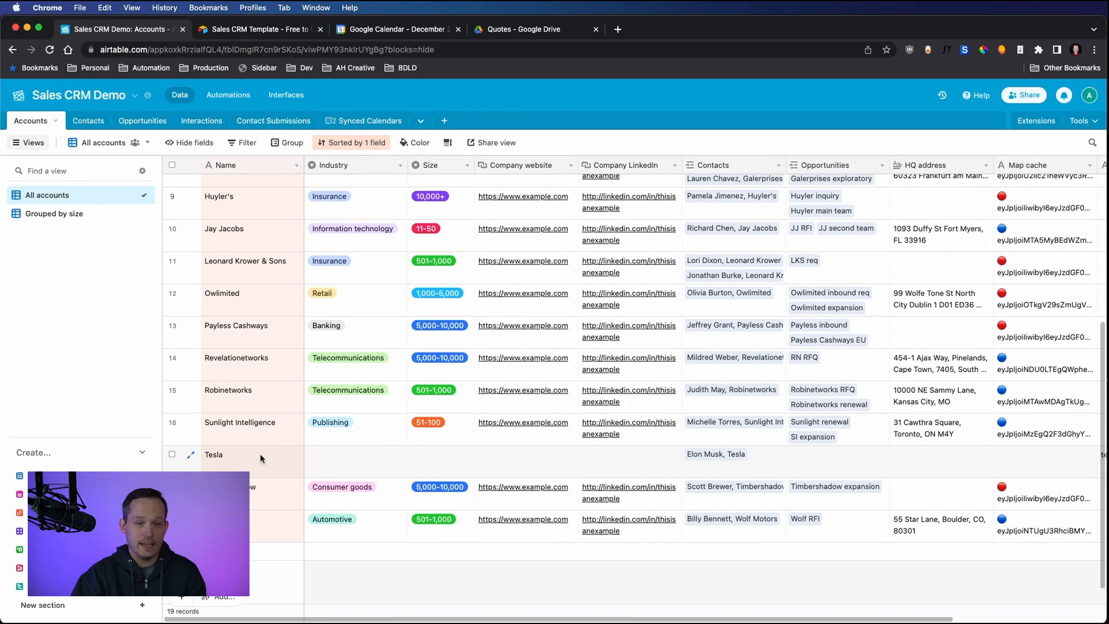
{"action": "scroll", "scroll_direction": "up", "scroll_amount": 3}
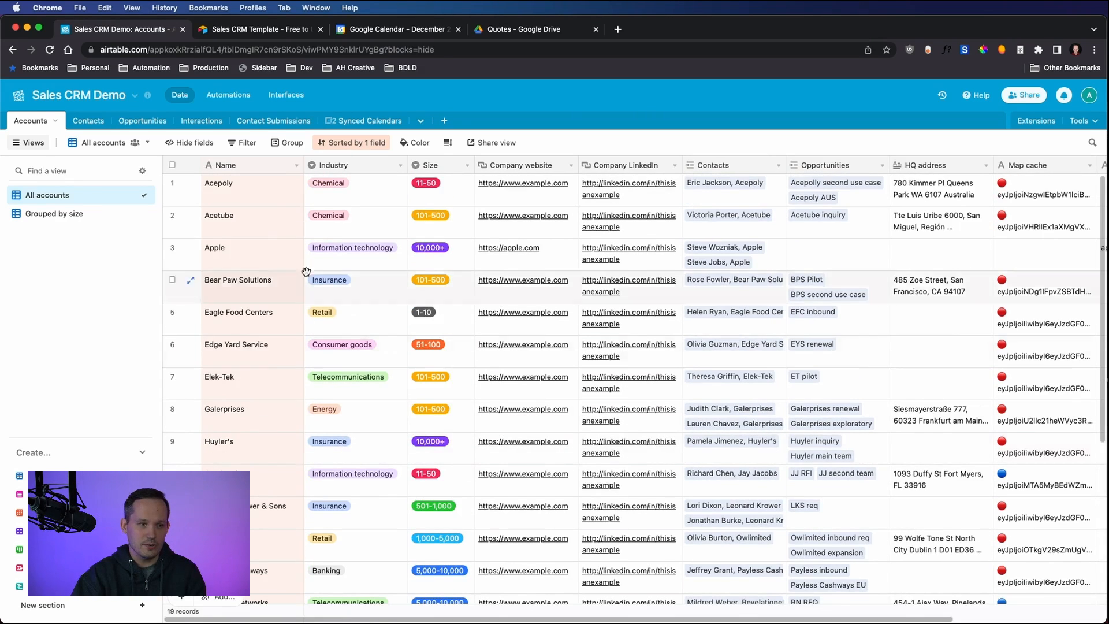
{"action": "mouse_move", "coordinate": [376, 377]}
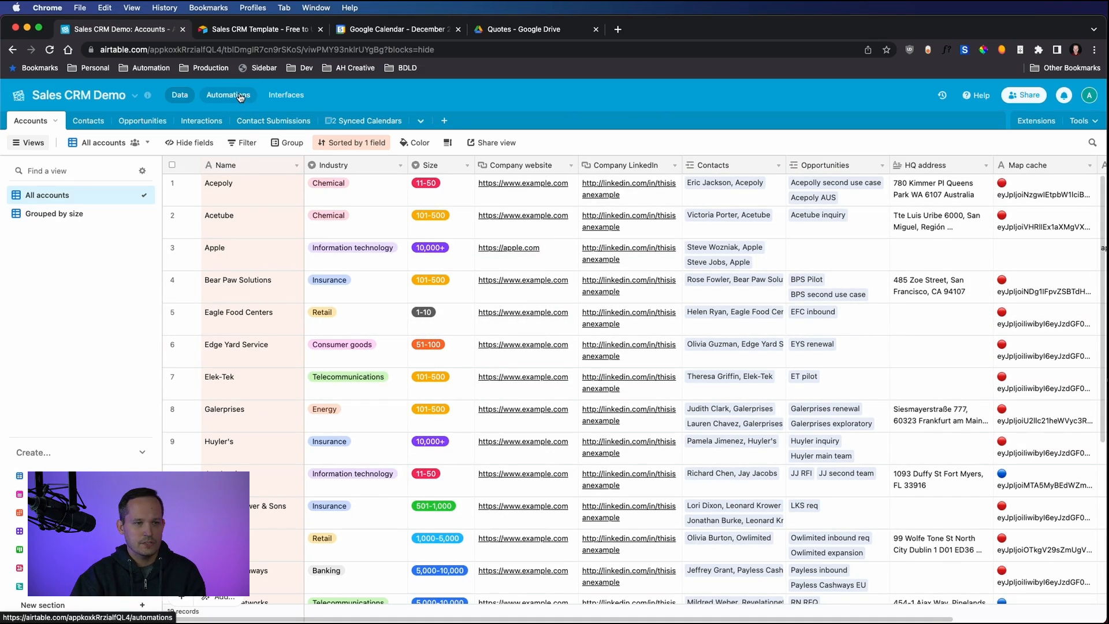
Step: In Automations, inspect the 'Find Contacts based on Email' step of the form-submission workflow
{"action": "left_click", "coordinate": [228, 95]}
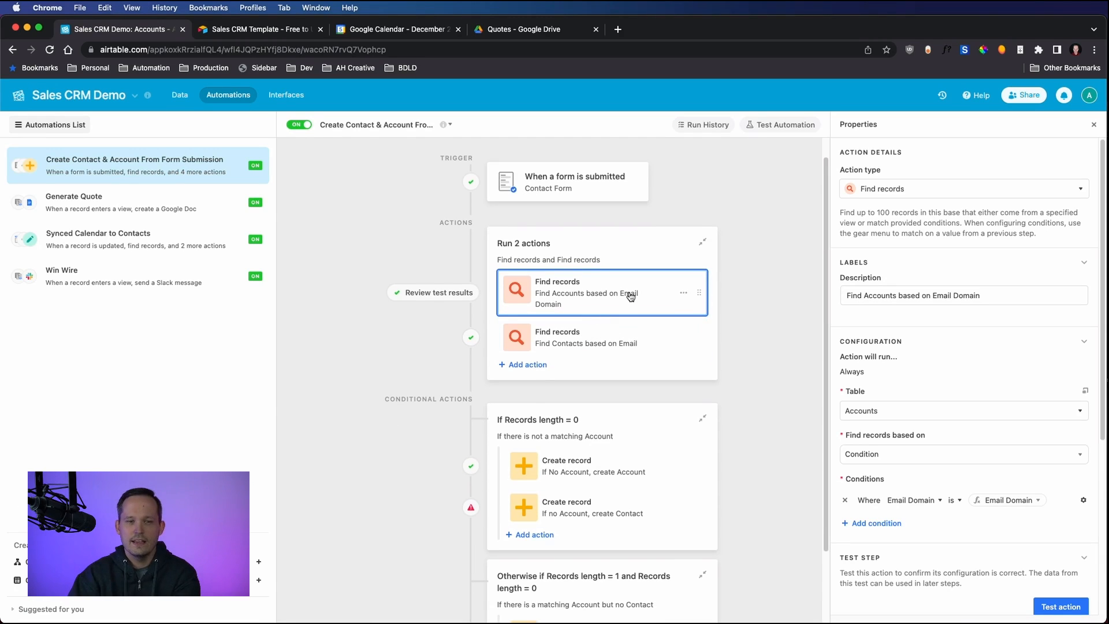
{"action": "scroll", "scroll_direction": "down", "scroll_amount": 3}
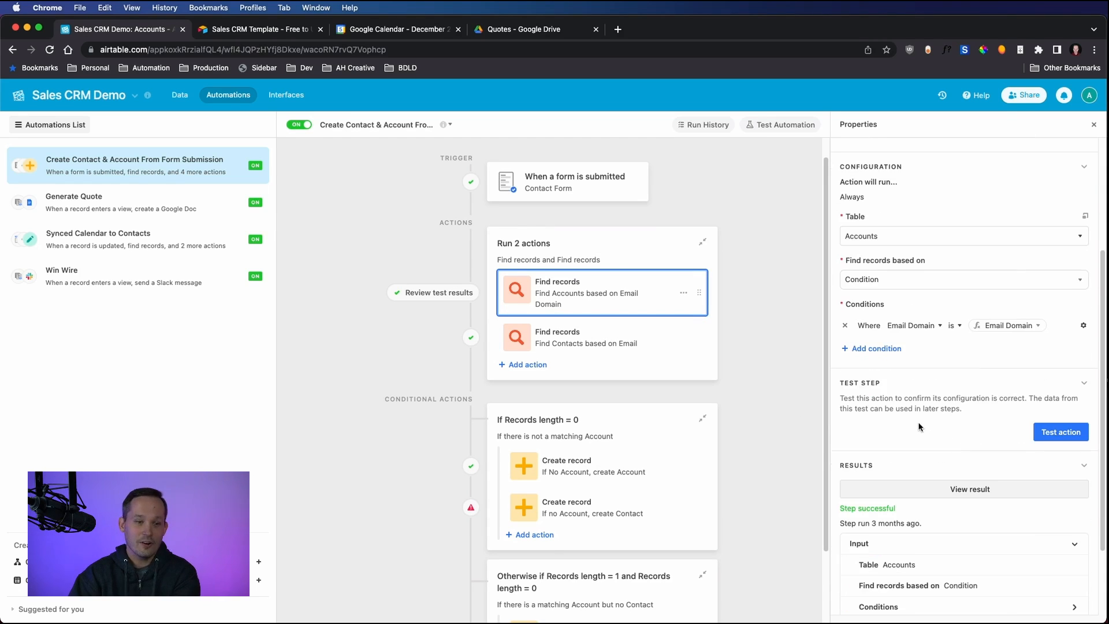
{"action": "scroll", "scroll_direction": "down", "scroll_amount": 3}
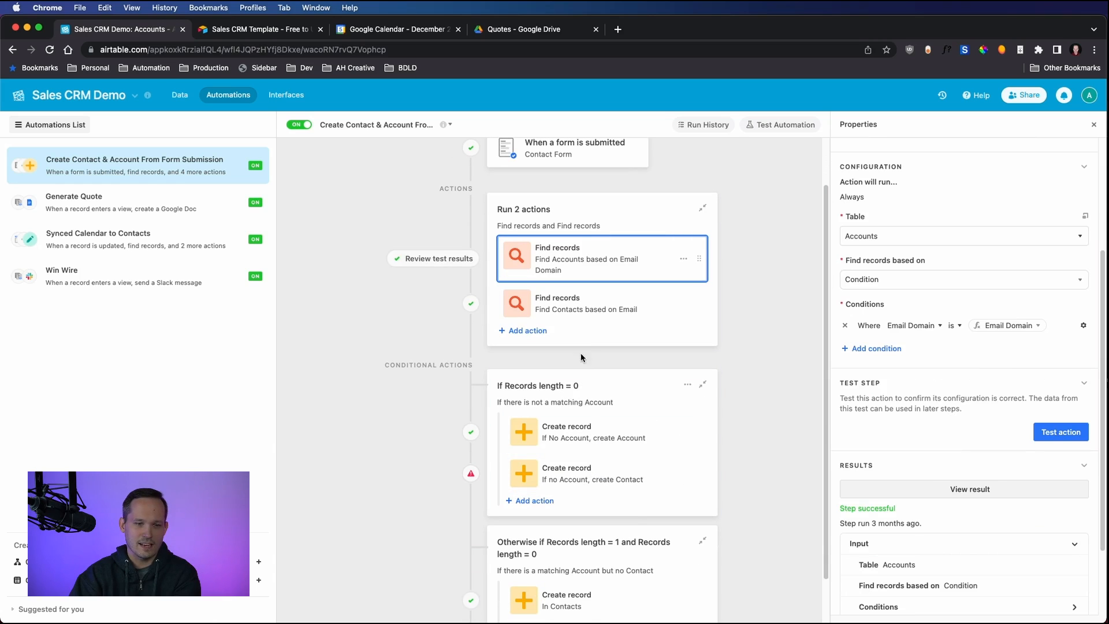
{"action": "left_click", "coordinate": [585, 303]}
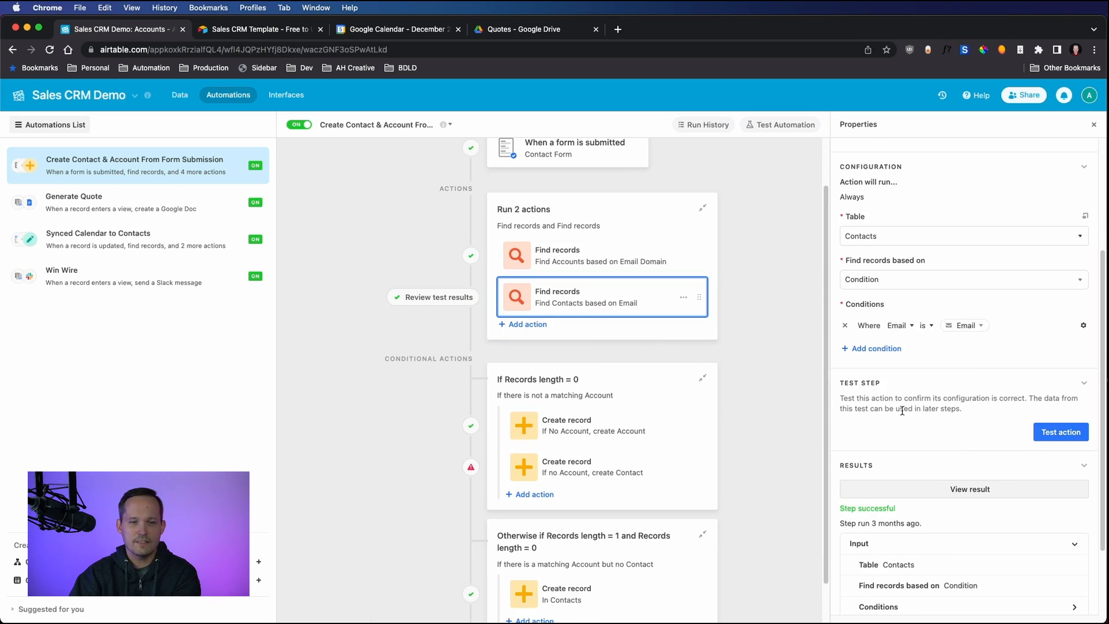
{"action": "mouse_move", "coordinate": [939, 439]}
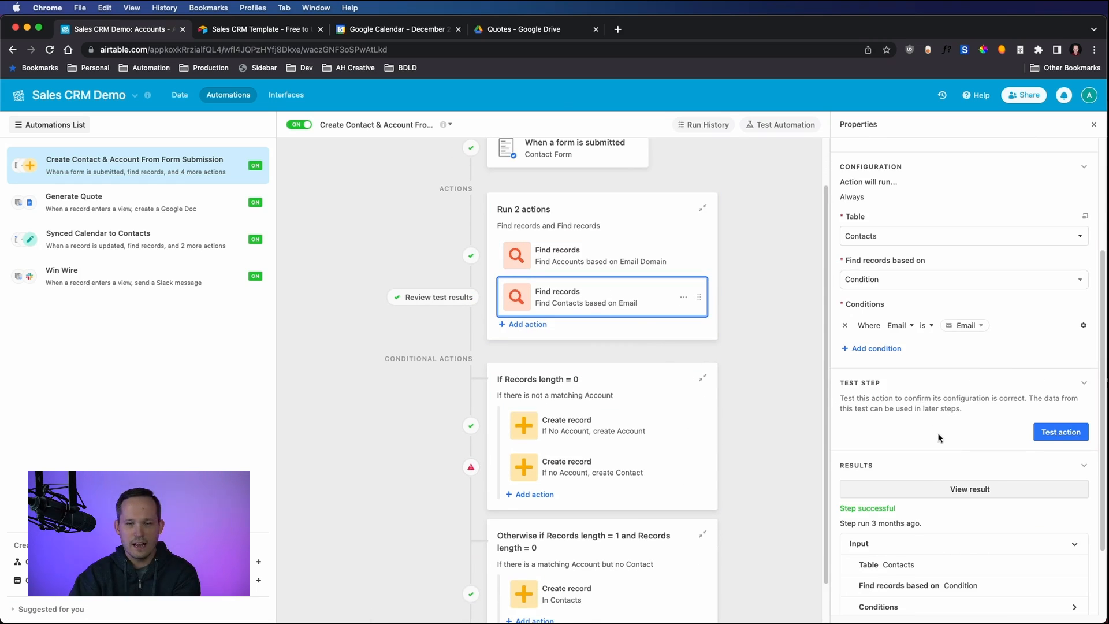
{"action": "mouse_move", "coordinate": [761, 397]}
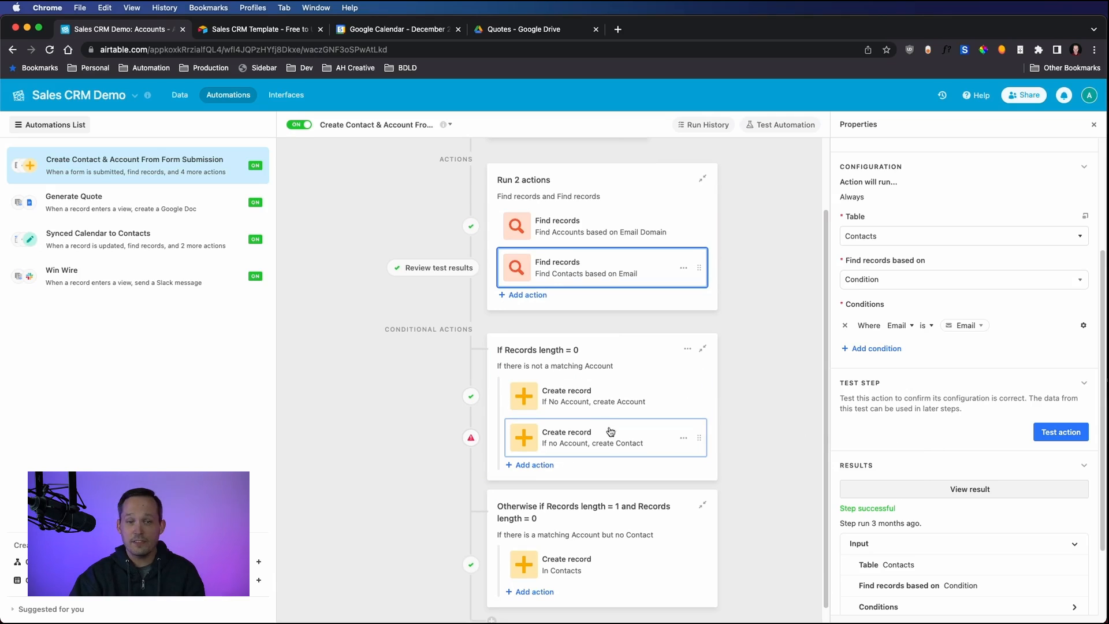
{"action": "mouse_move", "coordinate": [604, 423]}
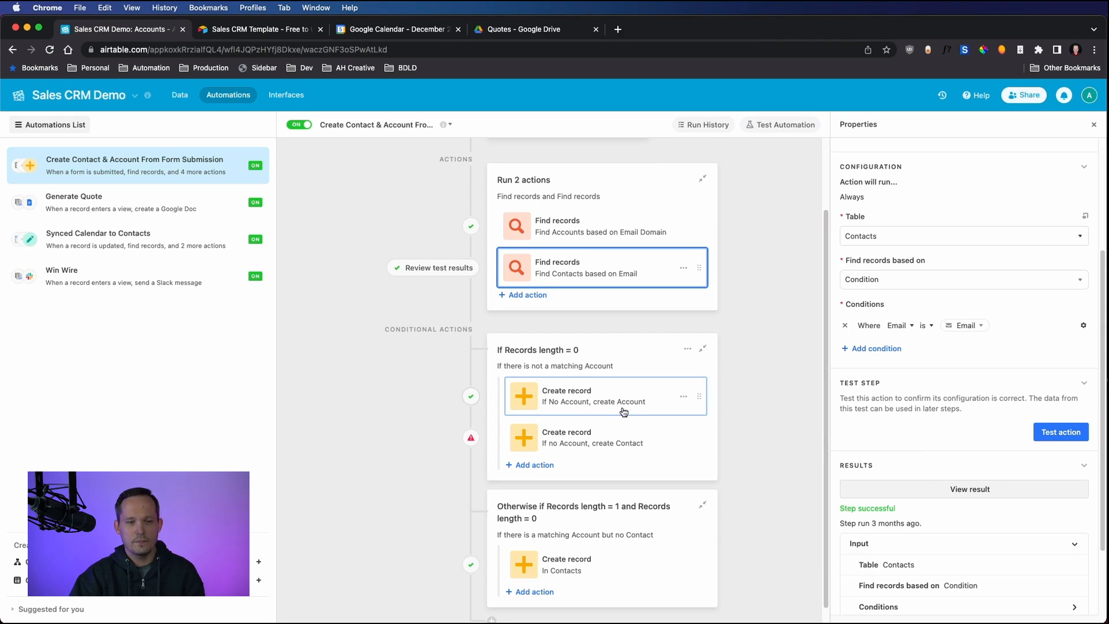
{"action": "mouse_move", "coordinate": [656, 411]}
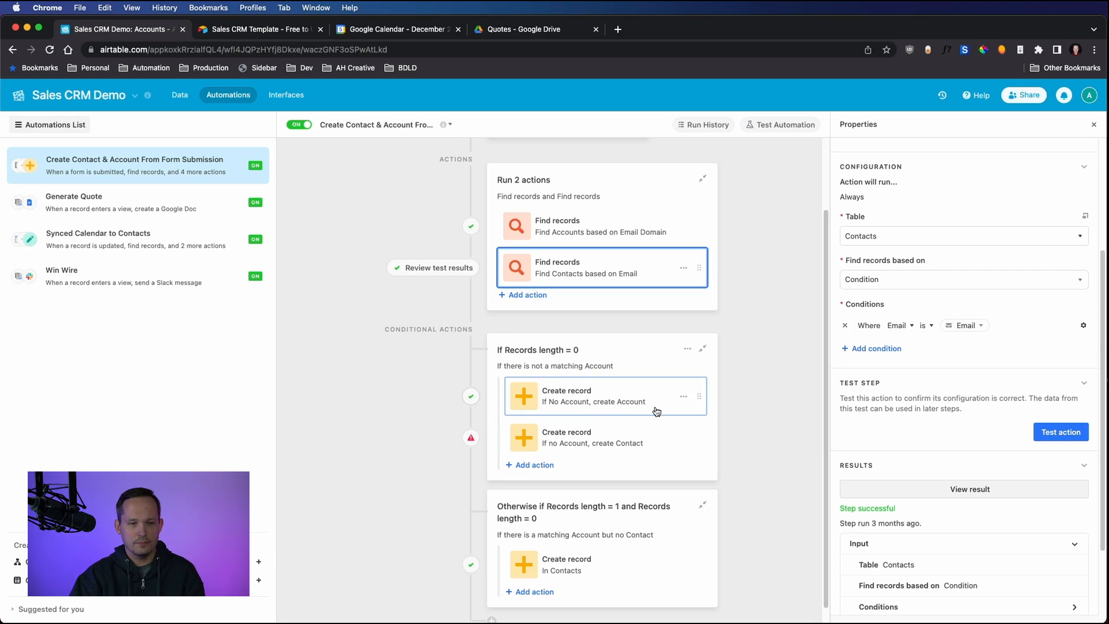
{"action": "mouse_move", "coordinate": [635, 409]}
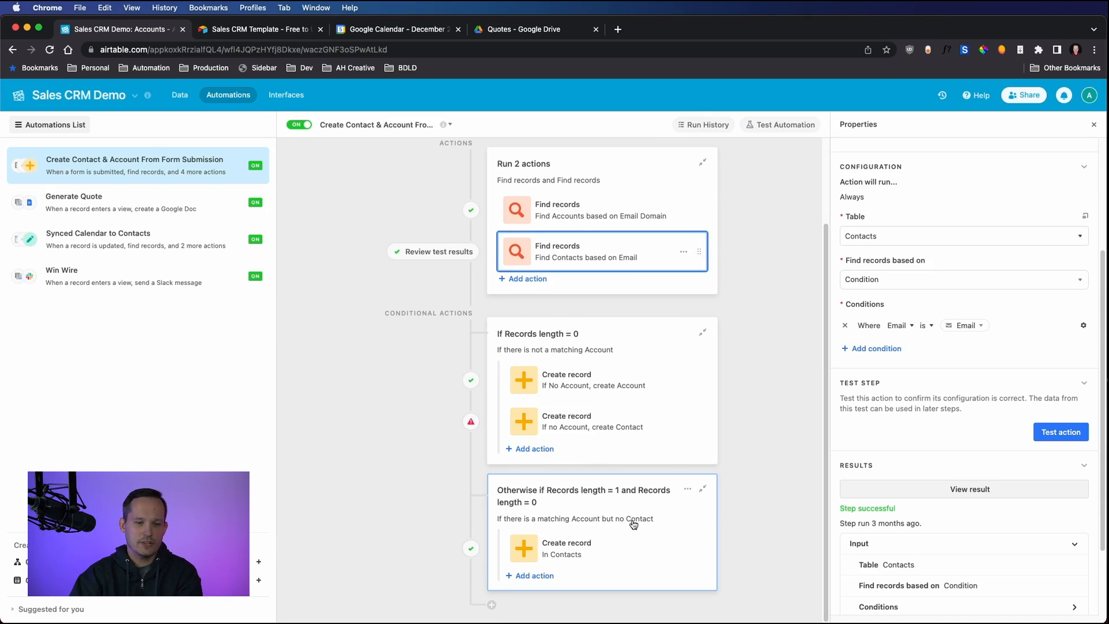
{"action": "mouse_move", "coordinate": [586, 530]}
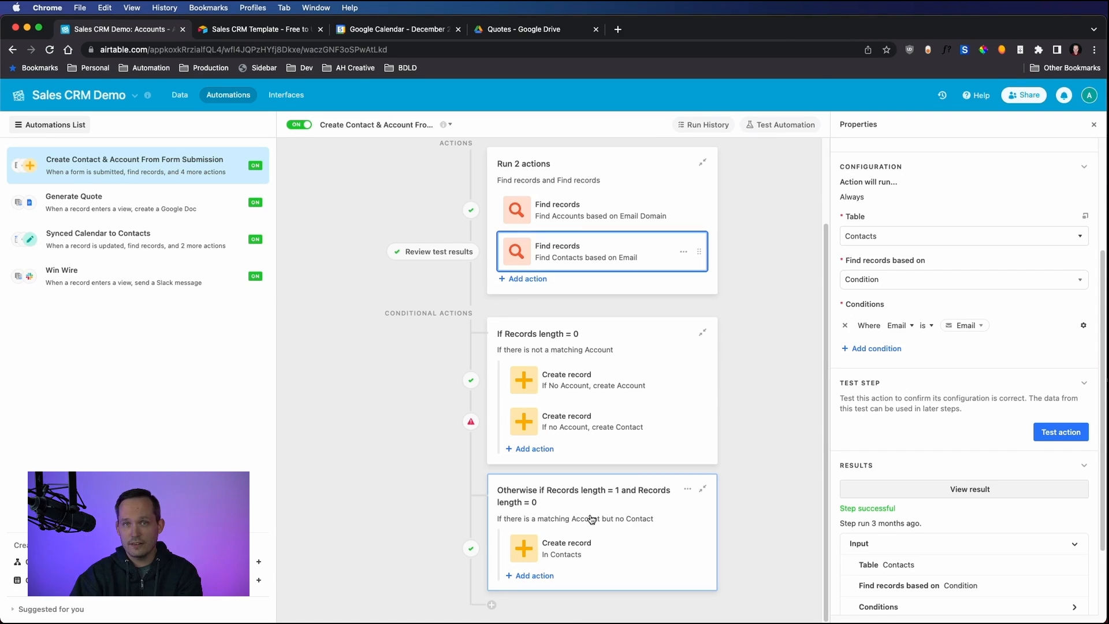
{"action": "mouse_move", "coordinate": [596, 521]}
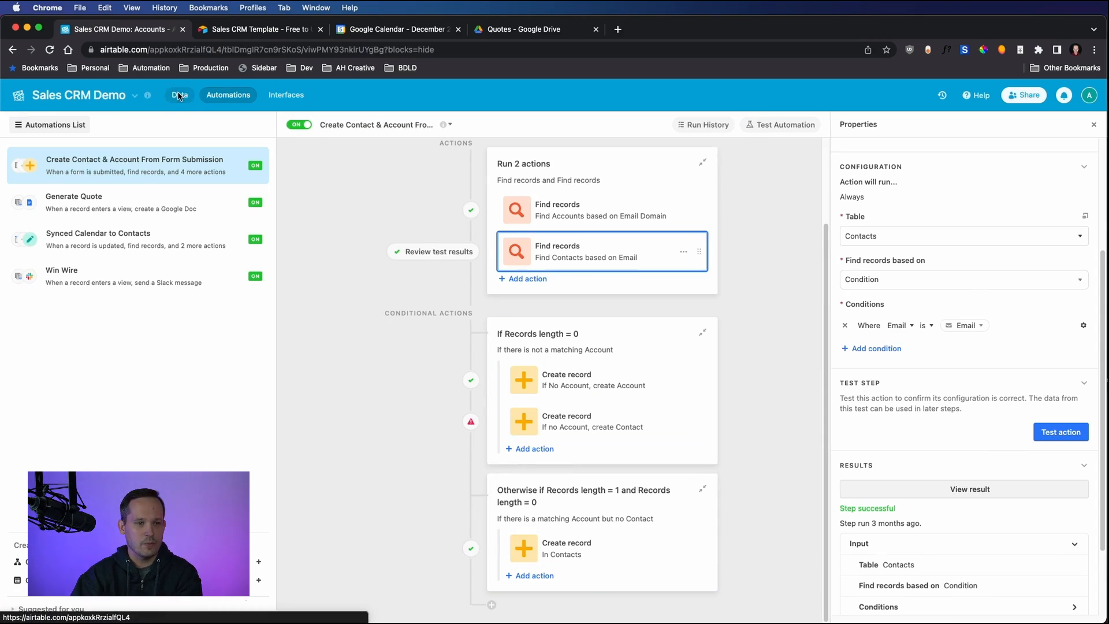
Step: Return to Data, expand the Apple account to view its linked contacts, then close it
{"action": "left_click", "coordinate": [180, 95]}
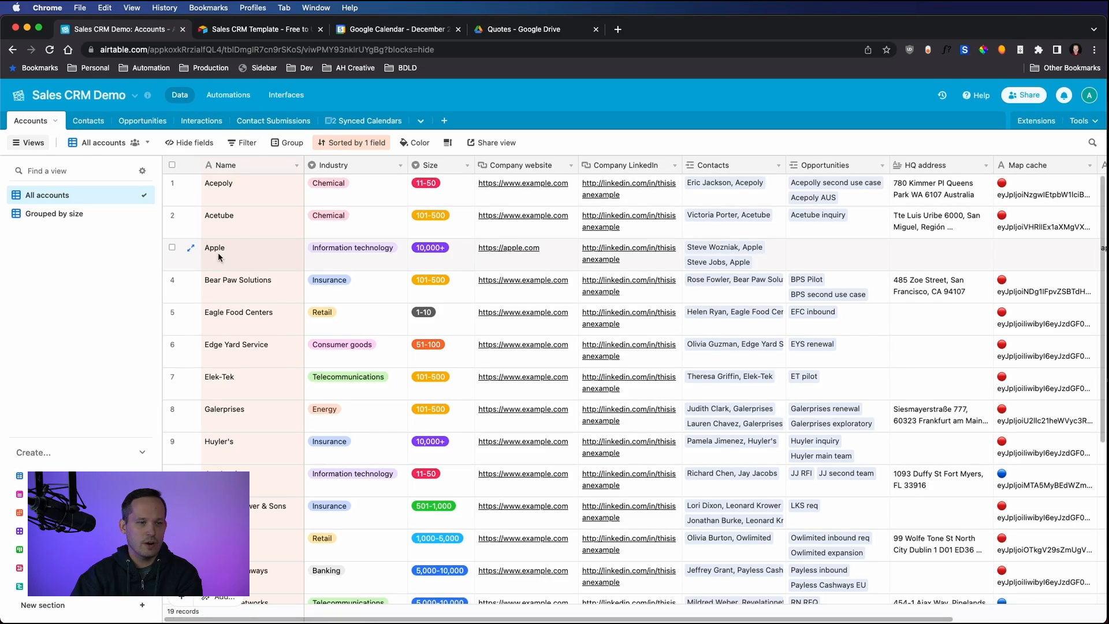
{"action": "left_click", "coordinate": [191, 247]}
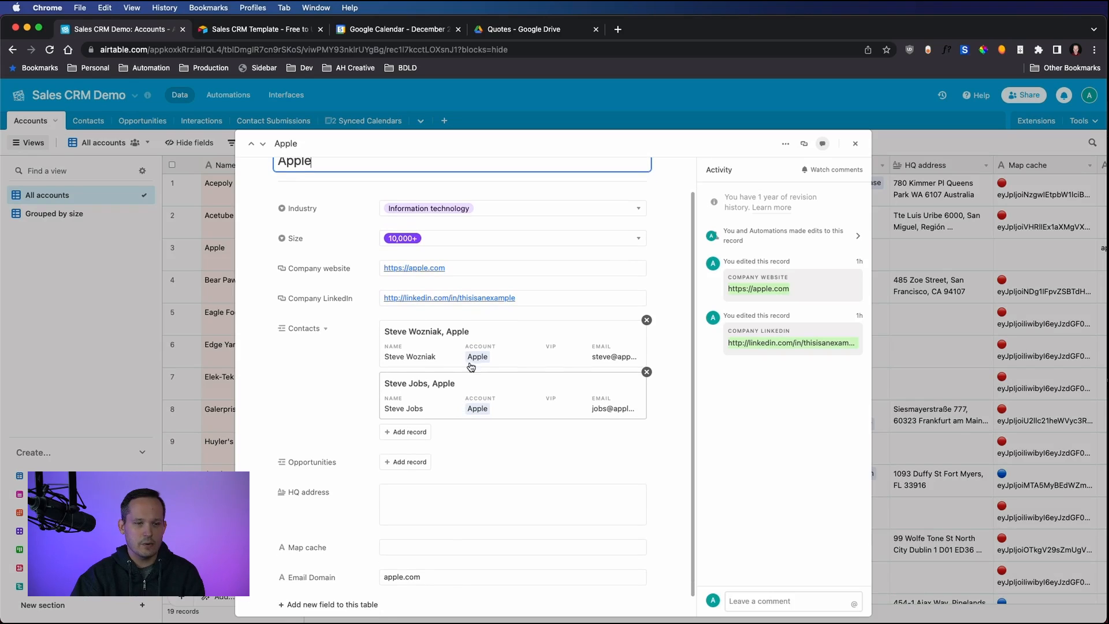
{"action": "mouse_move", "coordinate": [488, 393]}
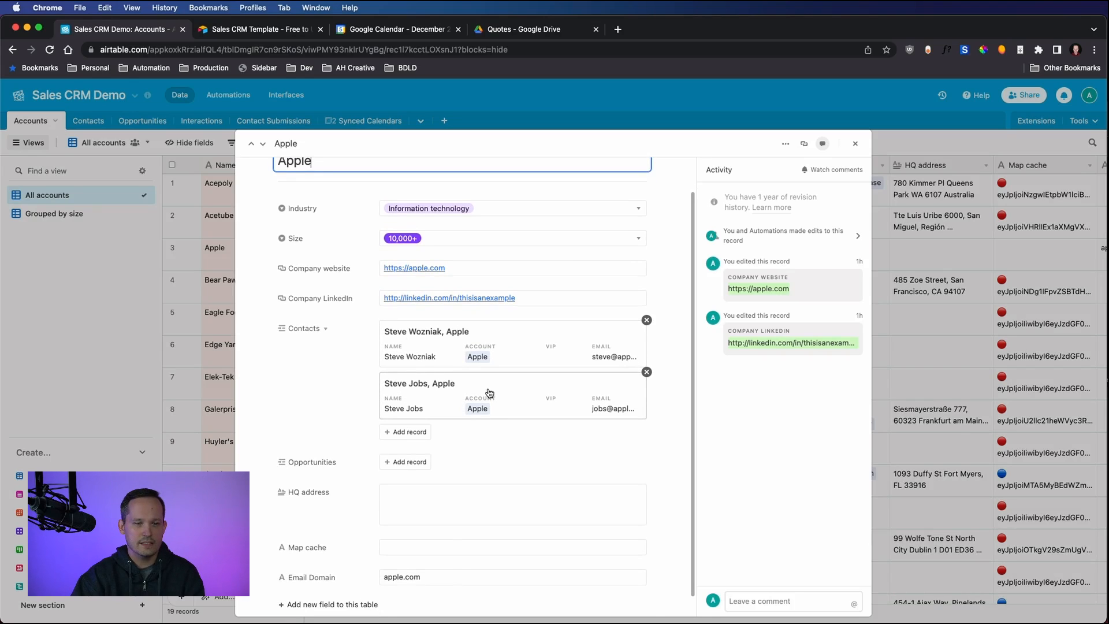
{"action": "mouse_move", "coordinate": [529, 385]}
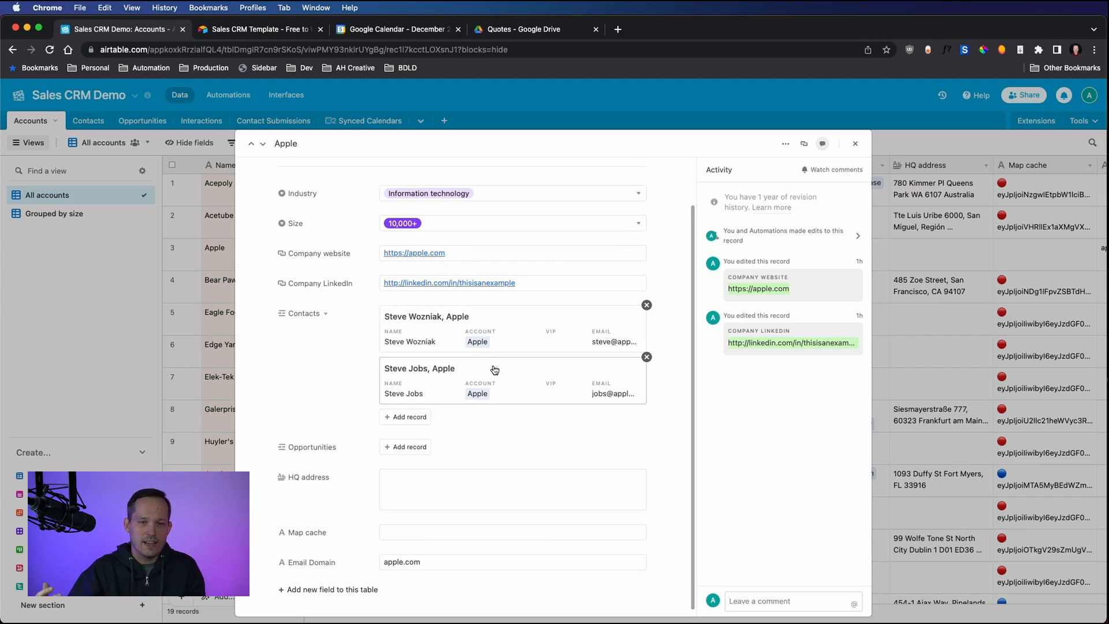
{"action": "mouse_move", "coordinate": [813, 221]}
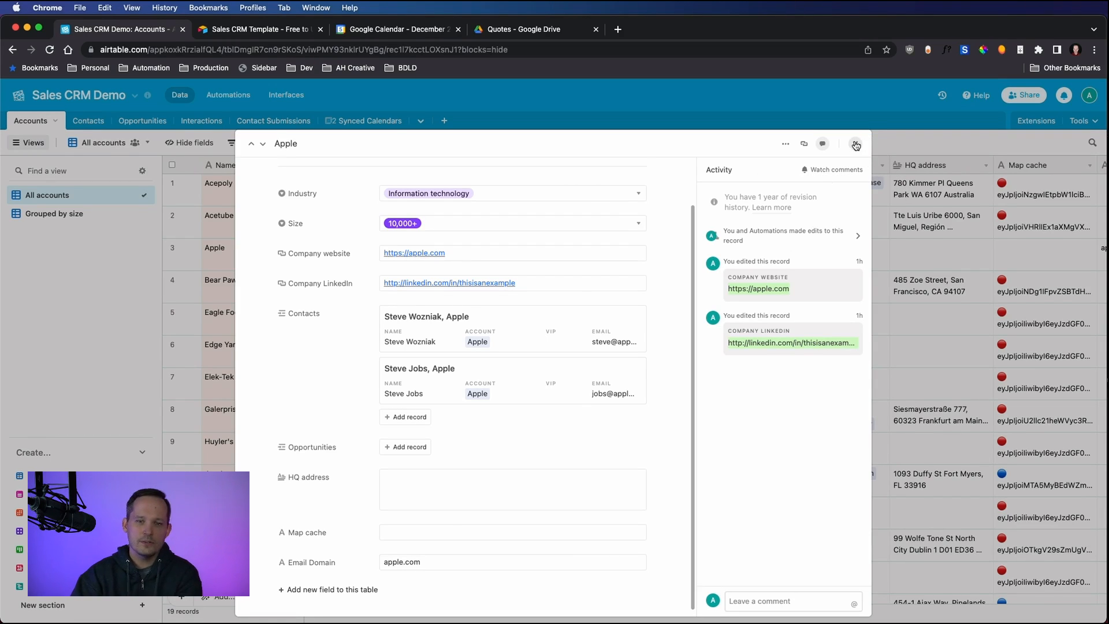
{"action": "left_click", "coordinate": [855, 144]}
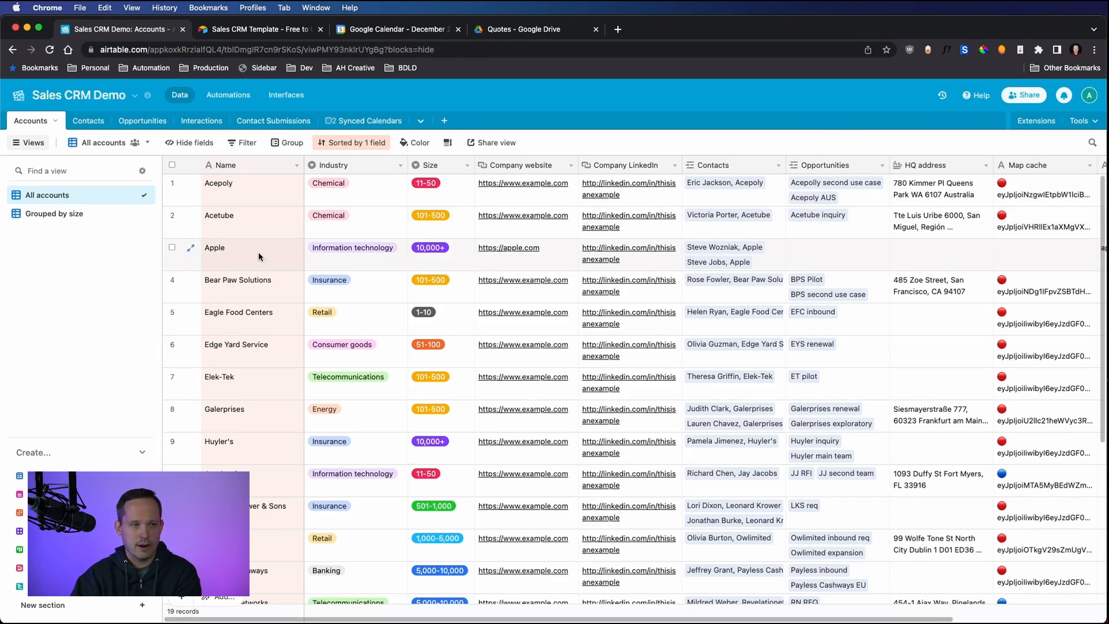
{"action": "mouse_move", "coordinate": [258, 265]}
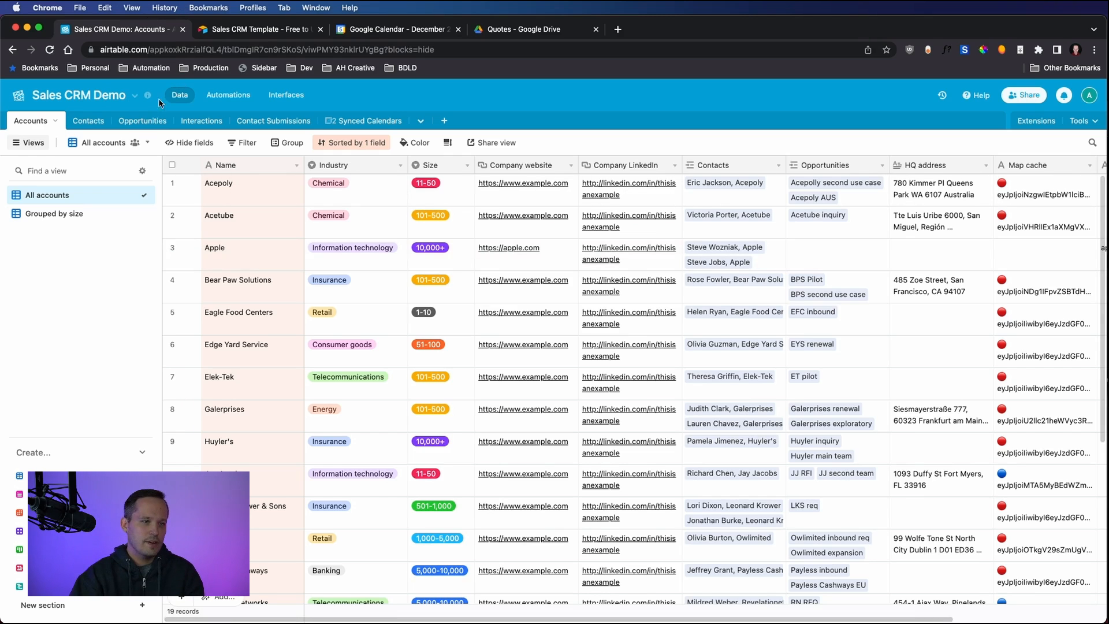
Step: Show the All opportunities grid listing 28 deals with status, priority, owner and estimated value
{"action": "left_click", "coordinate": [141, 120]}
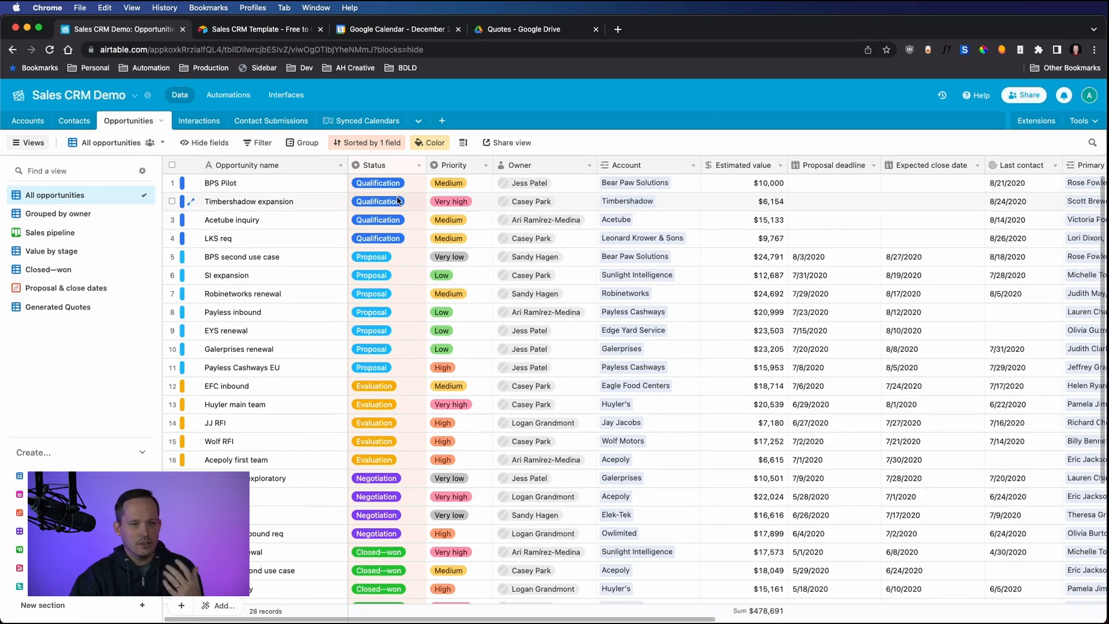
{"action": "scroll", "scroll_direction": "down", "scroll_amount": 3}
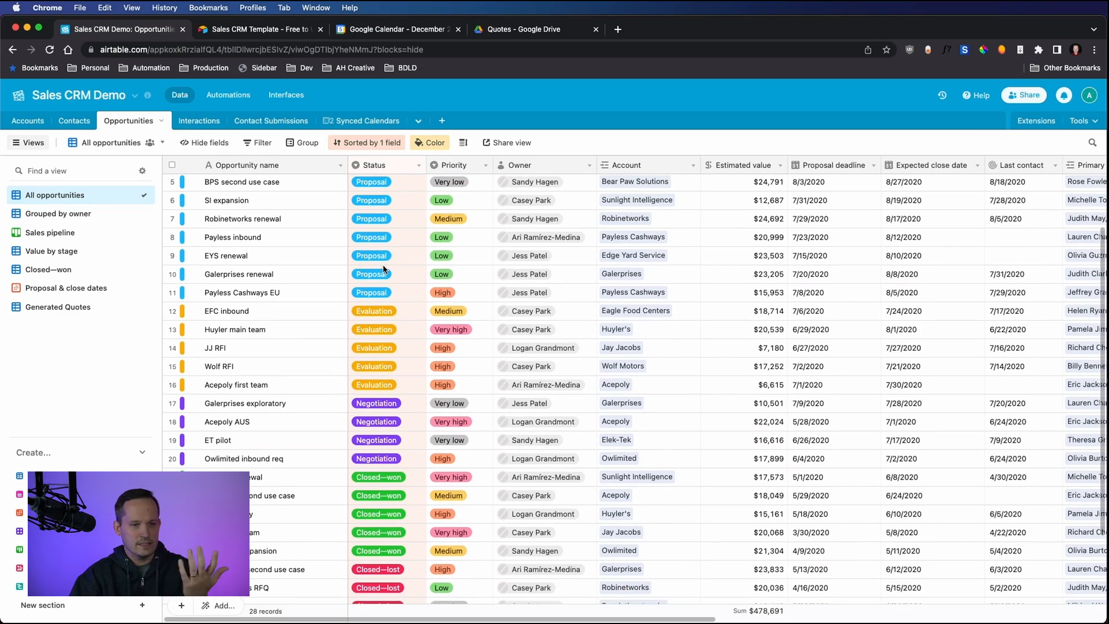
{"action": "scroll", "scroll_direction": "up", "scroll_amount": 3}
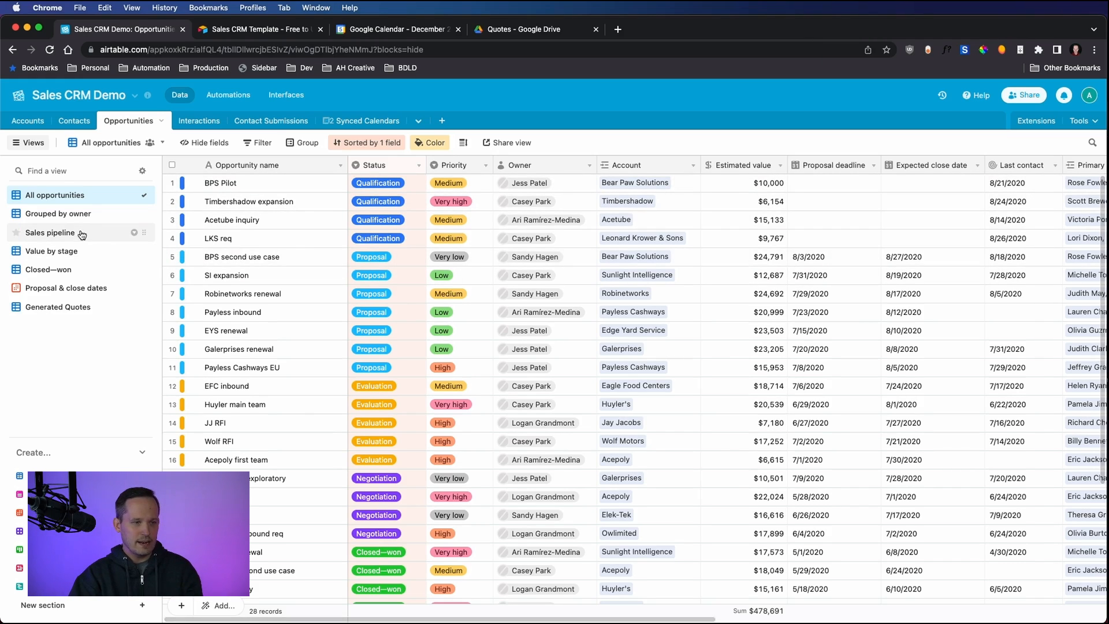
{"action": "mouse_move", "coordinate": [50, 232]}
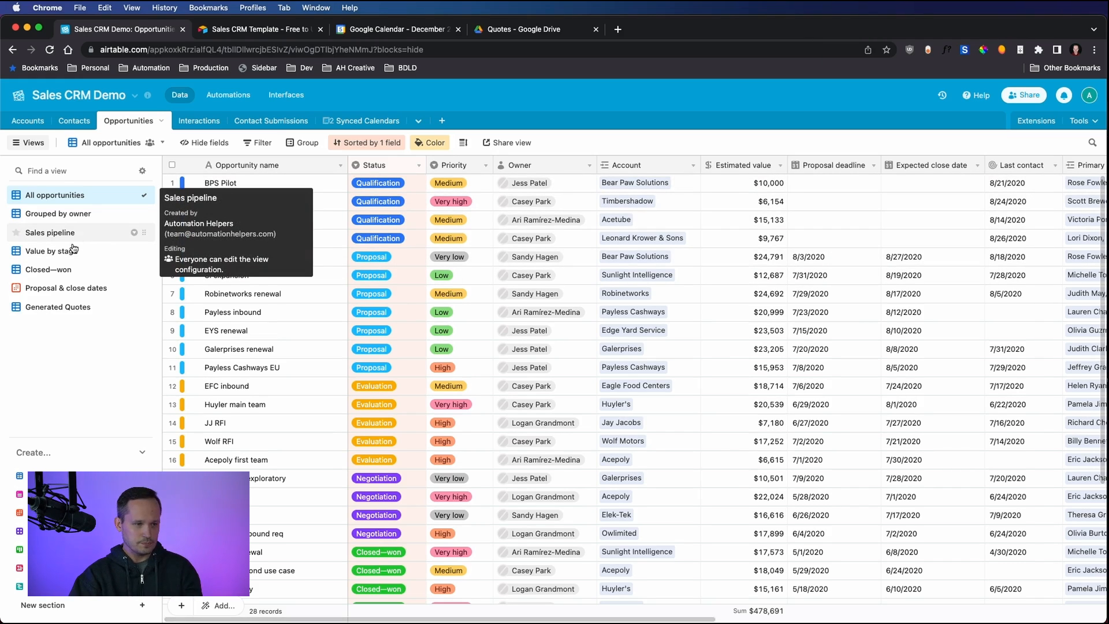
{"action": "mouse_move", "coordinate": [87, 234]}
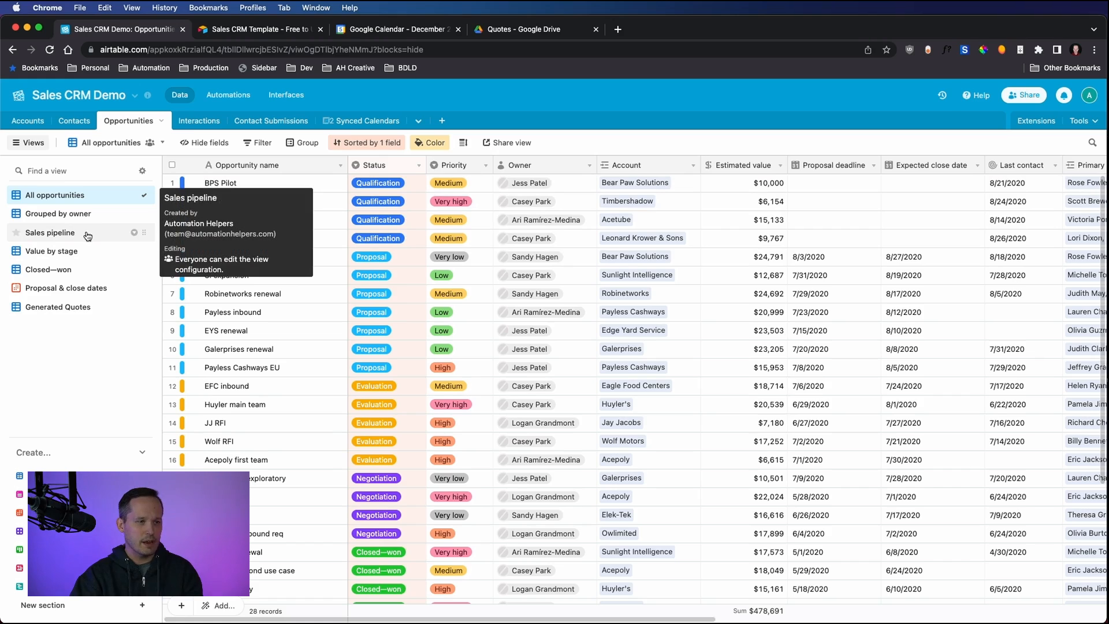
Step: View opportunities as the Sales pipeline kanban board stacked by stage, comparing it with the grid
{"action": "left_click", "coordinate": [49, 233]}
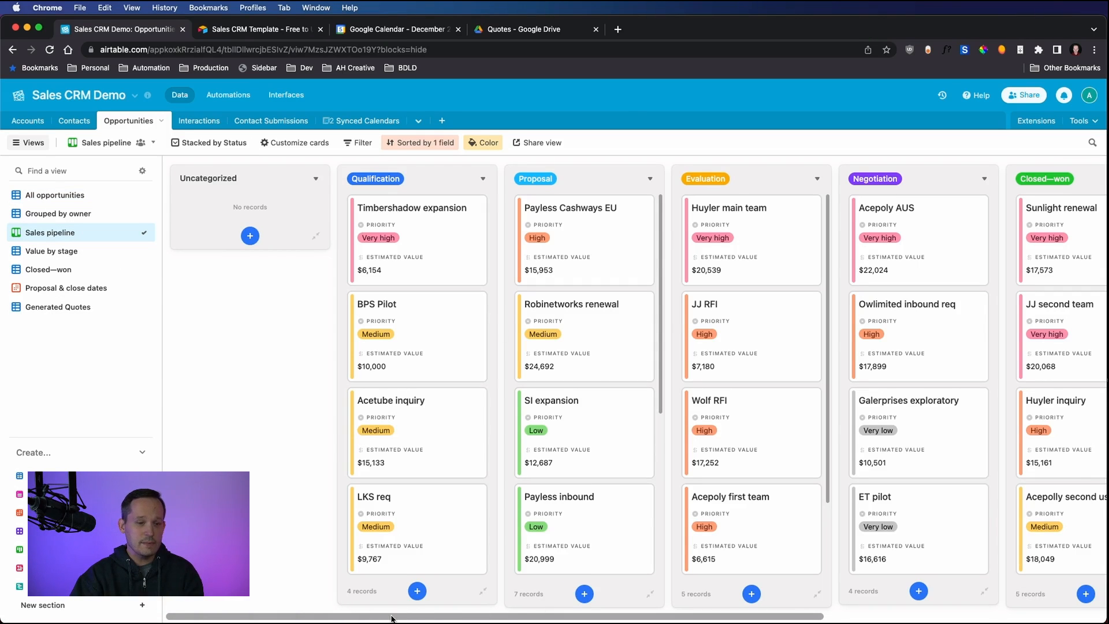
{"action": "scroll", "scroll_direction": "right", "scroll_amount": 3}
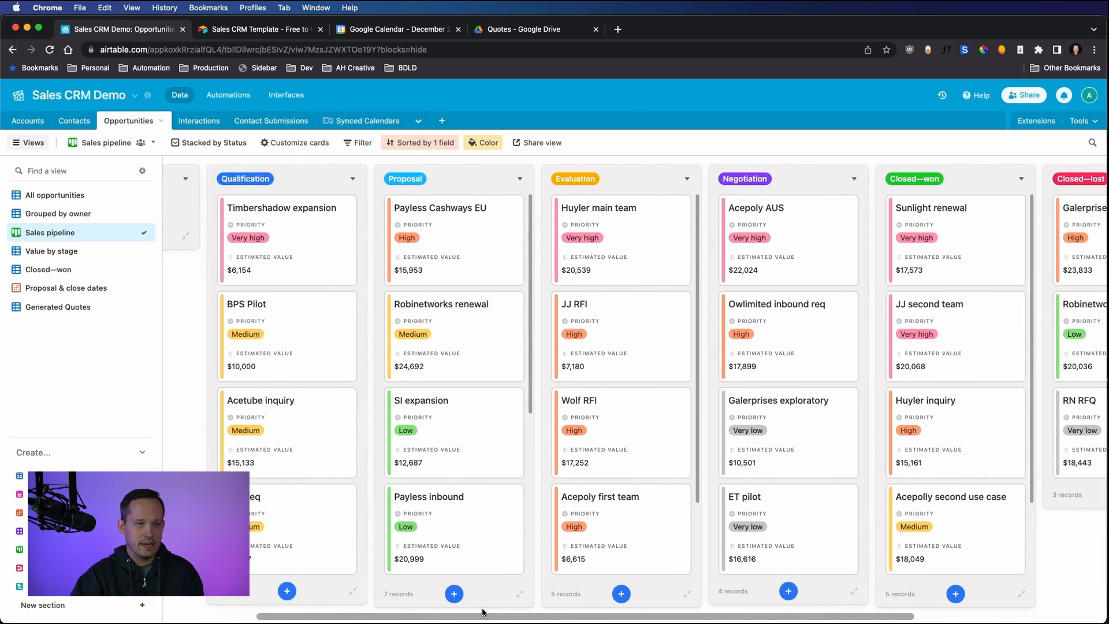
{"action": "left_click", "coordinate": [55, 195]}
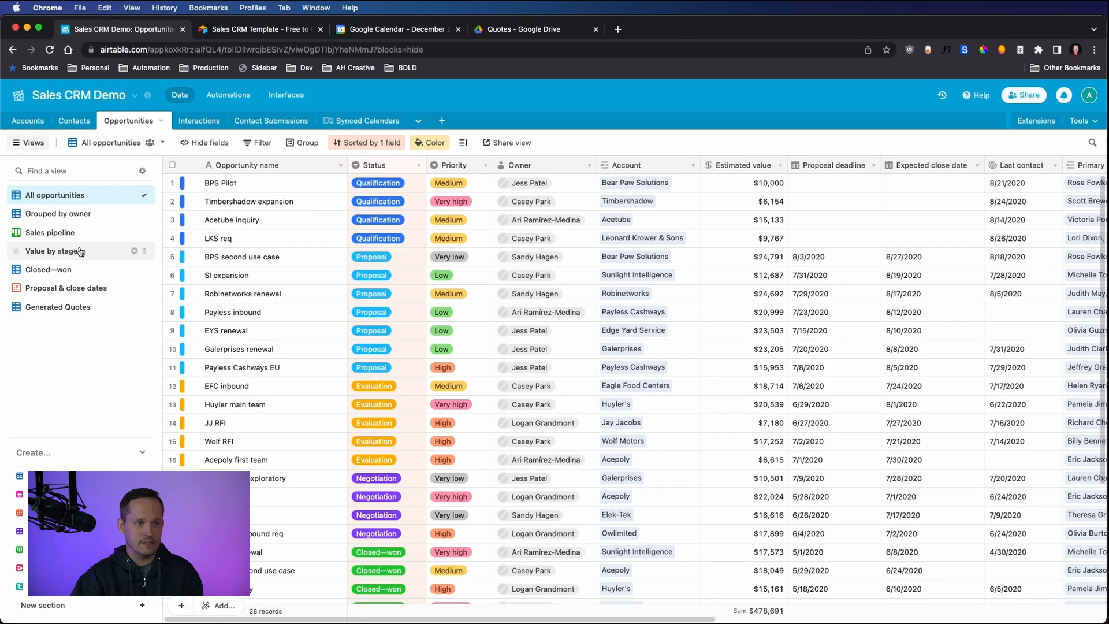
{"action": "mouse_move", "coordinate": [50, 232]}
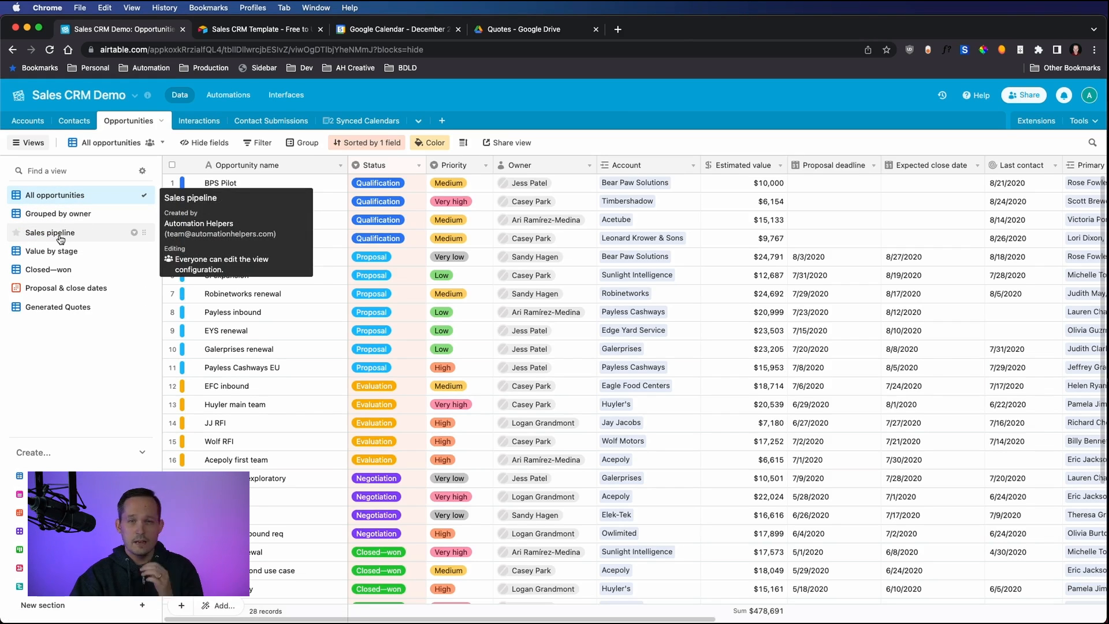
{"action": "mouse_move", "coordinate": [60, 239]}
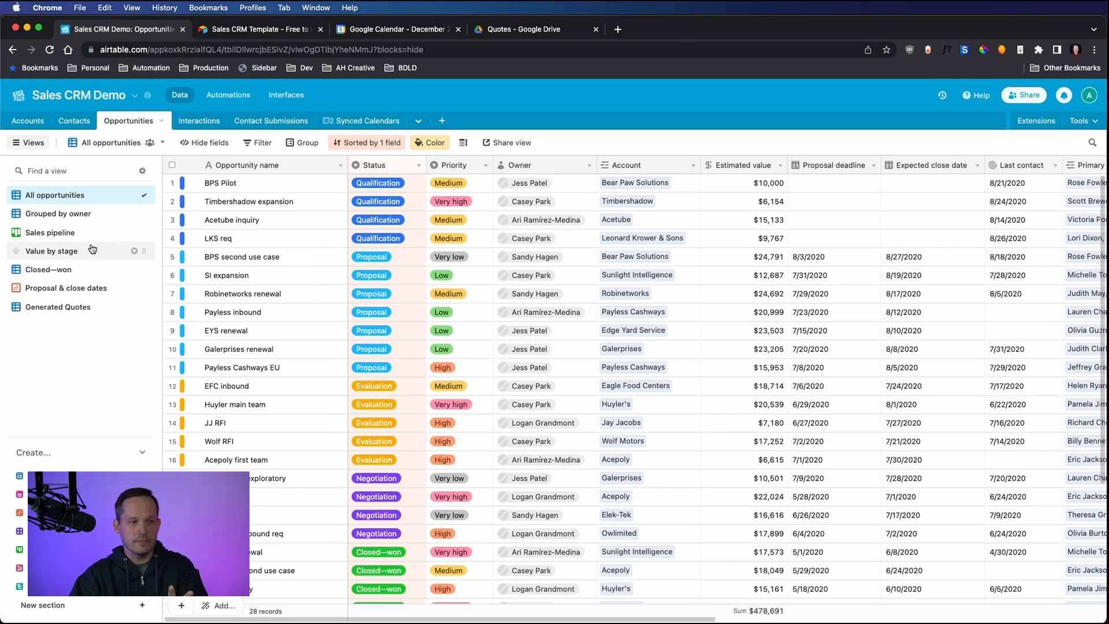
{"action": "left_click", "coordinate": [50, 232]}
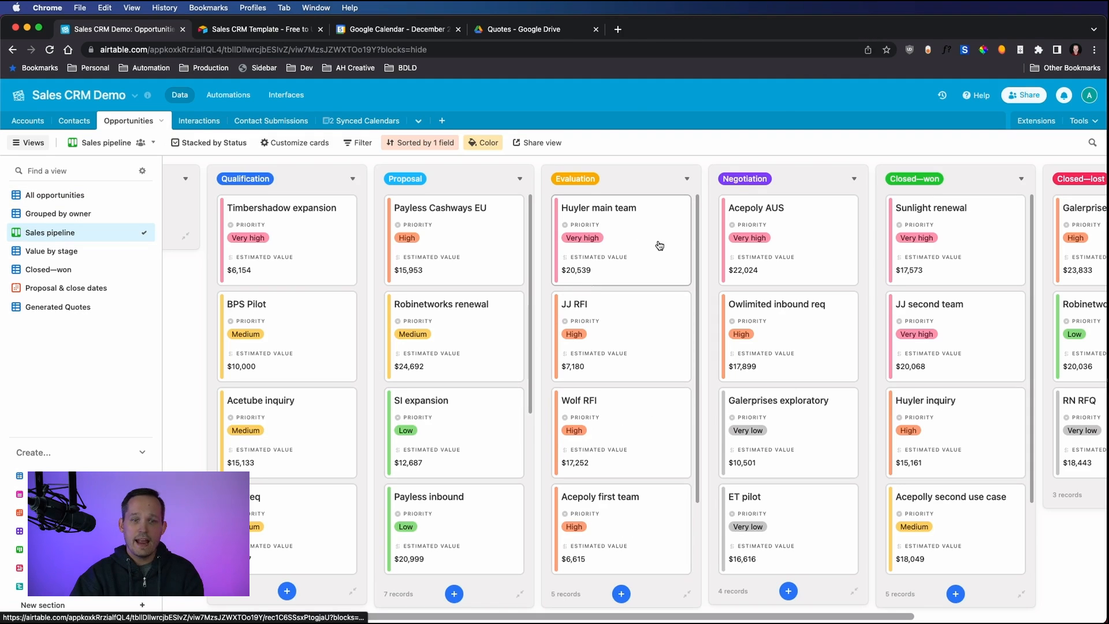
{"action": "mouse_move", "coordinate": [636, 321]}
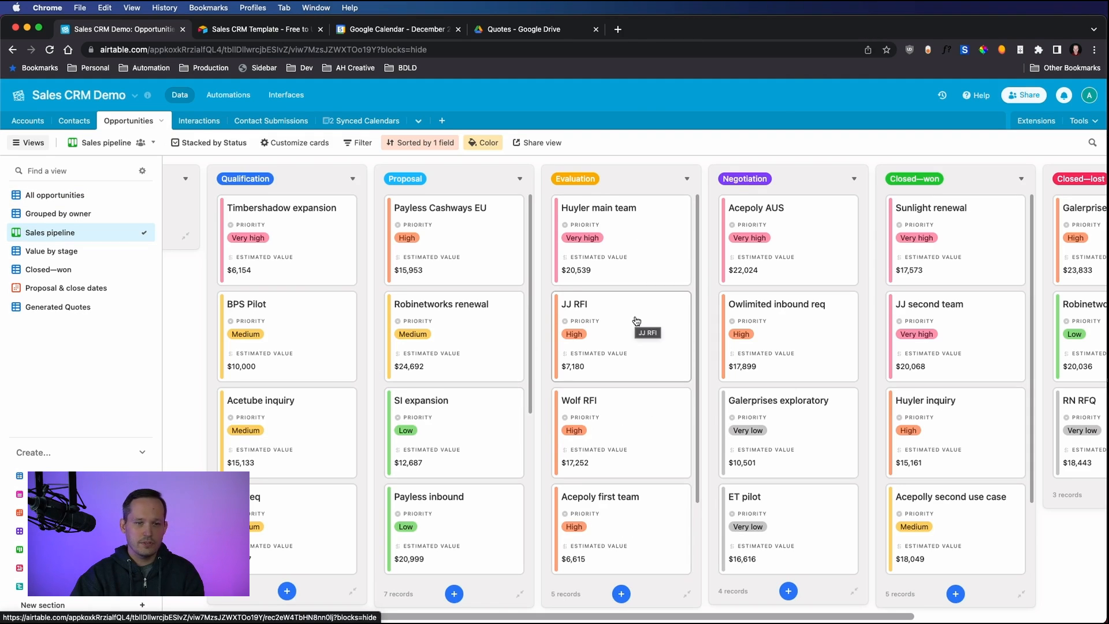
{"action": "mouse_move", "coordinate": [488, 331]}
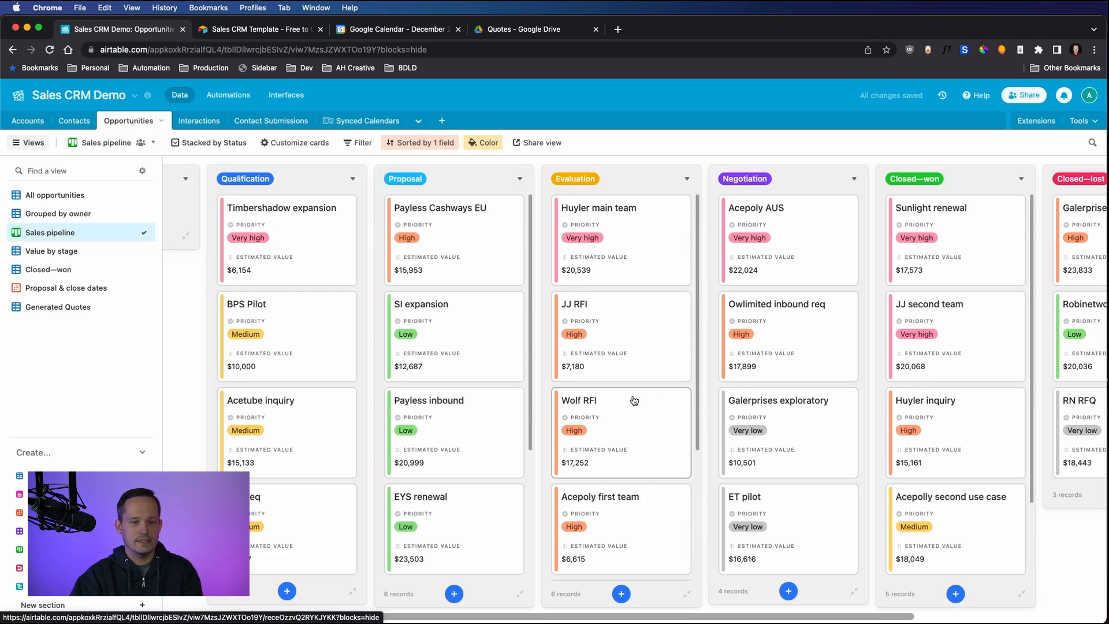
Step: Review the Payless Cashways EU deal's linked account, contact and interactions, then return to the board
{"action": "left_click", "coordinate": [439, 207]}
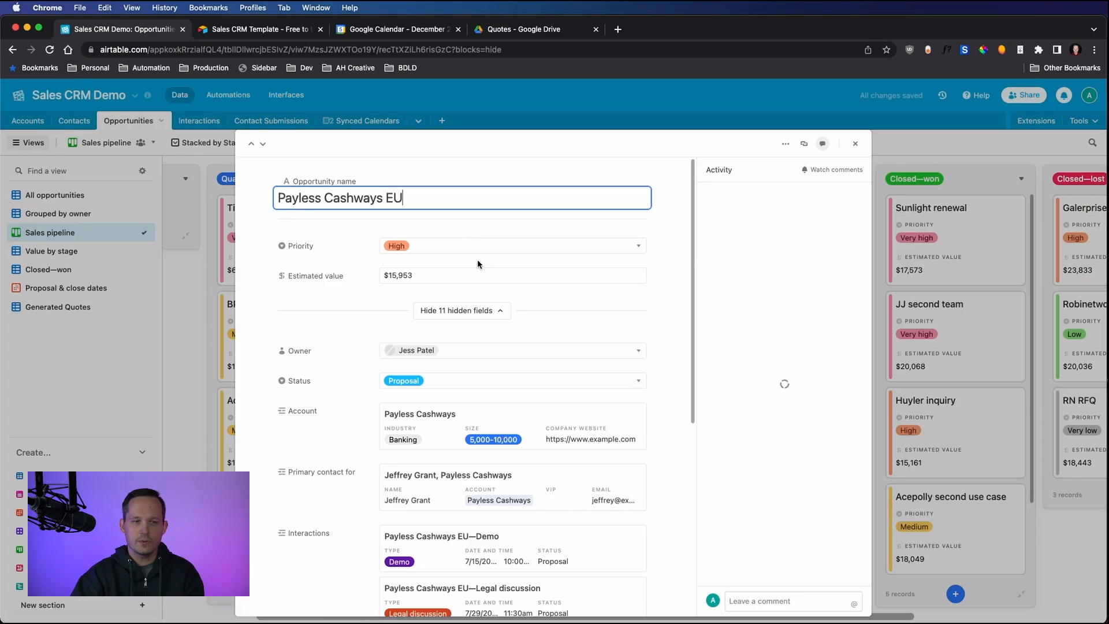
{"action": "scroll", "scroll_direction": "down", "scroll_amount": 3}
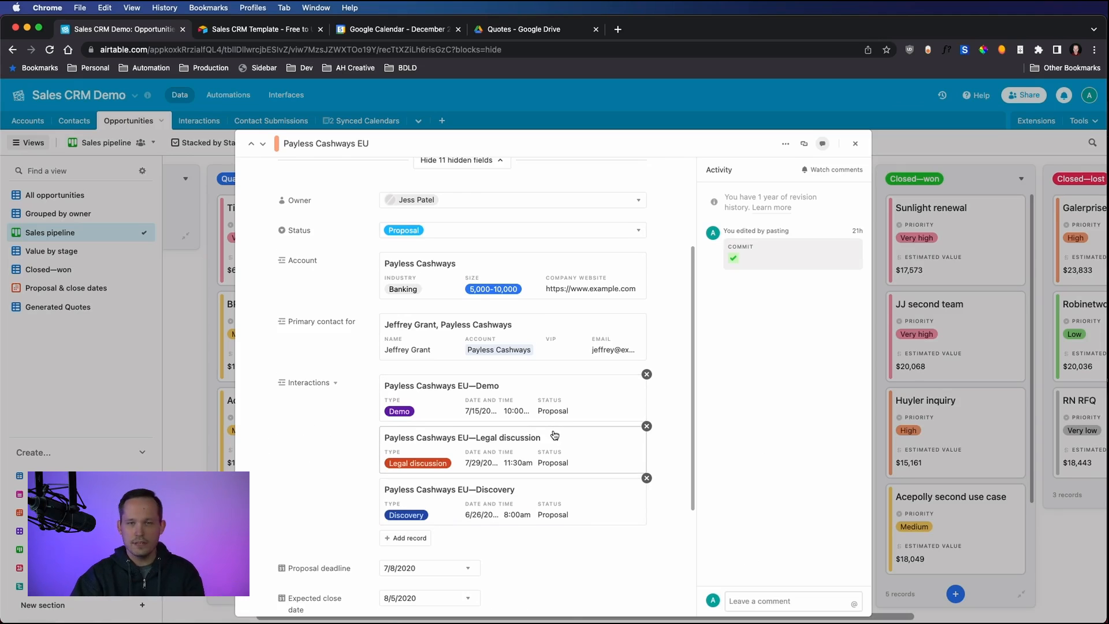
{"action": "mouse_move", "coordinate": [856, 143]}
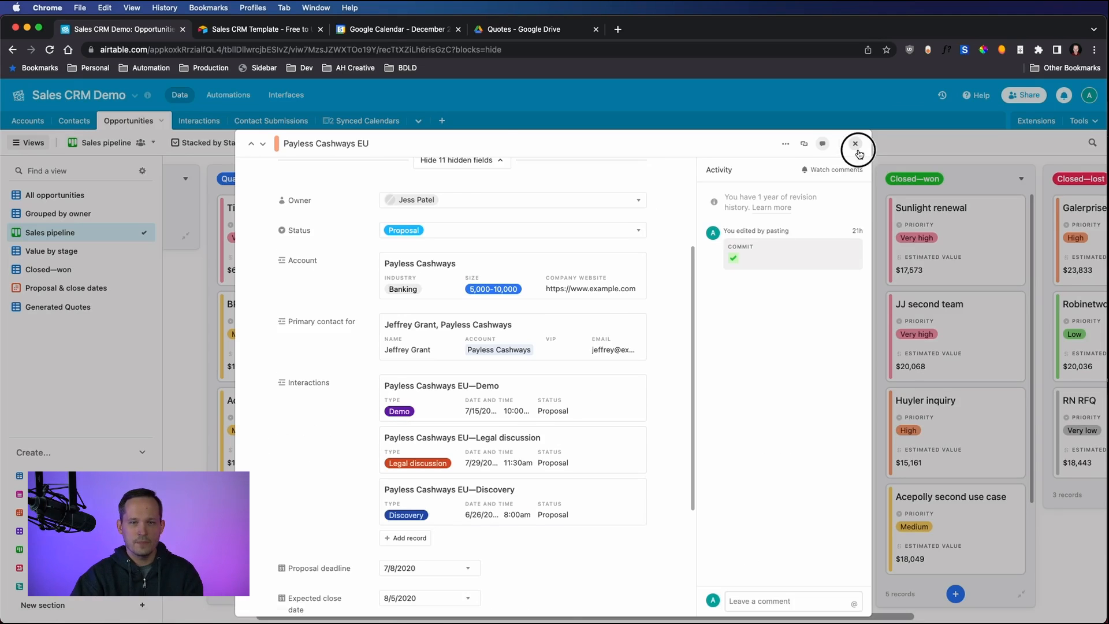
{"action": "left_click", "coordinate": [857, 143]}
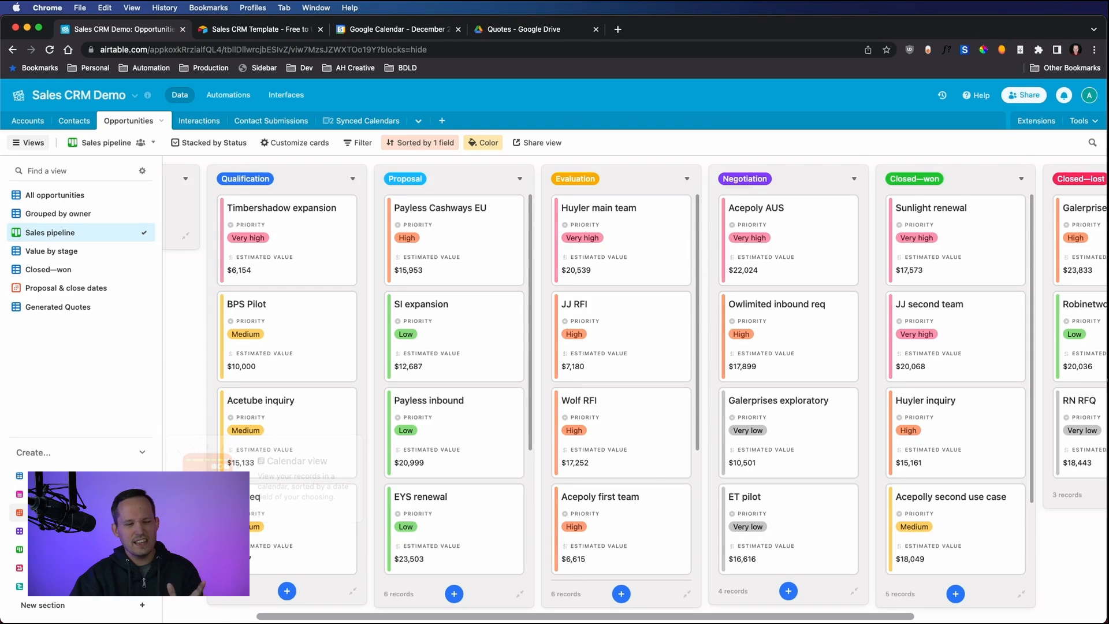
{"action": "mouse_move", "coordinate": [690, 371]}
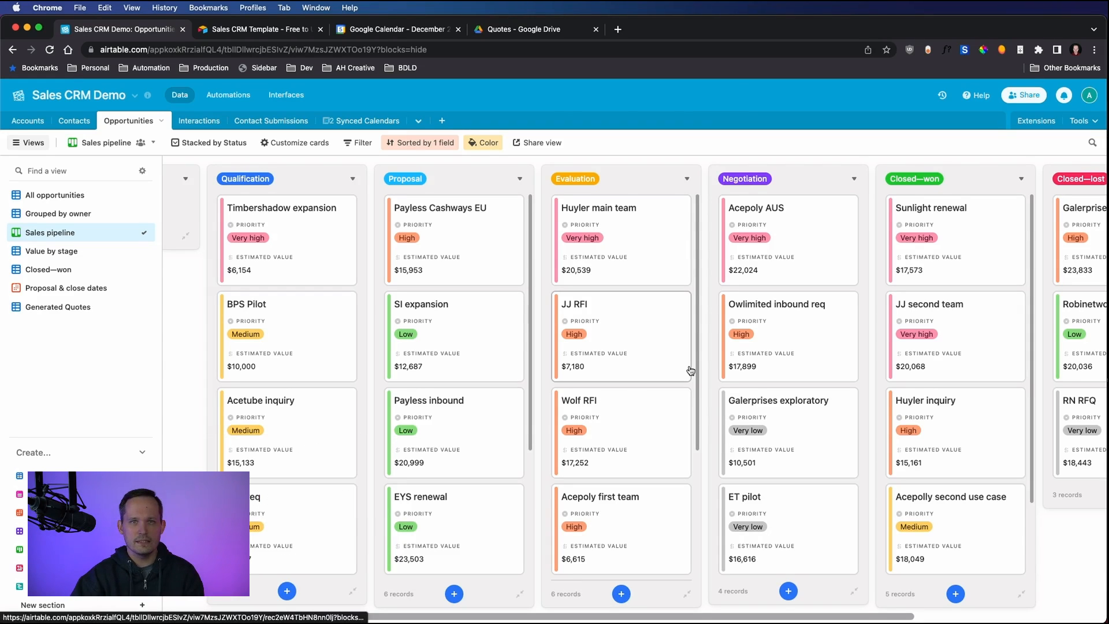
{"action": "mouse_move", "coordinate": [690, 370]}
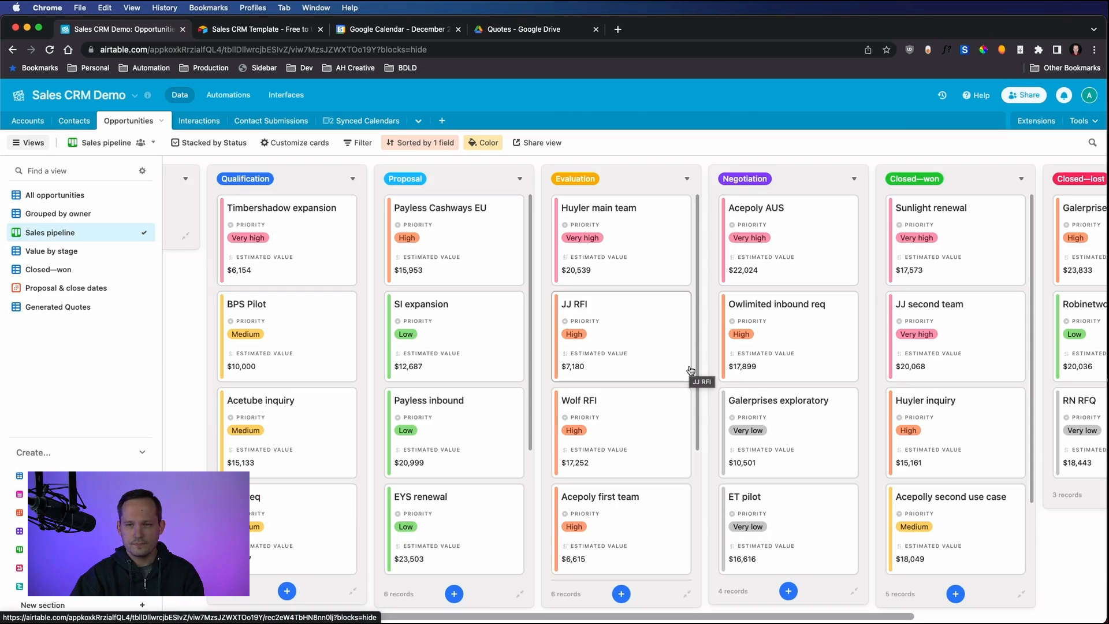
{"action": "mouse_move", "coordinate": [409, 205]}
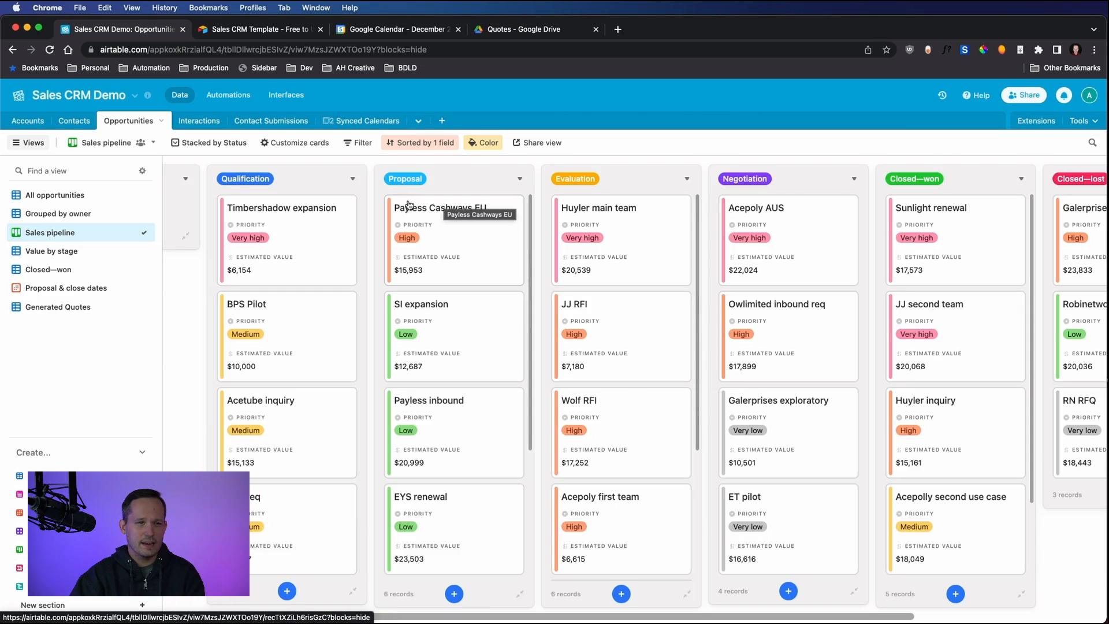
{"action": "mouse_move", "coordinate": [240, 141]}
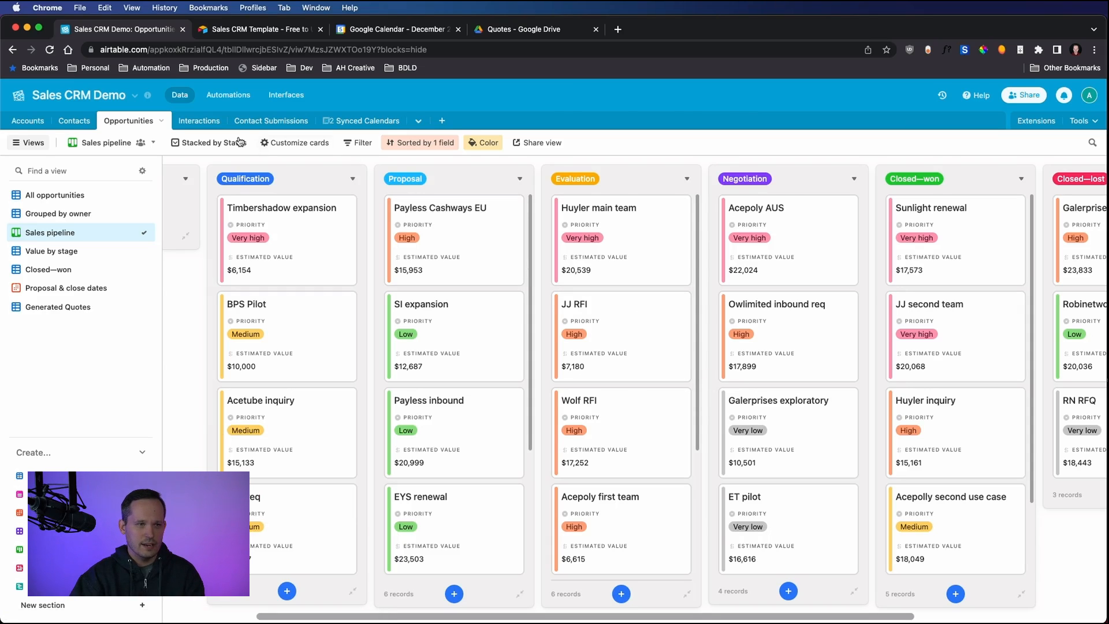
Step: Show the Interactions table's Calls & meetings grid grouped by opportunity, 55 records
{"action": "left_click", "coordinate": [187, 120]}
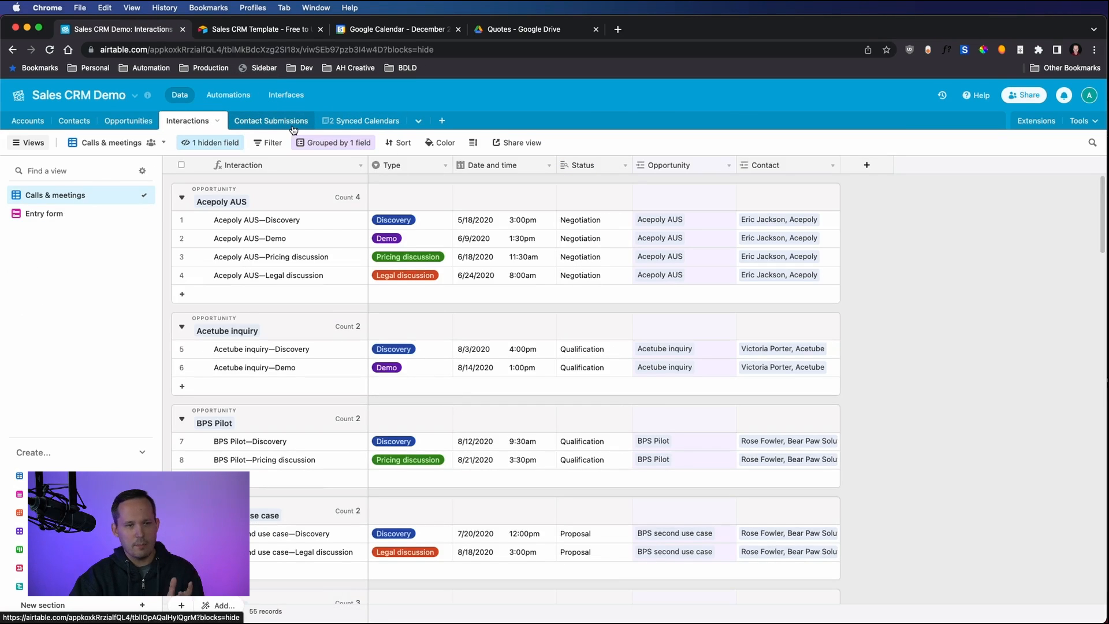
{"action": "mouse_move", "coordinate": [359, 286]}
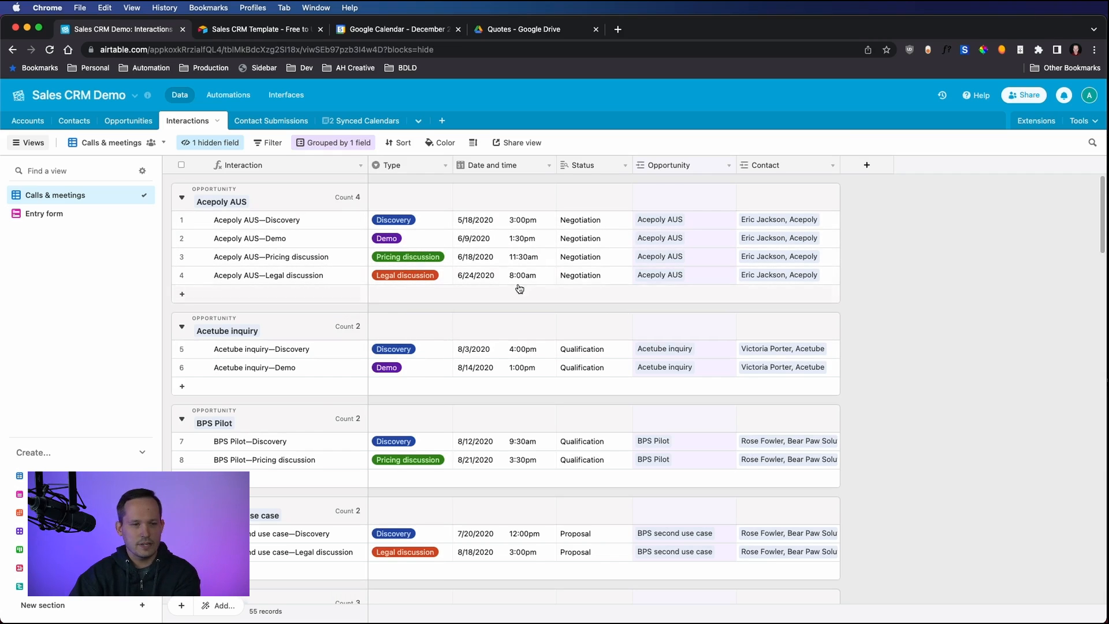
{"action": "mouse_move", "coordinate": [580, 275]}
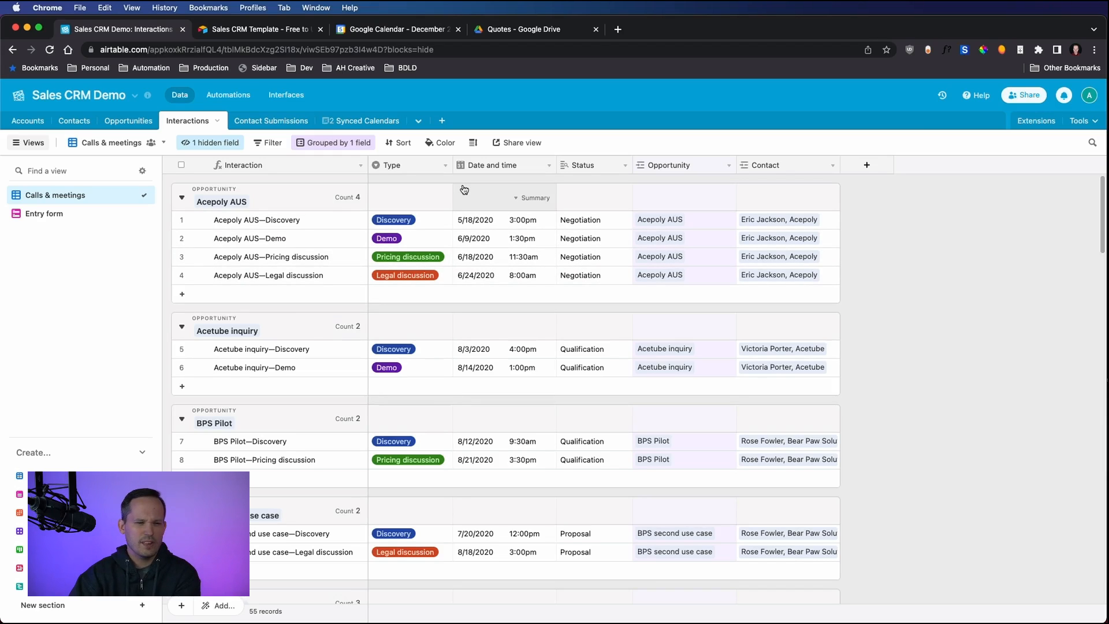
{"action": "mouse_move", "coordinate": [623, 281]}
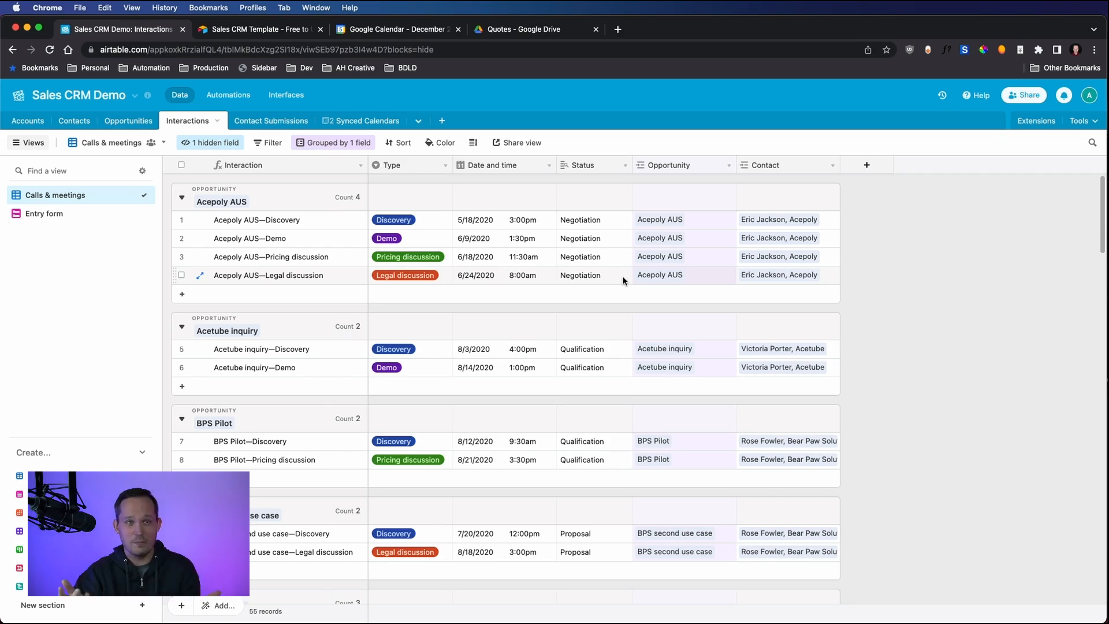
{"action": "mouse_move", "coordinate": [510, 247]}
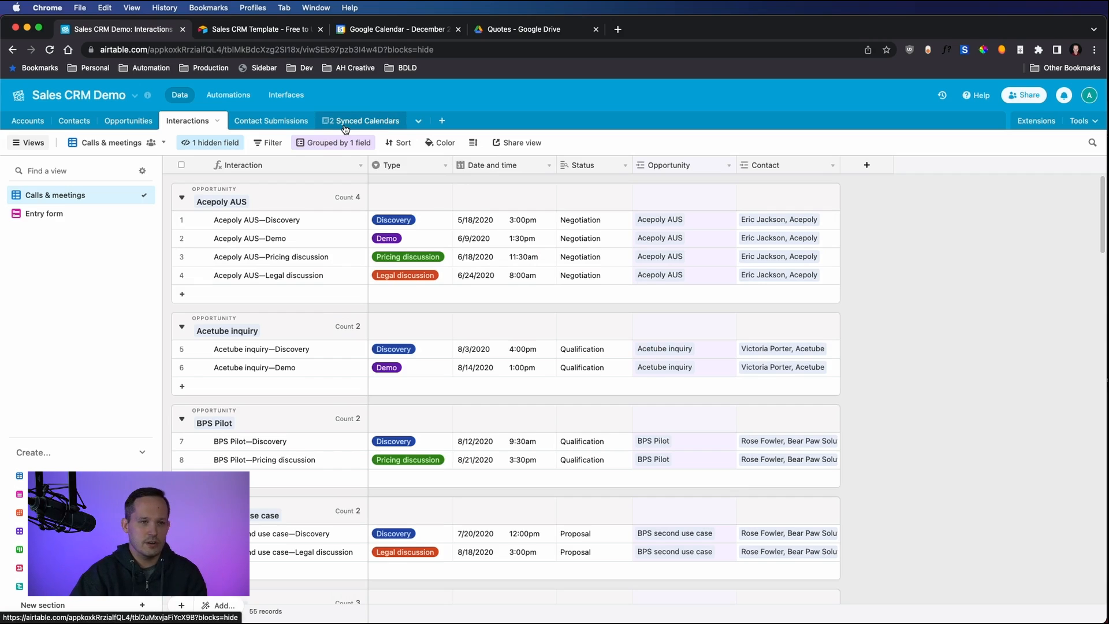
Step: Show the Synced Calendars table's two Google Calendar events and the add-or-import table sync sources
{"action": "left_click", "coordinate": [360, 120]}
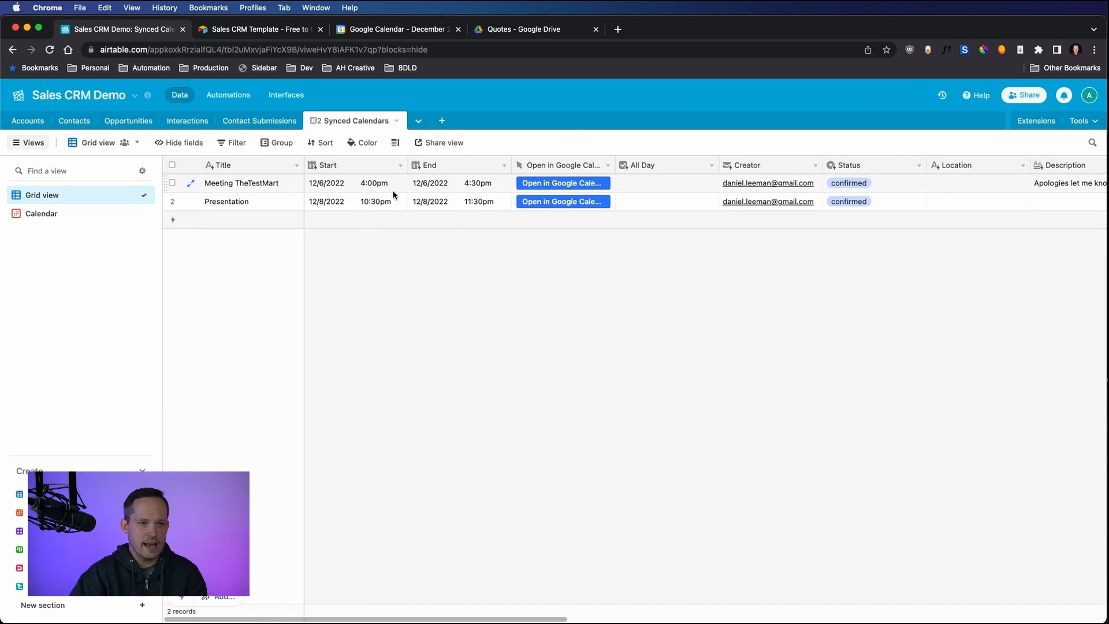
{"action": "mouse_move", "coordinate": [588, 266]}
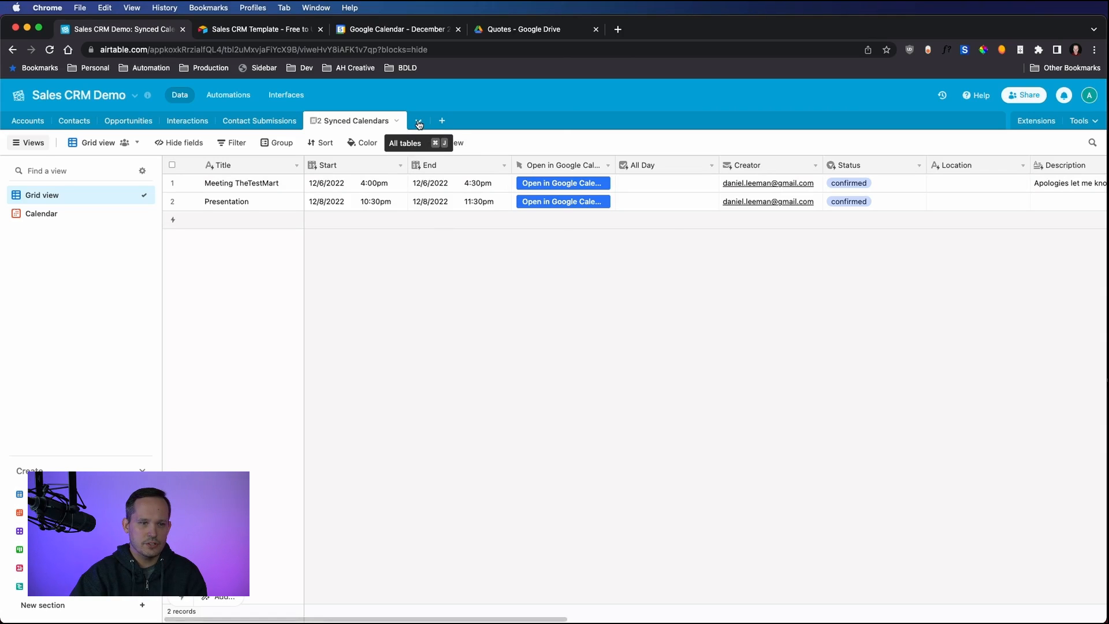
{"action": "mouse_move", "coordinate": [440, 120]}
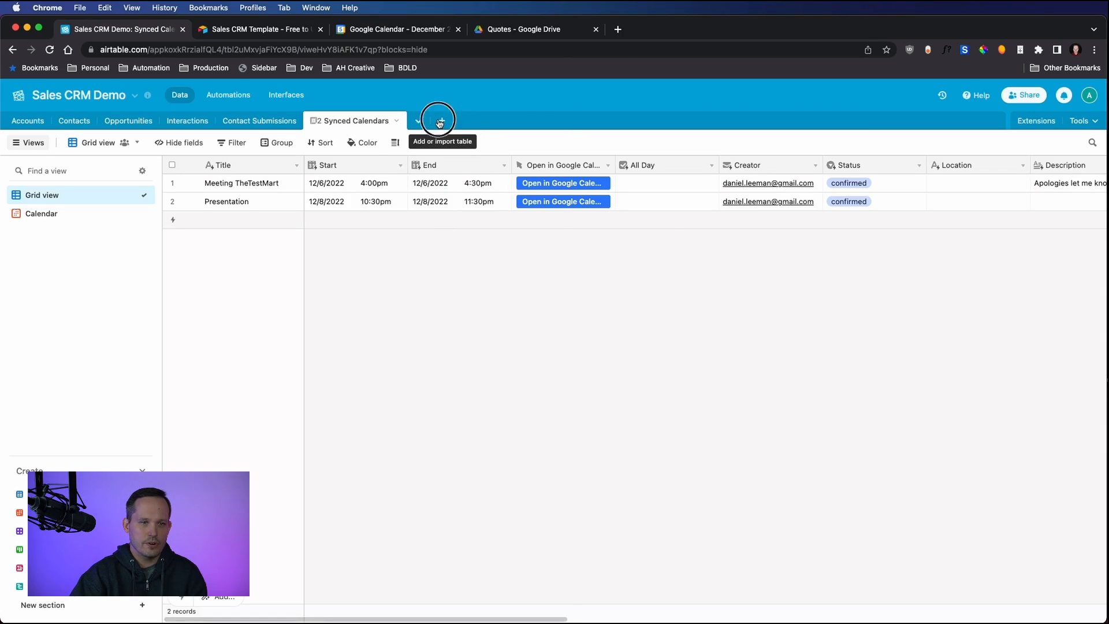
{"action": "left_click", "coordinate": [438, 120]}
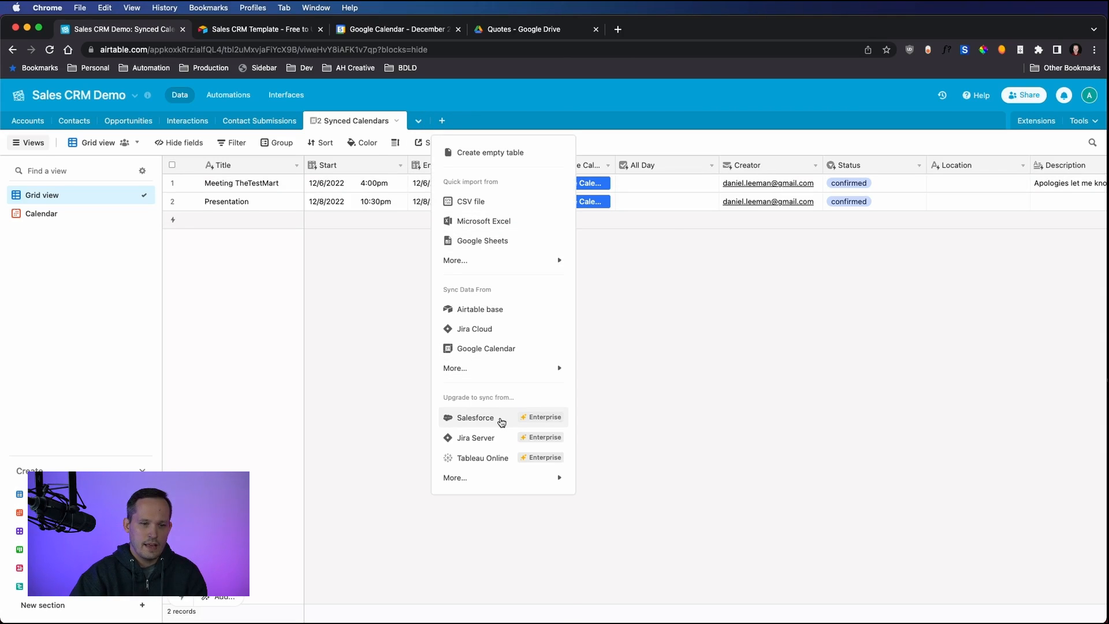
{"action": "mouse_move", "coordinate": [455, 368]}
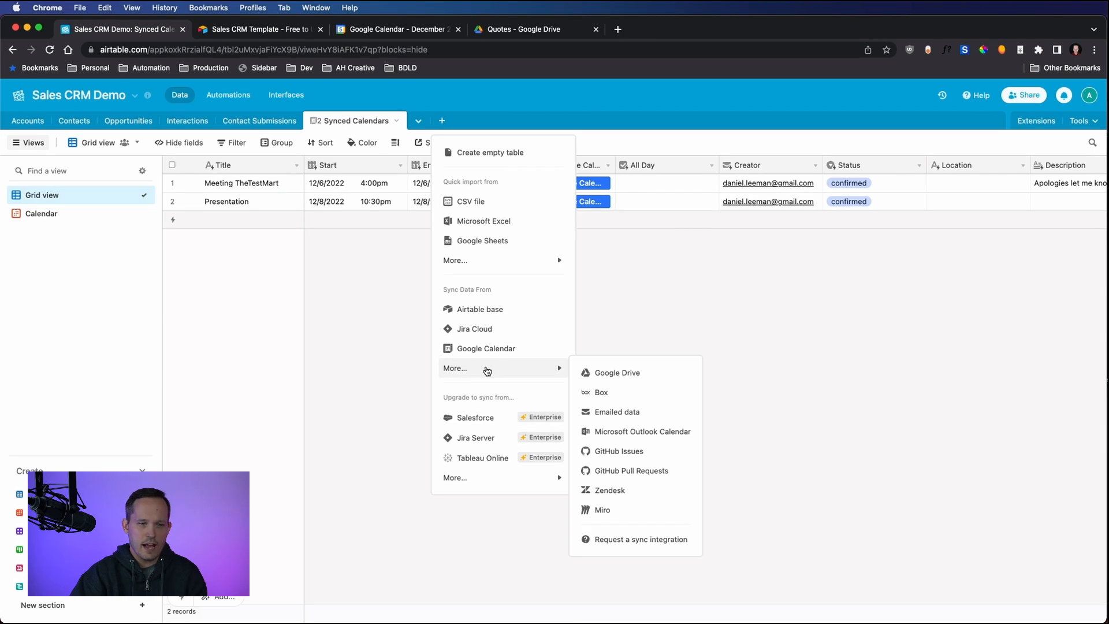
{"action": "mouse_move", "coordinate": [486, 319]}
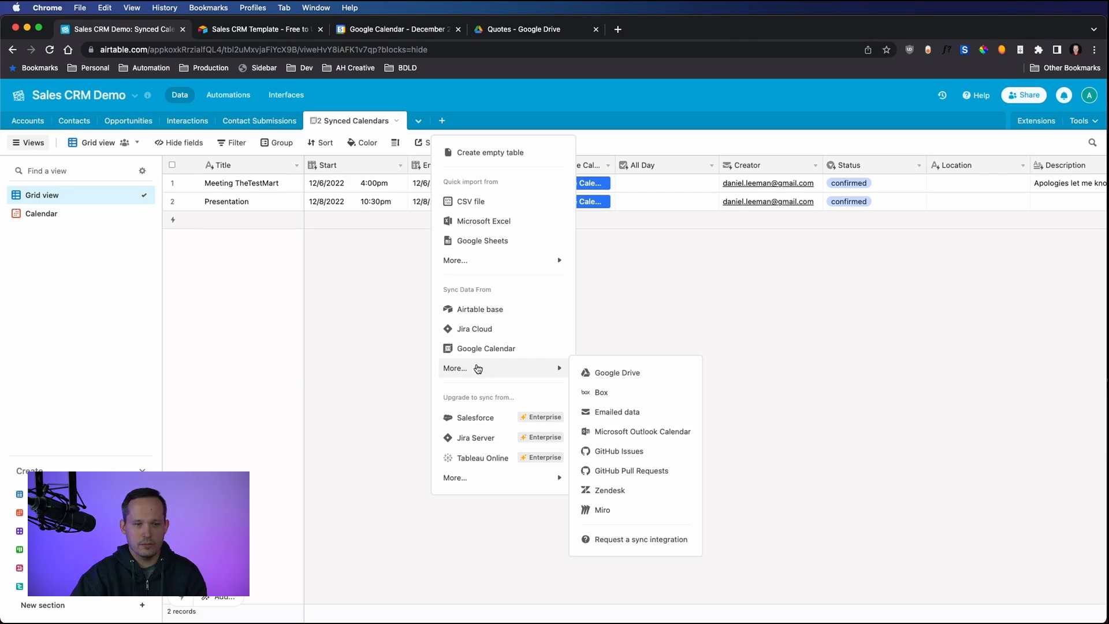
{"action": "mouse_move", "coordinate": [625, 431]}
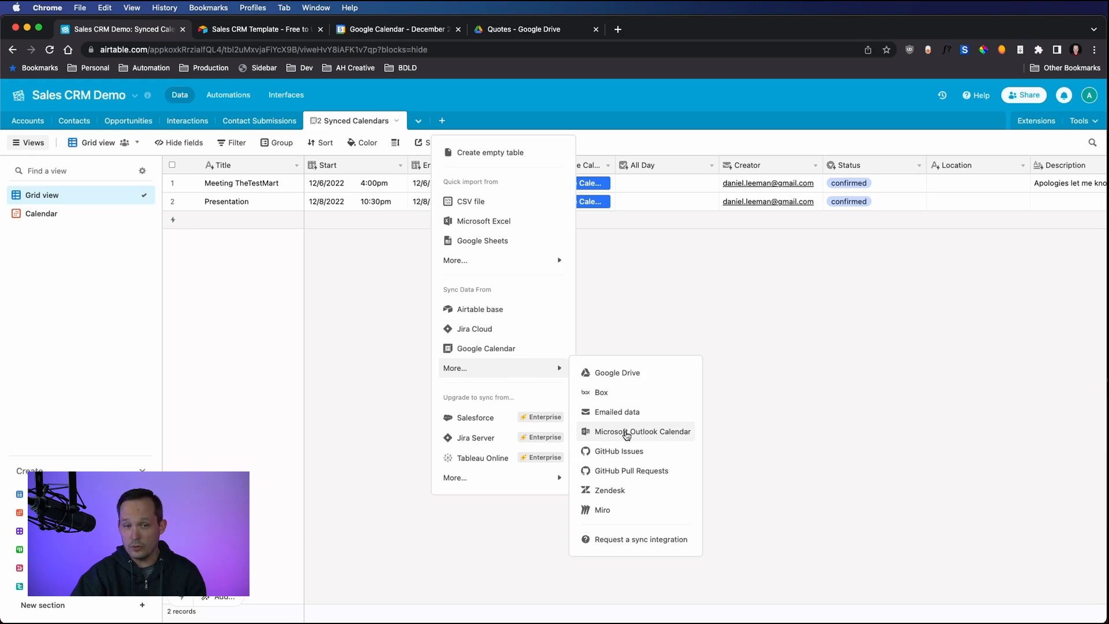
{"action": "mouse_move", "coordinate": [634, 416]}
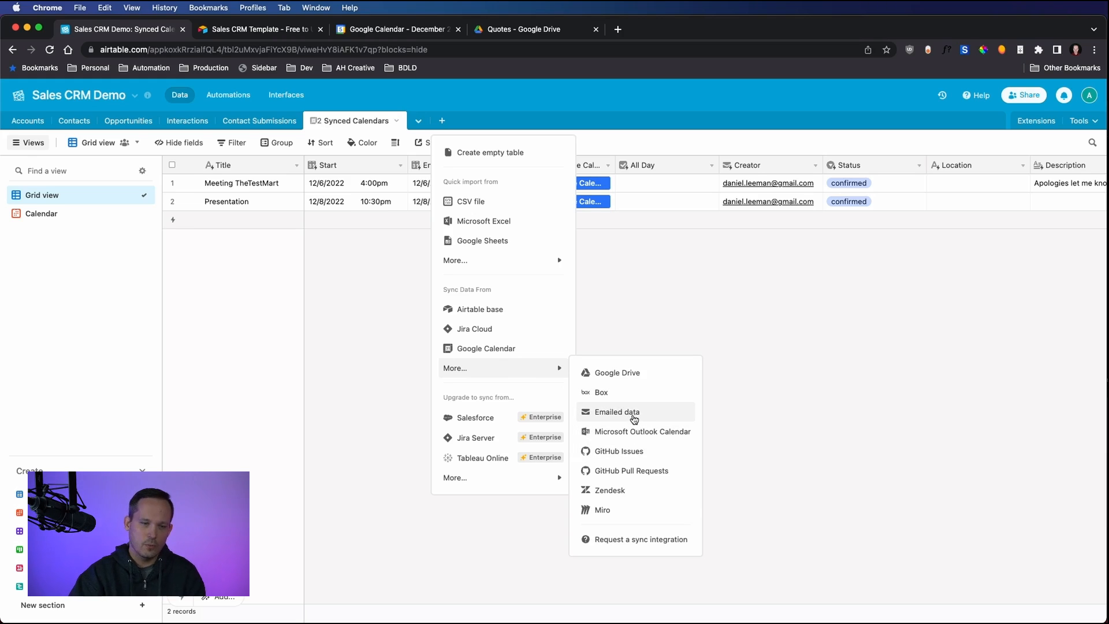
{"action": "mouse_move", "coordinate": [659, 453]}
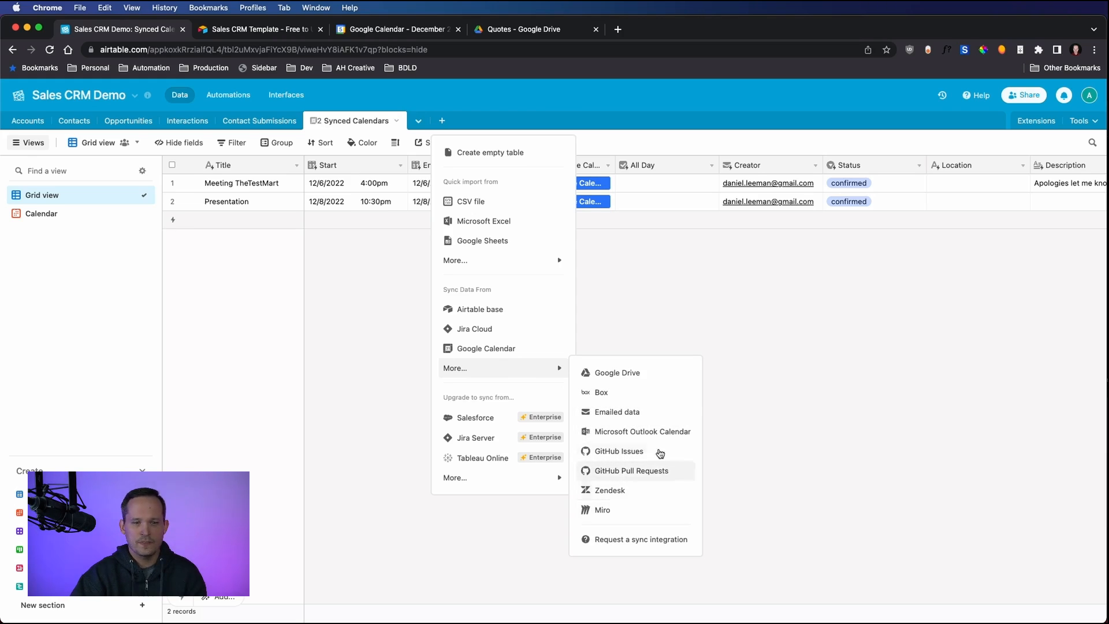
{"action": "mouse_move", "coordinate": [615, 431]}
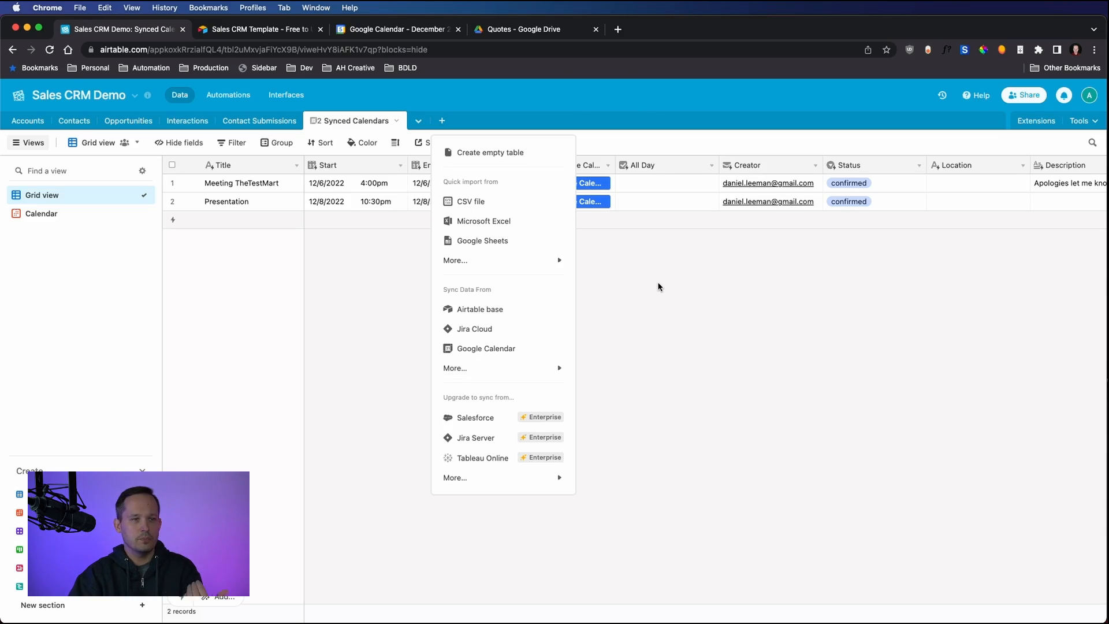
Step: Compare Google Calendar's December 2022 Meeting TheTestMart and Presentation events with the synced records
{"action": "left_click", "coordinate": [399, 29]}
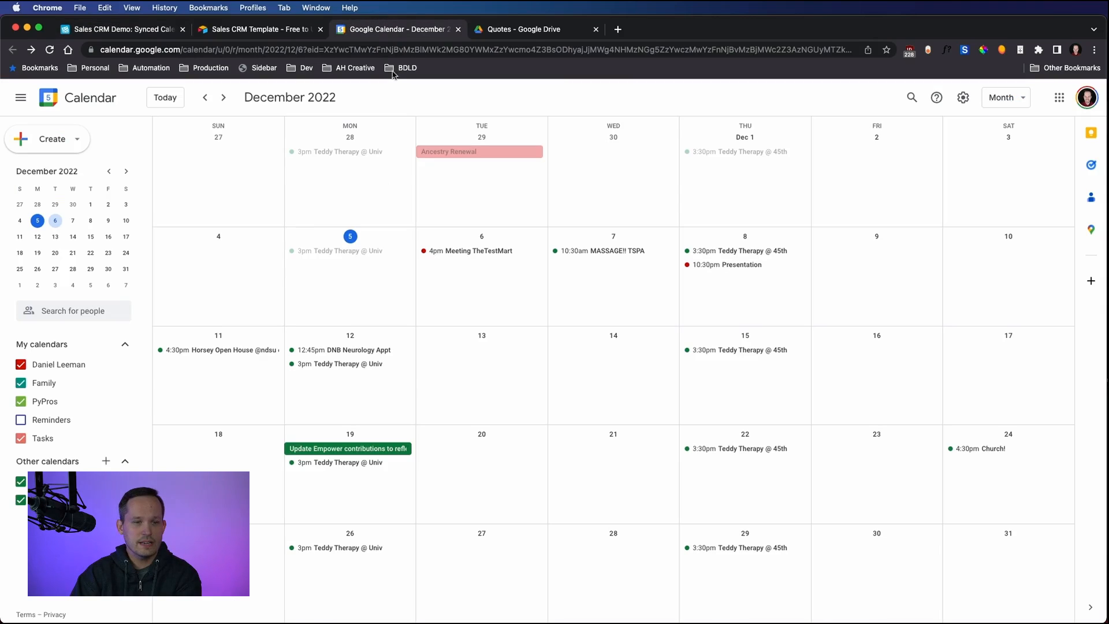
{"action": "mouse_move", "coordinate": [612, 340]}
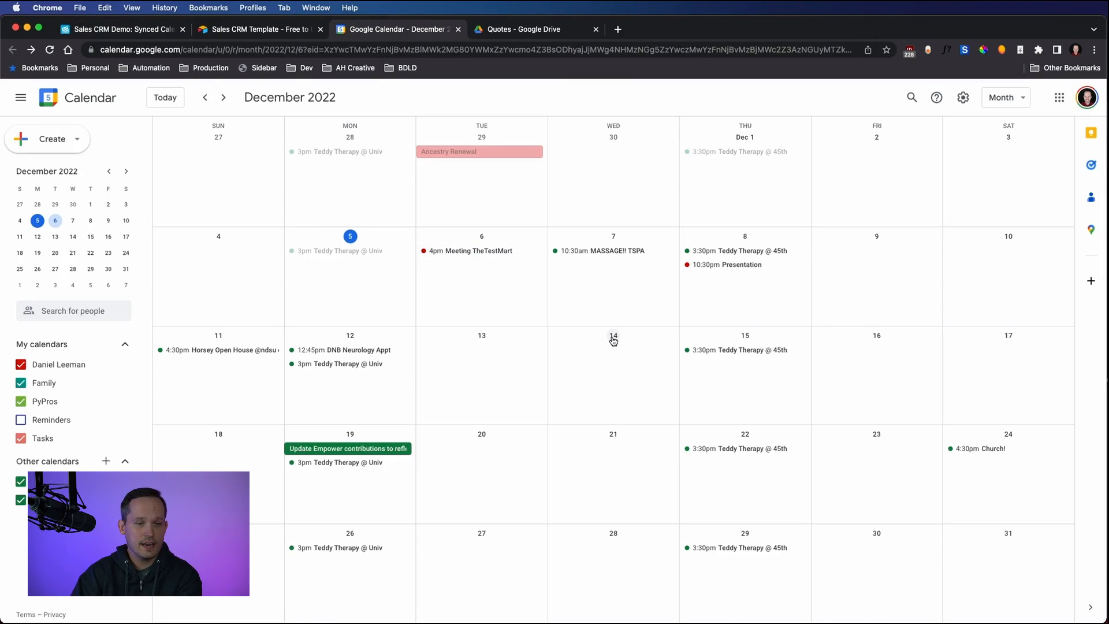
{"action": "mouse_move", "coordinate": [535, 432]}
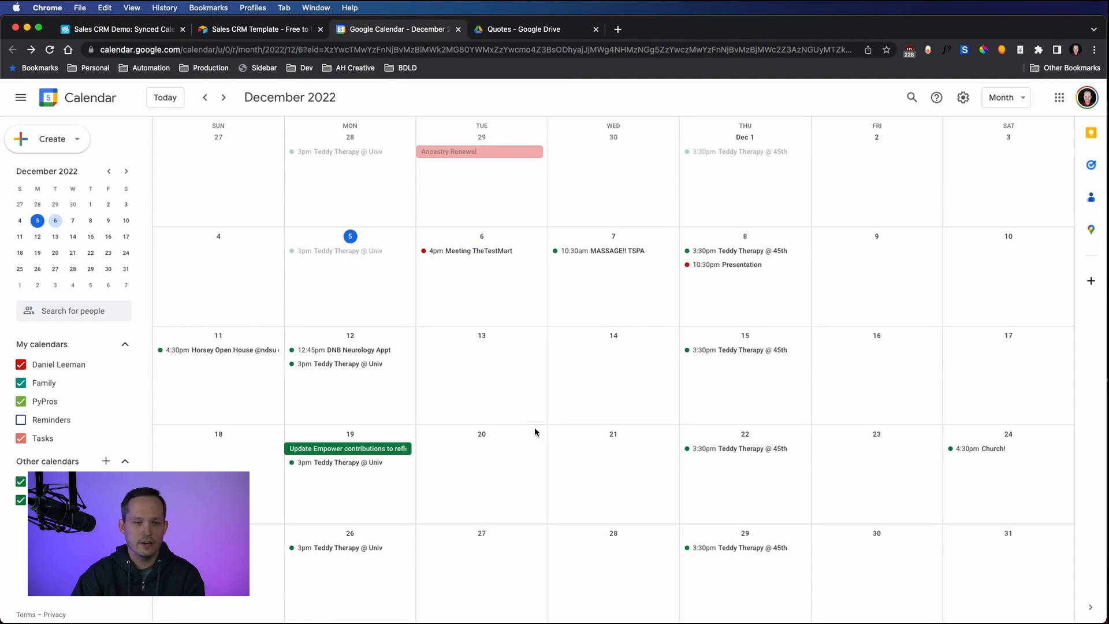
{"action": "mouse_move", "coordinate": [656, 254]}
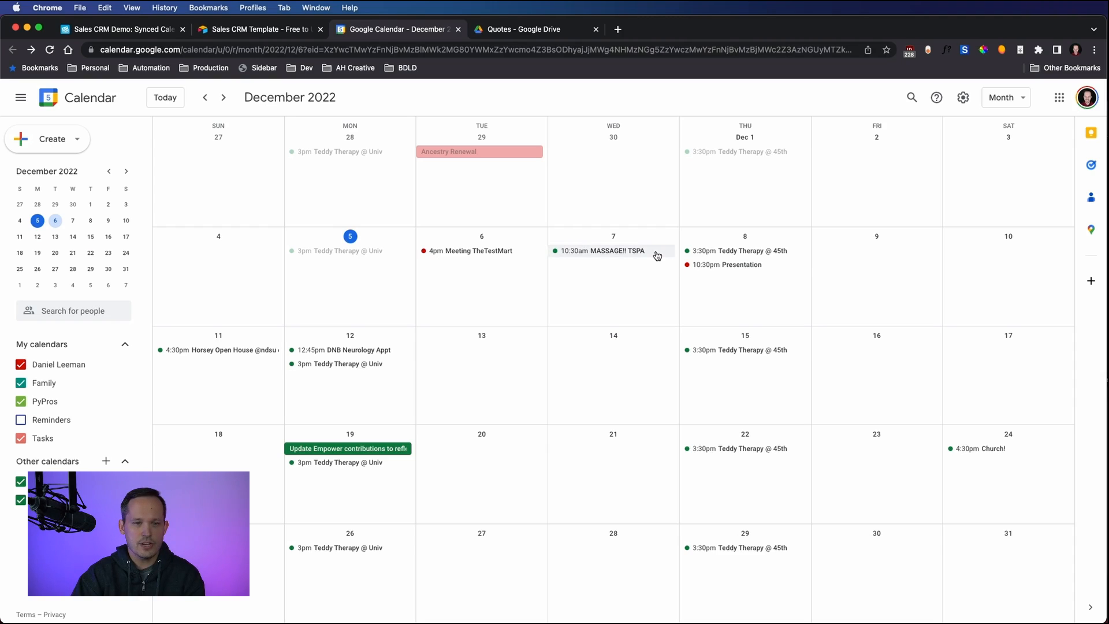
{"action": "mouse_move", "coordinate": [701, 266]}
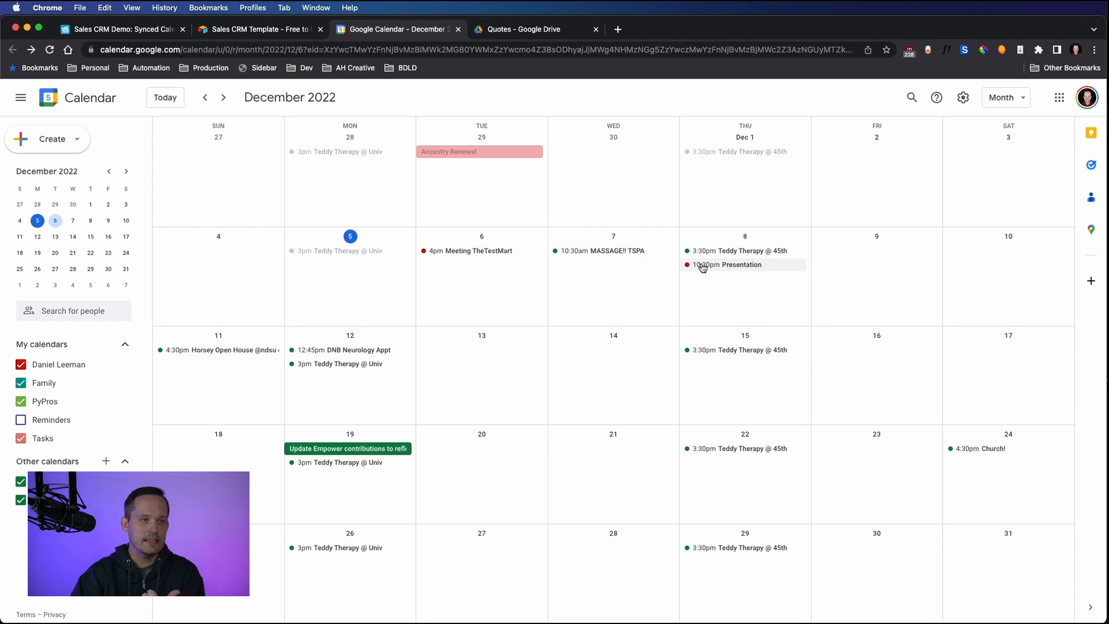
{"action": "left_click", "coordinate": [120, 29]}
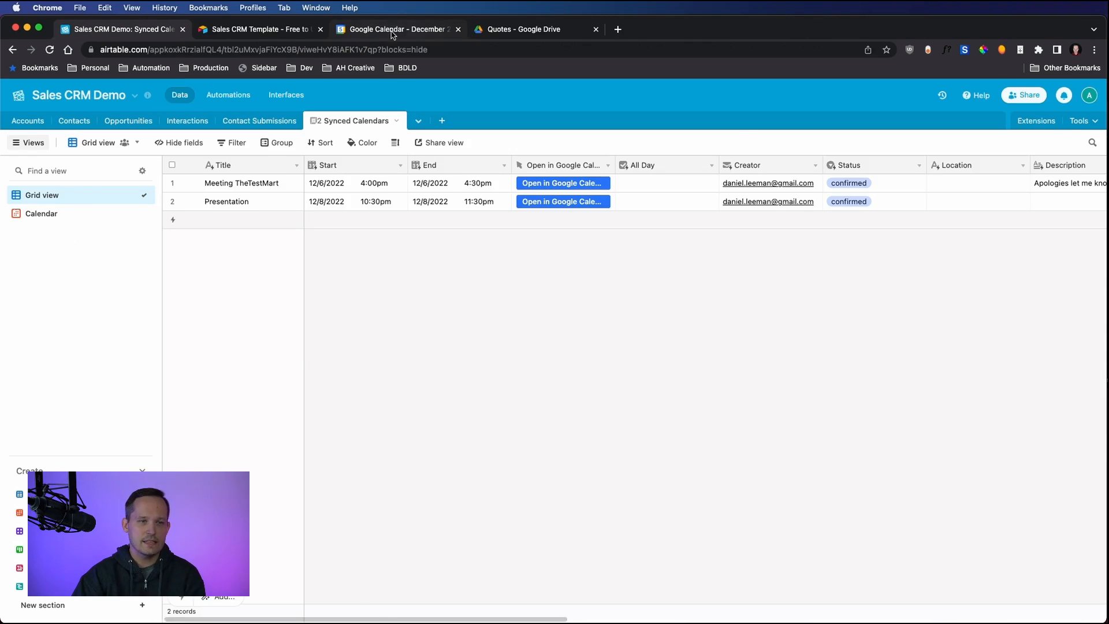
{"action": "left_click", "coordinate": [399, 29]}
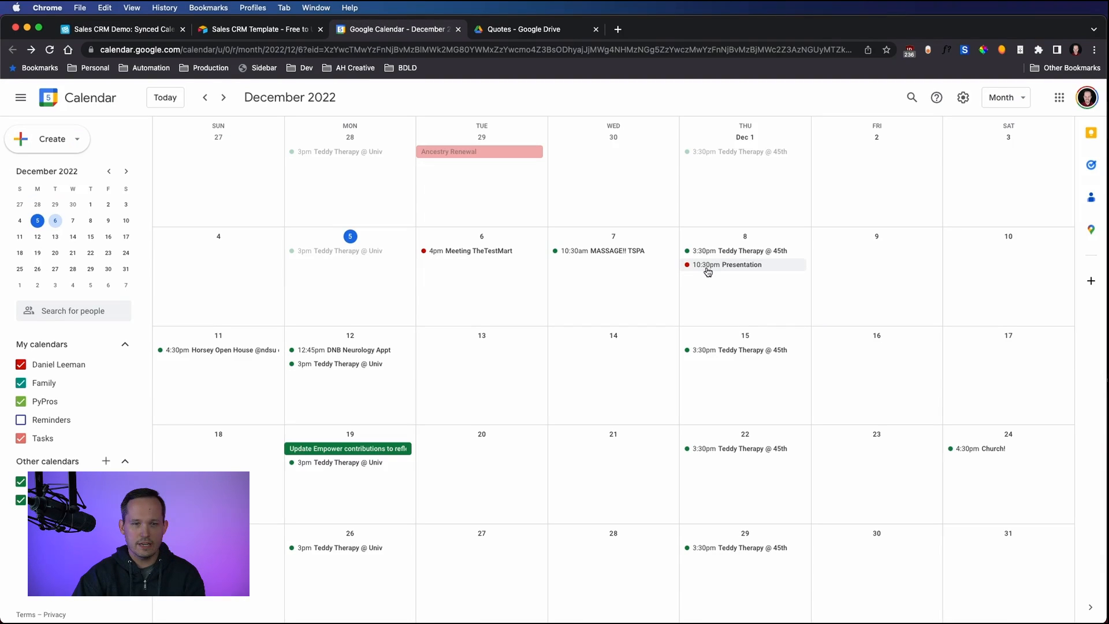
{"action": "mouse_move", "coordinate": [666, 273]}
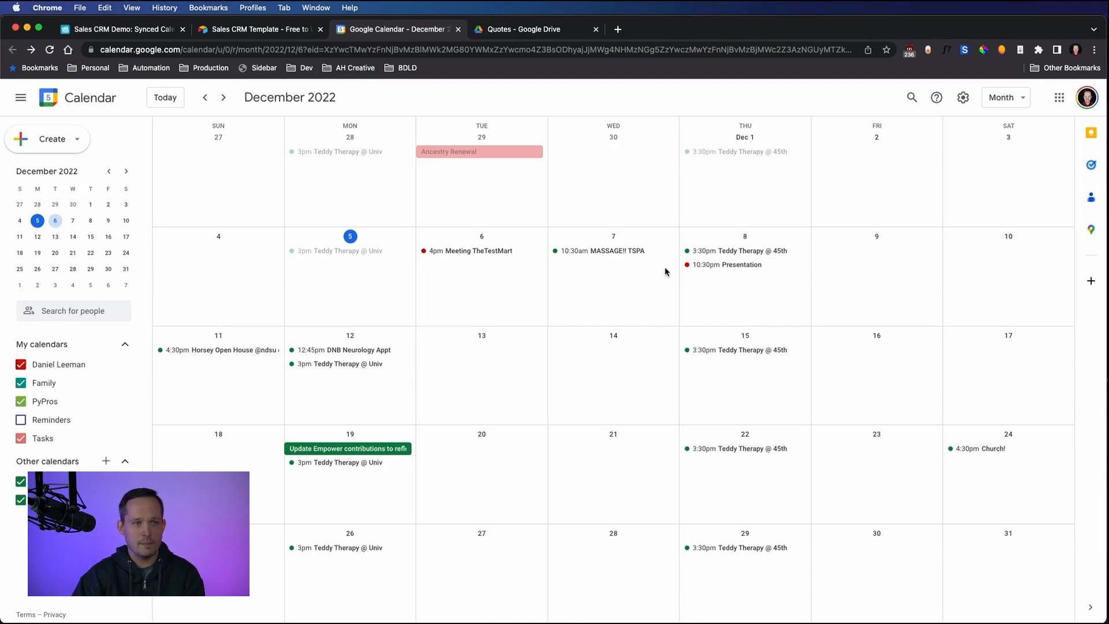
Step: Return to Airtable's Synced Calendars grid of the Meeting TheTestMart and Presentation records
{"action": "left_click", "coordinate": [120, 29]}
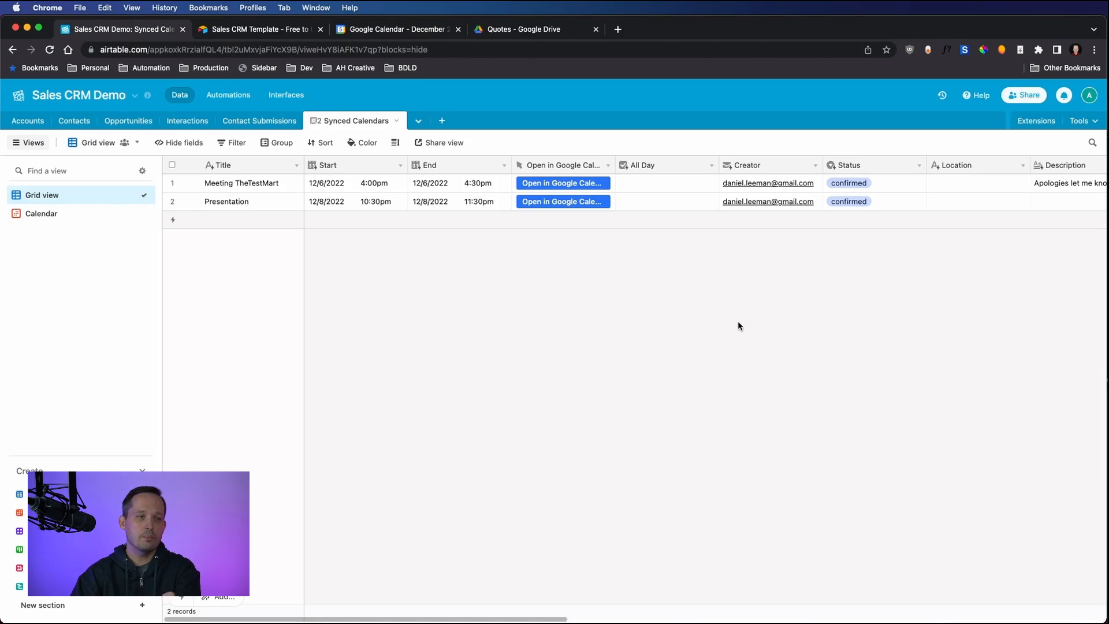
{"action": "mouse_move", "coordinate": [709, 314]}
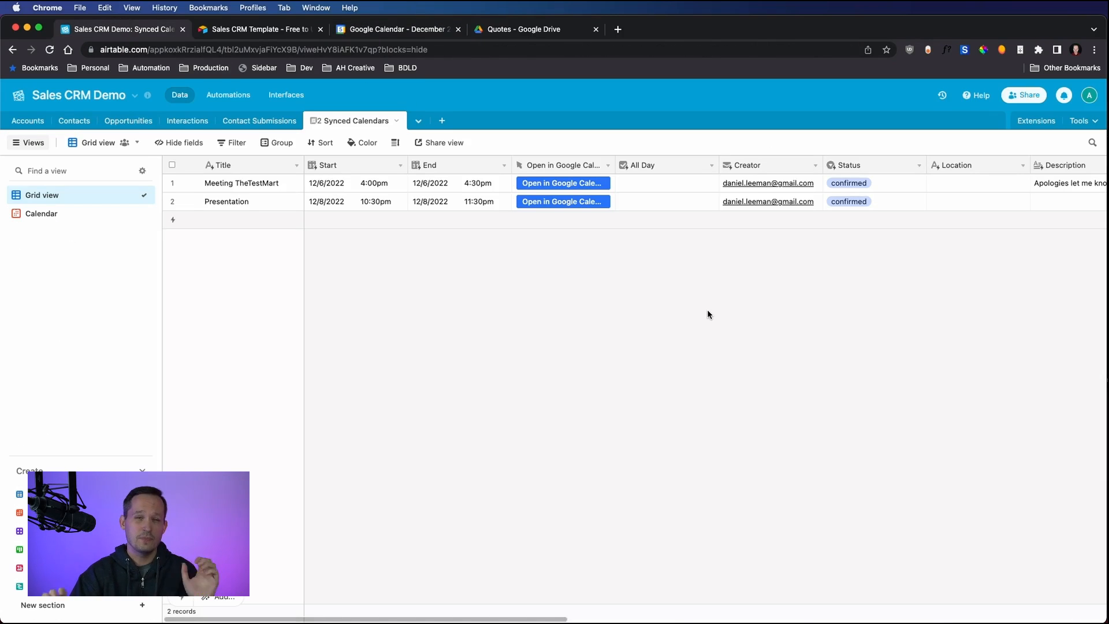
{"action": "mouse_move", "coordinate": [459, 280]}
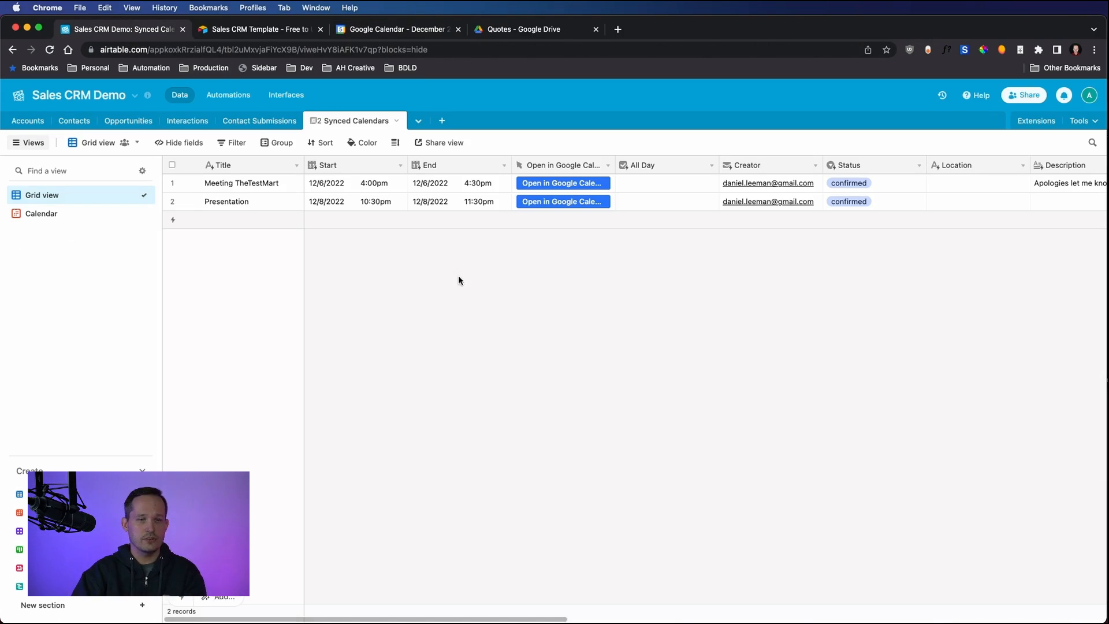
{"action": "mouse_move", "coordinate": [543, 267]}
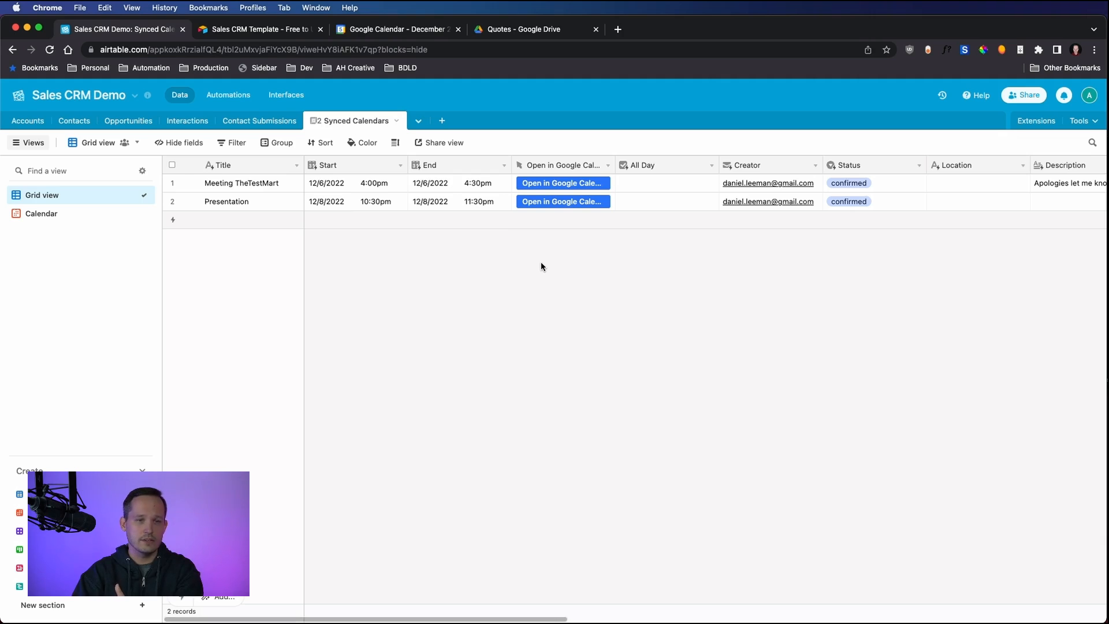
{"action": "mouse_move", "coordinate": [552, 244]}
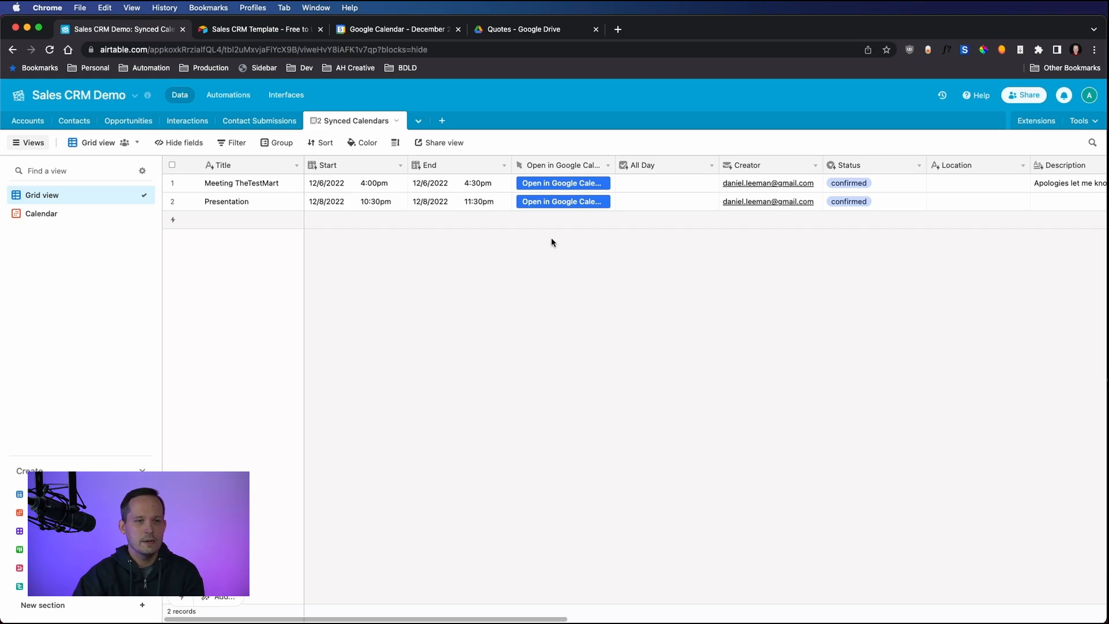
{"action": "mouse_move", "coordinate": [397, 128]}
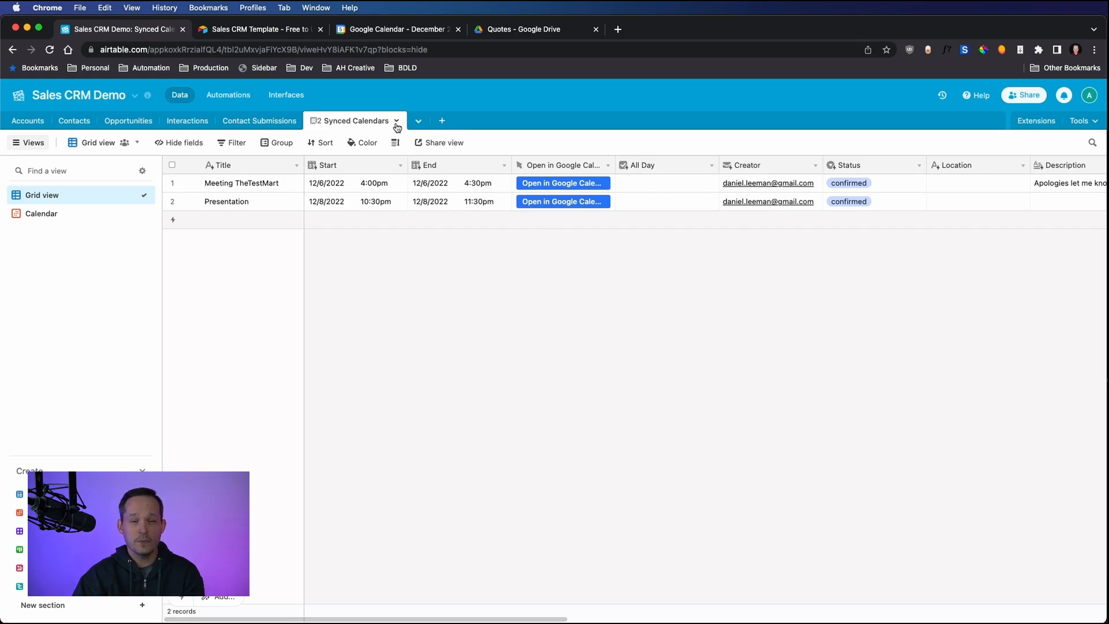
{"action": "mouse_move", "coordinate": [515, 399]}
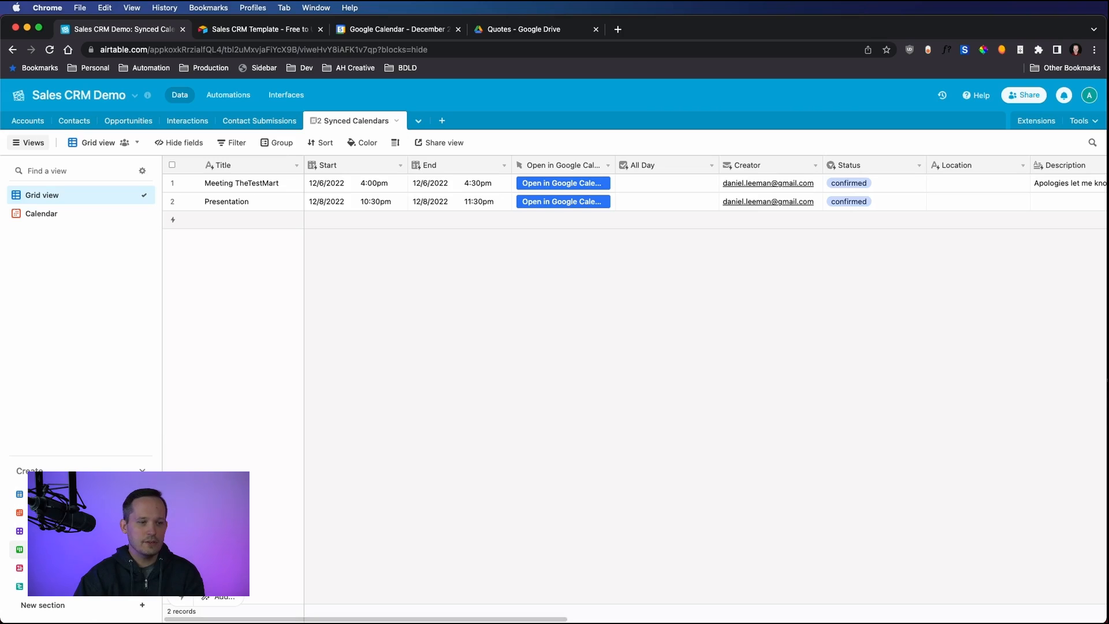
{"action": "left_click", "coordinate": [42, 213]}
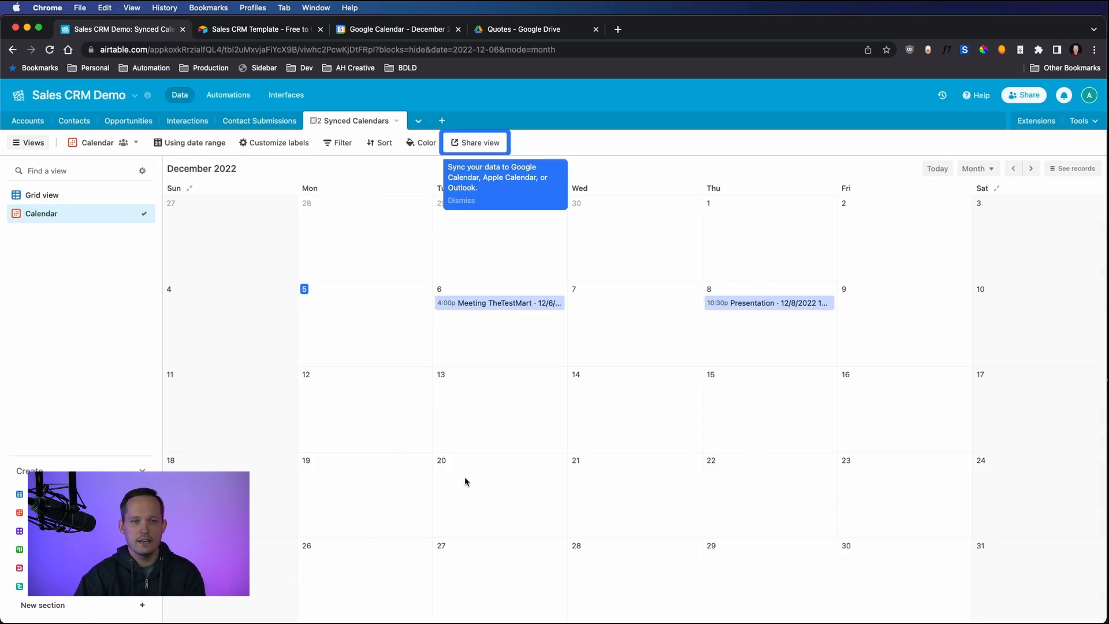
{"action": "mouse_move", "coordinate": [37, 309]}
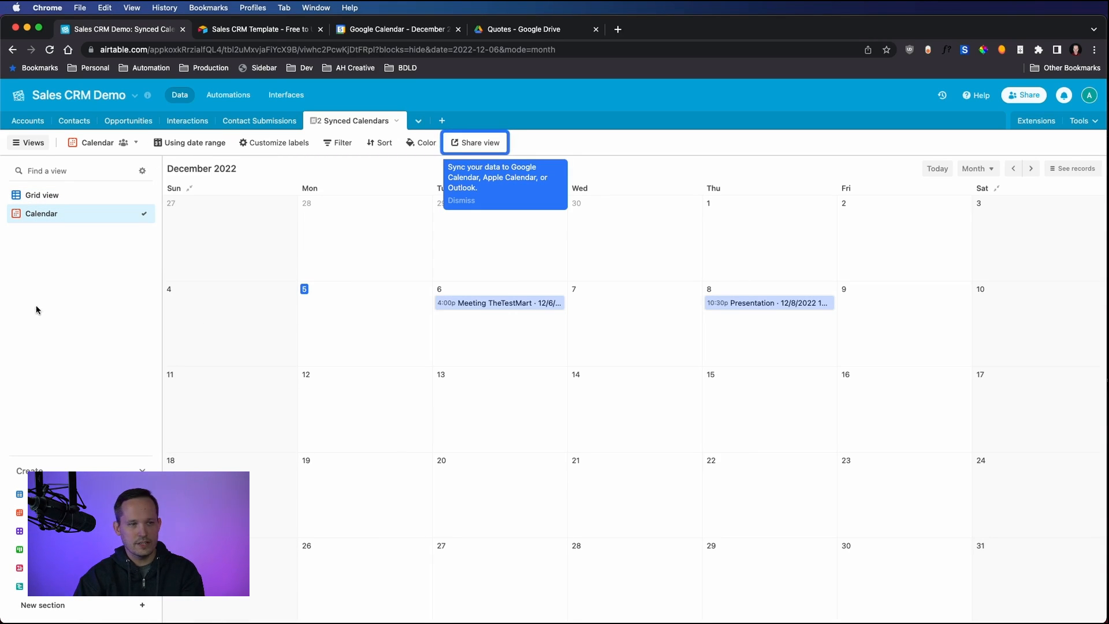
{"action": "mouse_move", "coordinate": [44, 227]}
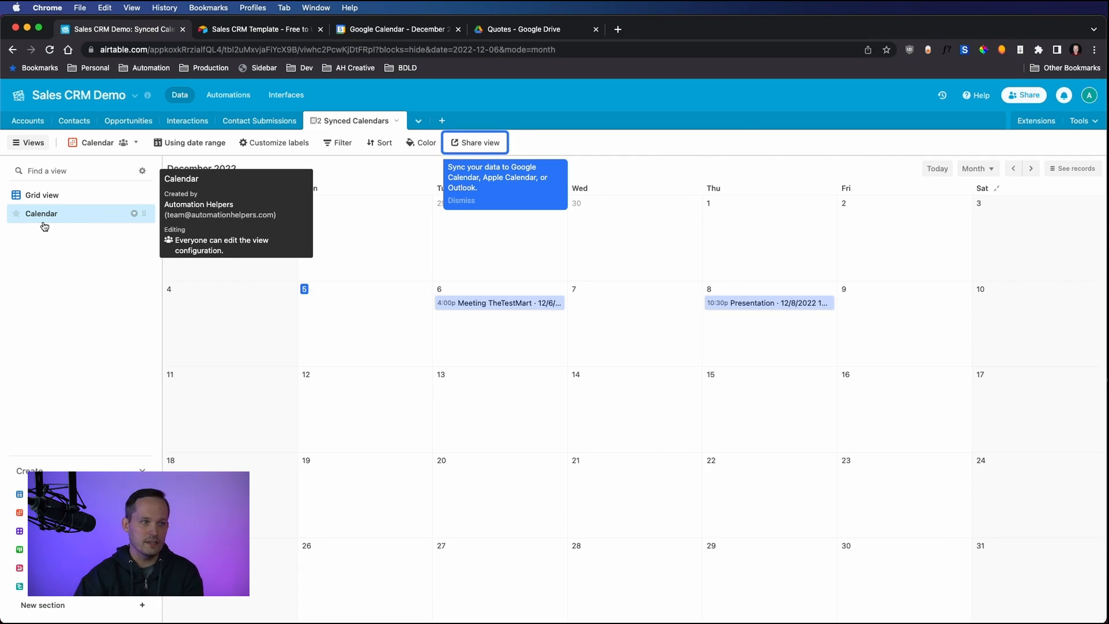
{"action": "left_click", "coordinate": [41, 194]}
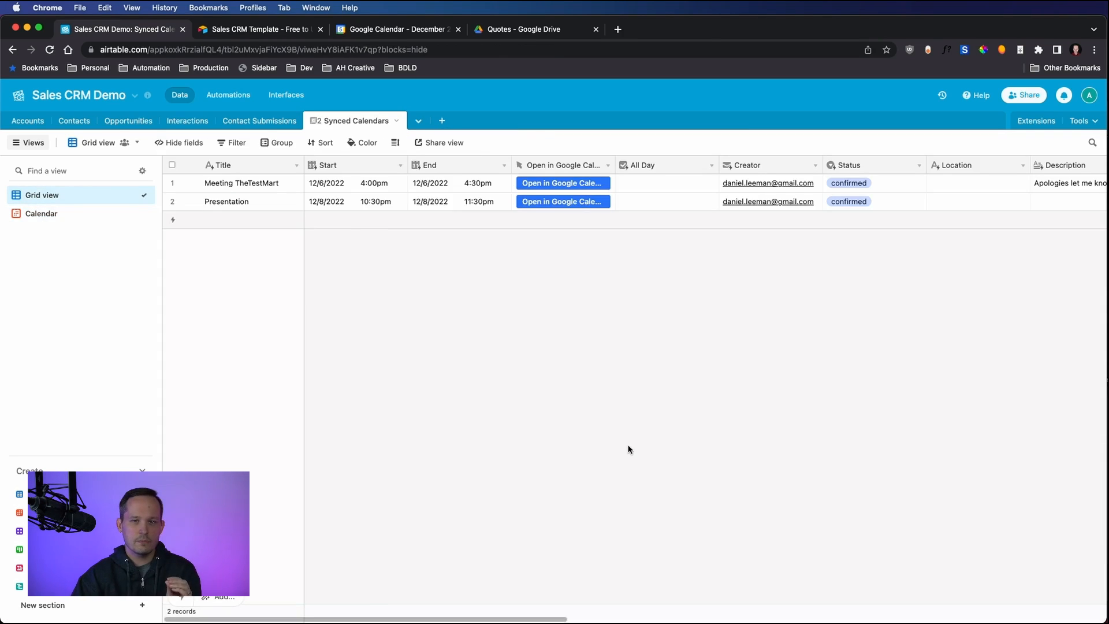
{"action": "mouse_move", "coordinate": [266, 598]}
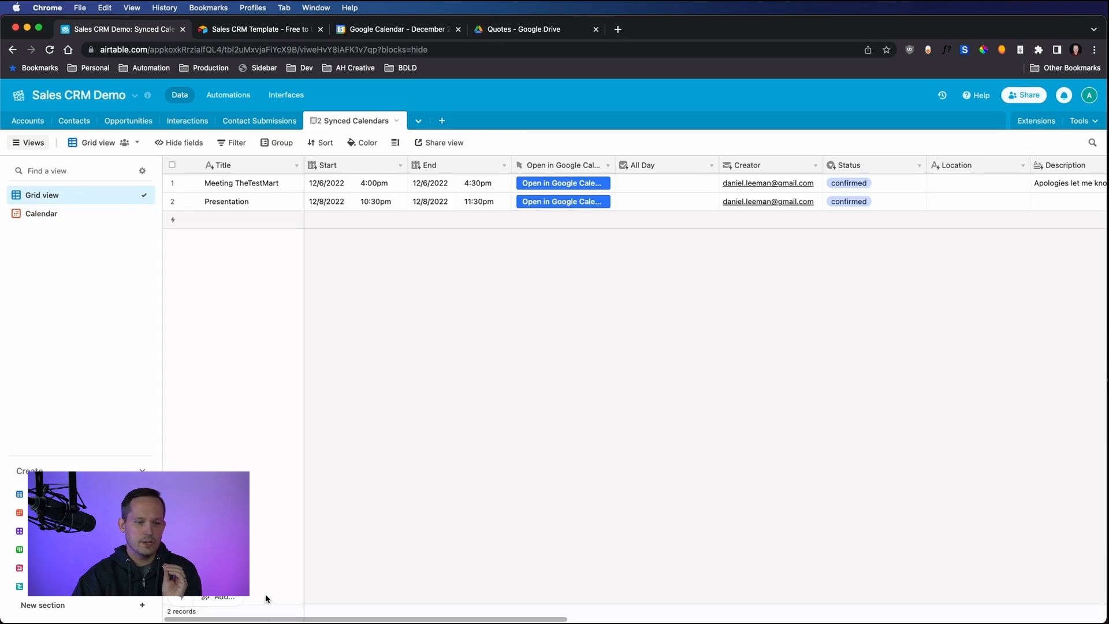
Step: Reveal the later fields: event ID, sync source, linked contacts, contact emails and update checkbox
{"action": "scroll", "scroll_direction": "right", "scroll_amount": 3}
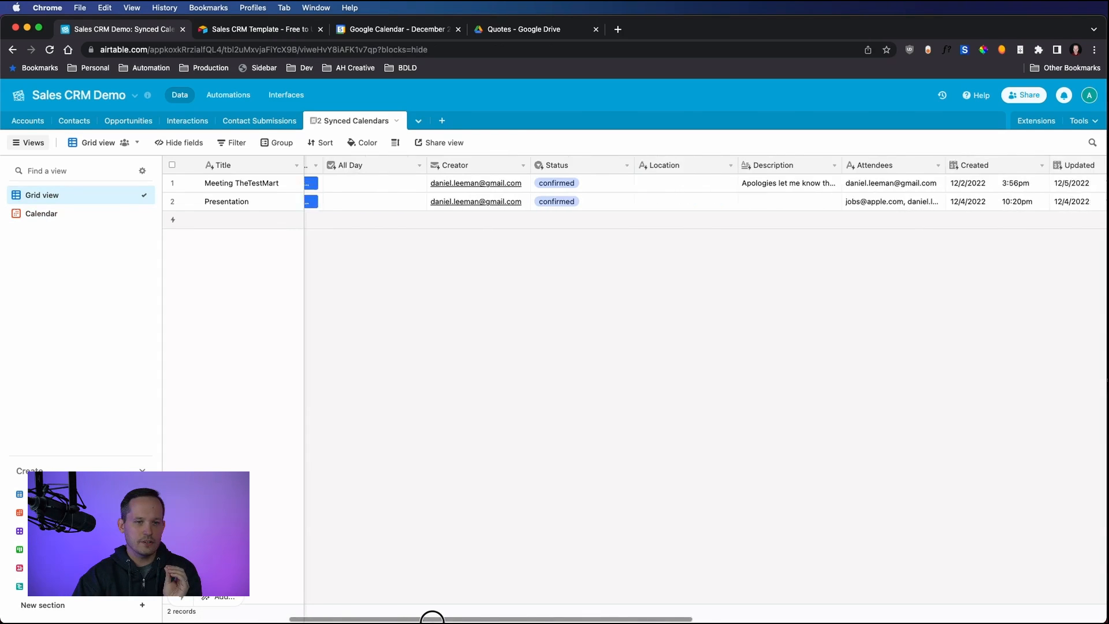
{"action": "scroll", "scroll_direction": "right", "scroll_amount": 3}
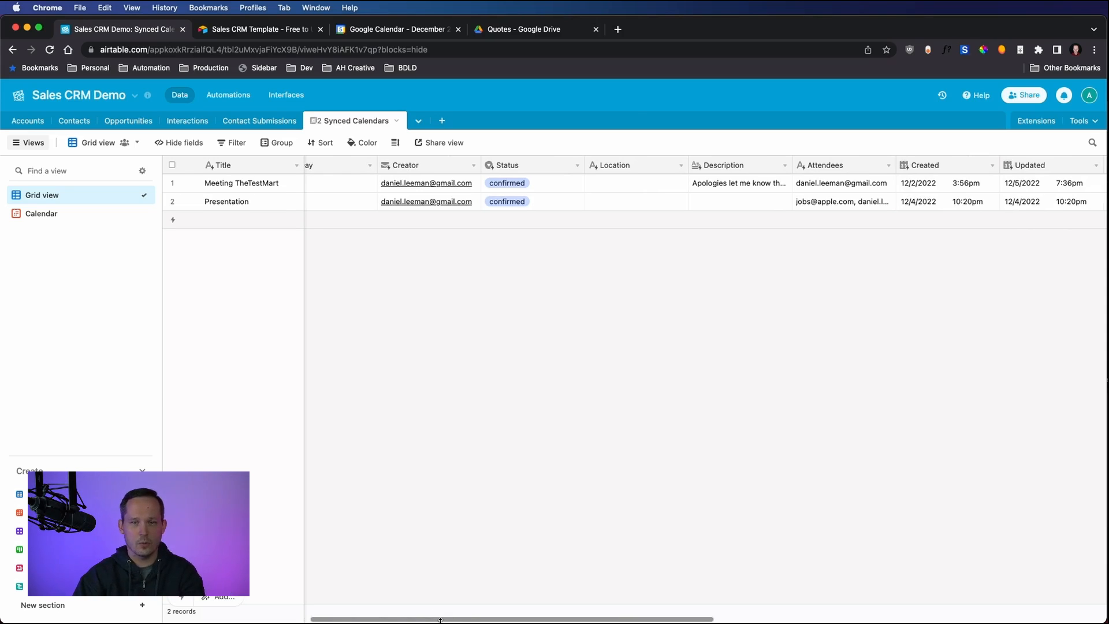
{"action": "scroll", "scroll_direction": "right", "scroll_amount": 3}
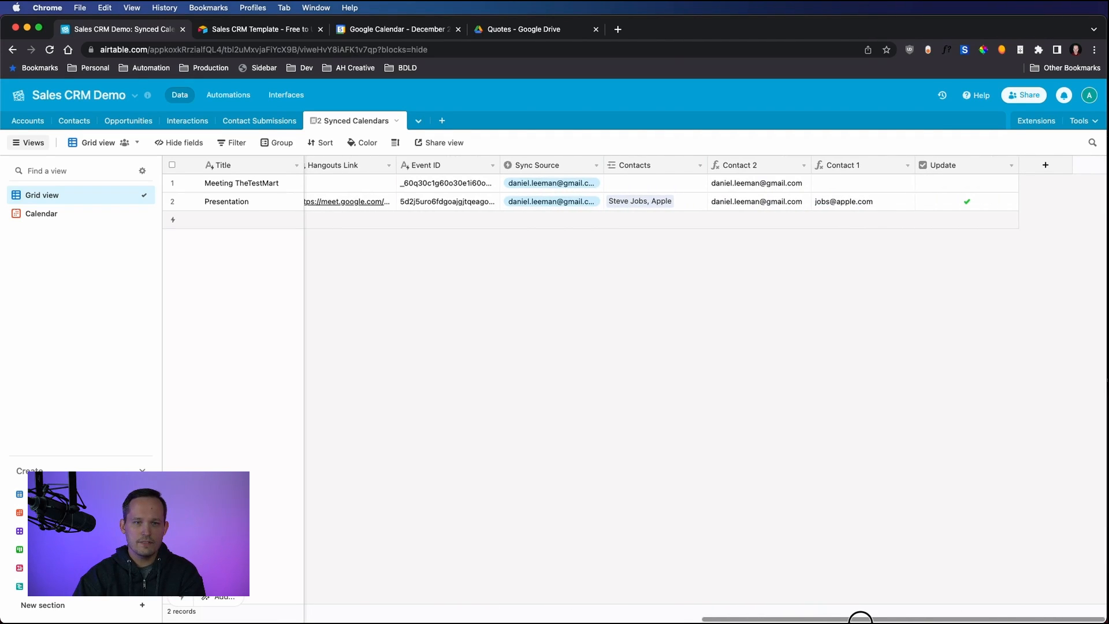
{"action": "mouse_move", "coordinate": [834, 184]}
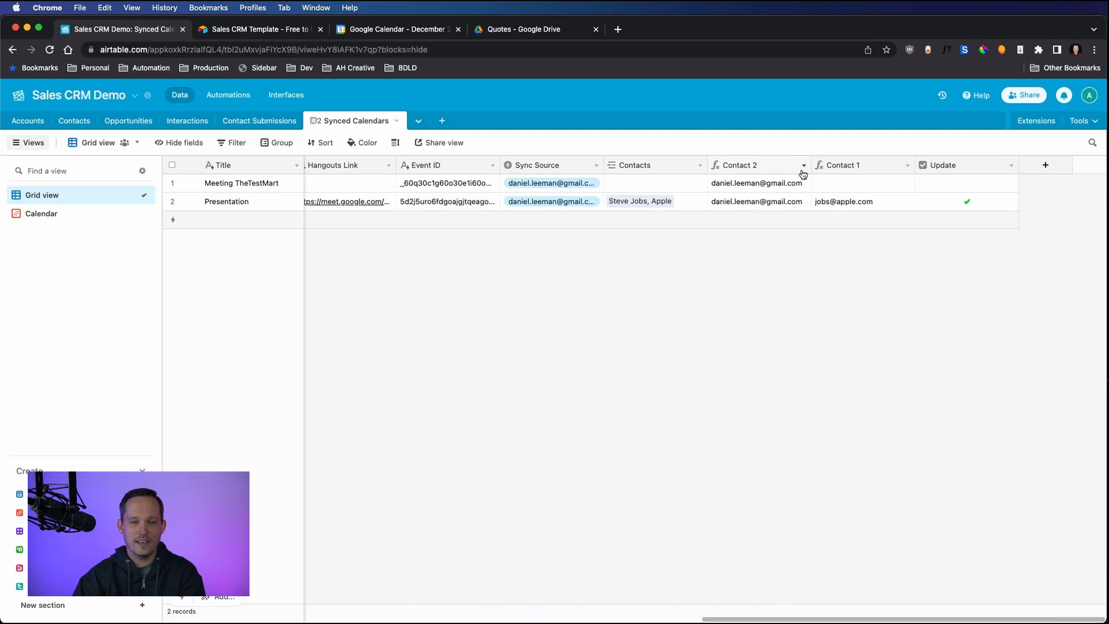
{"action": "mouse_move", "coordinate": [803, 169]}
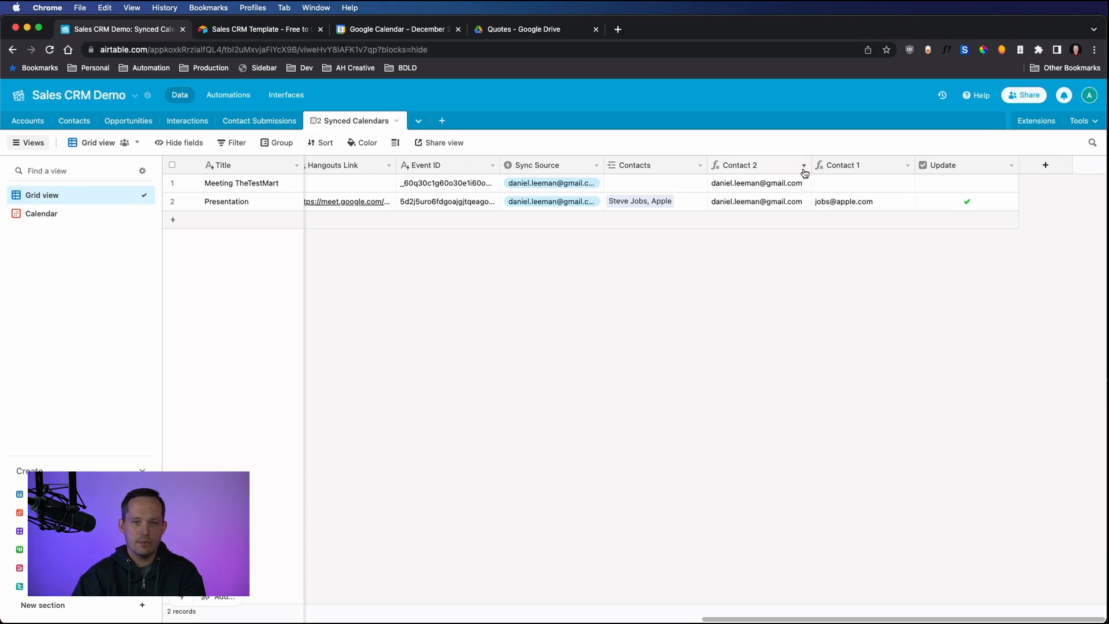
{"action": "mouse_move", "coordinate": [844, 166]}
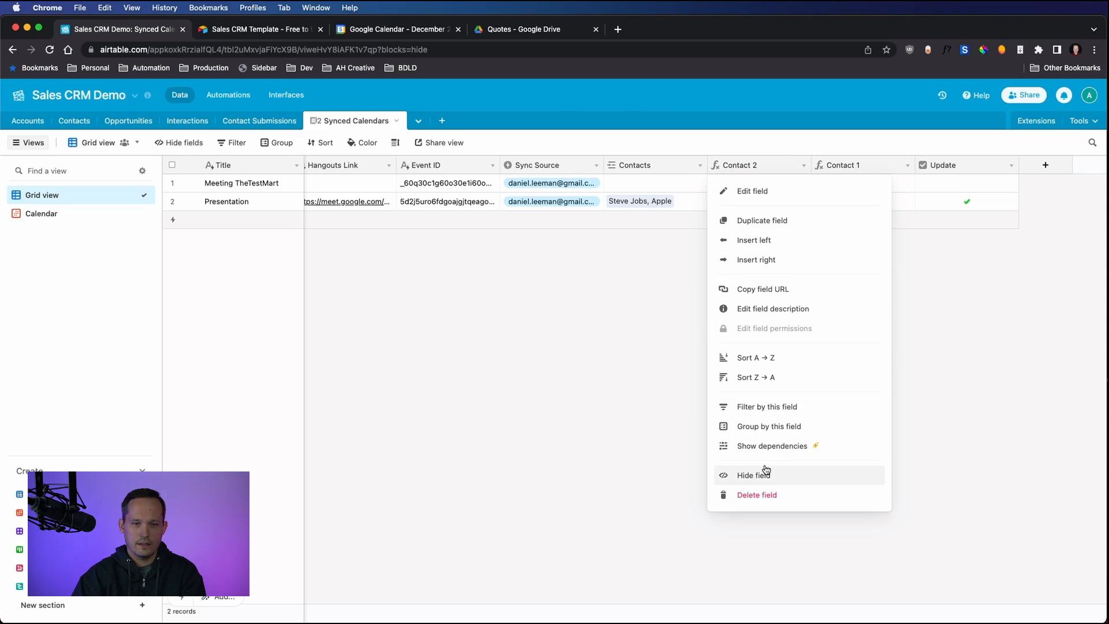
Step: Read Contact 2's attendee-splitting formula and cancel without changes, returning to Description and Attendees
{"action": "left_click", "coordinate": [752, 191]}
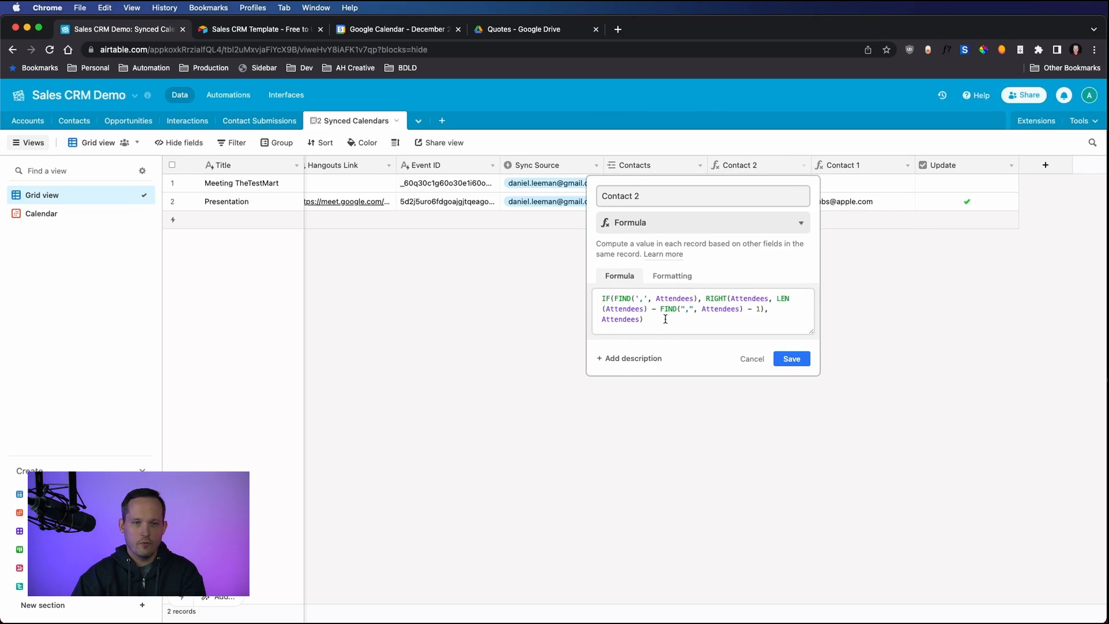
{"action": "left_click", "coordinate": [791, 358]}
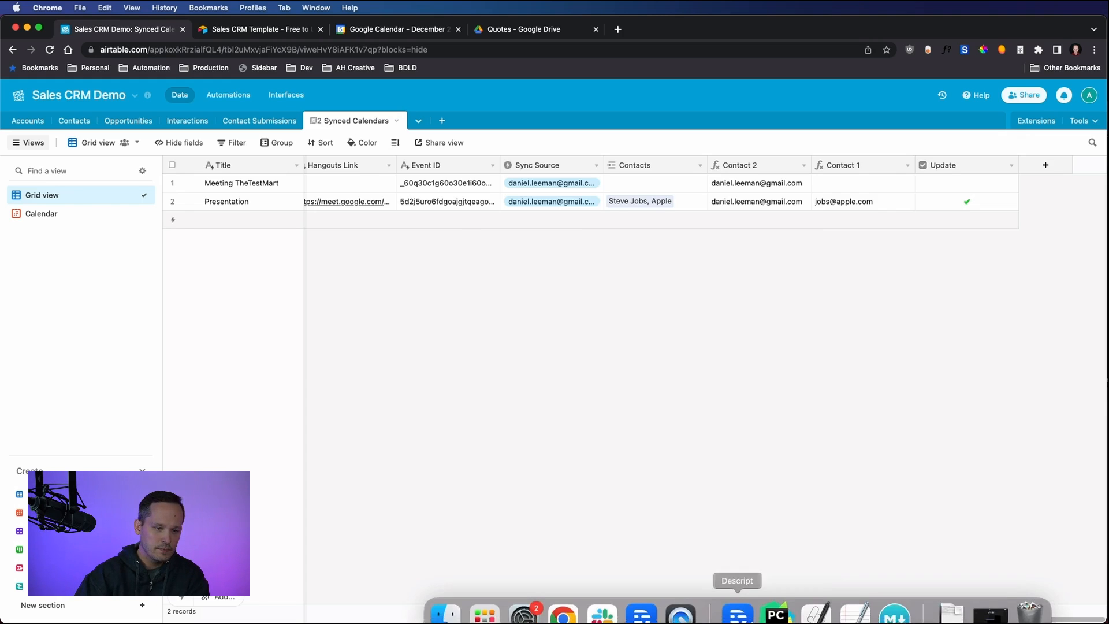
{"action": "scroll", "scroll_direction": "right", "scroll_amount": 3}
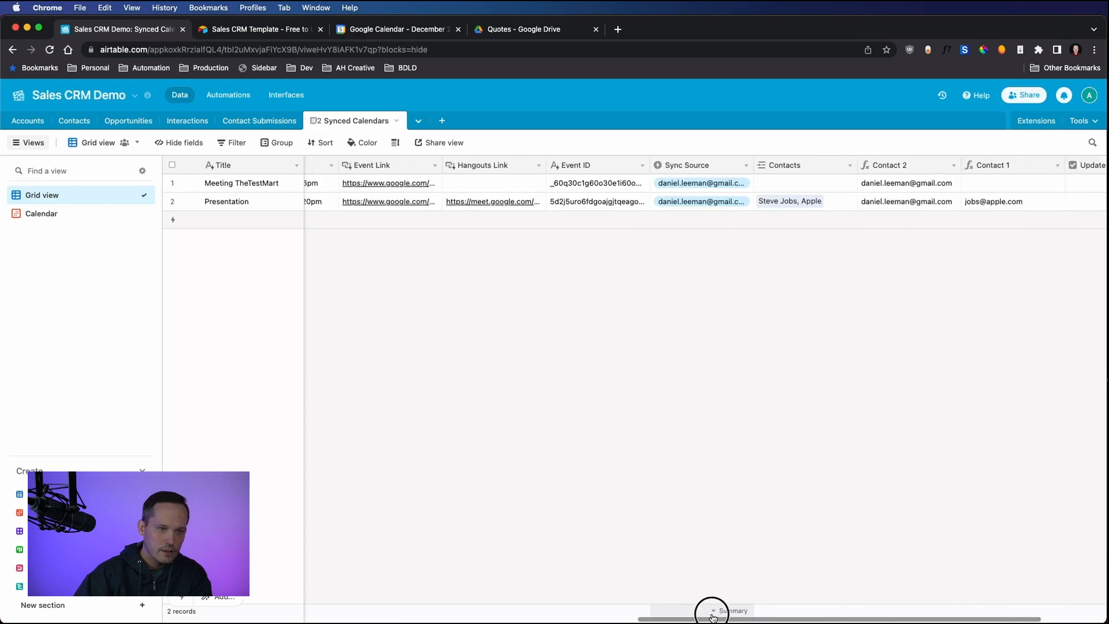
{"action": "scroll", "scroll_direction": "left", "scroll_amount": 3}
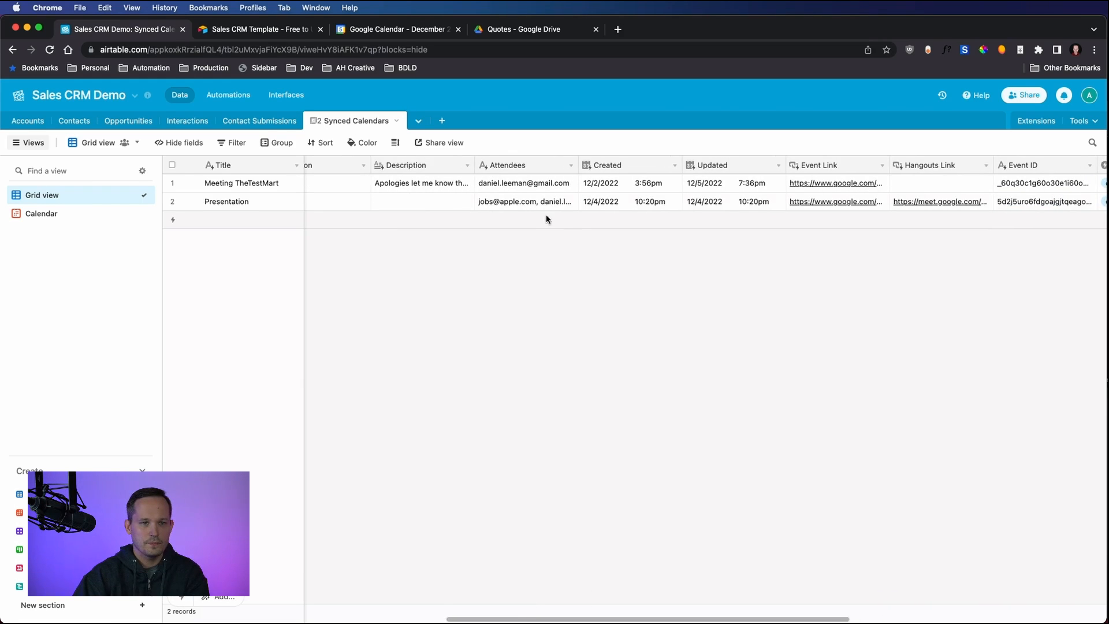
{"action": "mouse_move", "coordinate": [1096, 205]}
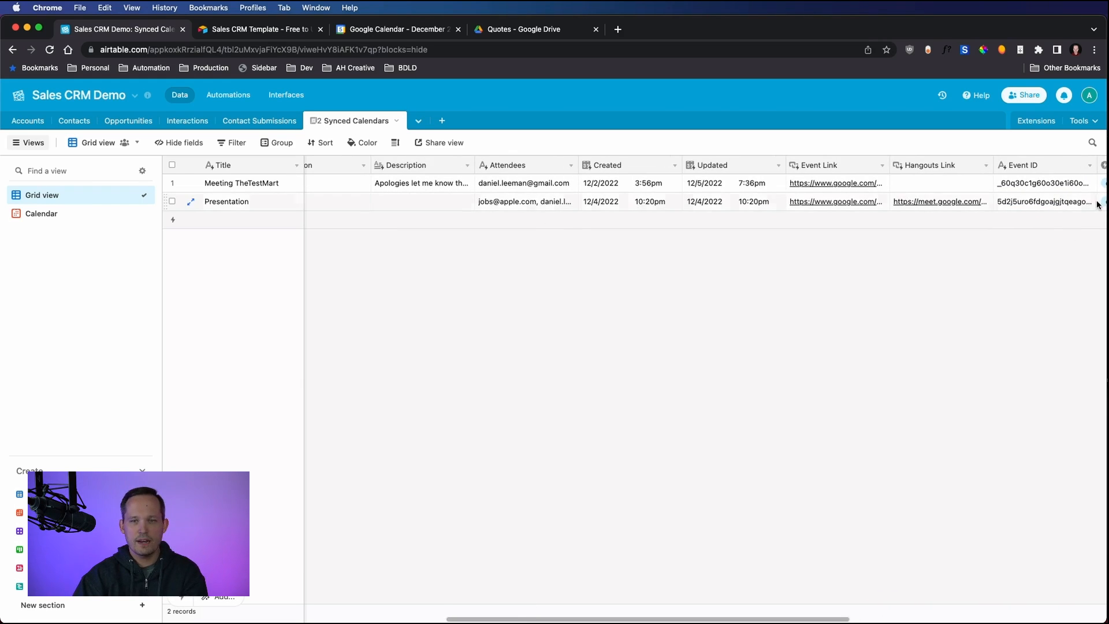
Step: In Automations, review the Synced Calendar to Contacts flow's Contact 1 find-records step
{"action": "left_click", "coordinate": [228, 95]}
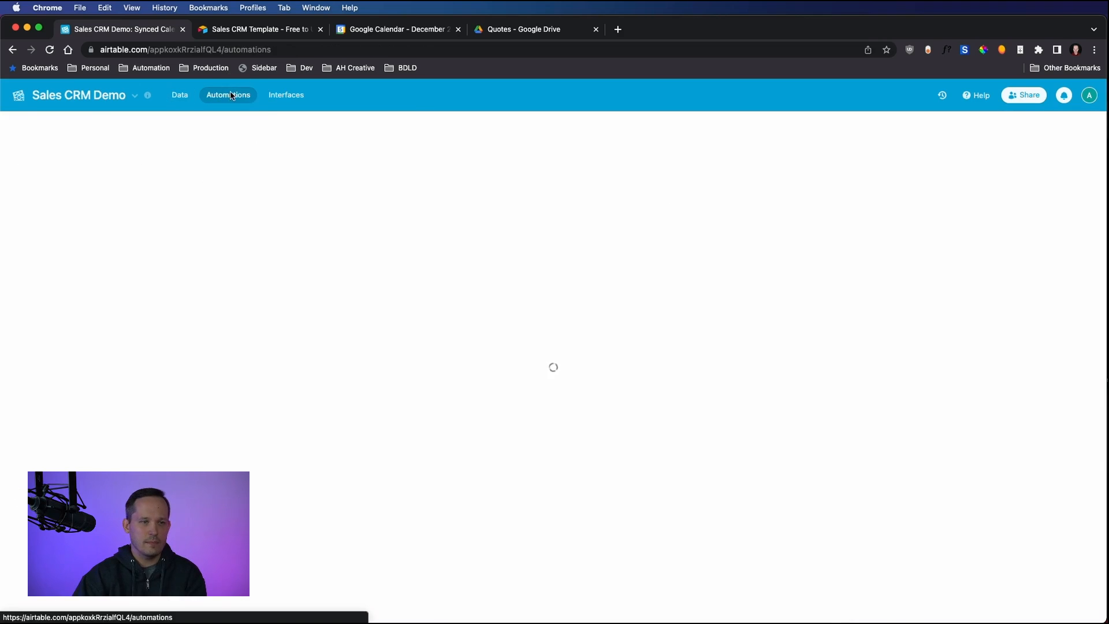
{"action": "left_click", "coordinate": [228, 95]}
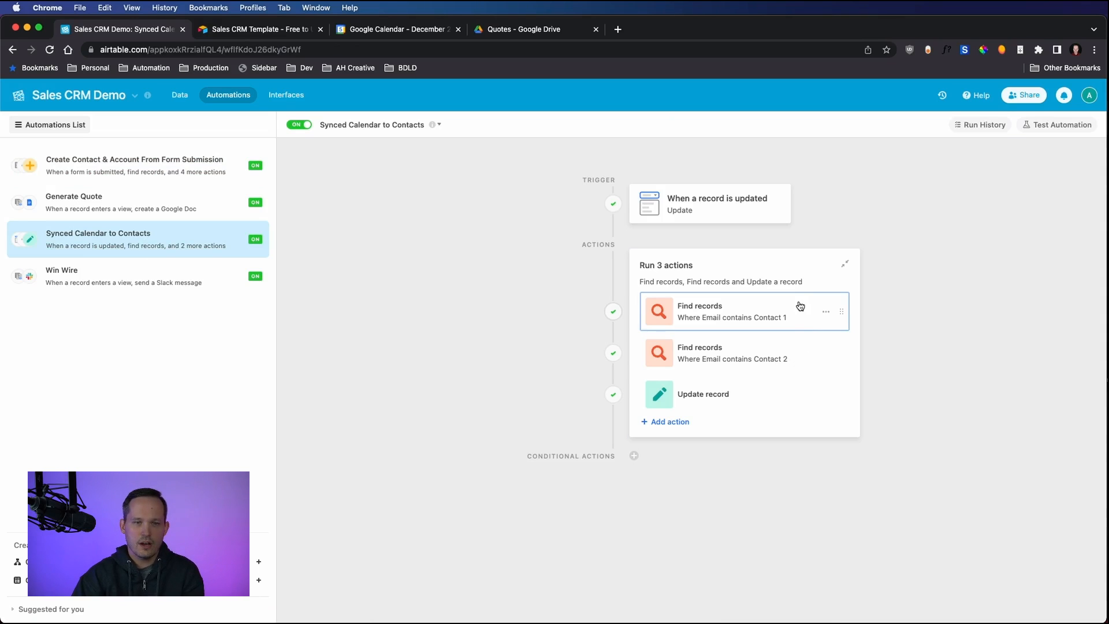
{"action": "mouse_move", "coordinate": [753, 319]}
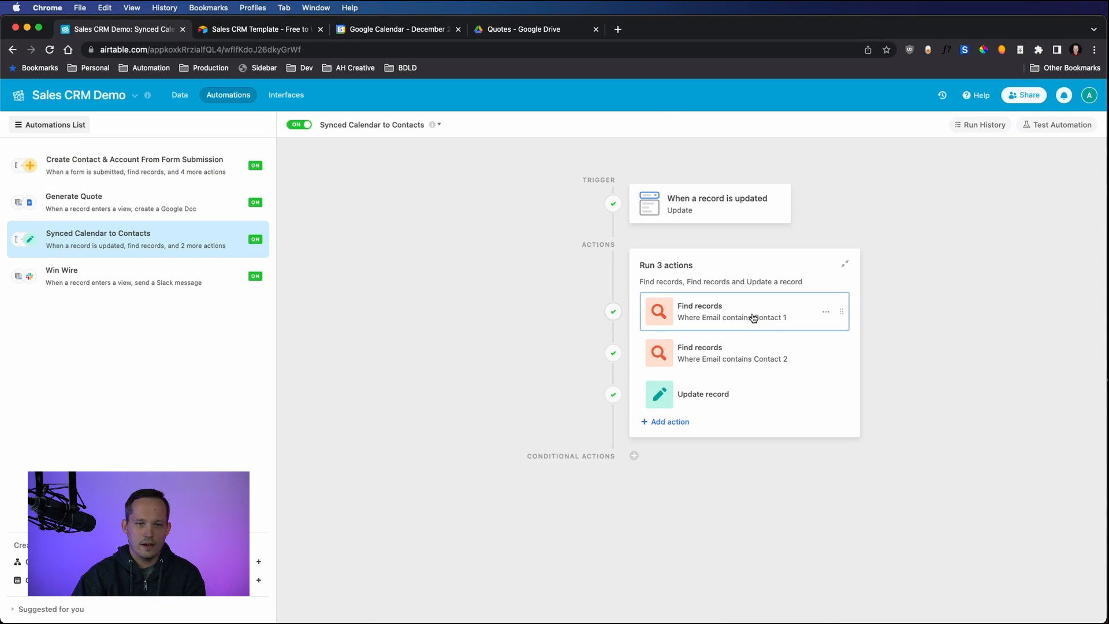
{"action": "mouse_move", "coordinate": [747, 243]}
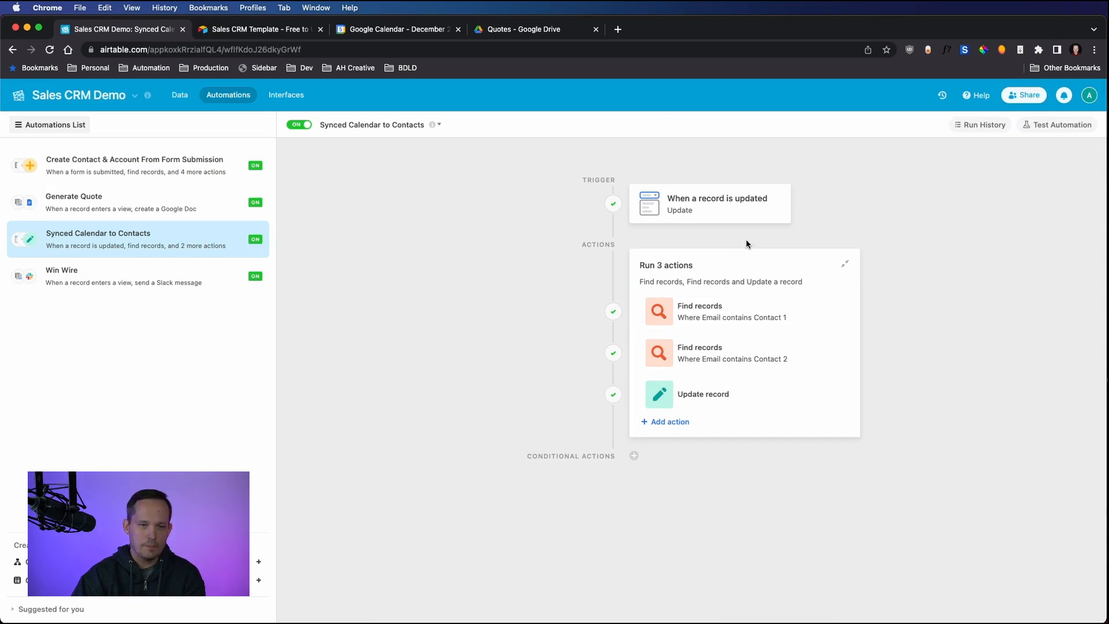
{"action": "mouse_move", "coordinate": [743, 311]}
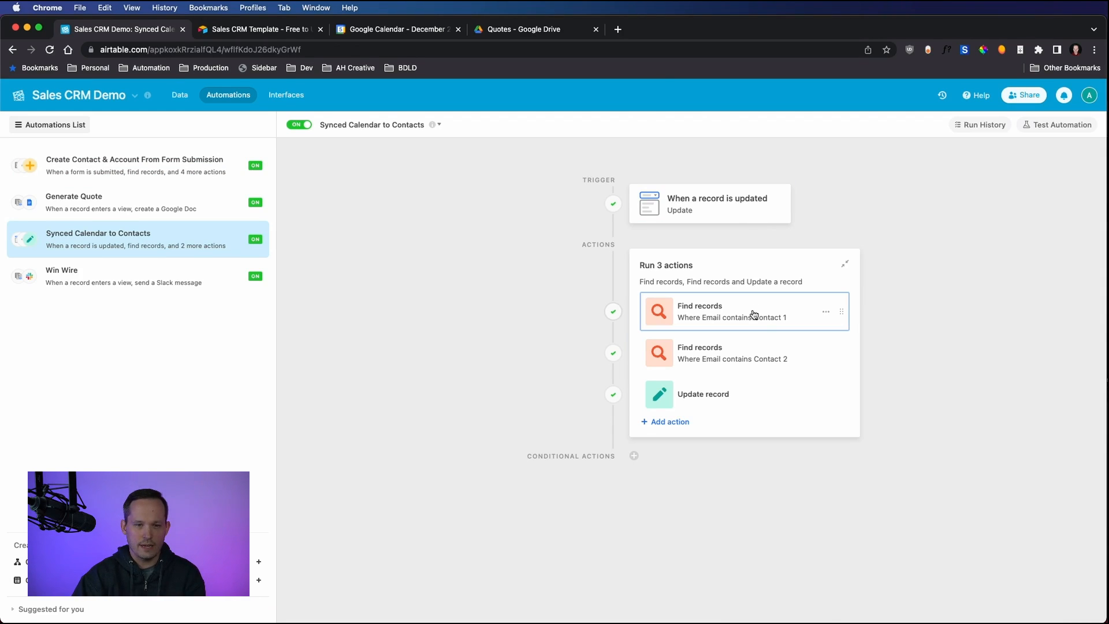
{"action": "mouse_move", "coordinate": [763, 314]}
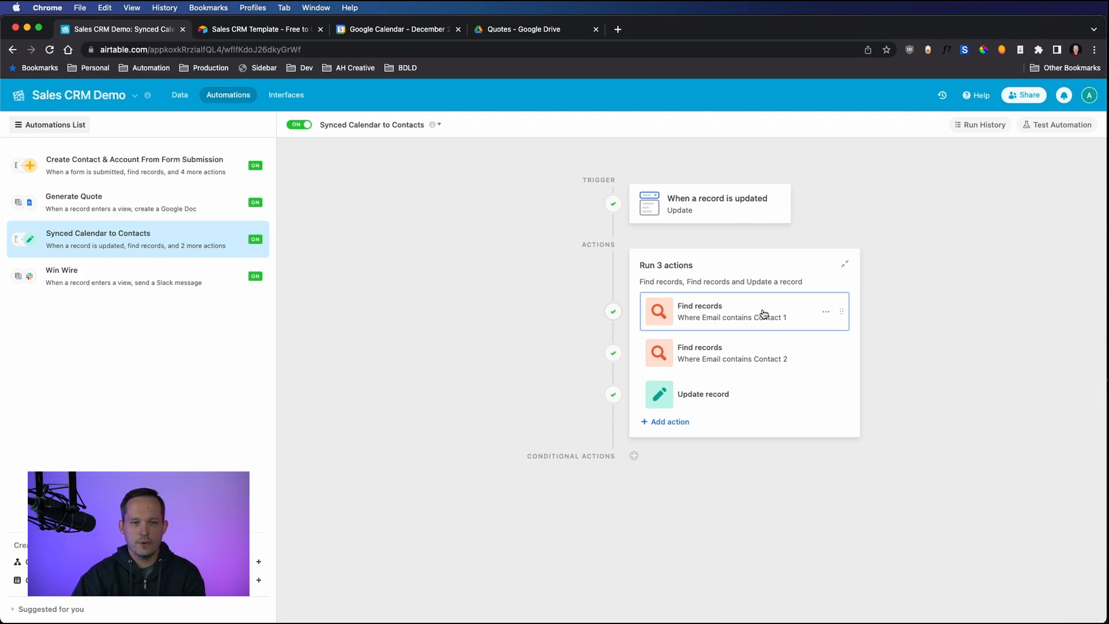
{"action": "left_click", "coordinate": [736, 311]}
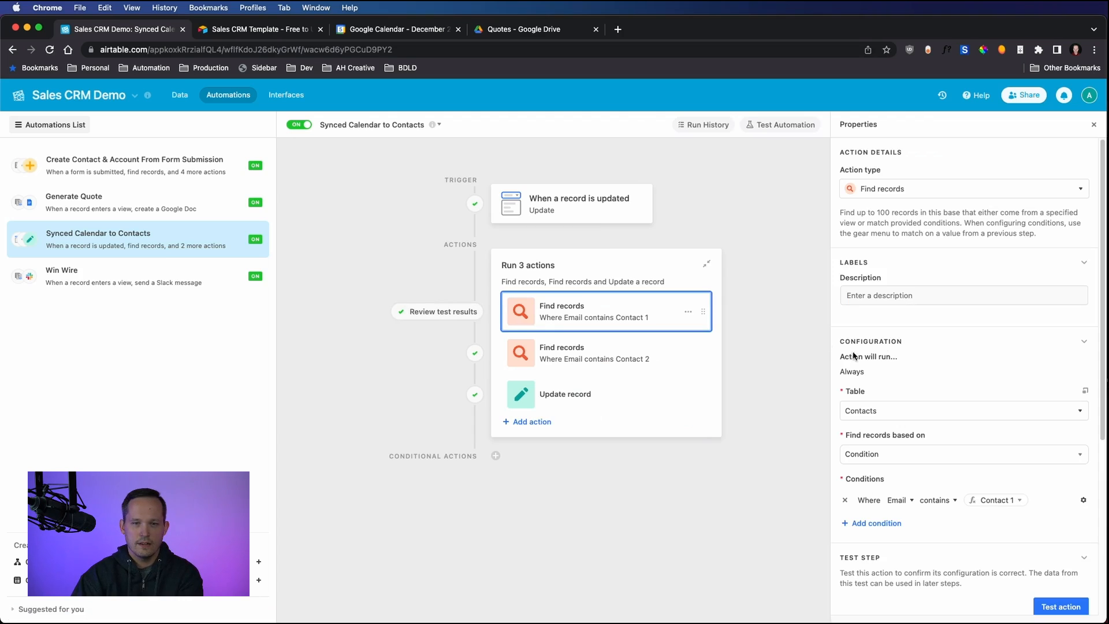
{"action": "scroll", "scroll_direction": "down", "scroll_amount": 3}
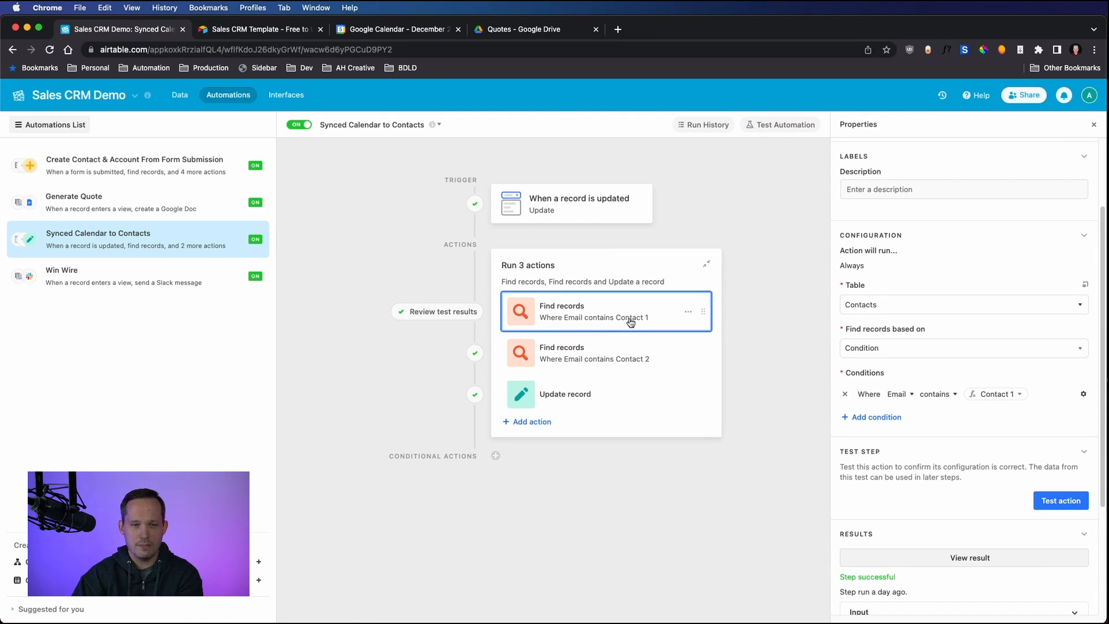
Step: Show the Update record step linking both found contacts to the Synced Calendars event
{"action": "left_click", "coordinate": [564, 395]}
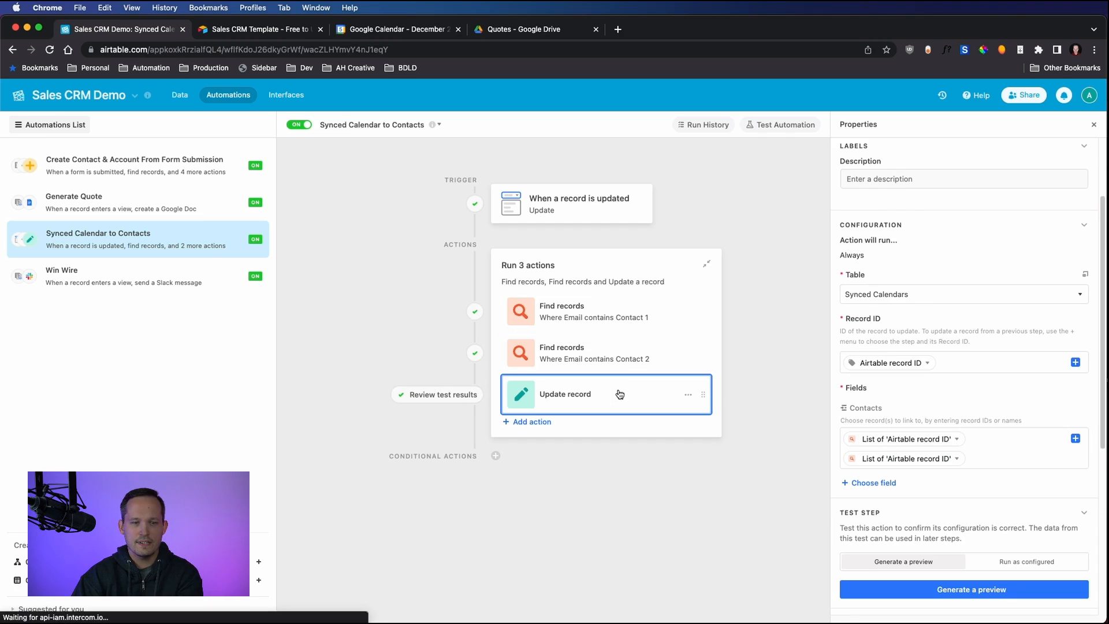
{"action": "scroll", "scroll_direction": "down", "scroll_amount": 3}
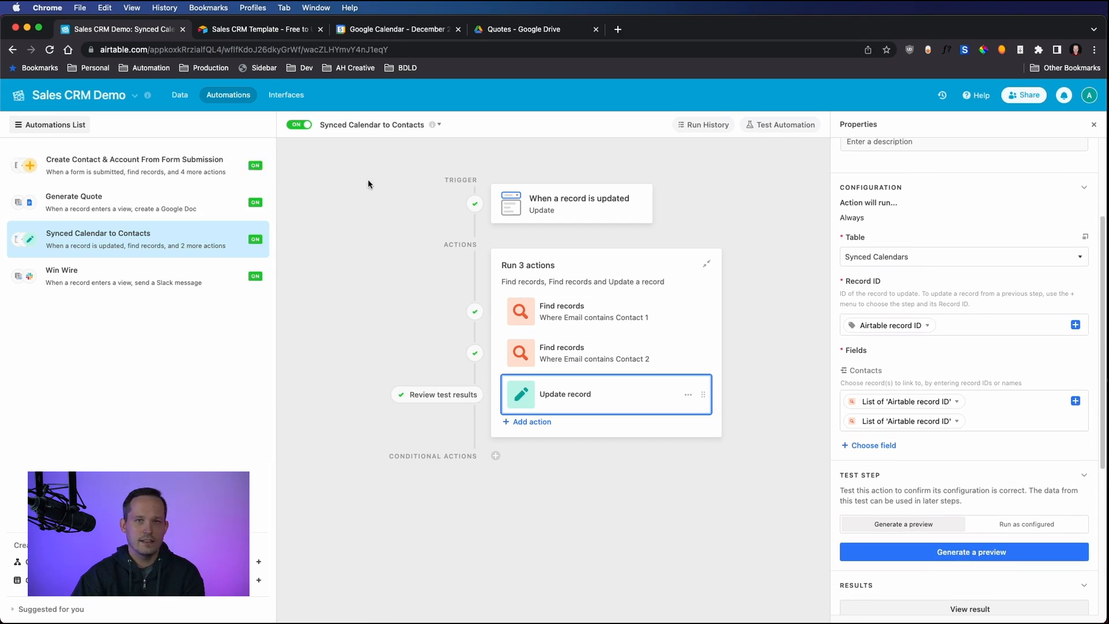
{"action": "mouse_move", "coordinate": [815, 477]}
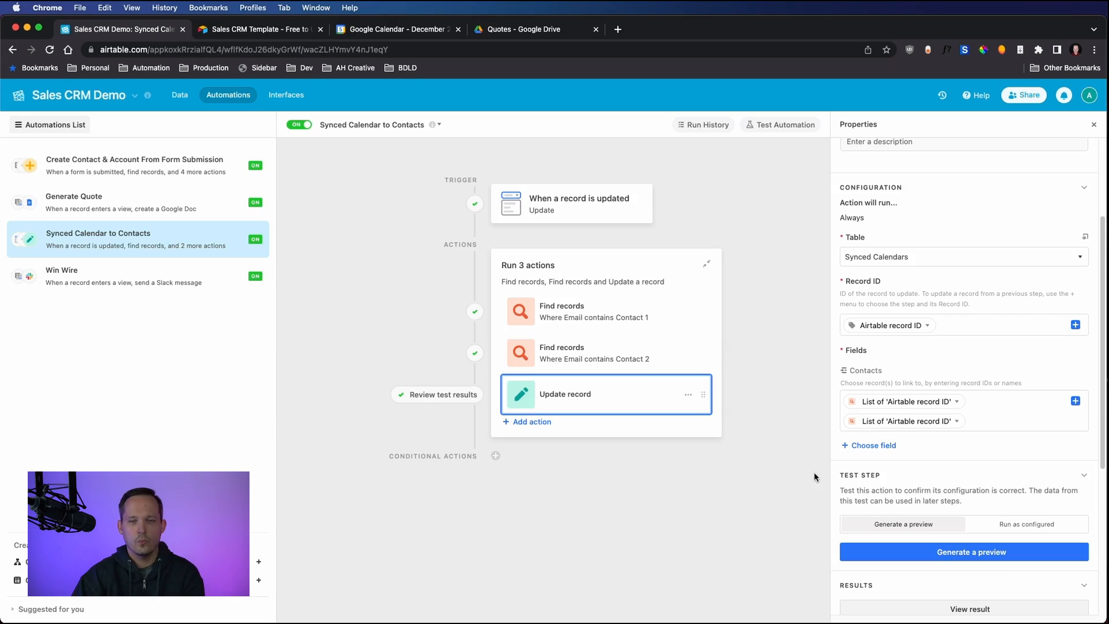
{"action": "mouse_move", "coordinate": [943, 439]}
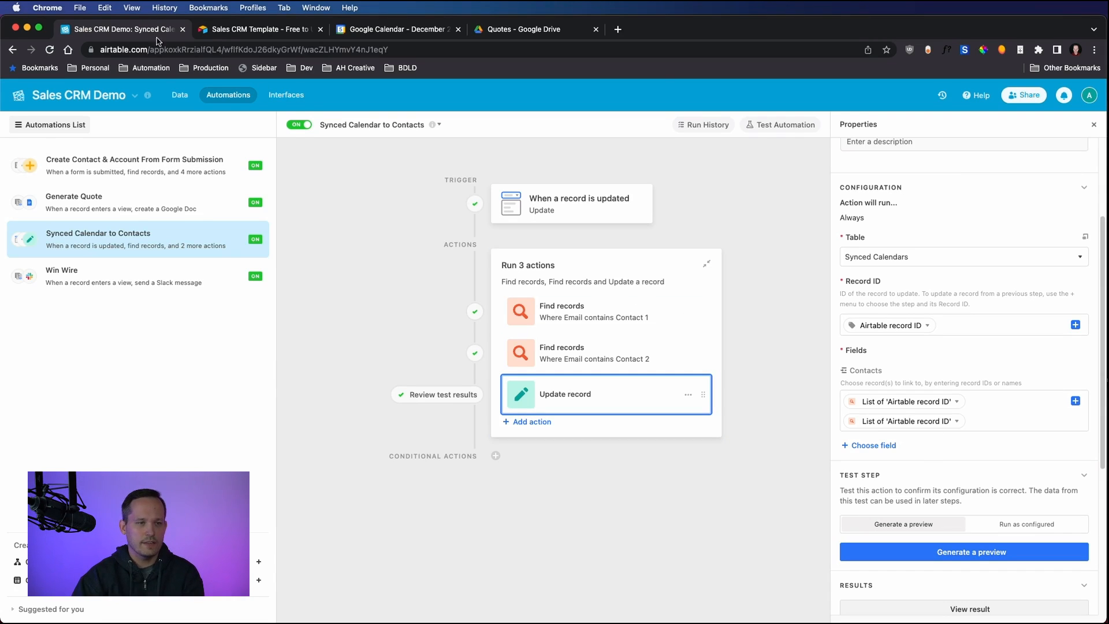
Step: Return to Data, open the Contacts table and scroll to the Apple contact's Synced Calendars field
{"action": "left_click", "coordinate": [180, 95]}
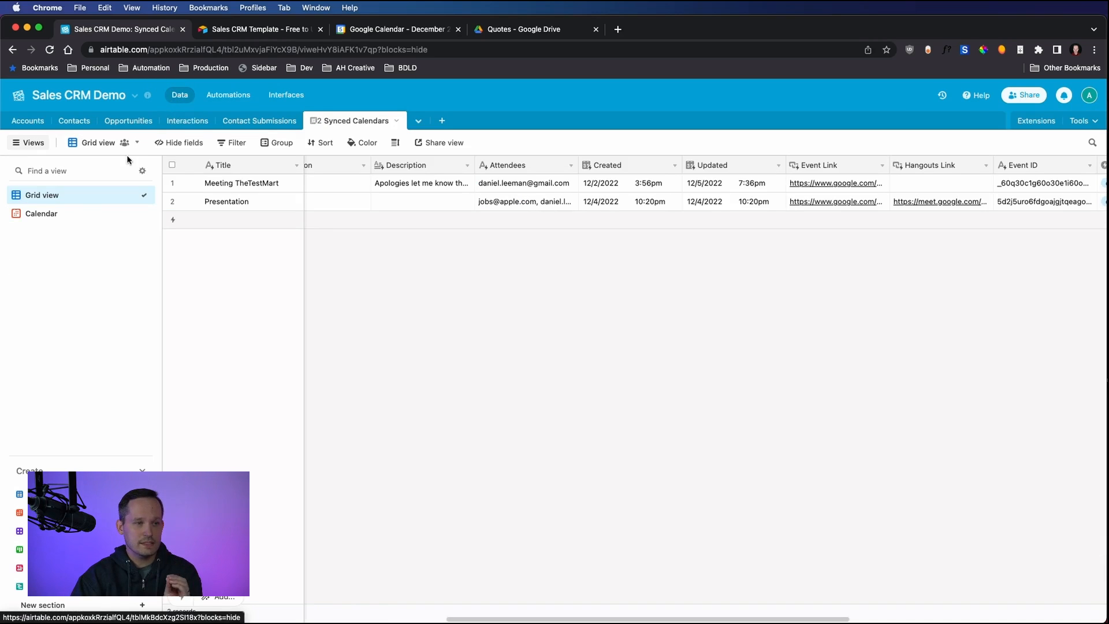
{"action": "left_click", "coordinate": [187, 120]}
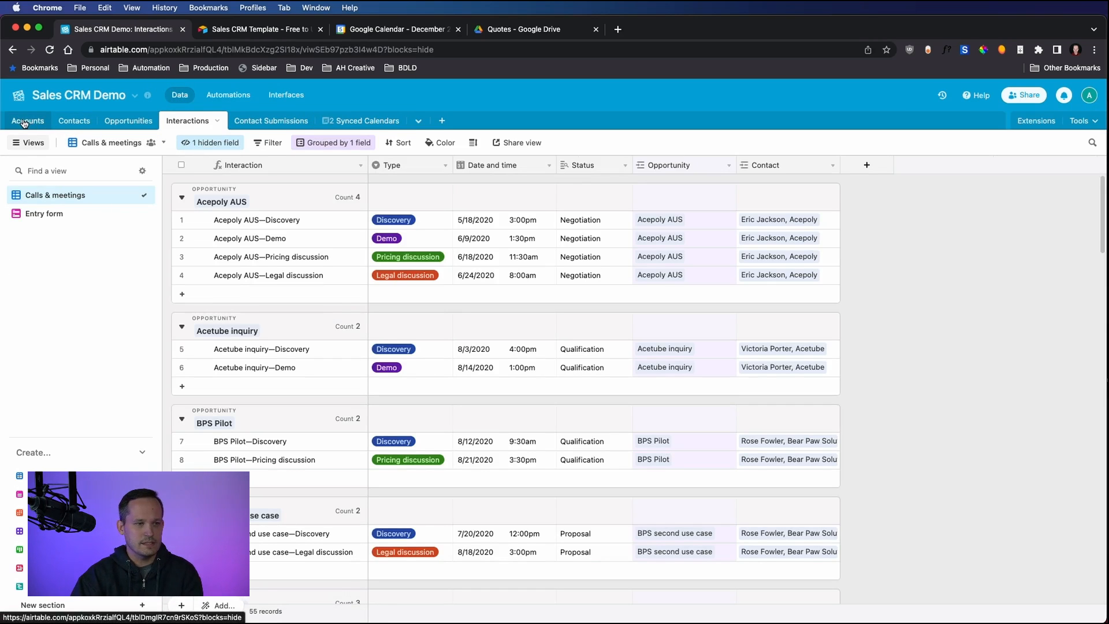
{"action": "left_click", "coordinate": [74, 120]}
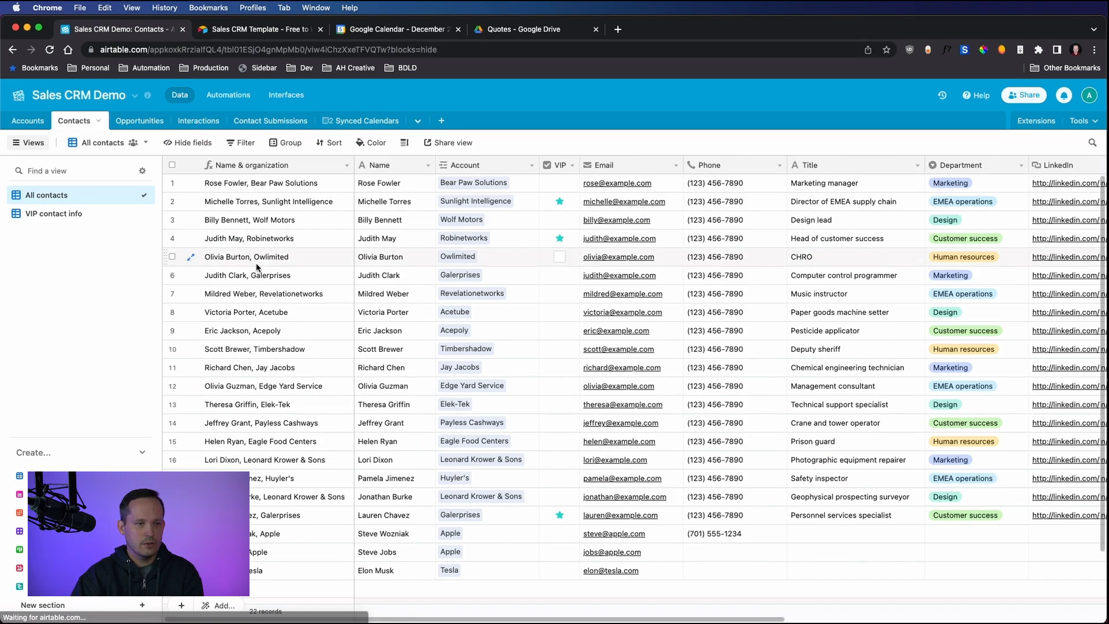
{"action": "scroll", "scroll_direction": "down", "scroll_amount": 3}
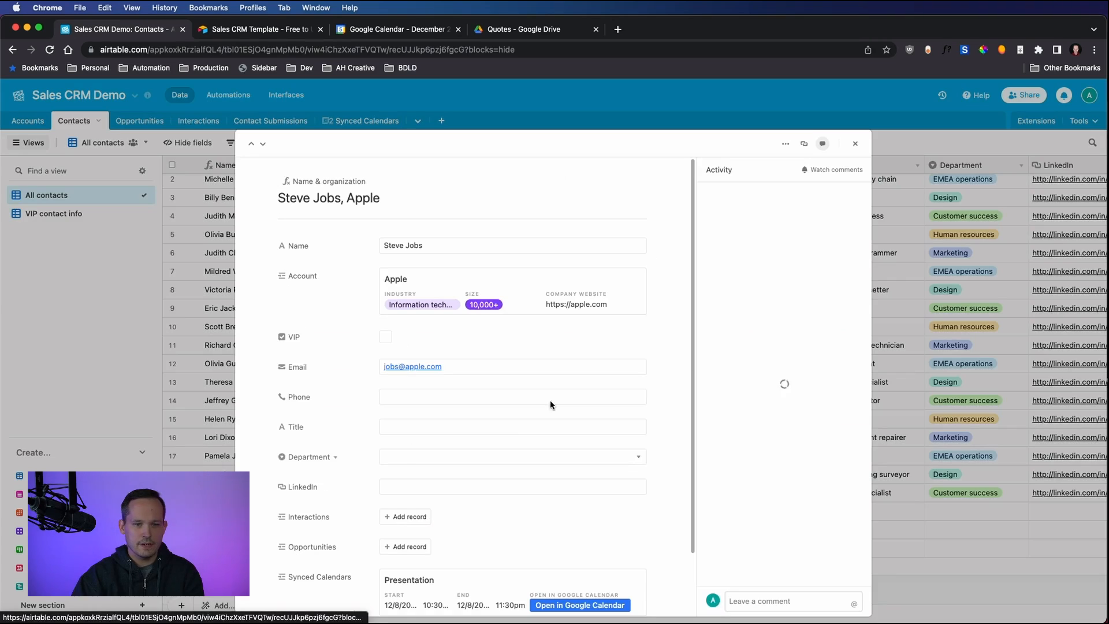
{"action": "scroll", "scroll_direction": "down", "scroll_amount": 3}
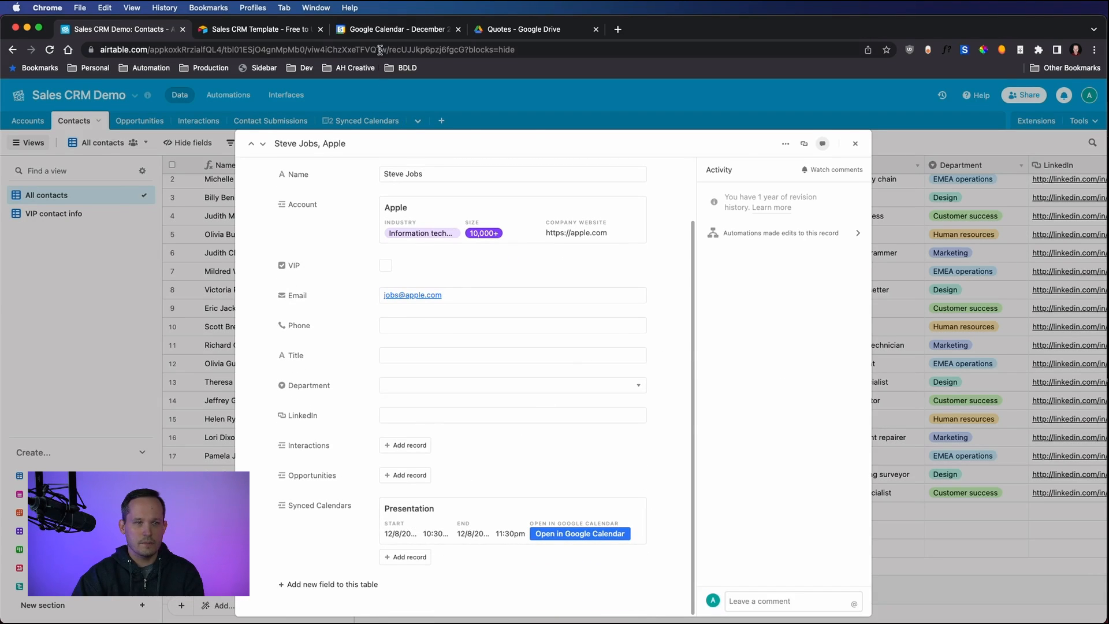
Step: View the December 8 Presentation event's details in Google Calendar, then return to Airtable
{"action": "left_click", "coordinate": [397, 29]}
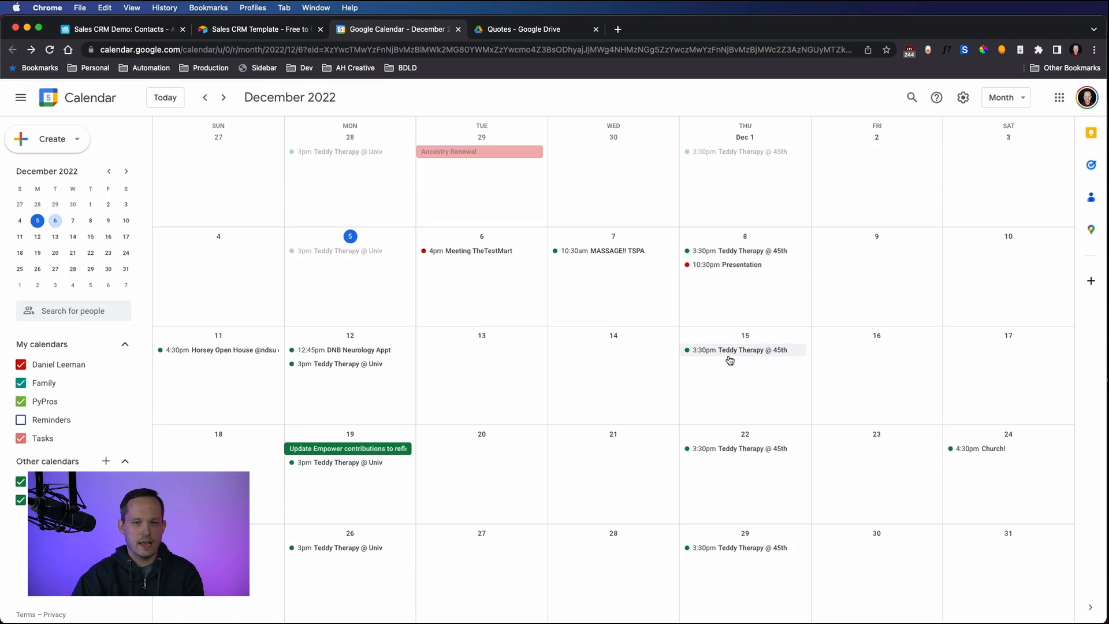
{"action": "left_click", "coordinate": [723, 264]}
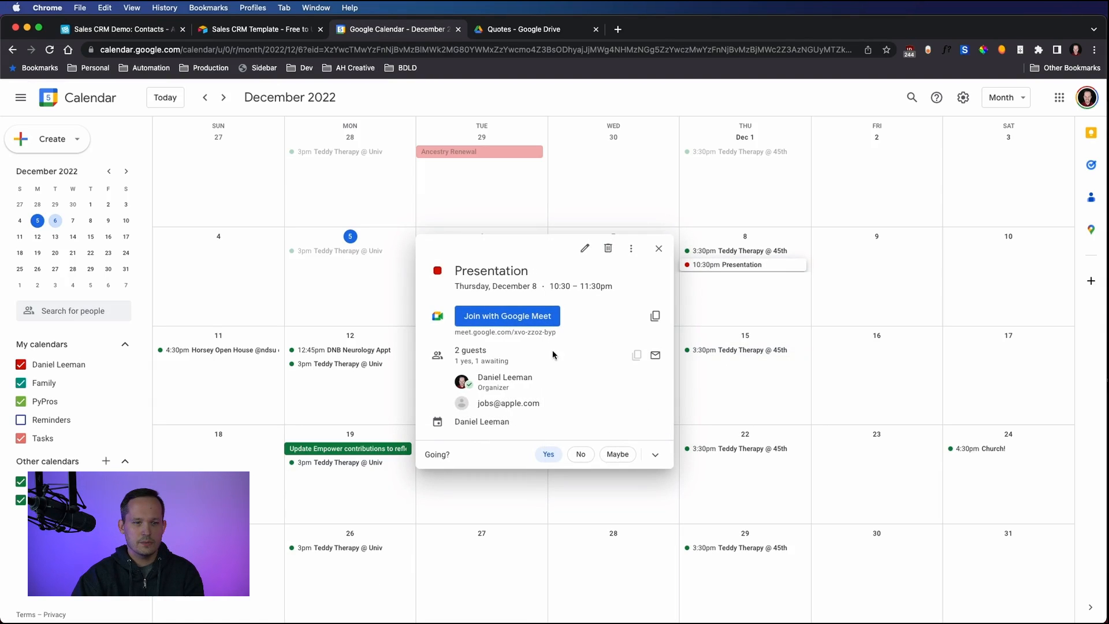
{"action": "left_click", "coordinate": [120, 29]}
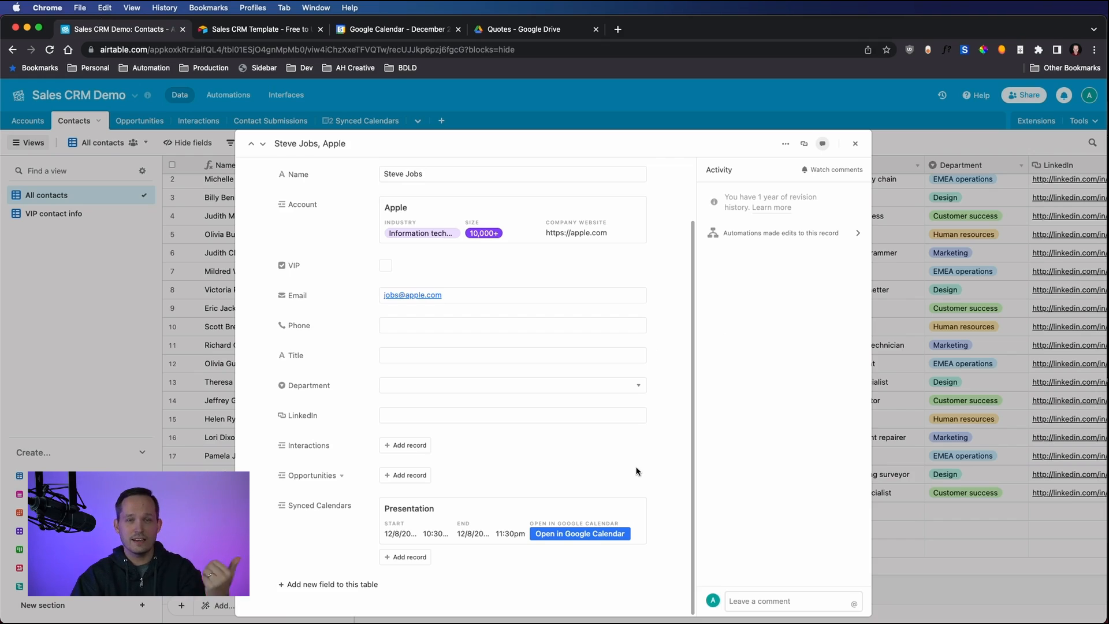
{"action": "mouse_move", "coordinate": [619, 407]}
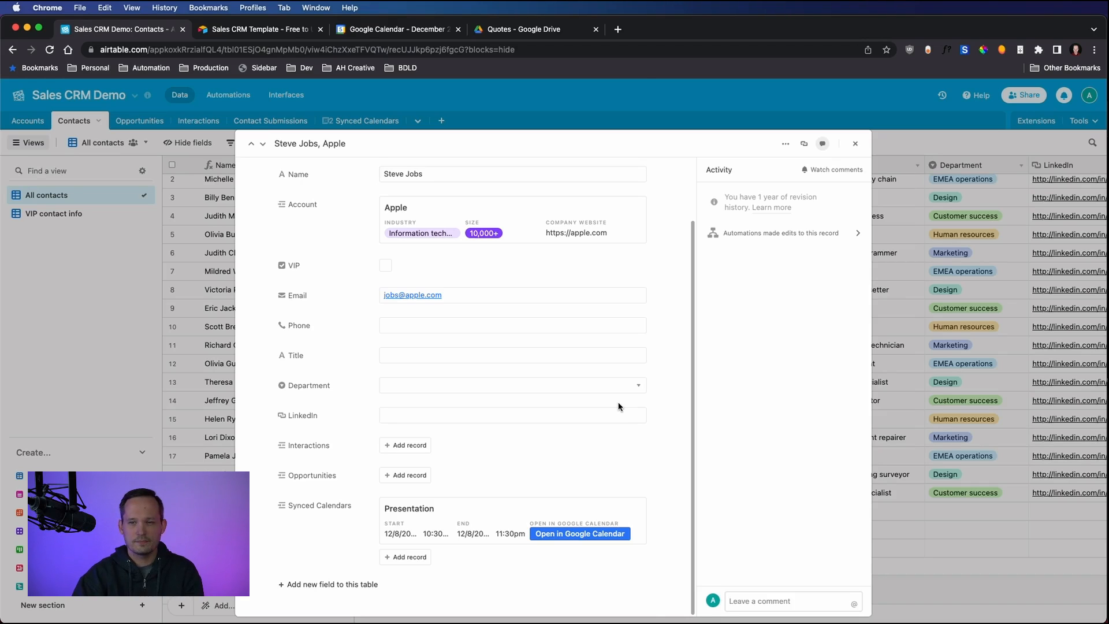
Step: In the Opportunities table, tick the Generate Quote checkbox for Acetube inquiry
{"action": "left_click", "coordinate": [128, 120]}
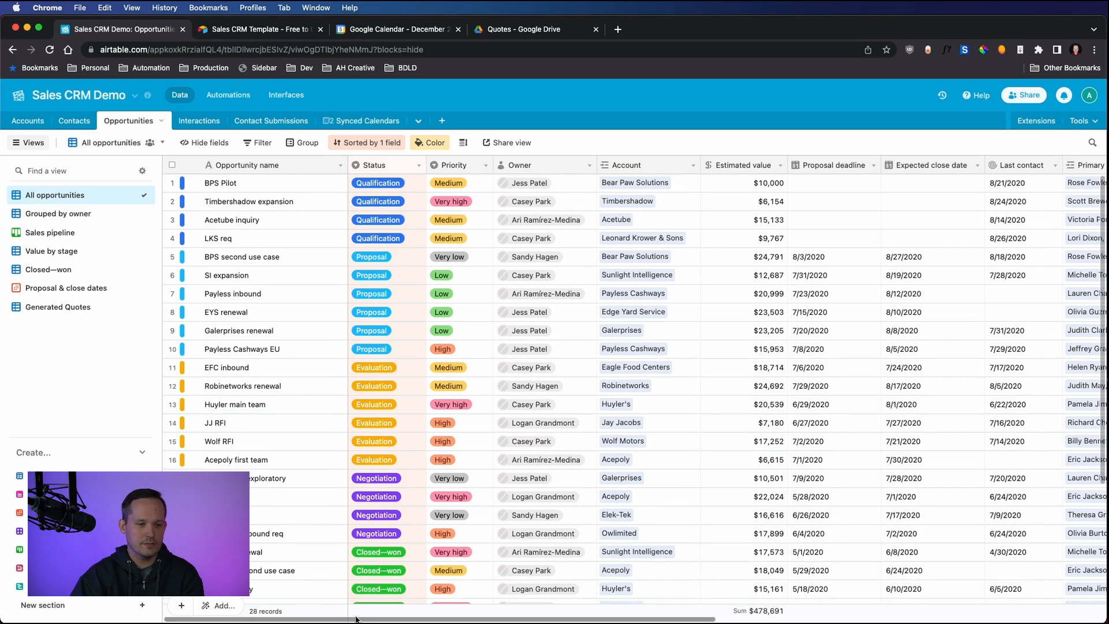
{"action": "scroll", "scroll_direction": "right", "scroll_amount": 3}
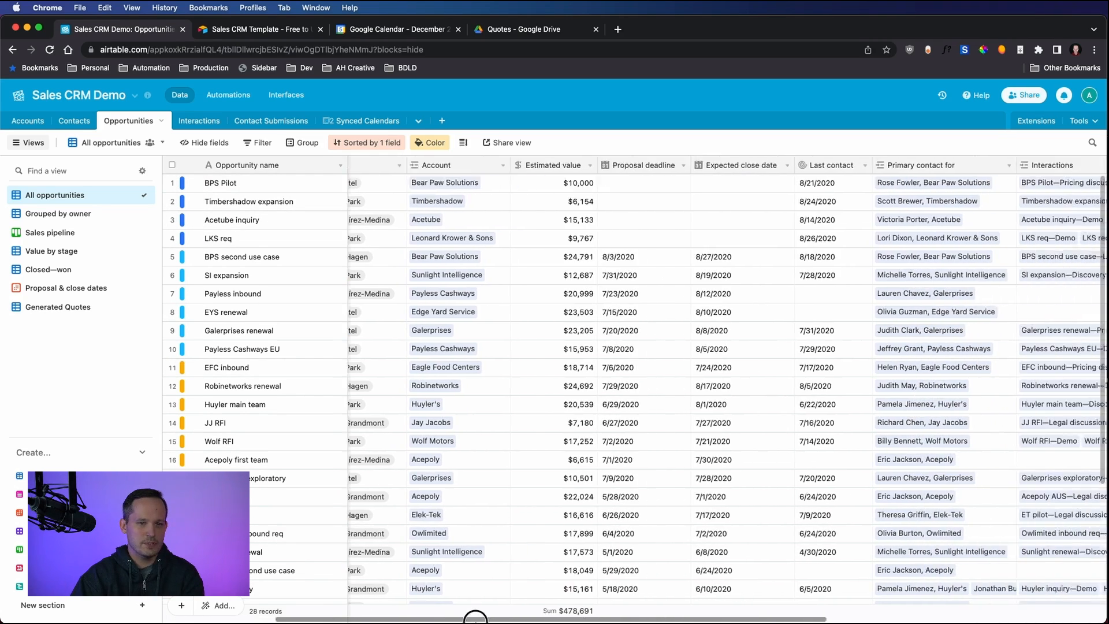
{"action": "scroll", "scroll_direction": "right", "scroll_amount": 3}
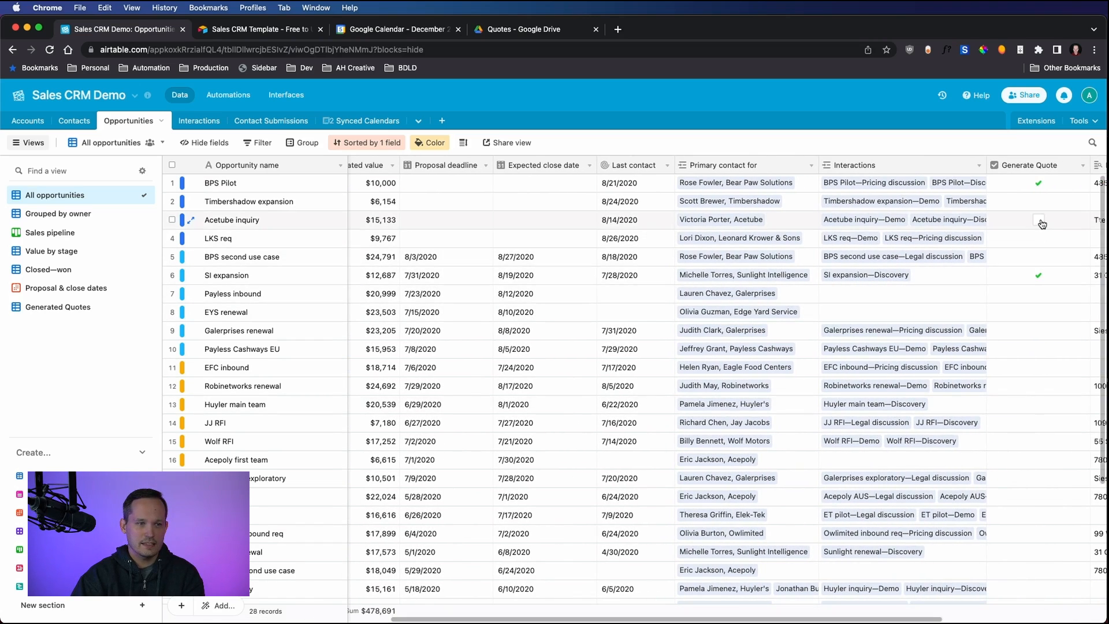
{"action": "left_click", "coordinate": [1041, 222]}
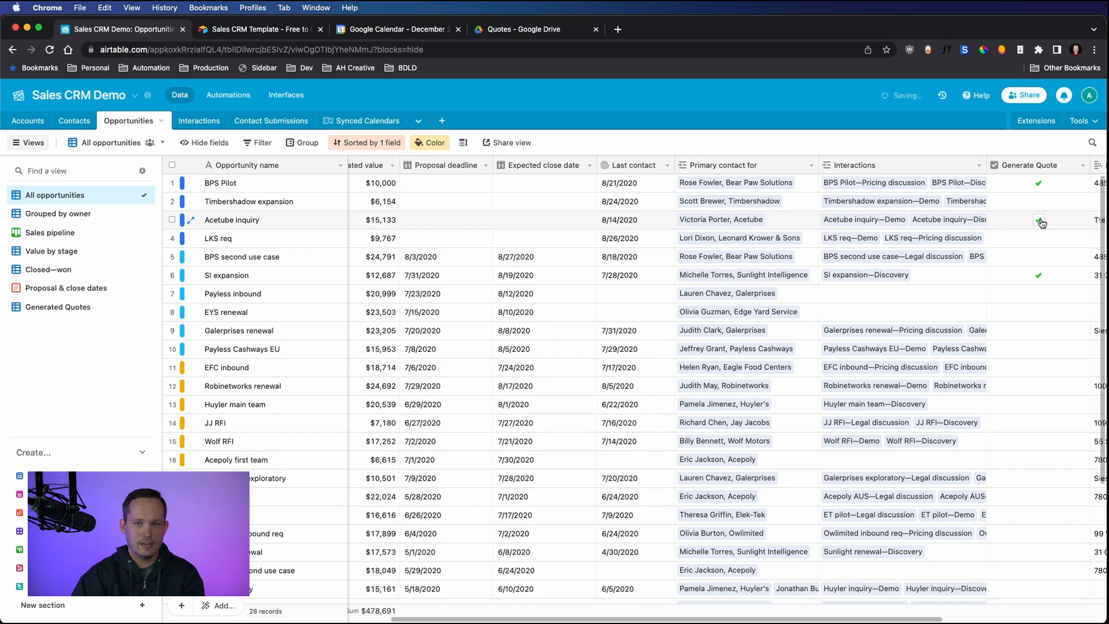
{"action": "left_click", "coordinate": [1040, 222]}
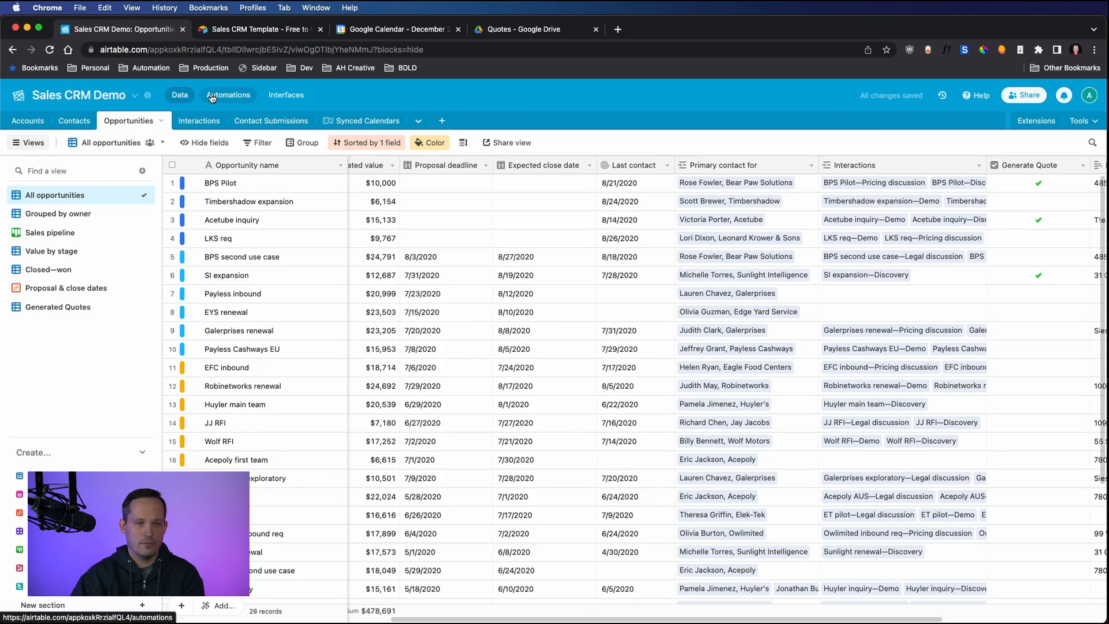
Step: Review the Generate Quote automation's latest run and the Create Doc step's properties
{"action": "left_click", "coordinate": [228, 95]}
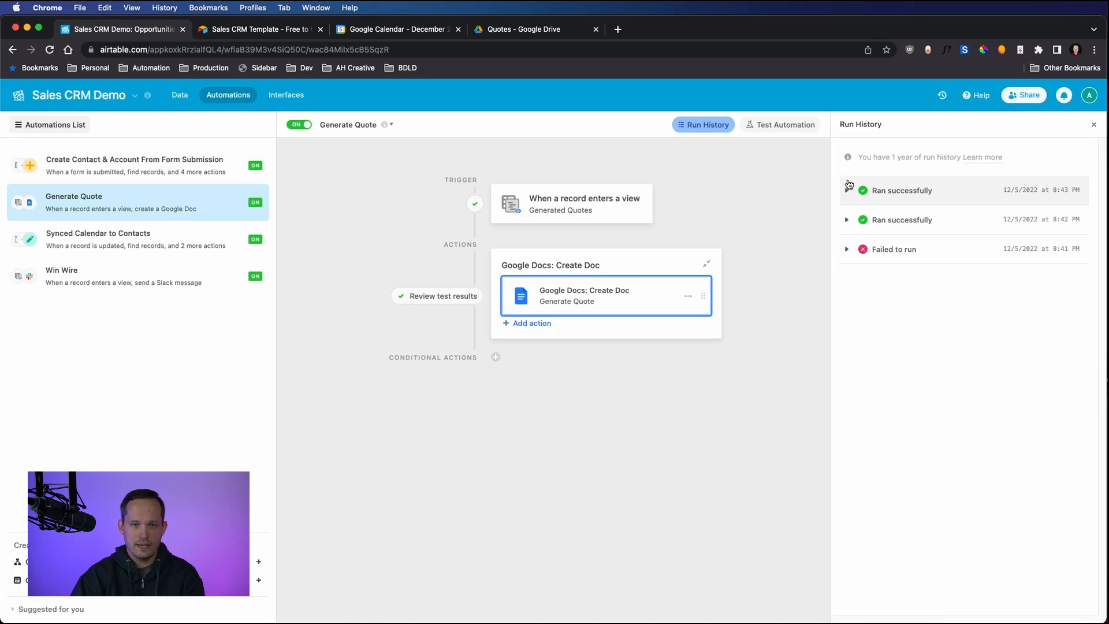
{"action": "left_click", "coordinate": [847, 190]}
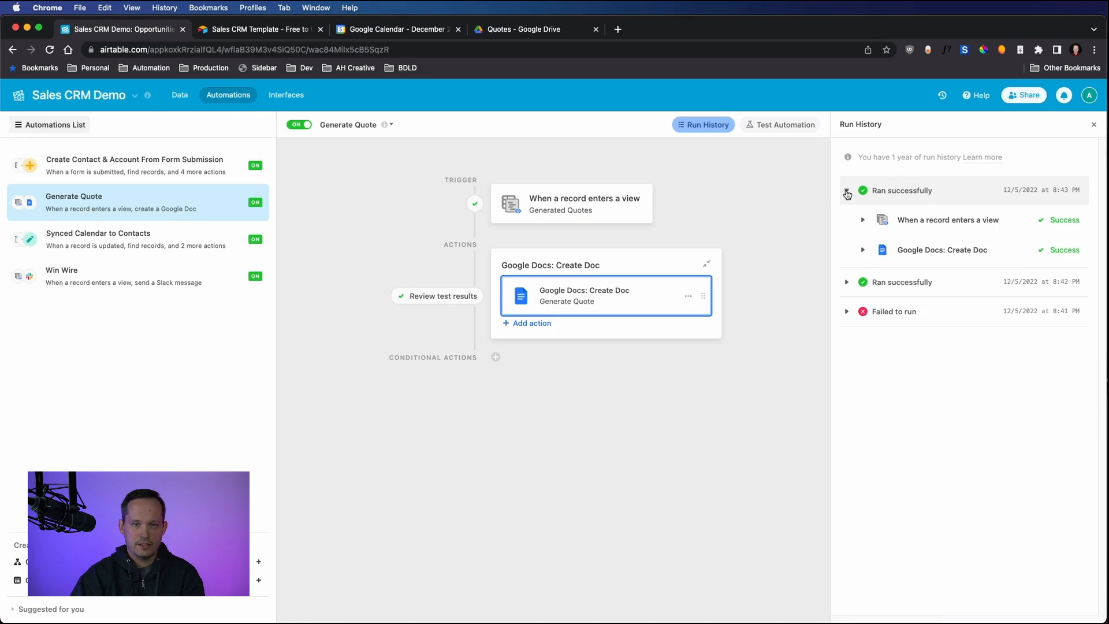
{"action": "left_click", "coordinate": [847, 193]}
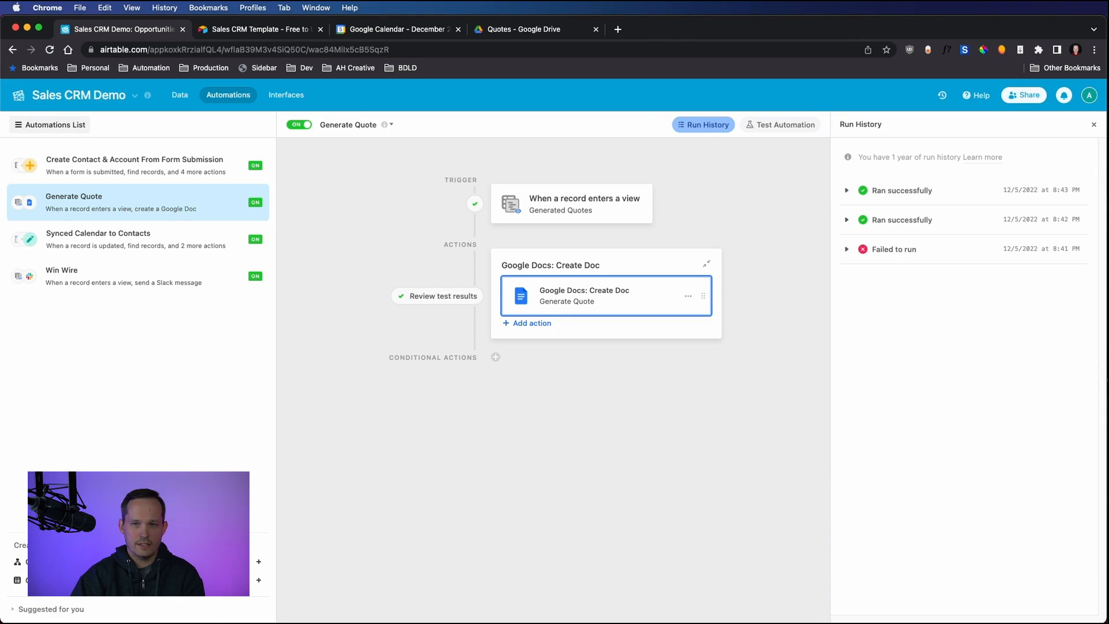
{"action": "left_click", "coordinate": [583, 295]}
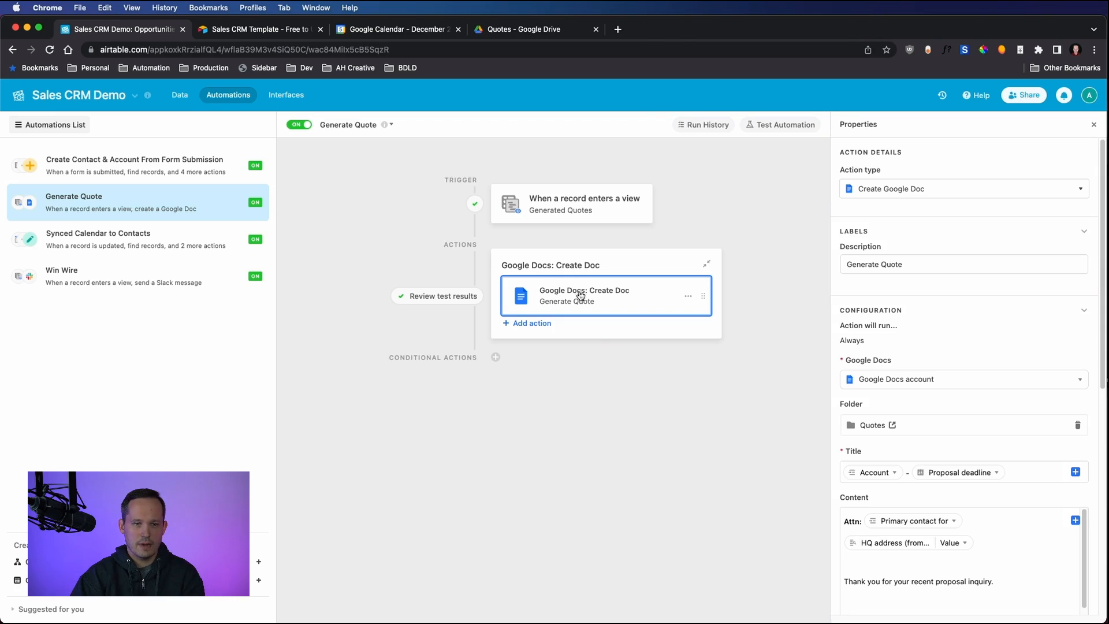
{"action": "mouse_move", "coordinate": [607, 297]}
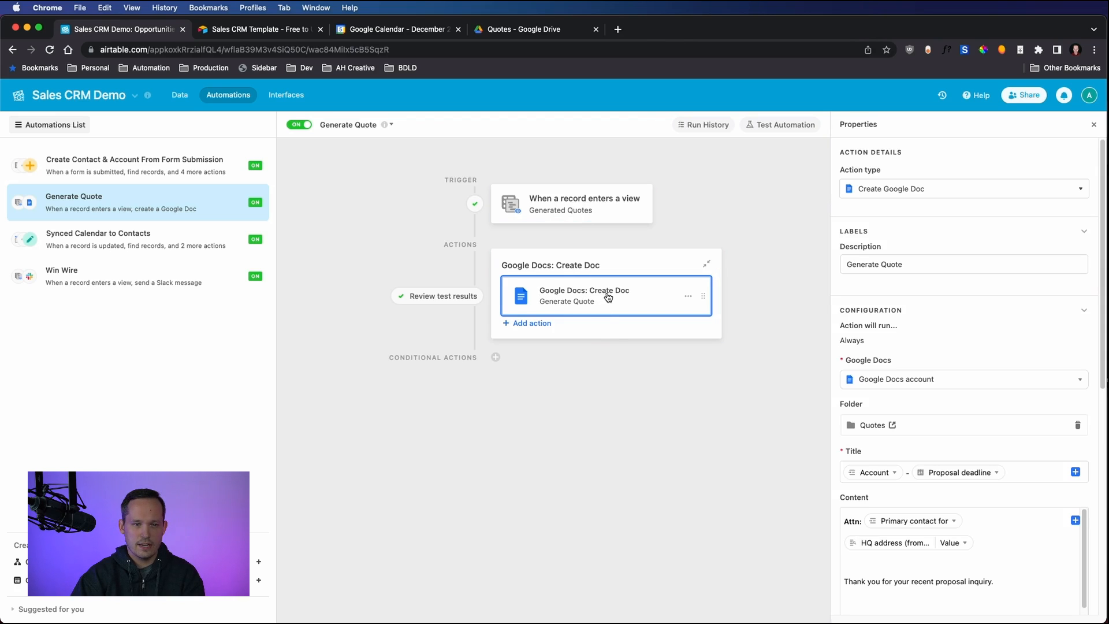
{"action": "mouse_move", "coordinate": [881, 304]}
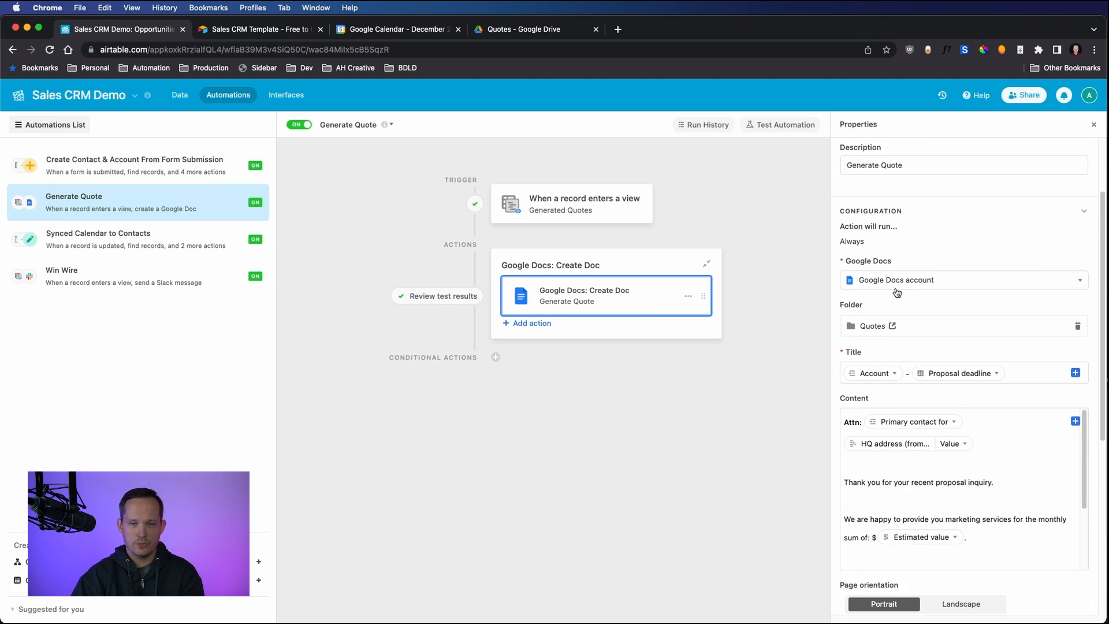
{"action": "scroll", "scroll_direction": "down", "scroll_amount": 3}
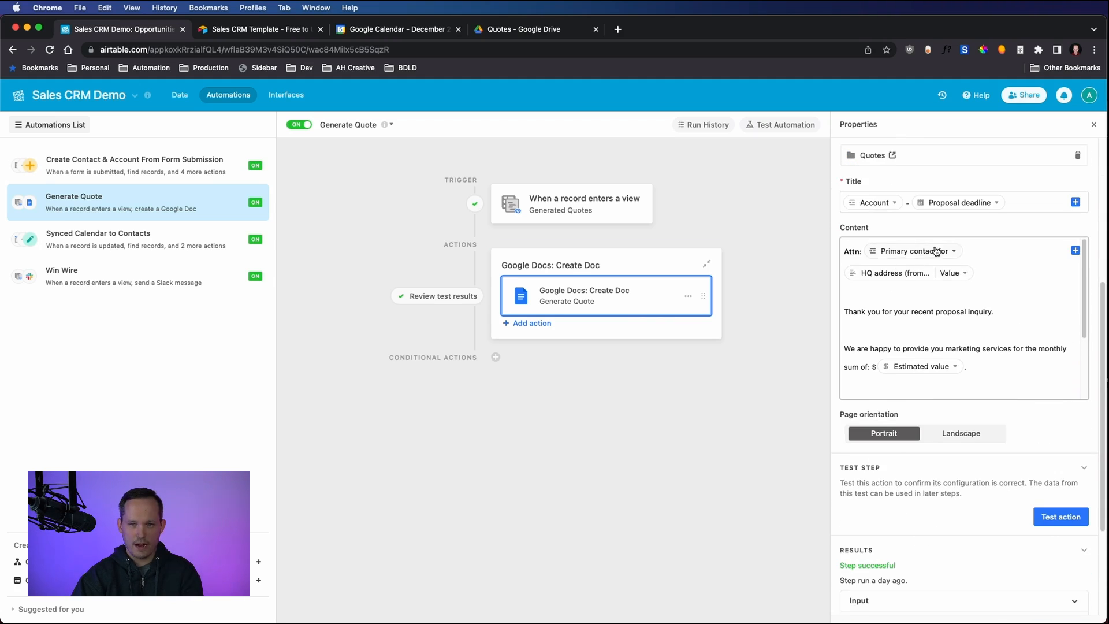
{"action": "mouse_move", "coordinate": [913, 251]}
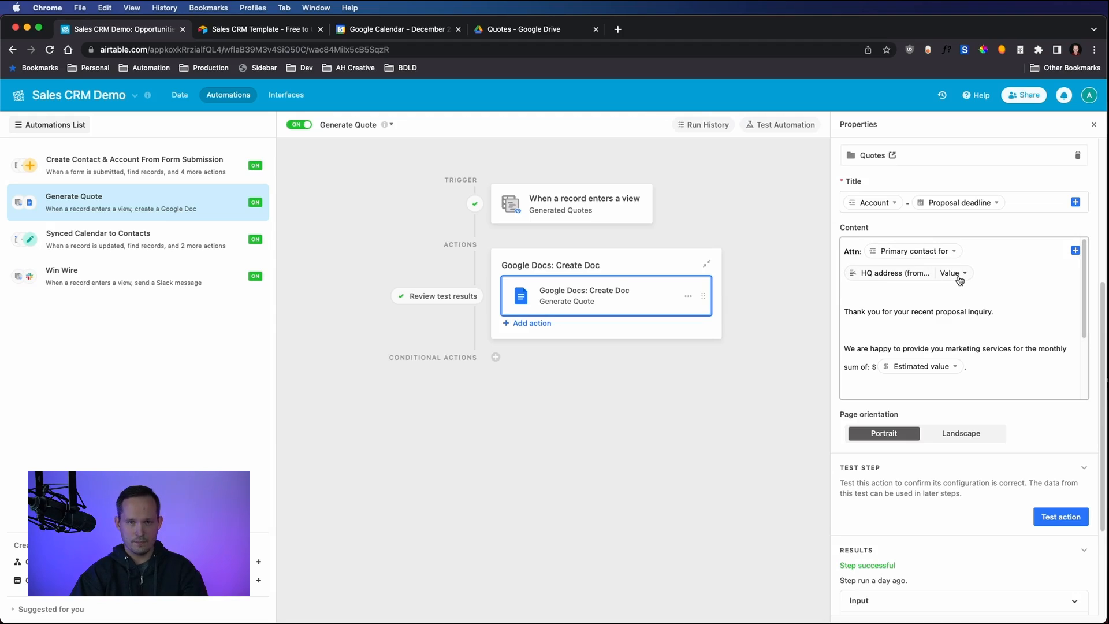
{"action": "scroll", "scroll_direction": "down", "scroll_amount": 3}
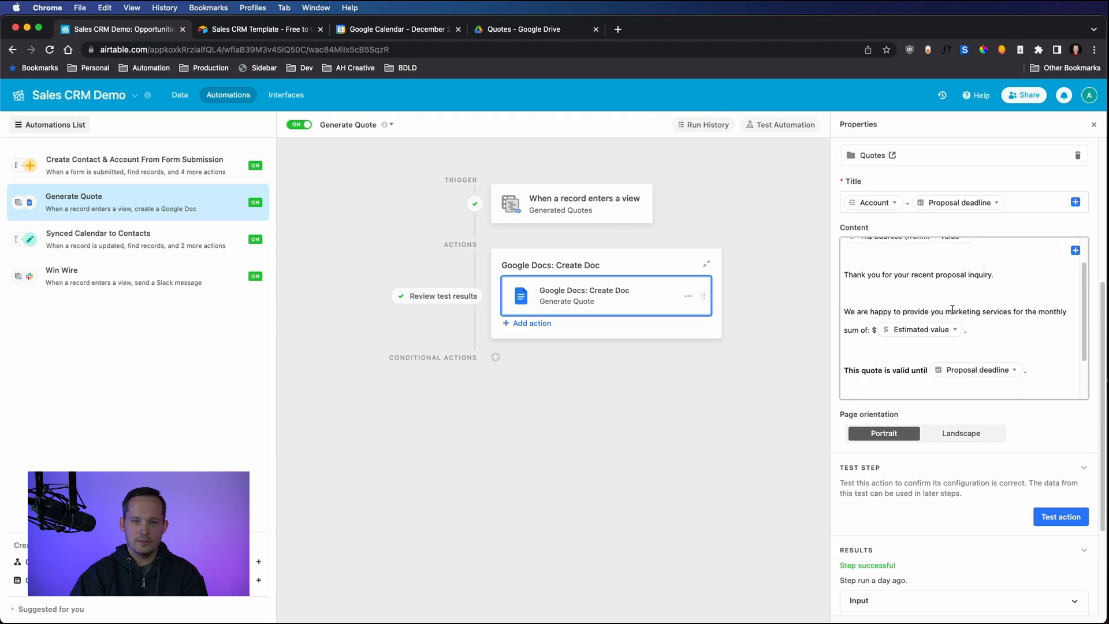
{"action": "scroll", "scroll_direction": "down", "scroll_amount": 3}
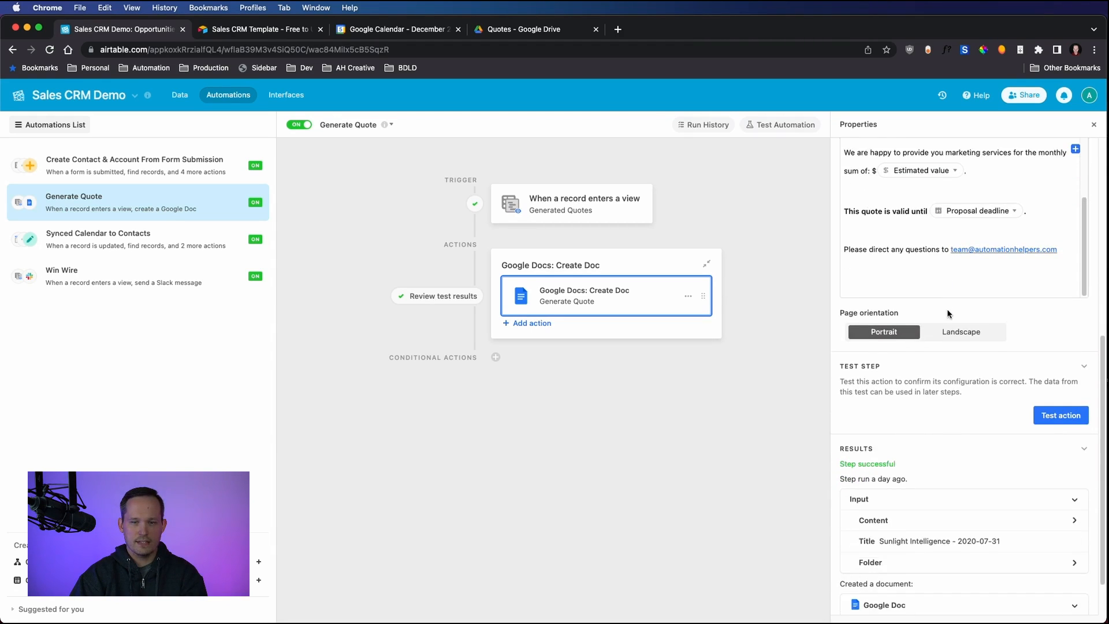
{"action": "scroll", "scroll_direction": "down", "scroll_amount": 3}
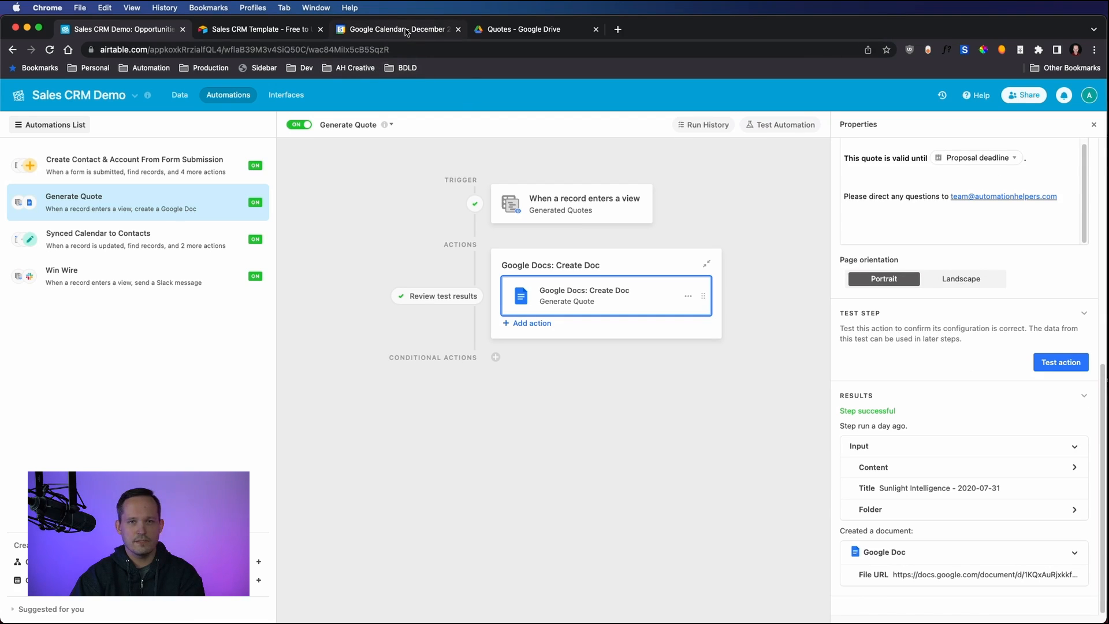
{"action": "mouse_move", "coordinate": [396, 29]}
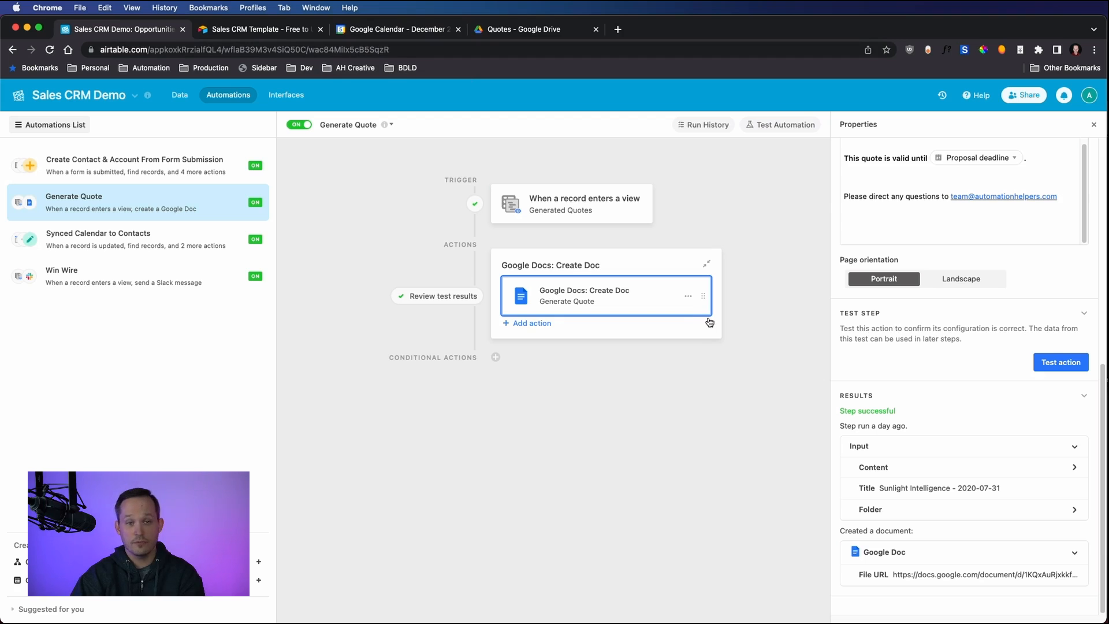
Step: Bring up the Quotes folder in Google Drive and the Bear Paw Solutions quote document
{"action": "left_click", "coordinate": [526, 29]}
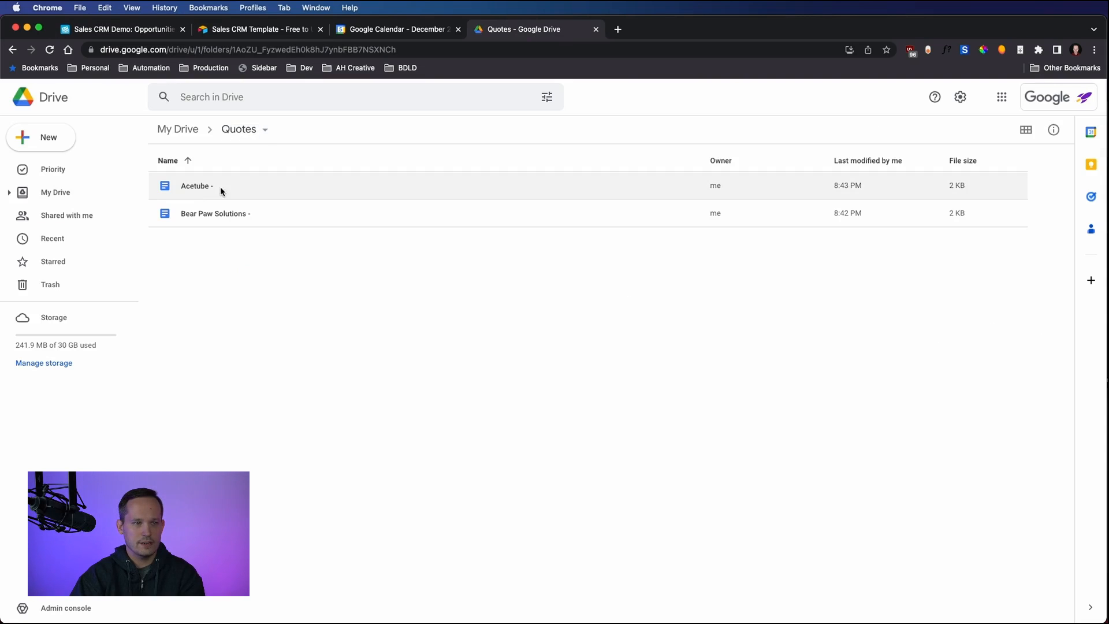
{"action": "left_click", "coordinate": [616, 29]}
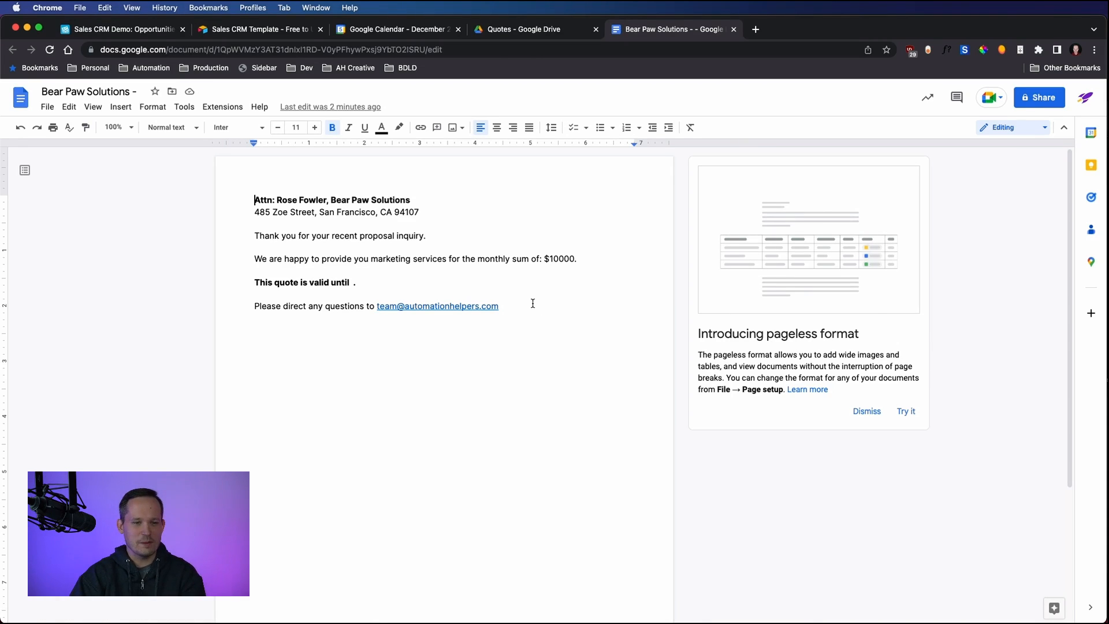
{"action": "mouse_move", "coordinate": [602, 257]}
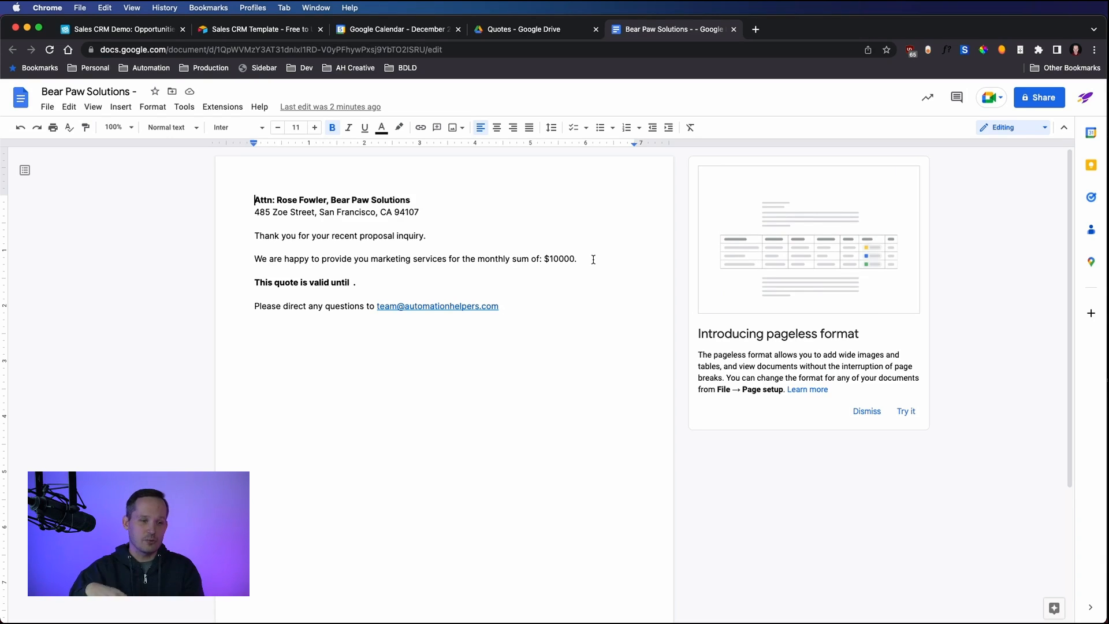
{"action": "mouse_move", "coordinate": [734, 28]}
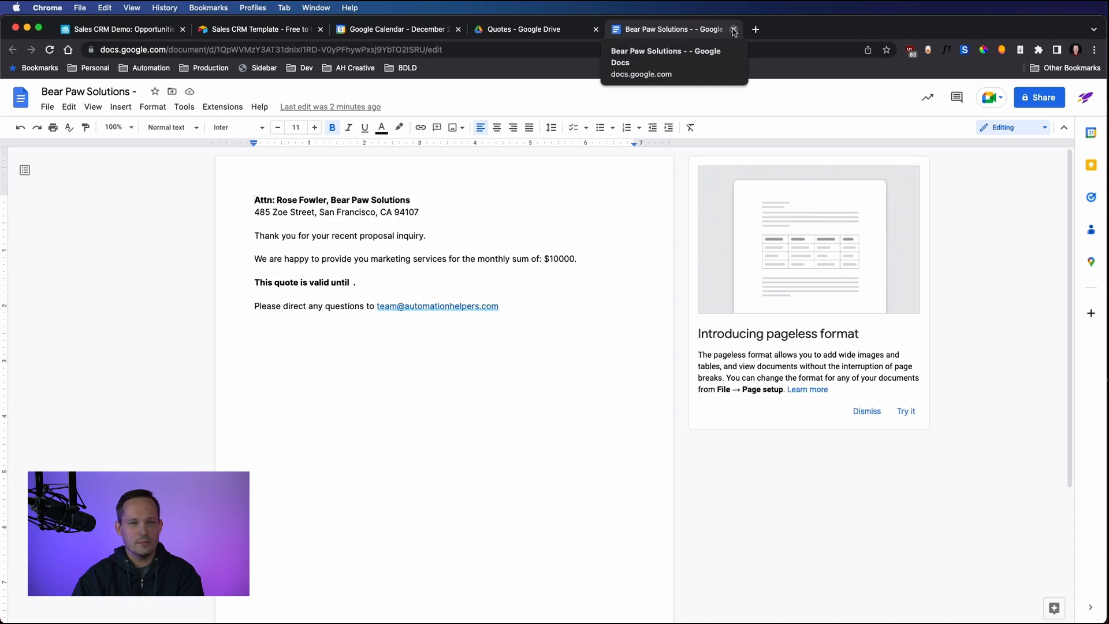
Step: Close the quote document and return to the Sales CRM Demo base's Data view
{"action": "left_click", "coordinate": [735, 29]}
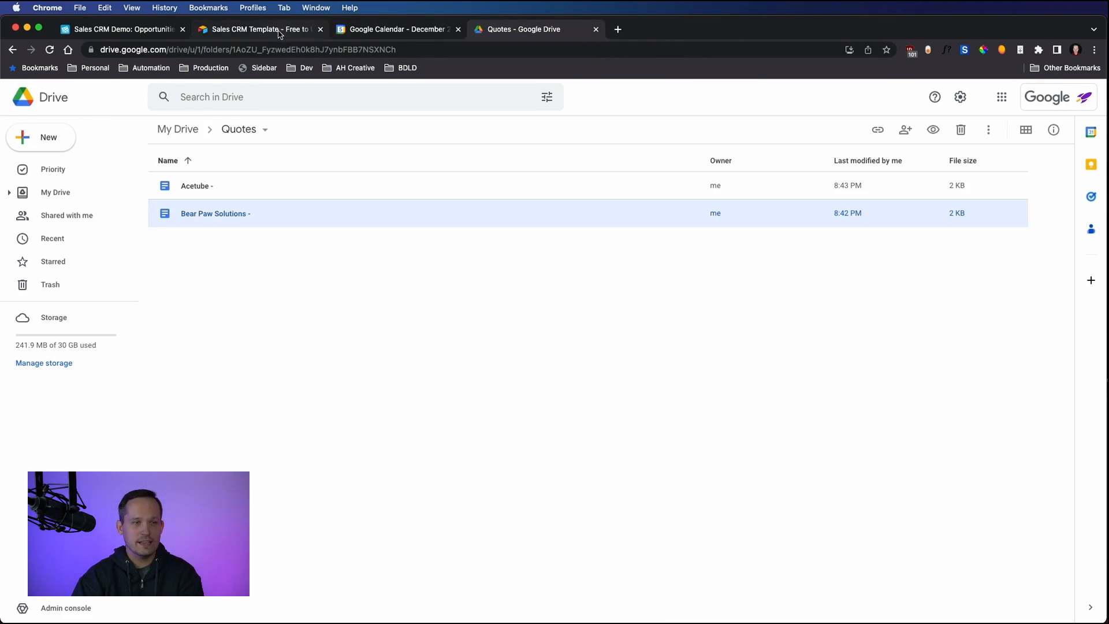
{"action": "mouse_move", "coordinate": [258, 29]}
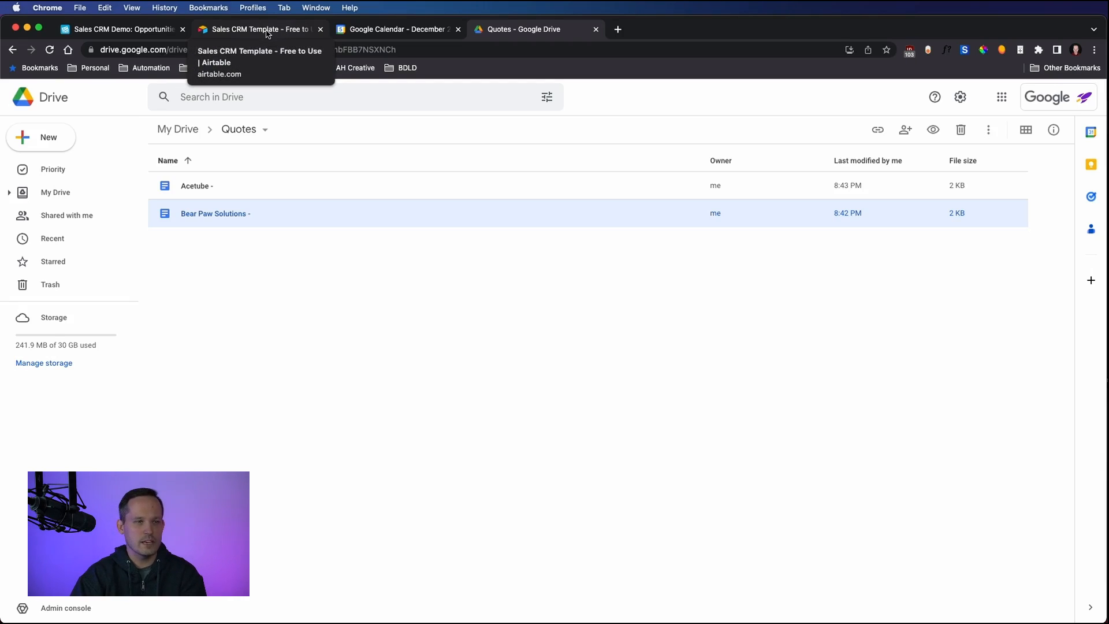
{"action": "left_click", "coordinate": [258, 29]}
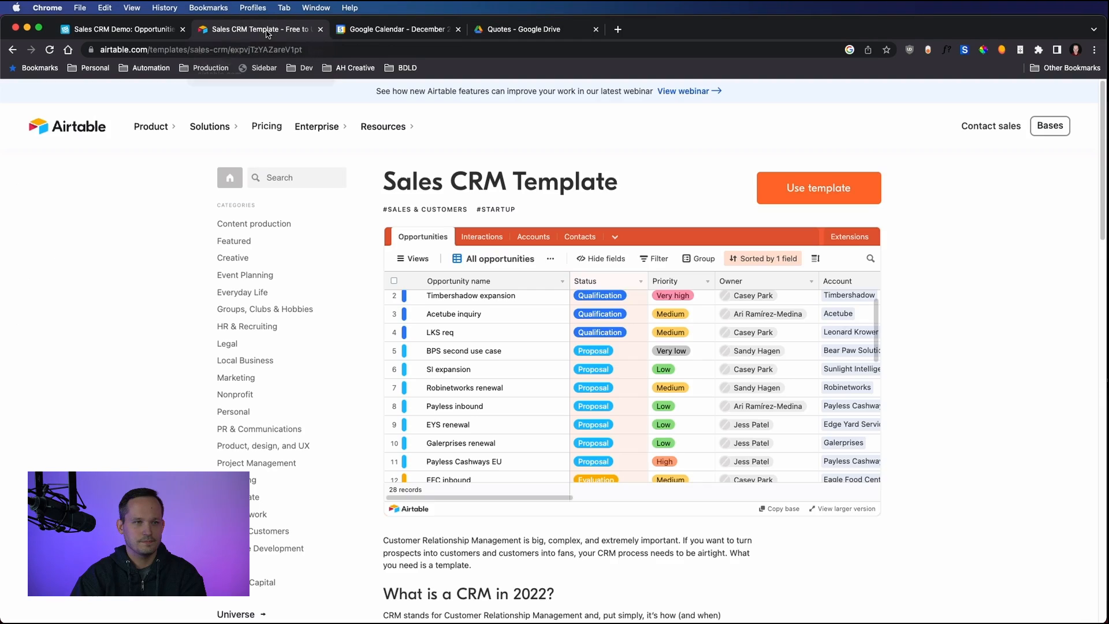
{"action": "left_click", "coordinate": [120, 29]}
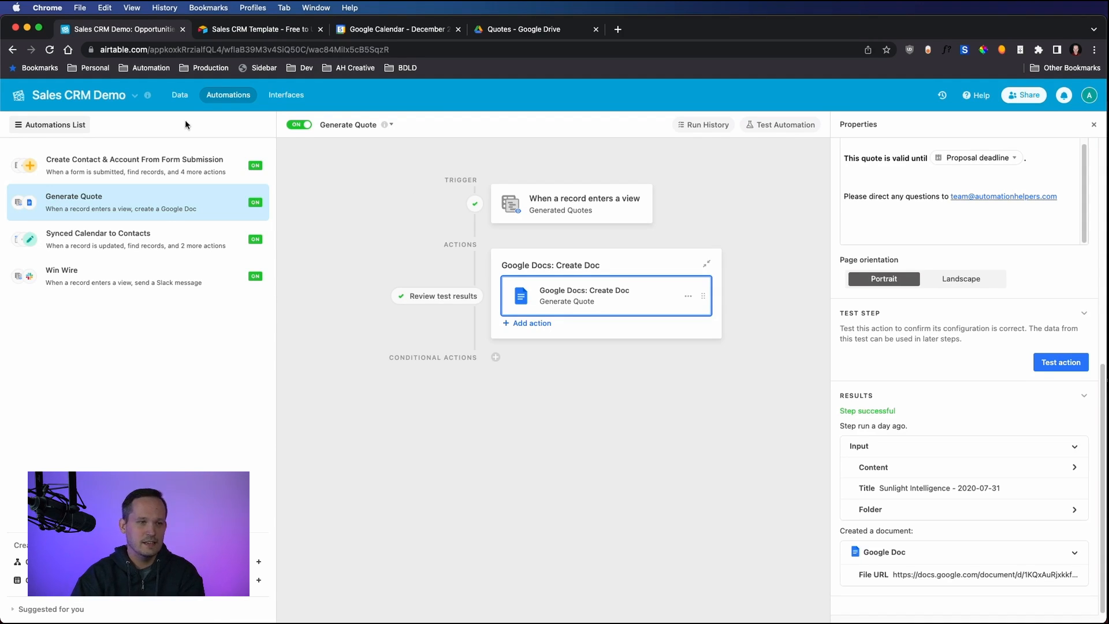
{"action": "left_click", "coordinate": [181, 95]}
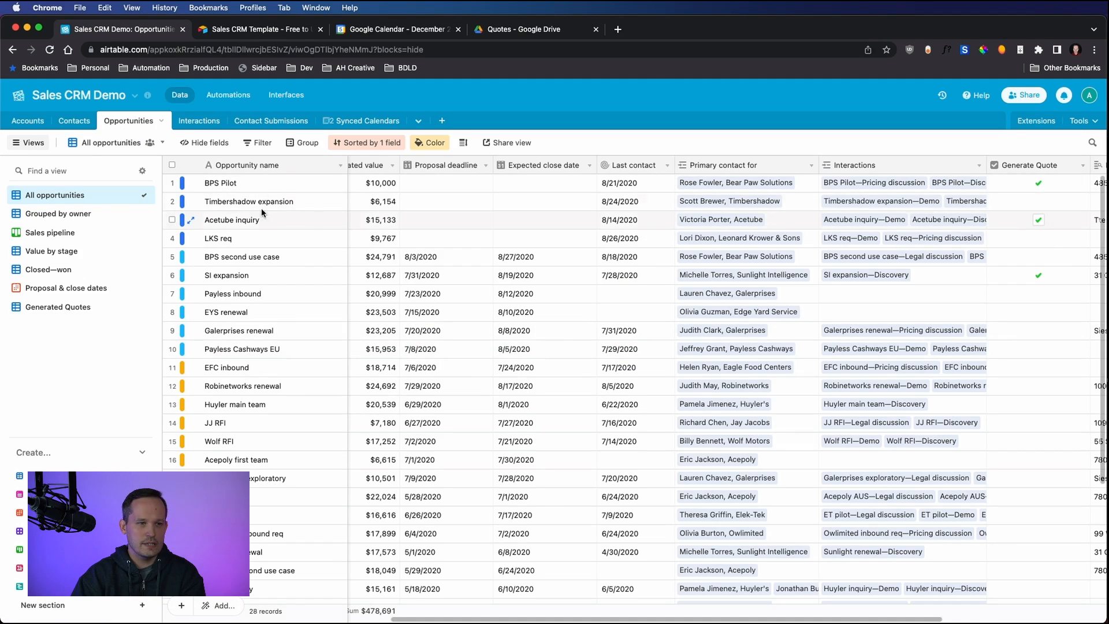
{"action": "scroll", "scroll_direction": "down", "scroll_amount": 3}
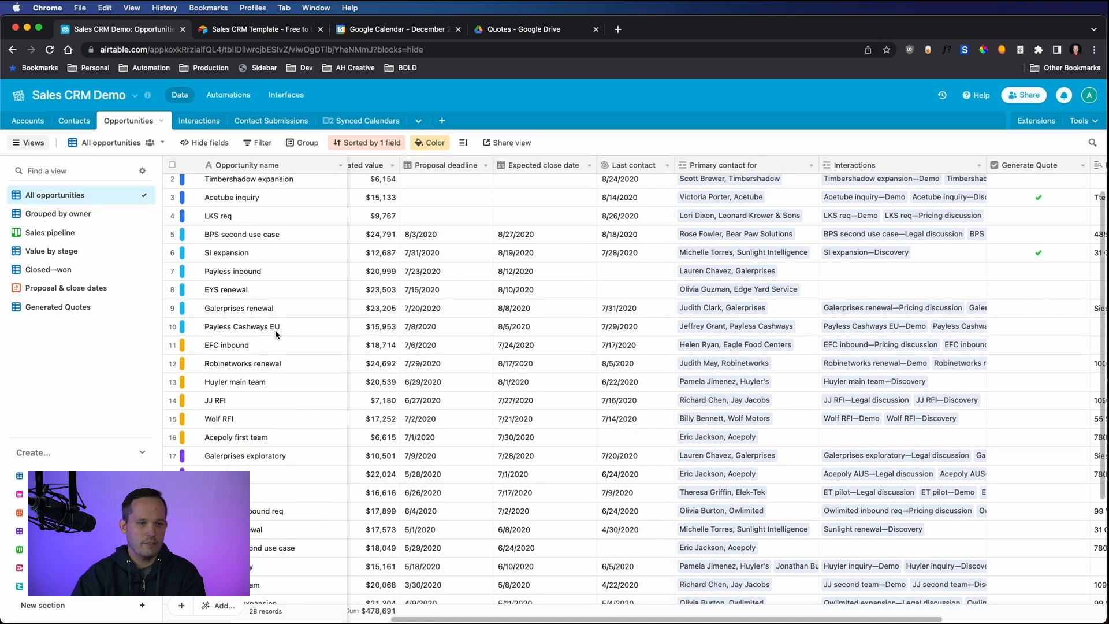
{"action": "scroll", "scroll_direction": "up", "scroll_amount": 3}
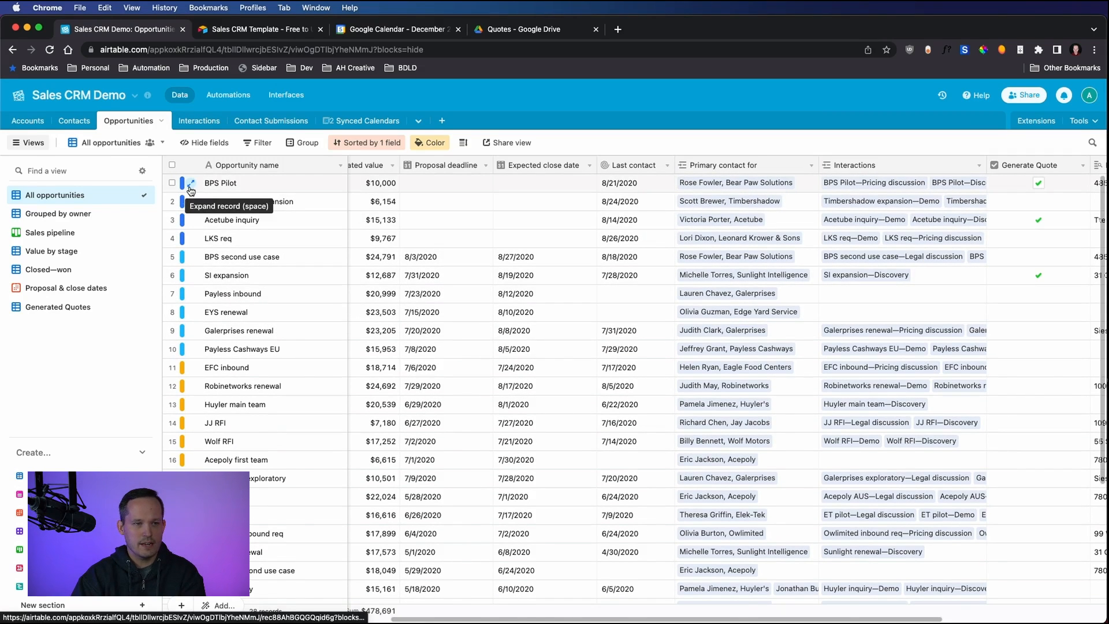
{"action": "left_click", "coordinate": [189, 182]}
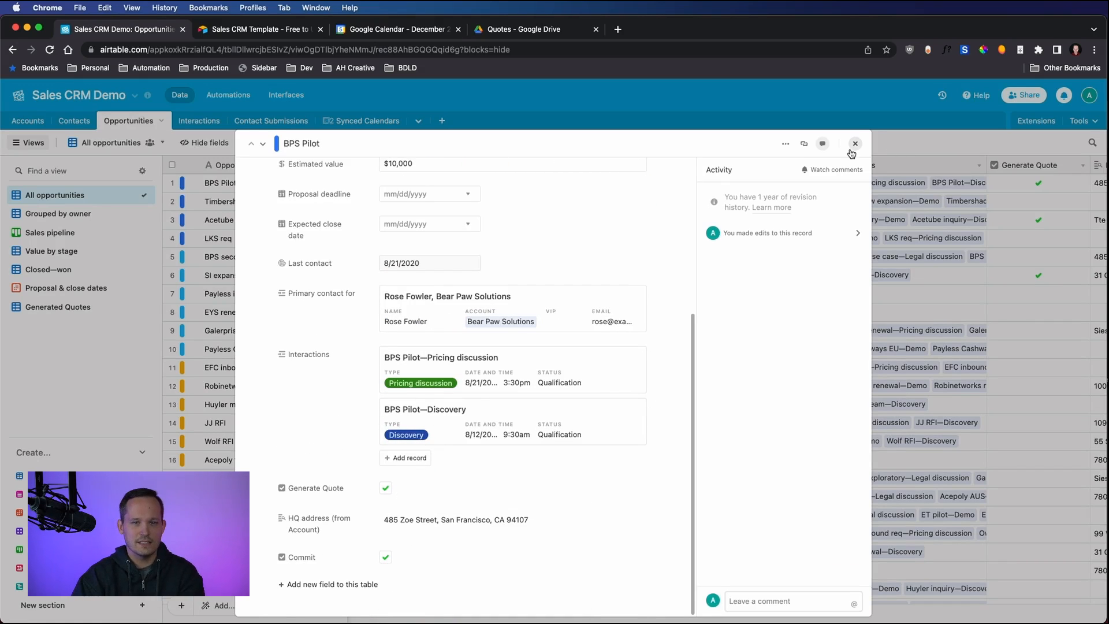
{"action": "mouse_move", "coordinate": [723, 248]}
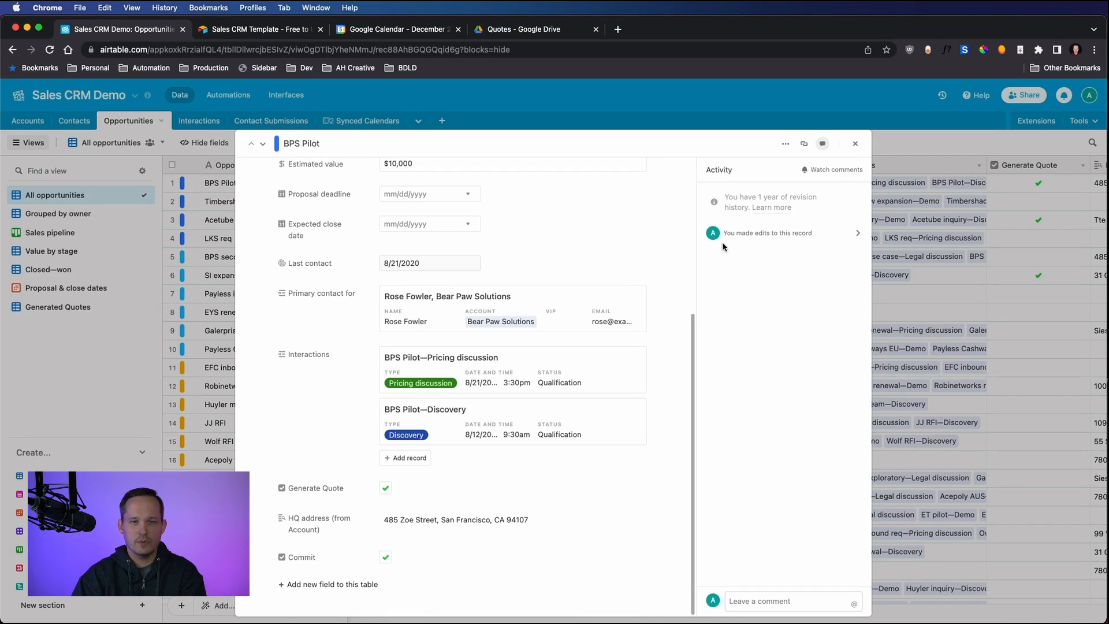
{"action": "mouse_move", "coordinate": [750, 241]}
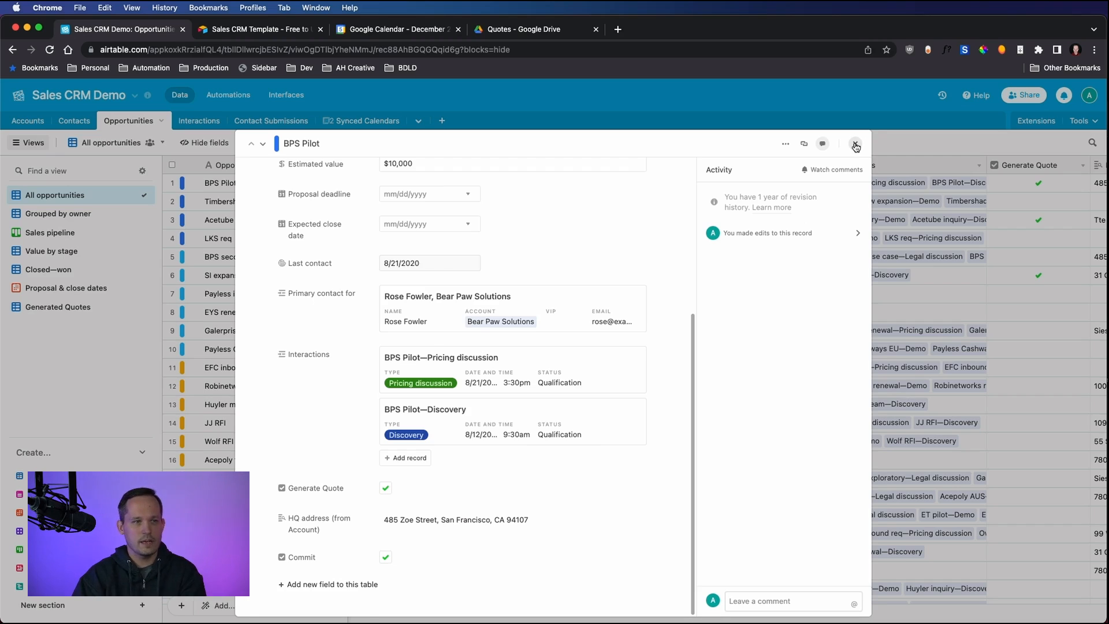
{"action": "left_click", "coordinate": [855, 144]}
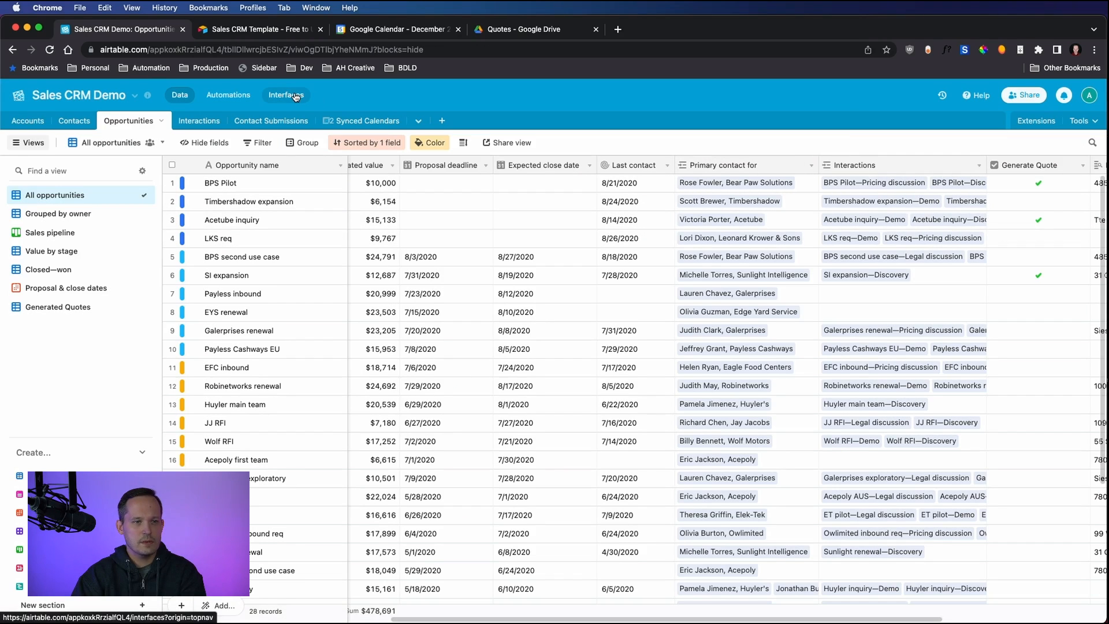
Step: Navigate to the base's Interfaces page listing the Forecast Dashboard
{"action": "left_click", "coordinate": [285, 95]}
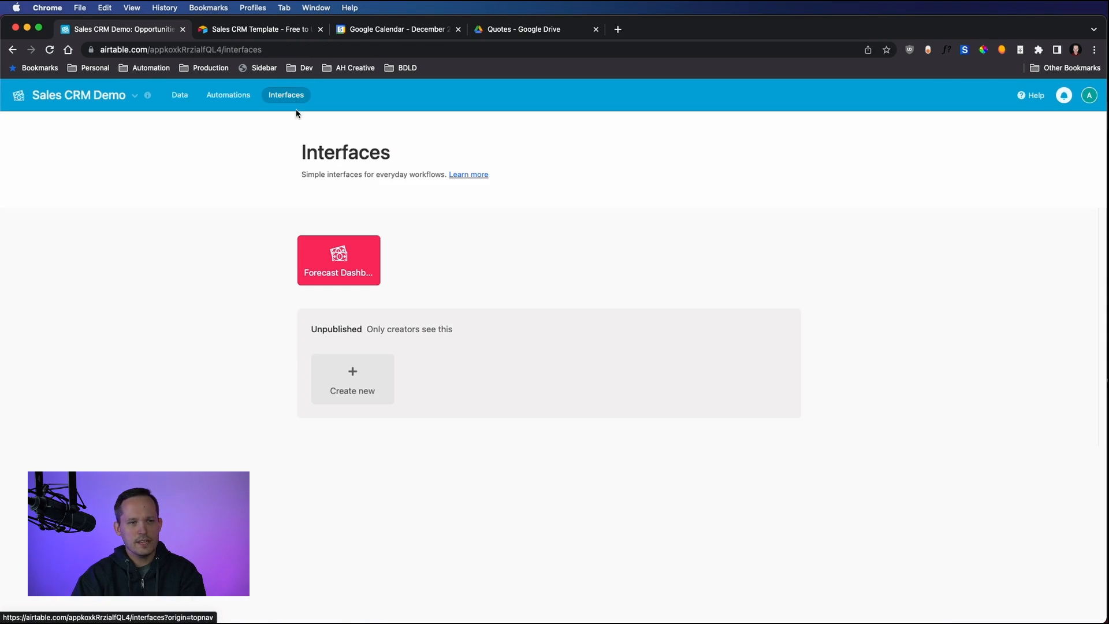
{"action": "mouse_move", "coordinate": [418, 185]}
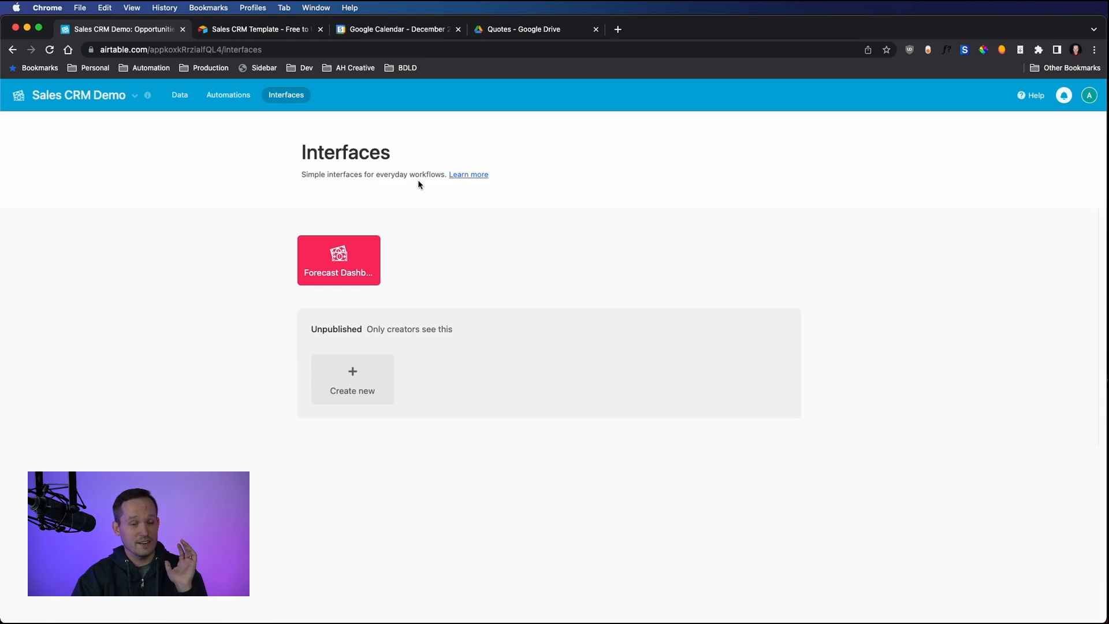
{"action": "mouse_move", "coordinate": [418, 196]}
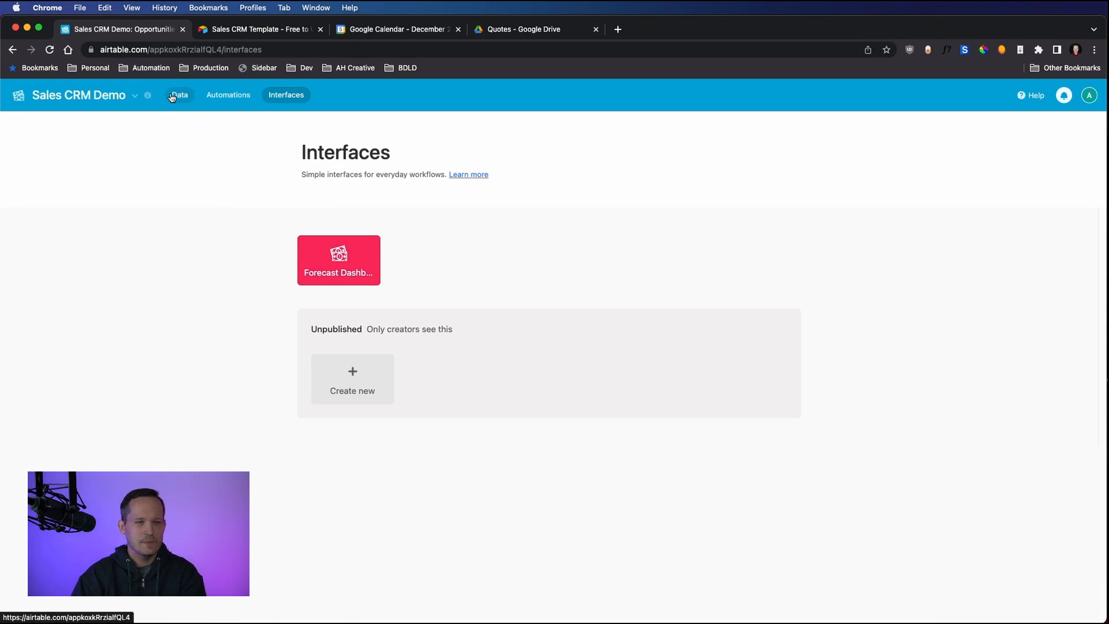
{"action": "left_click", "coordinate": [180, 95]}
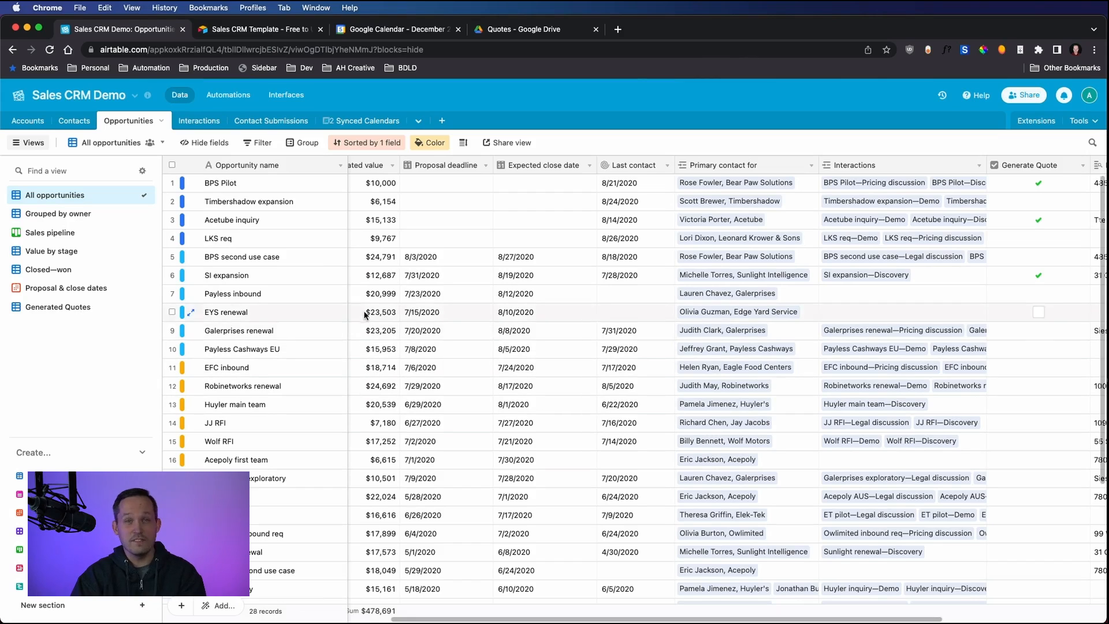
{"action": "left_click", "coordinate": [287, 94]}
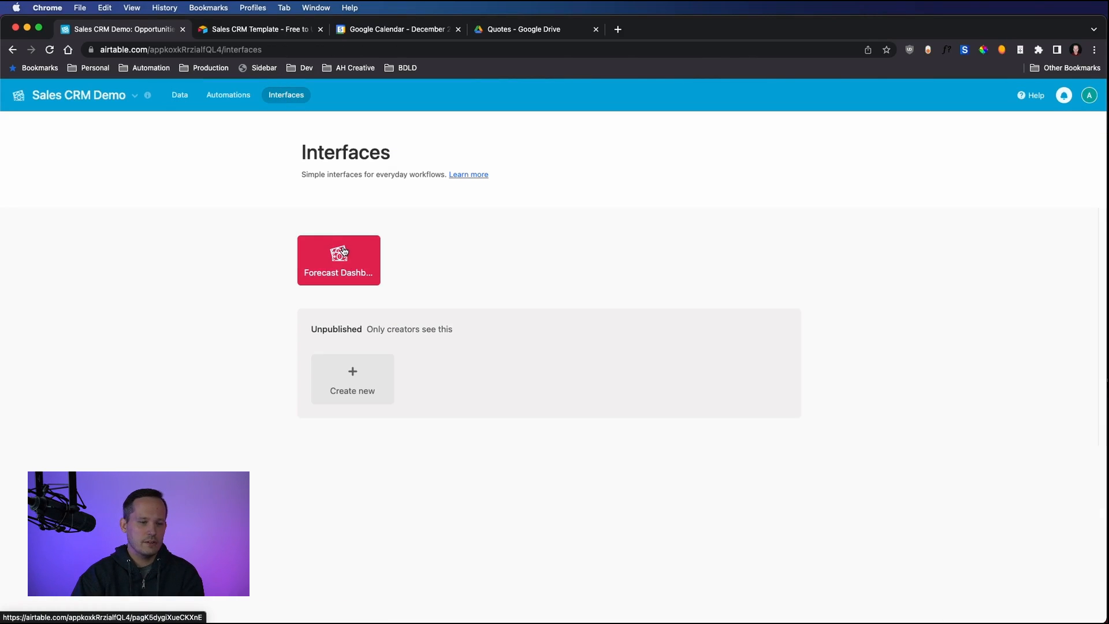
Step: Open the Forecast Dashboard interface showing committed revenue, closed won and pipeline charts
{"action": "left_click", "coordinate": [339, 260]}
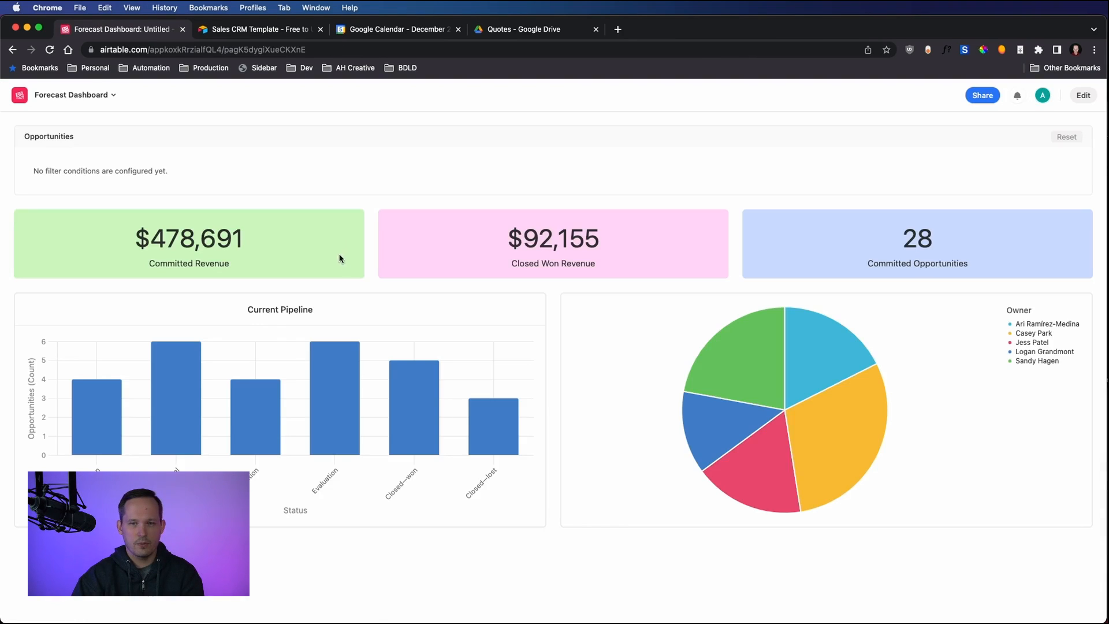
{"action": "mouse_move", "coordinate": [366, 250]}
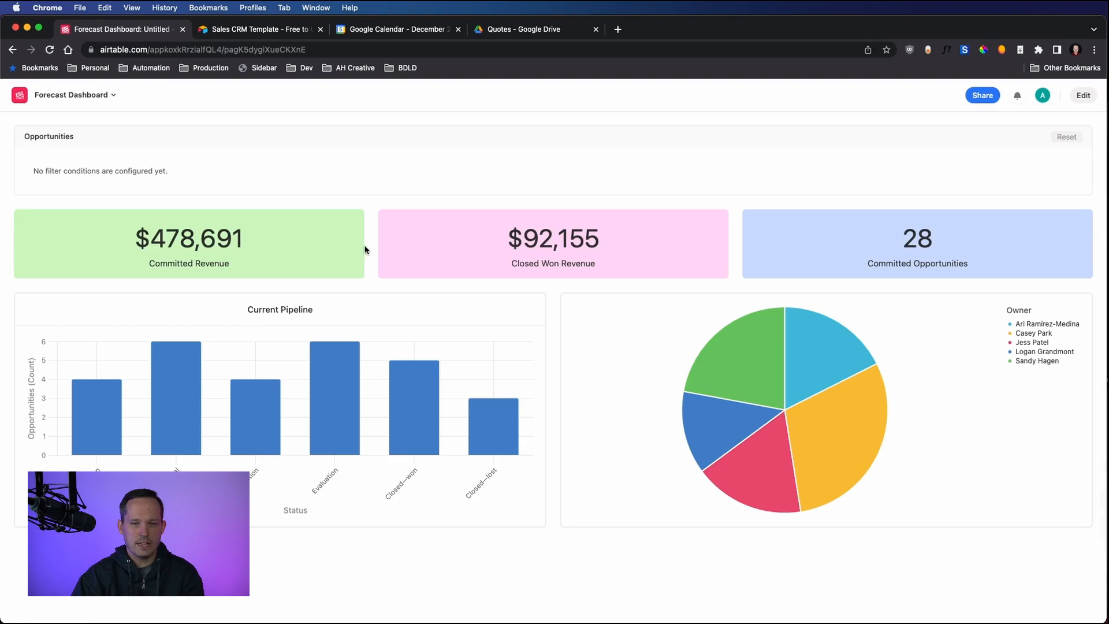
{"action": "mouse_move", "coordinate": [381, 261]}
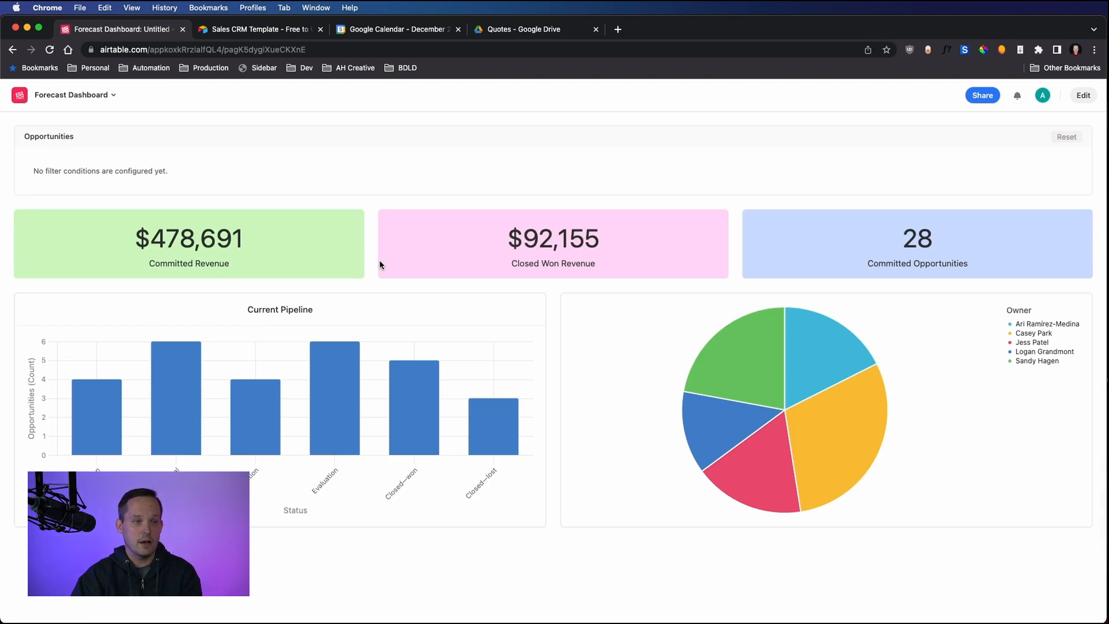
{"action": "mouse_move", "coordinate": [227, 256]}
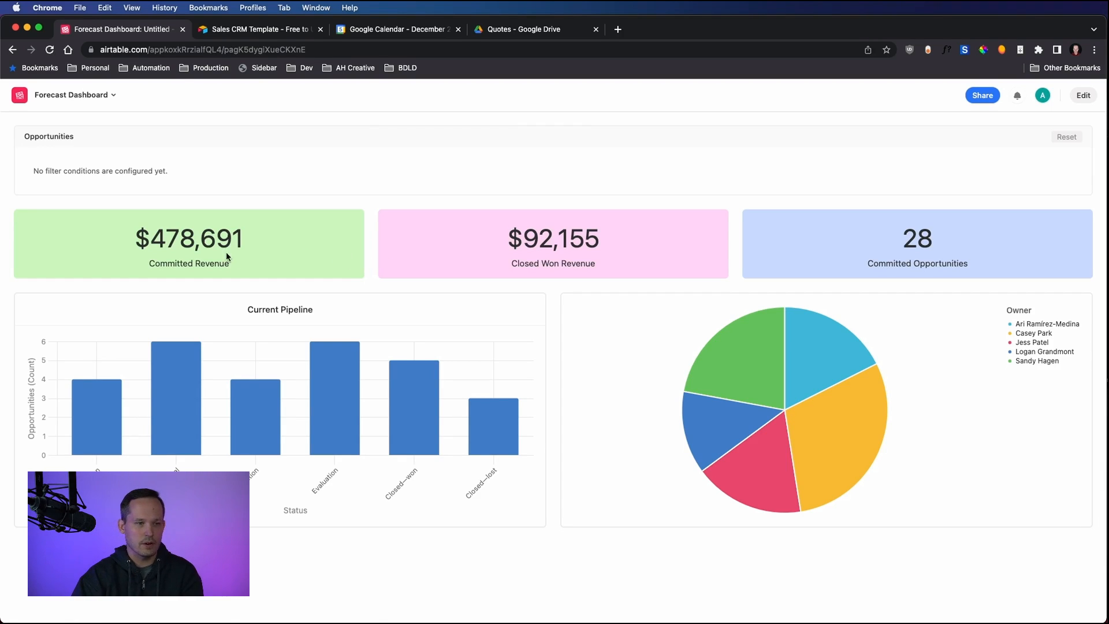
{"action": "double_click", "coordinate": [189, 238]}
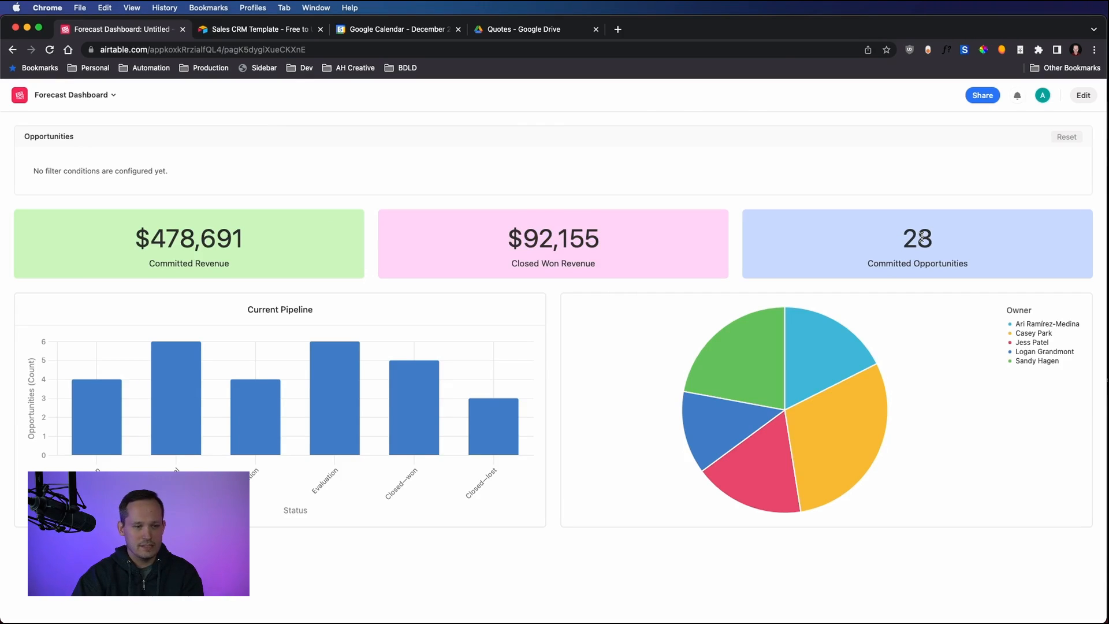
{"action": "mouse_move", "coordinate": [97, 403]}
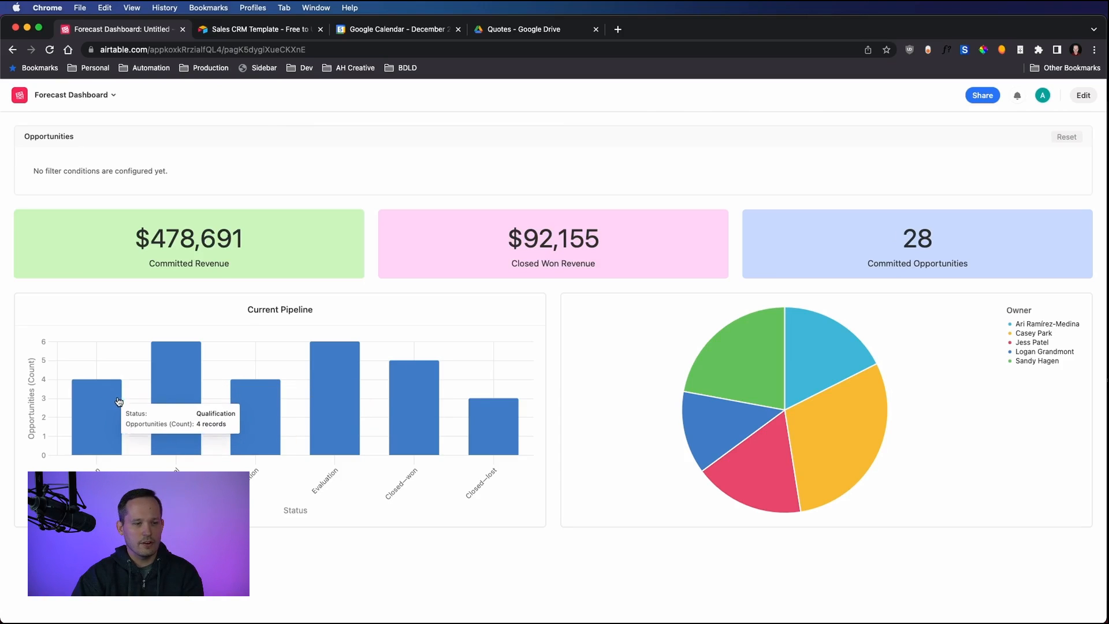
{"action": "mouse_move", "coordinate": [645, 416]}
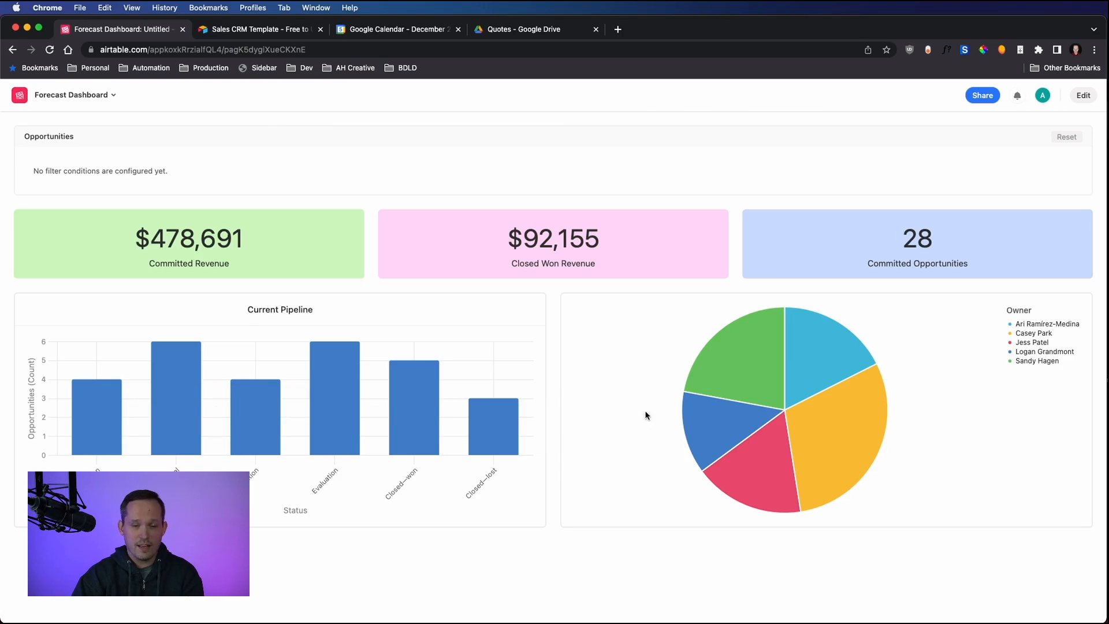
{"action": "mouse_move", "coordinate": [783, 420]}
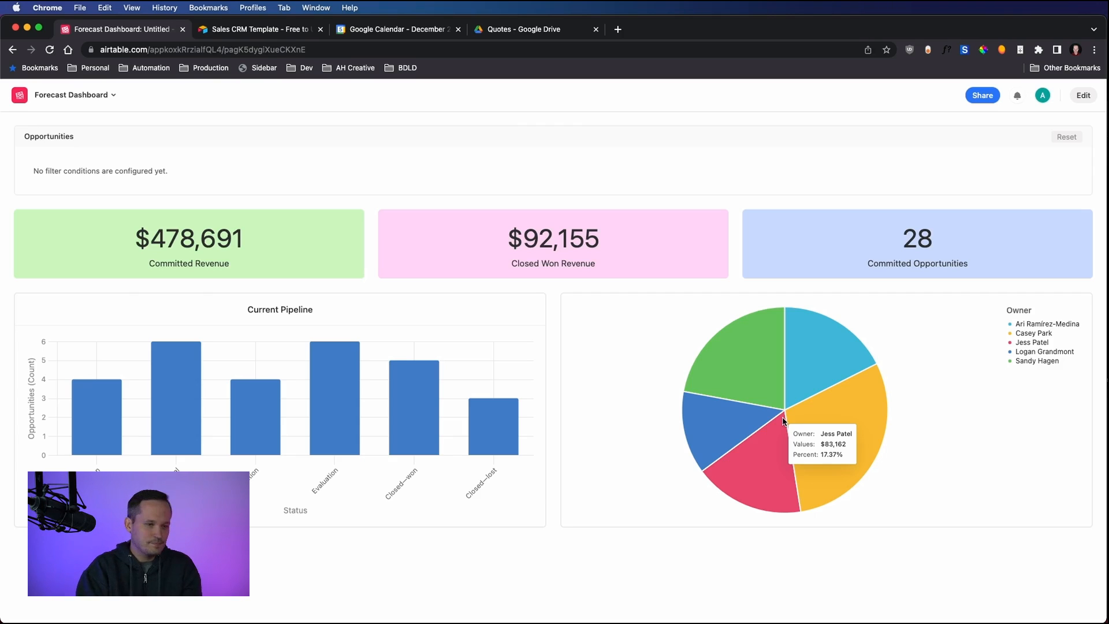
{"action": "mouse_move", "coordinate": [785, 268]}
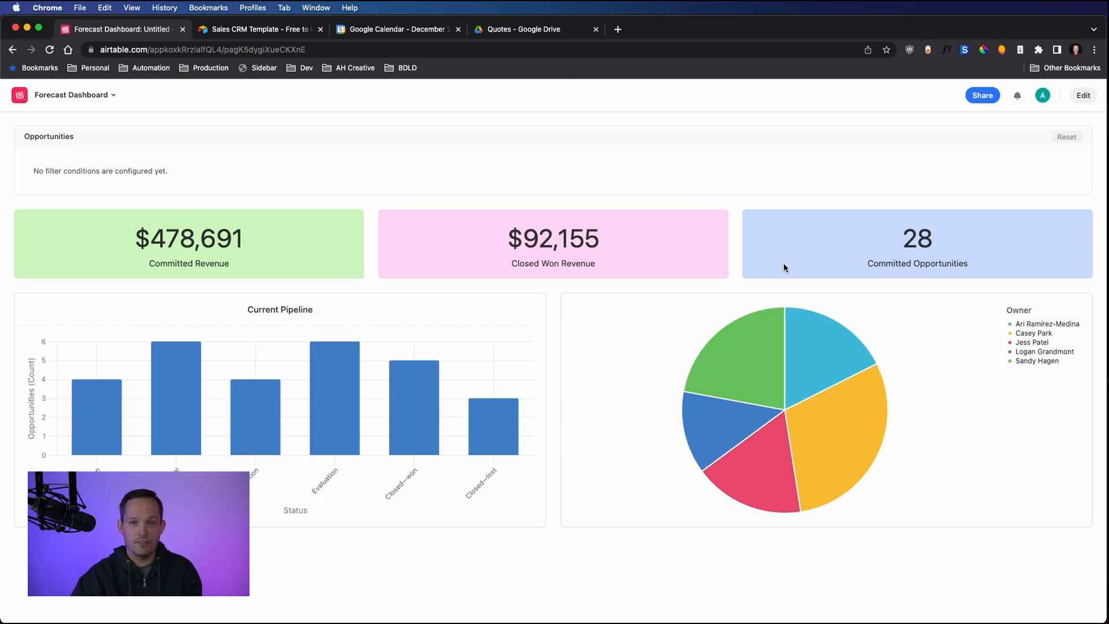
{"action": "mouse_move", "coordinate": [843, 176]}
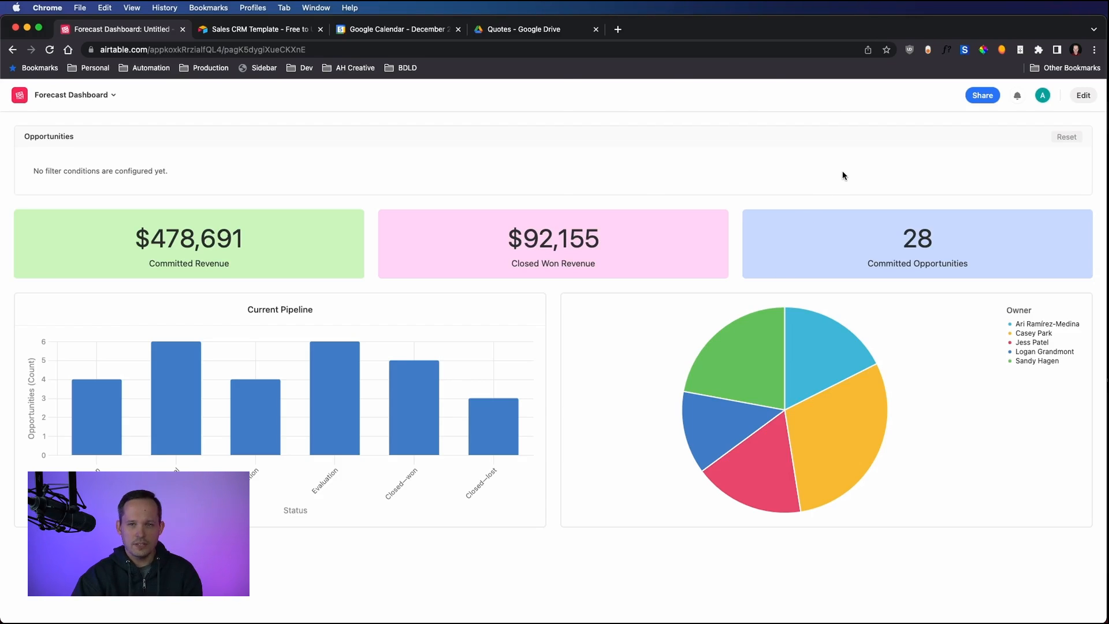
{"action": "mouse_move", "coordinate": [846, 250]}
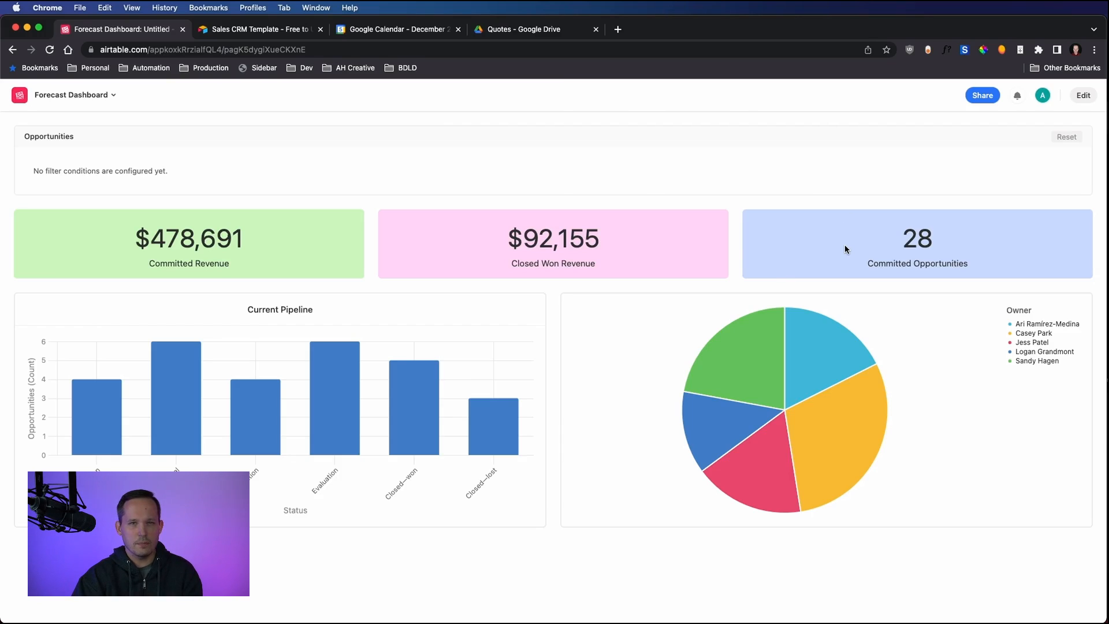
{"action": "mouse_move", "coordinate": [833, 270]}
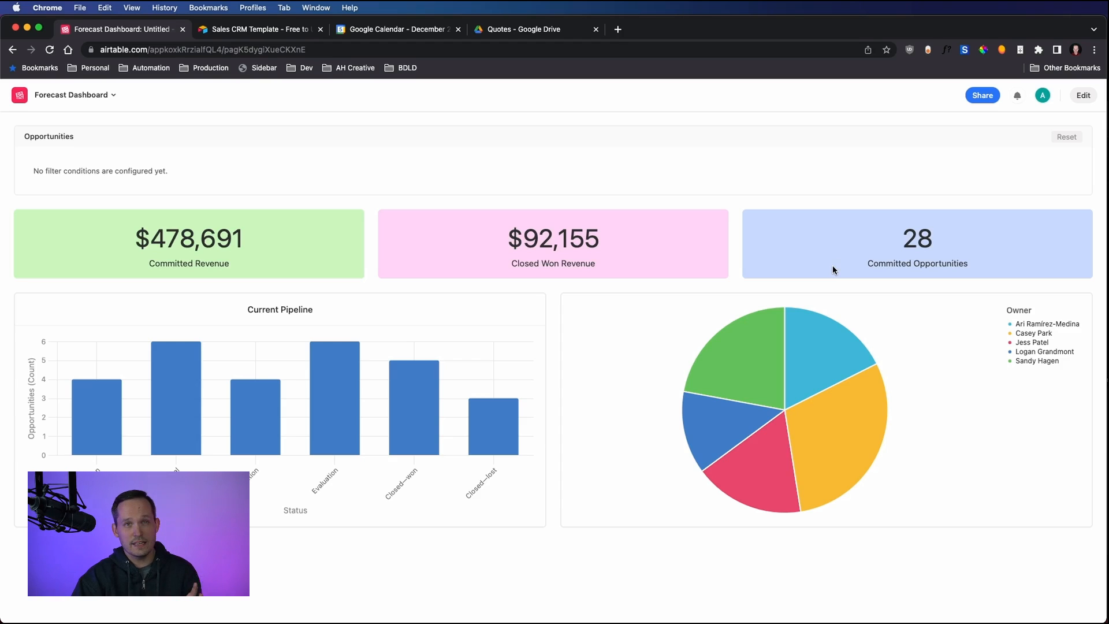
{"action": "mouse_move", "coordinate": [780, 286]}
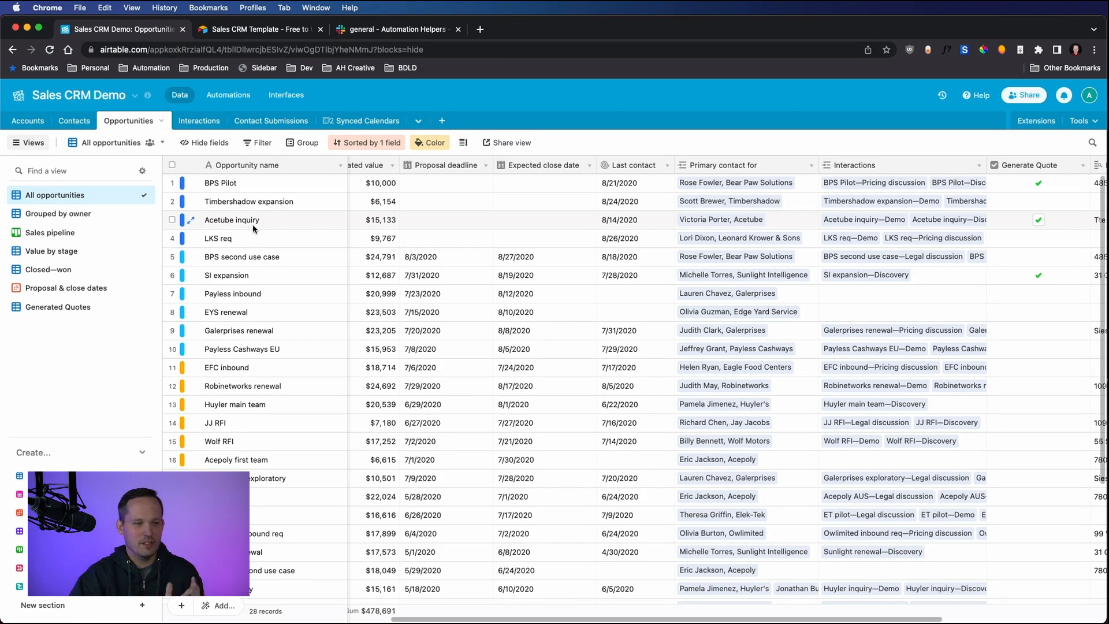
Step: Set the Acetube inquiry opportunity's Status to Closed—won and close its record
{"action": "left_click", "coordinate": [227, 238]}
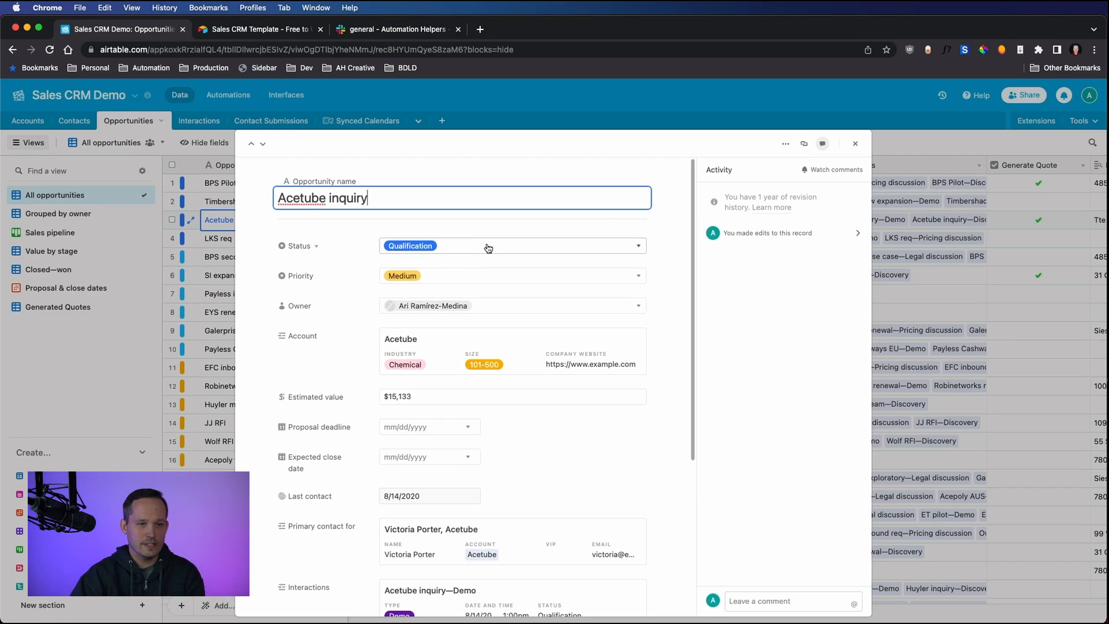
{"action": "left_click", "coordinate": [512, 245]}
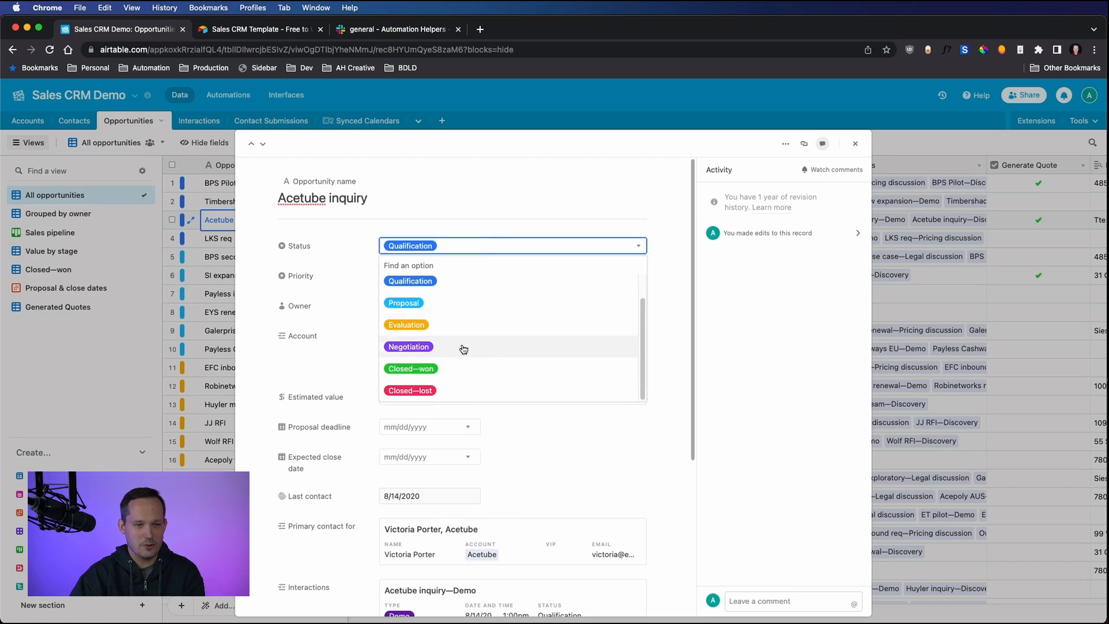
{"action": "left_click", "coordinate": [410, 369]}
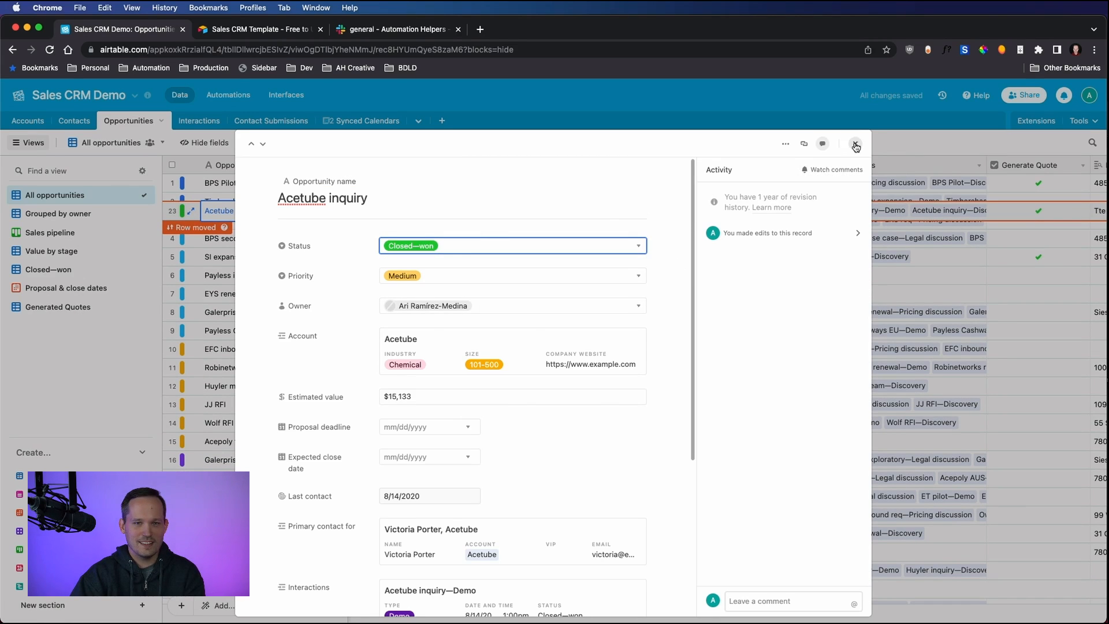
{"action": "left_click", "coordinate": [855, 144]}
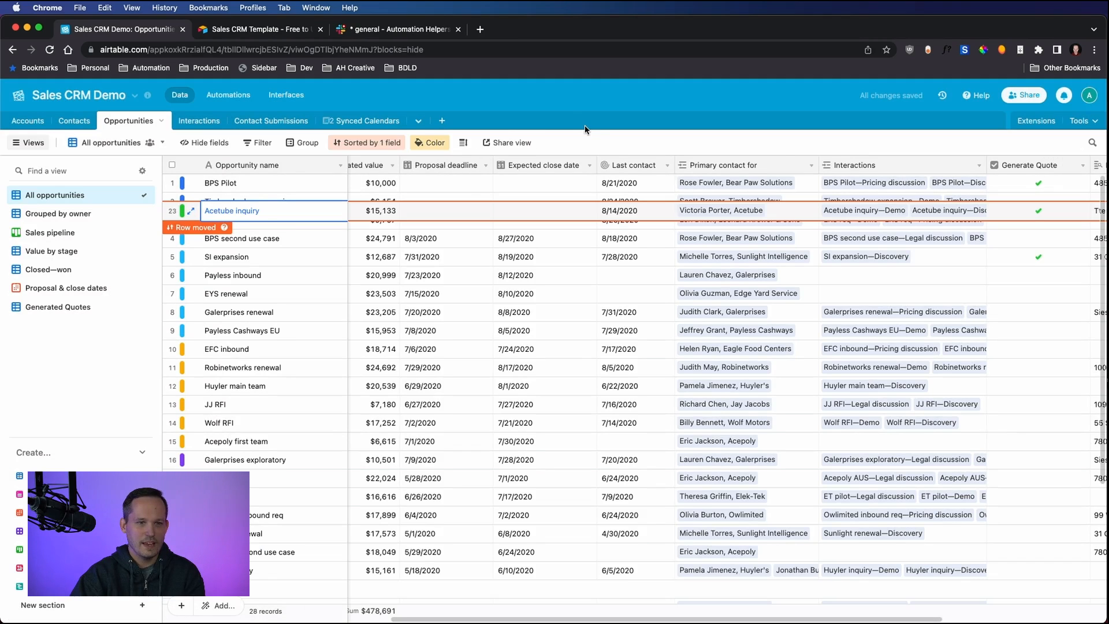
{"action": "left_click", "coordinate": [396, 29]}
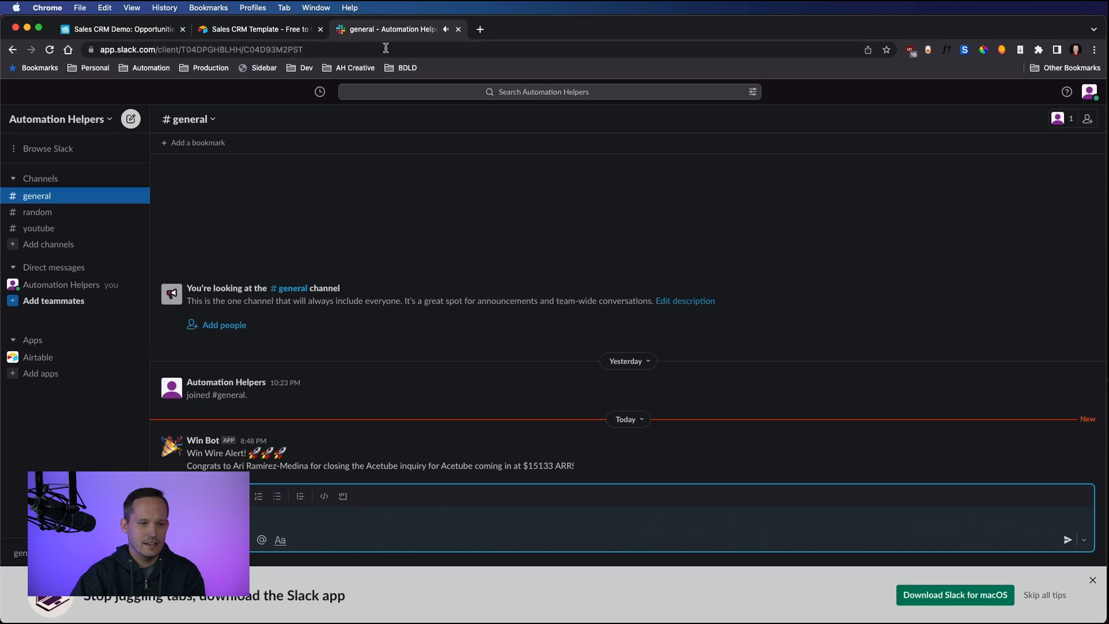
{"action": "mouse_move", "coordinate": [461, 259]}
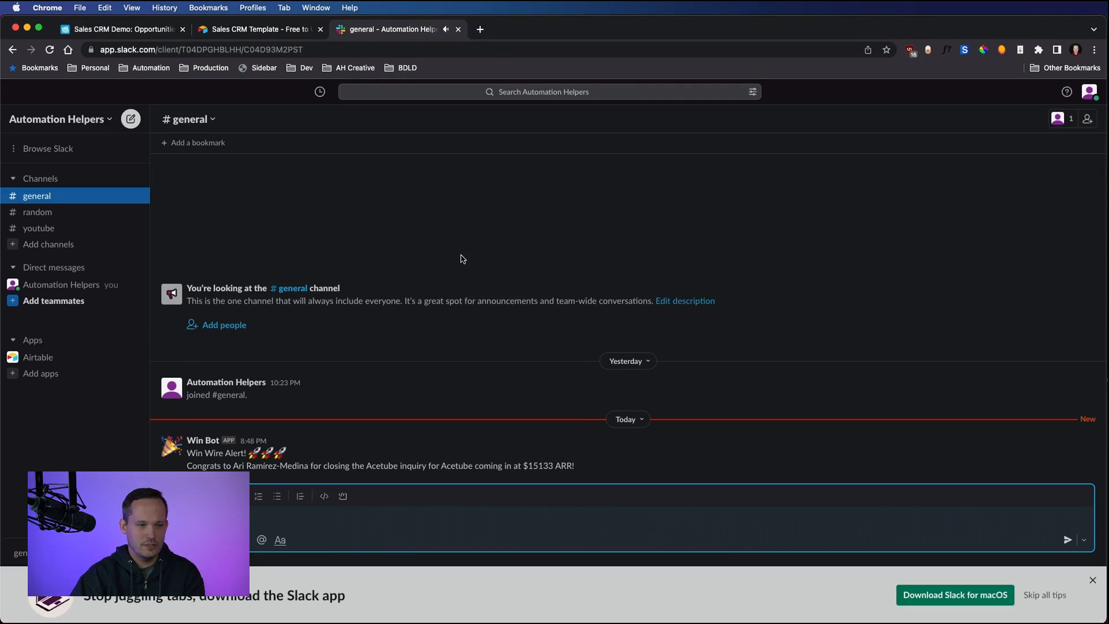
{"action": "mouse_move", "coordinate": [465, 404]}
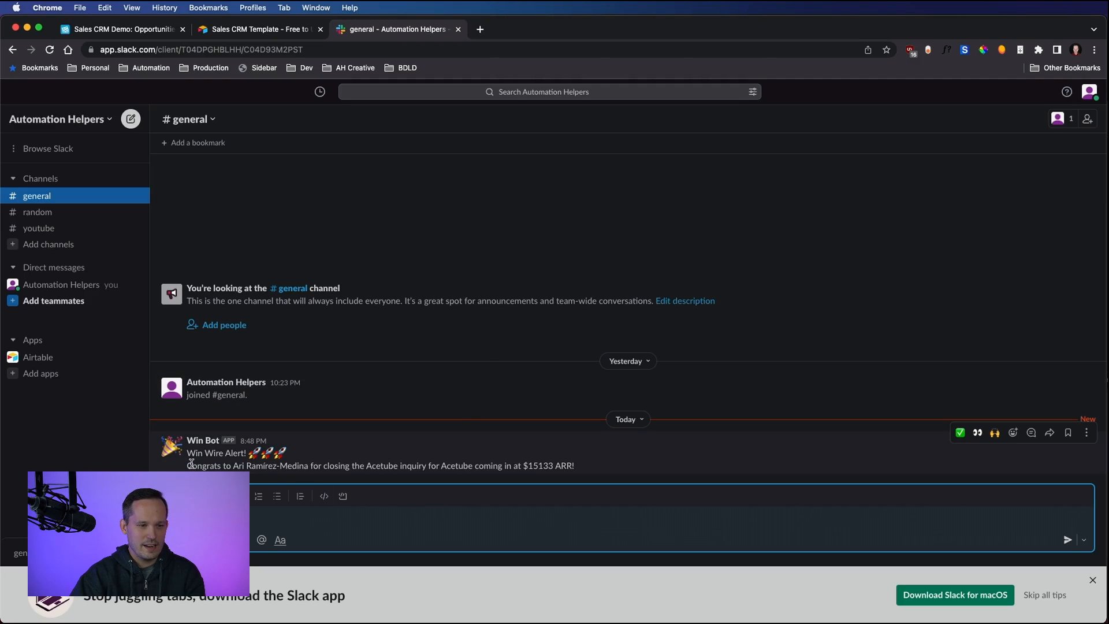
{"action": "mouse_move", "coordinate": [257, 475]}
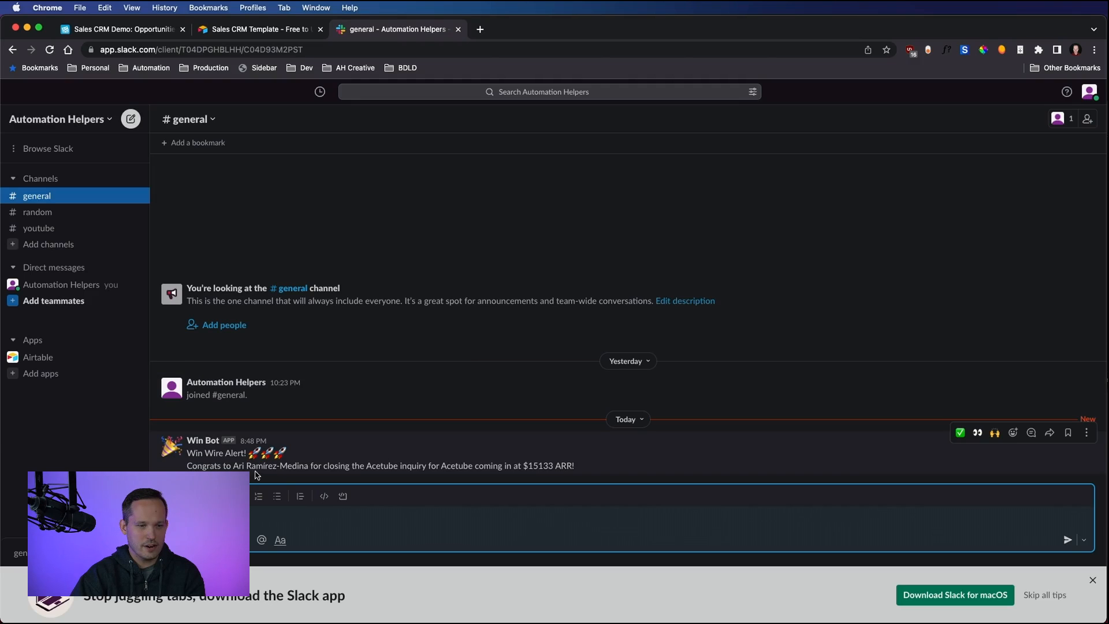
{"action": "mouse_move", "coordinate": [417, 469]}
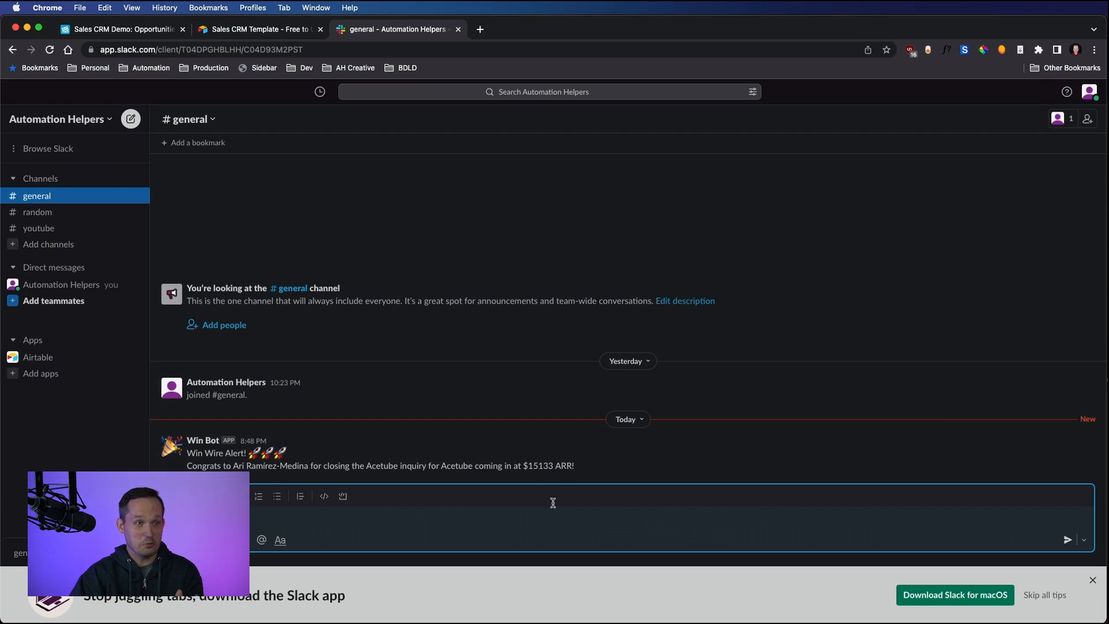
{"action": "left_click", "coordinate": [257, 29]}
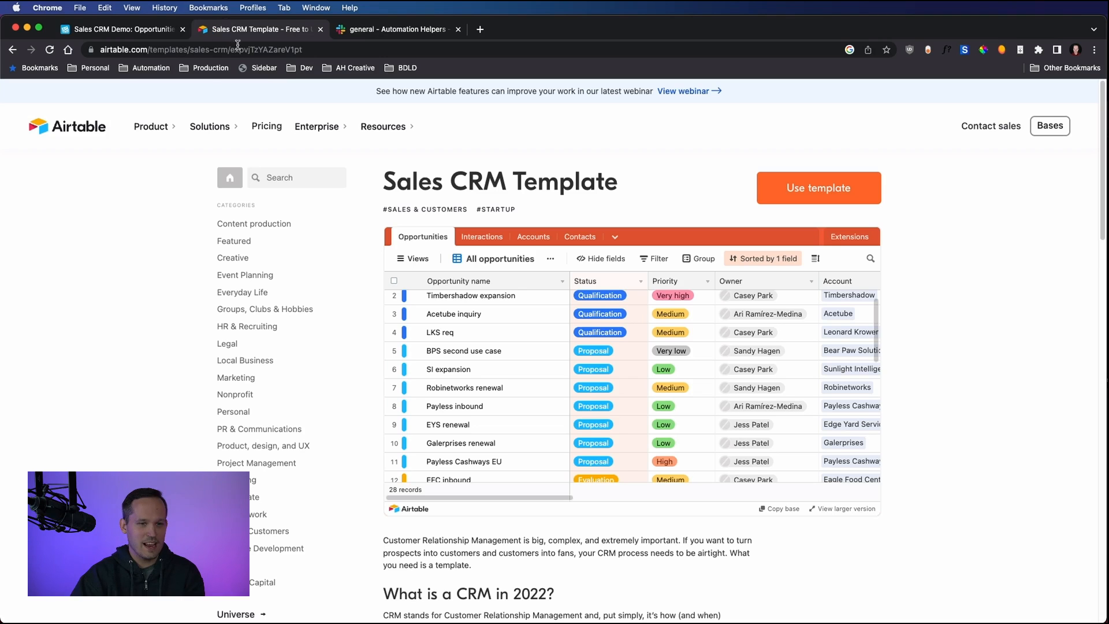
{"action": "left_click", "coordinate": [120, 29]}
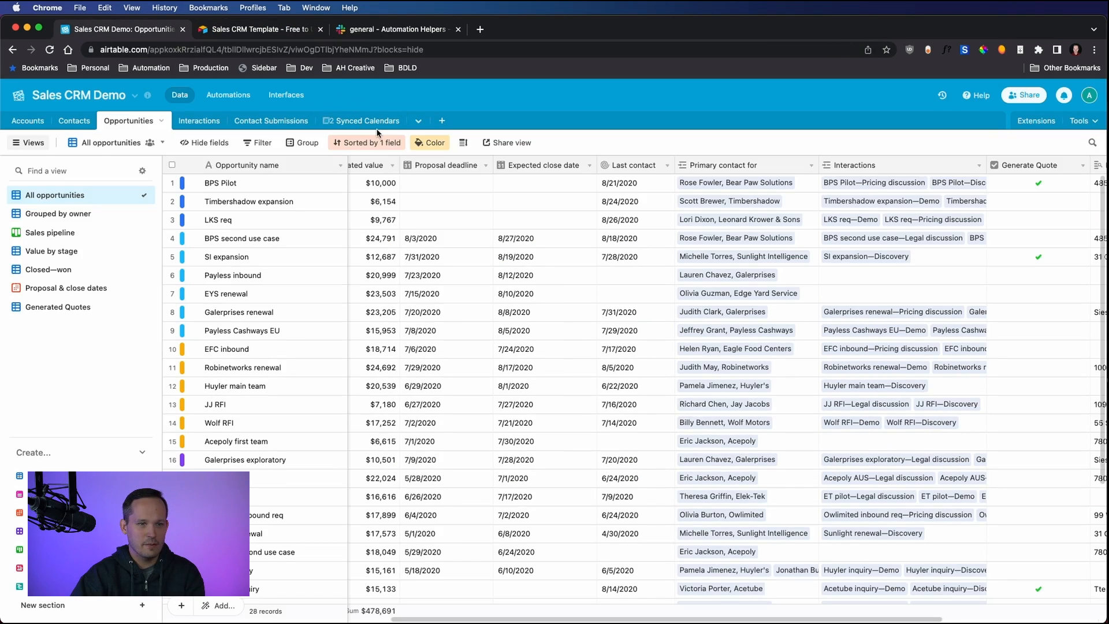
{"action": "mouse_move", "coordinate": [228, 95]}
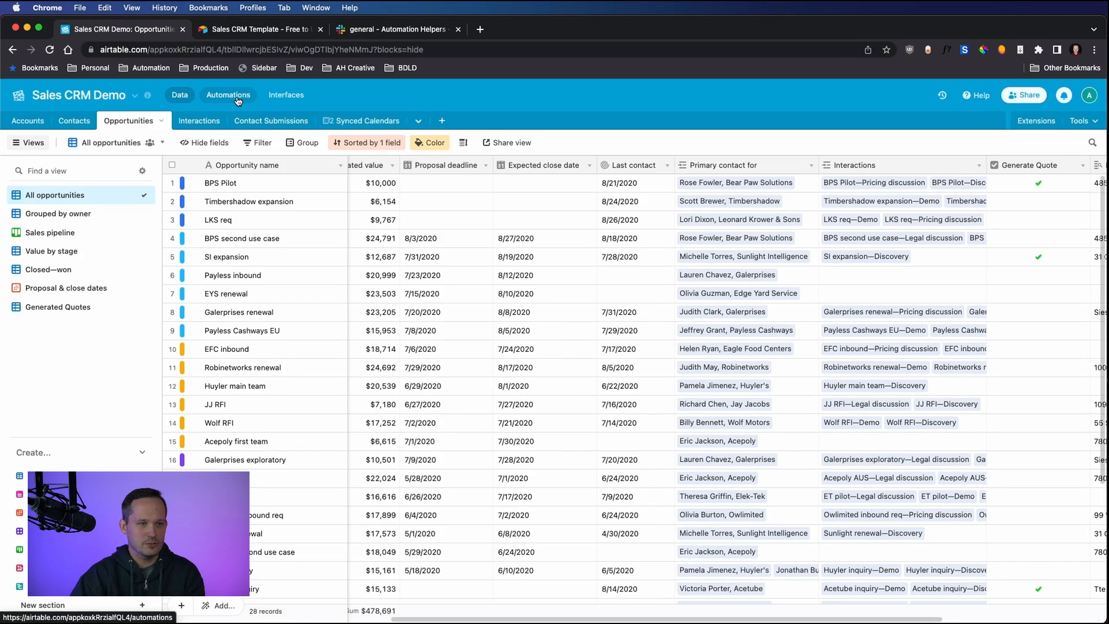
Step: Inspect the Win Wire automation's Slack message step and account, then return to the Slack channel
{"action": "left_click", "coordinate": [227, 95]}
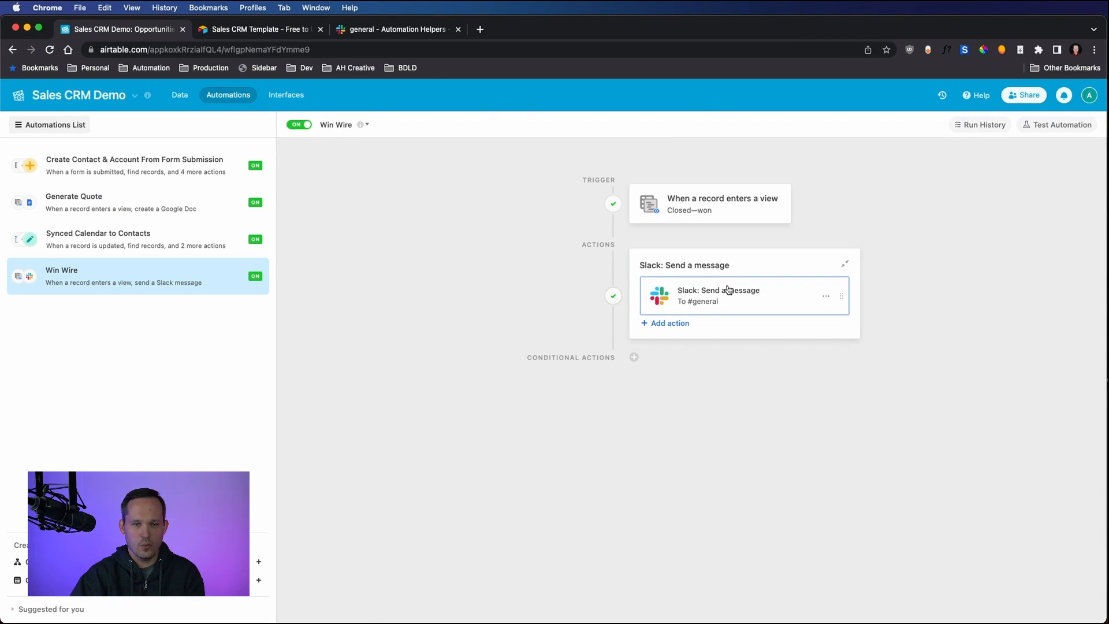
{"action": "left_click", "coordinate": [718, 295]}
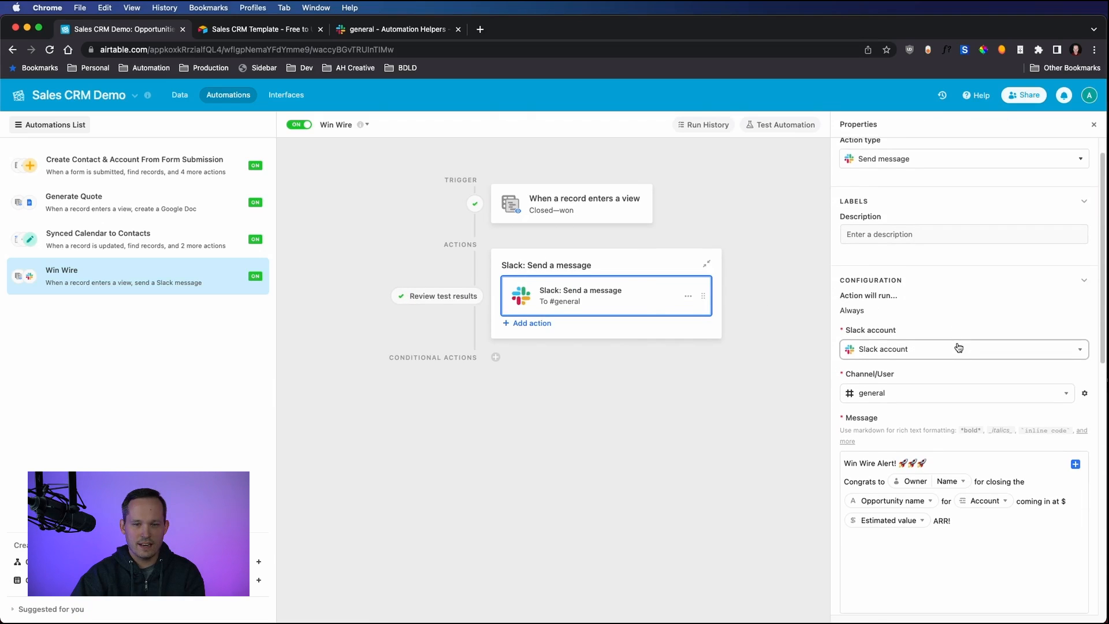
{"action": "left_click", "coordinate": [959, 348]}
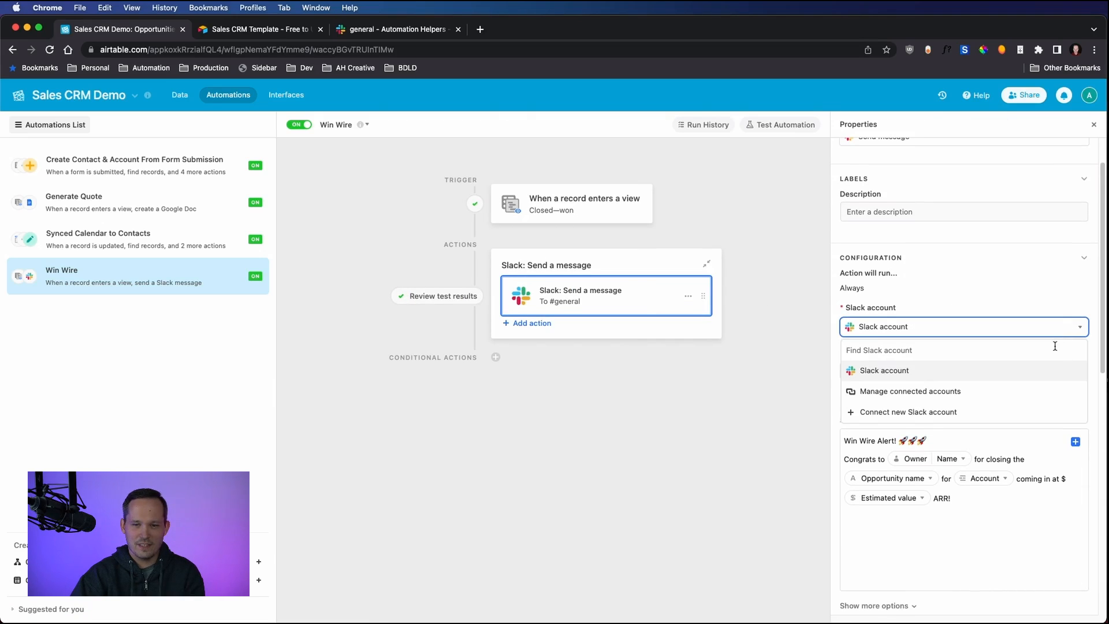
{"action": "left_click", "coordinate": [884, 369]}
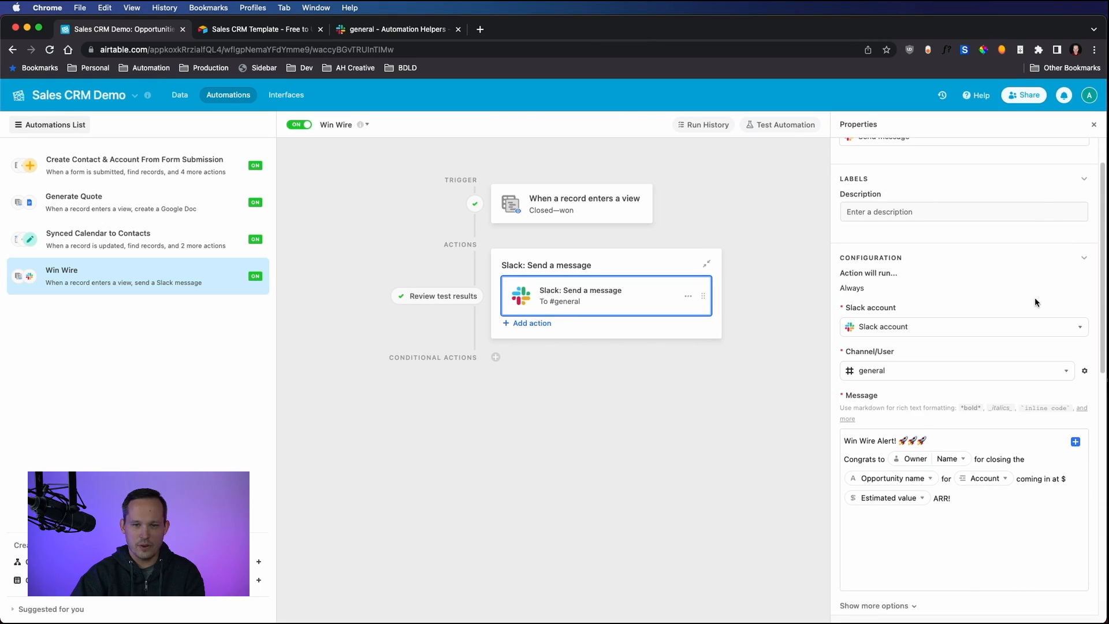
{"action": "scroll", "scroll_direction": "down", "scroll_amount": 3}
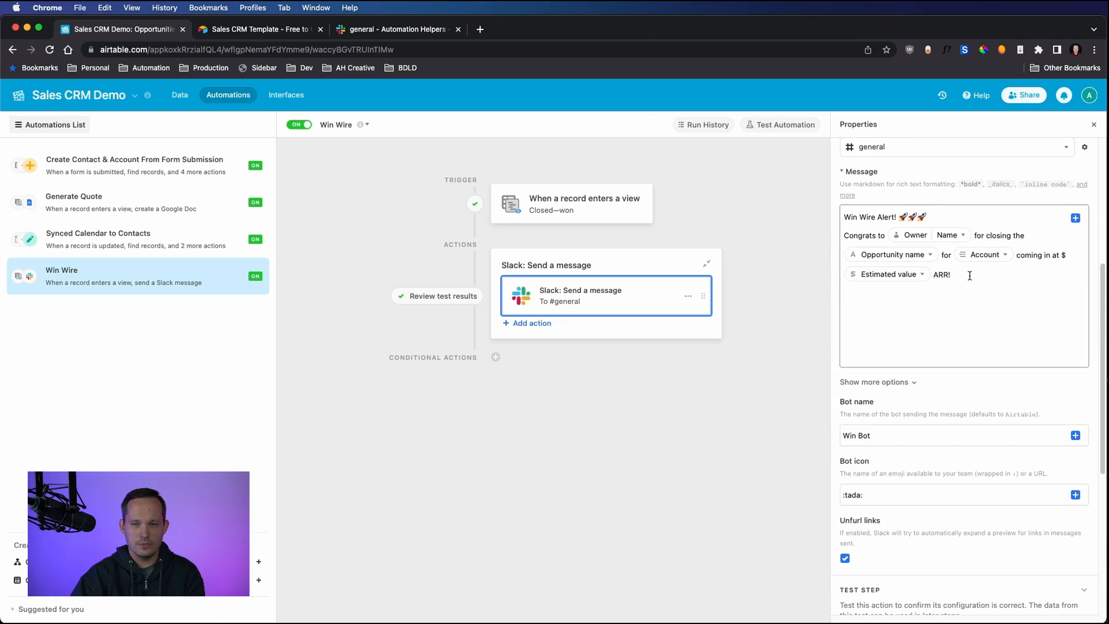
{"action": "mouse_move", "coordinate": [937, 268]}
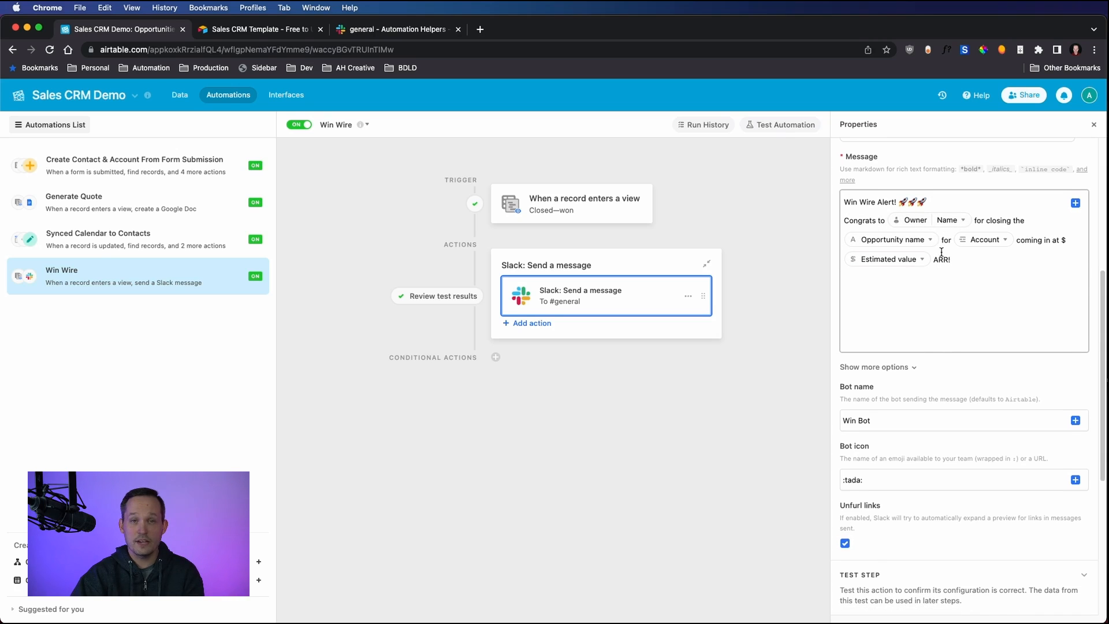
{"action": "scroll", "scroll_direction": "down", "scroll_amount": 3}
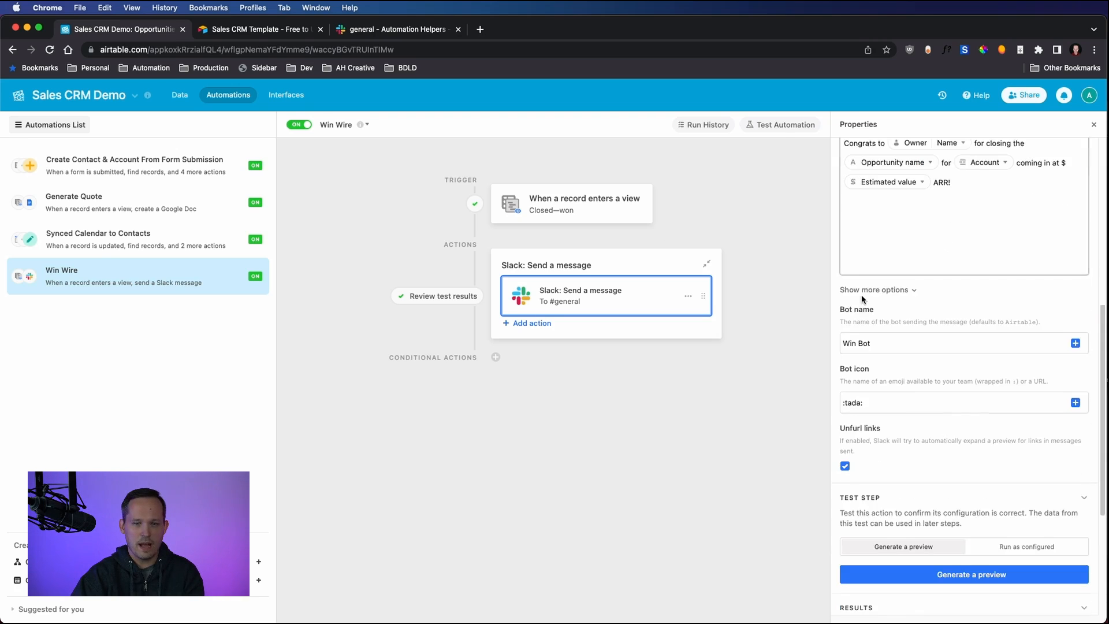
{"action": "left_click", "coordinate": [397, 28]}
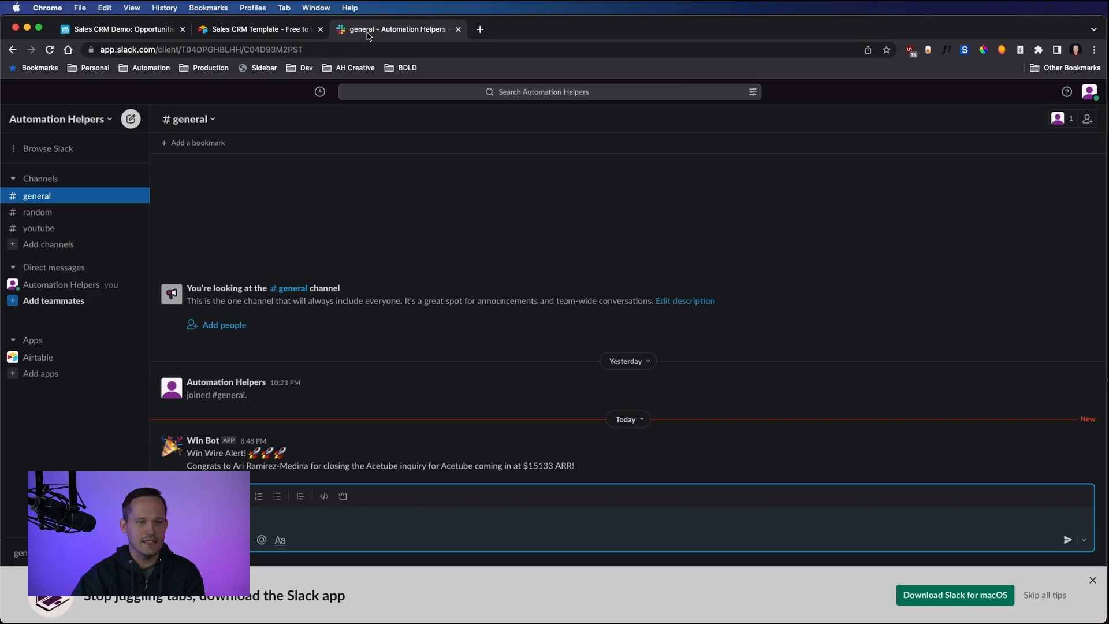